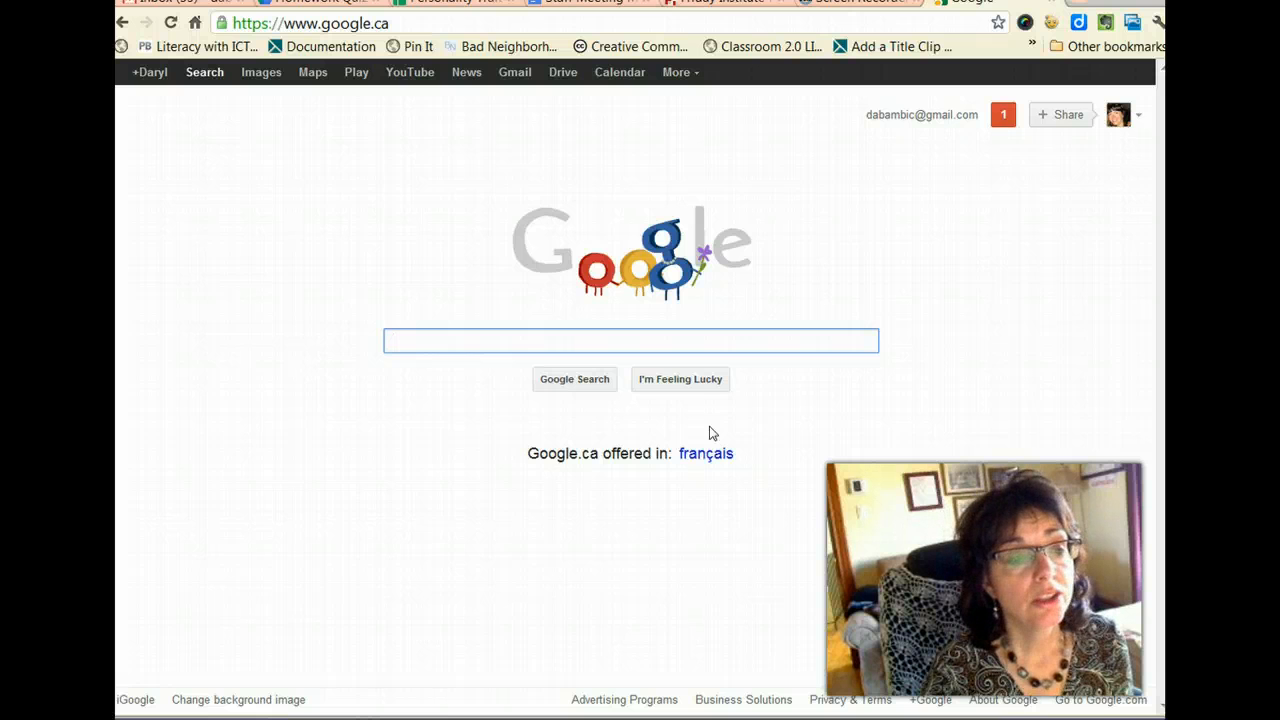
From Google Drive's Create menu, start a new untitled form
{"action": "left_click", "coordinate": [604, 340]}
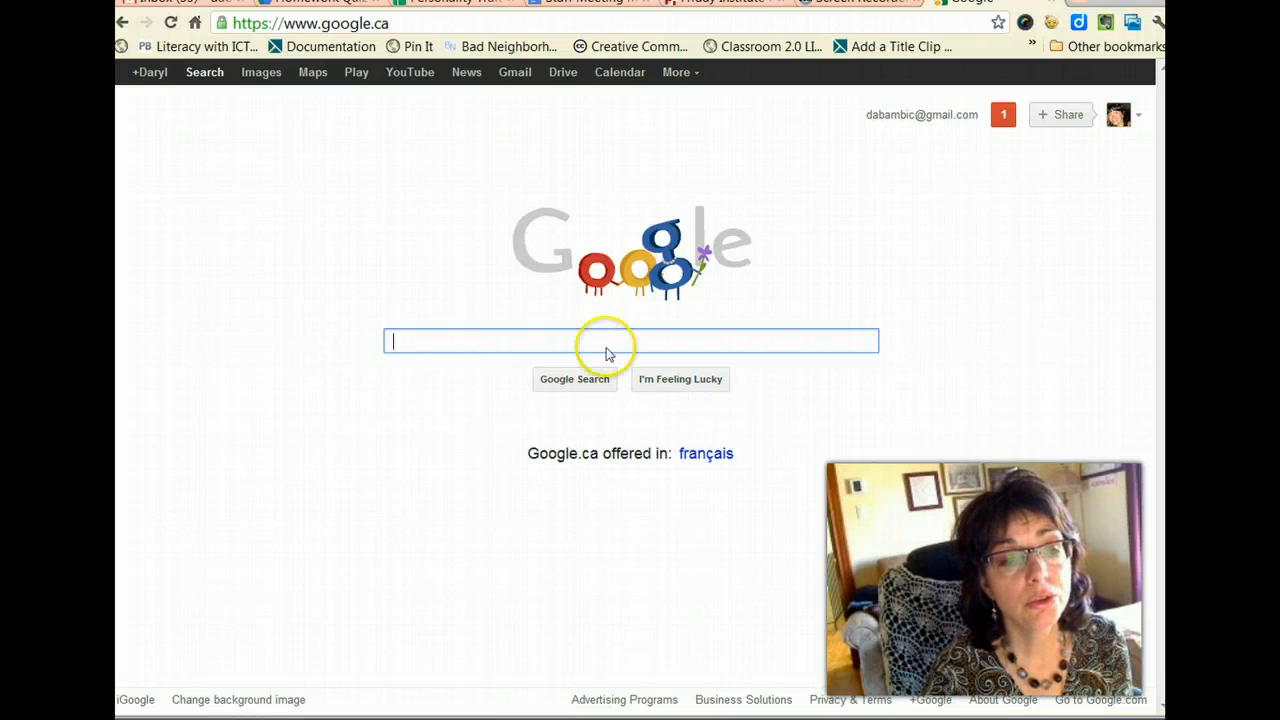
{"action": "mouse_move", "coordinate": [644, 270]}
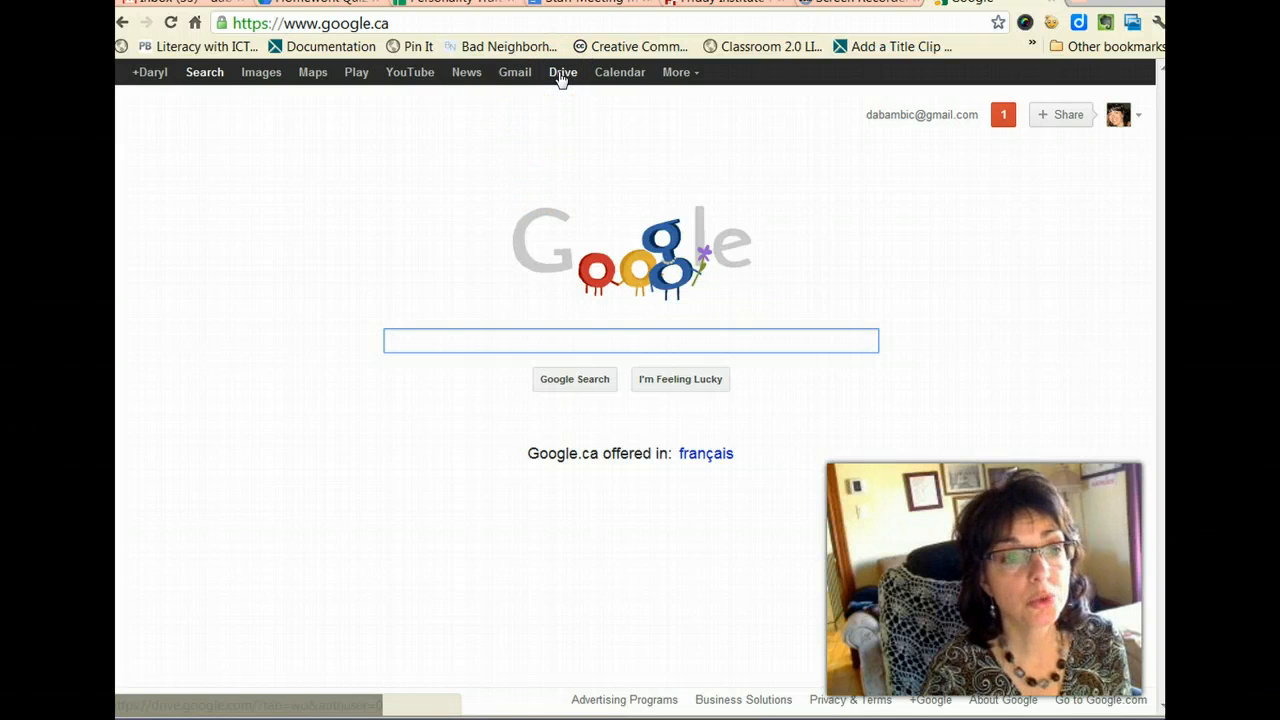
{"action": "left_click", "coordinate": [564, 72]}
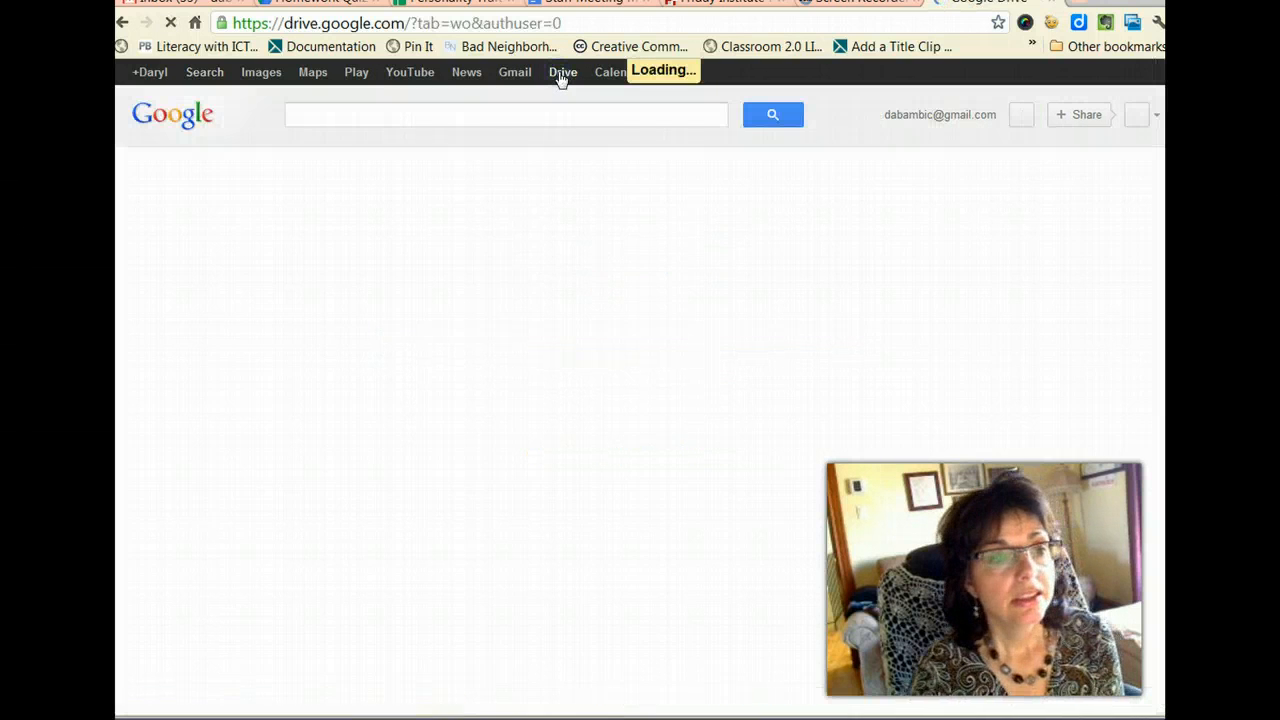
{"action": "left_click", "coordinate": [562, 72]}
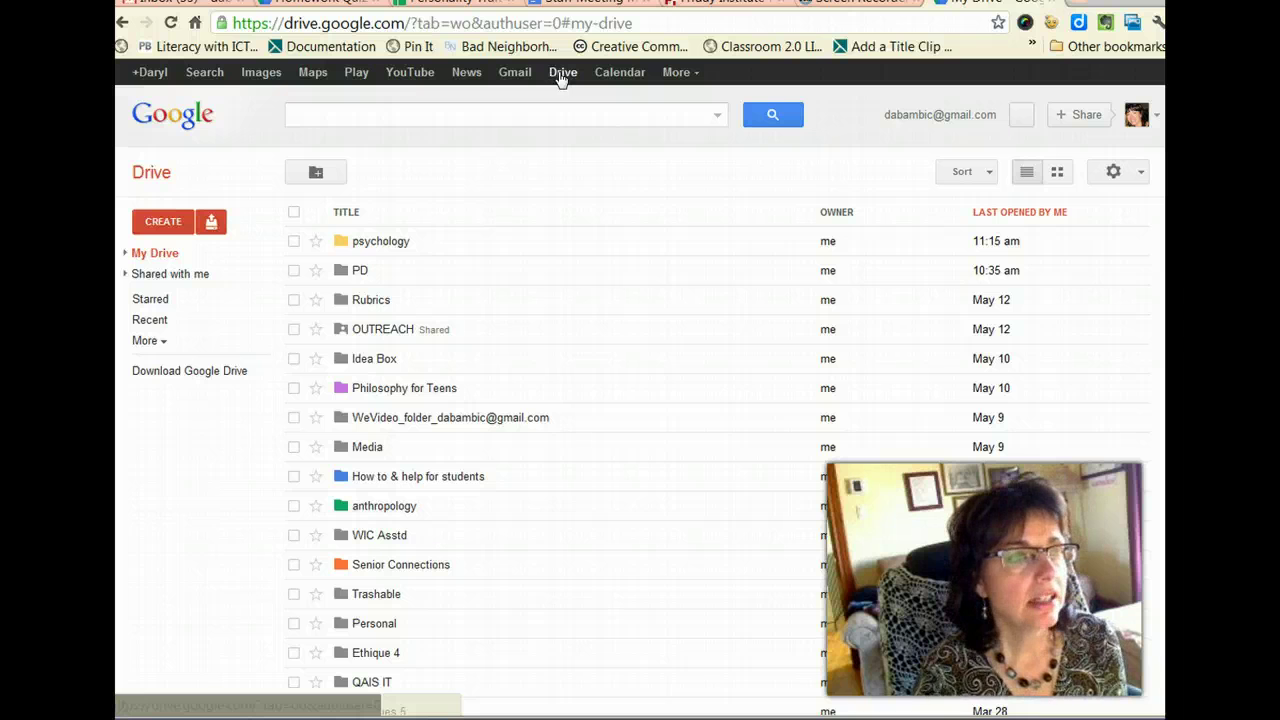
{"action": "left_click", "coordinate": [164, 220]}
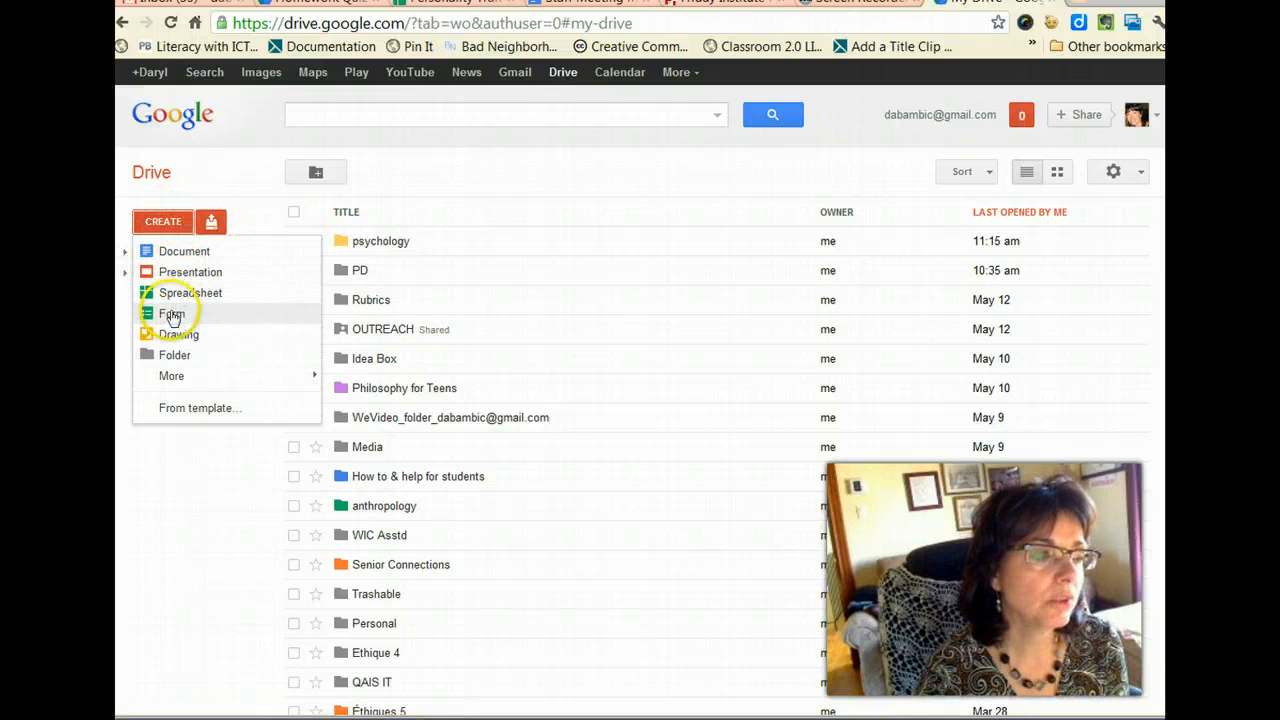
{"action": "left_click", "coordinate": [172, 312]}
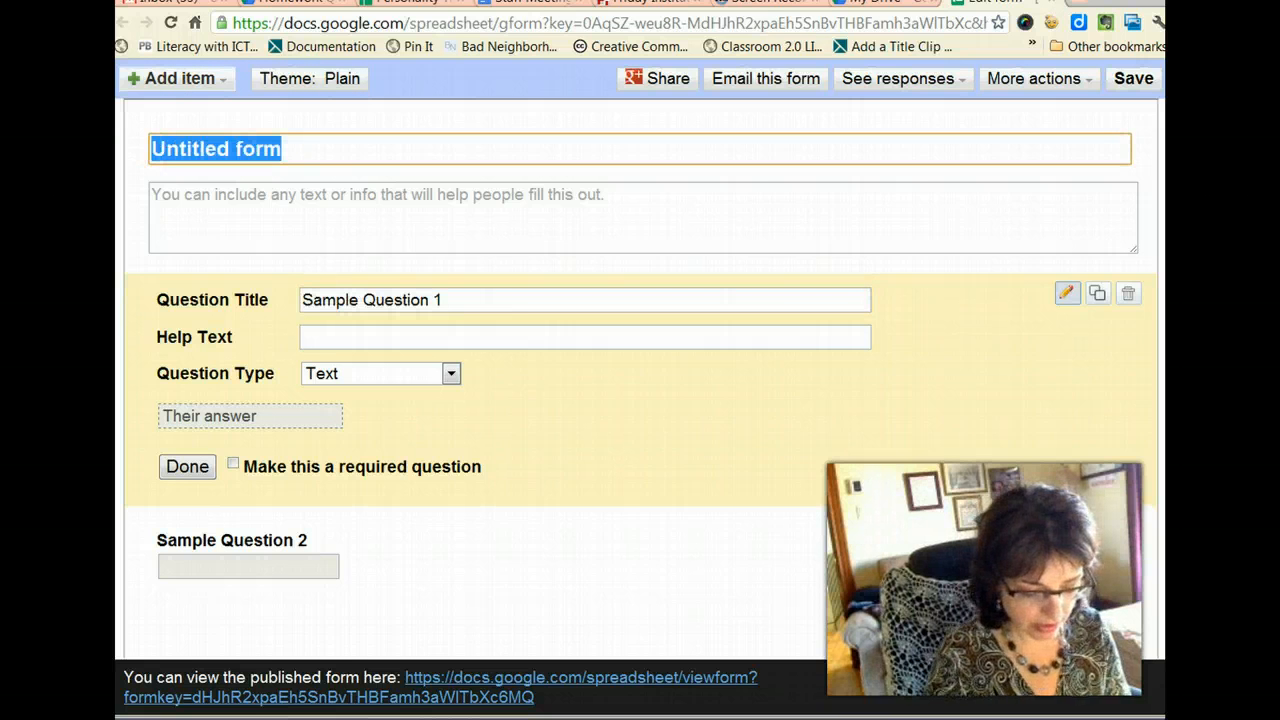
Title the form 'Mother's Day Quiz'
{"action": "type", "text": "Mother"}
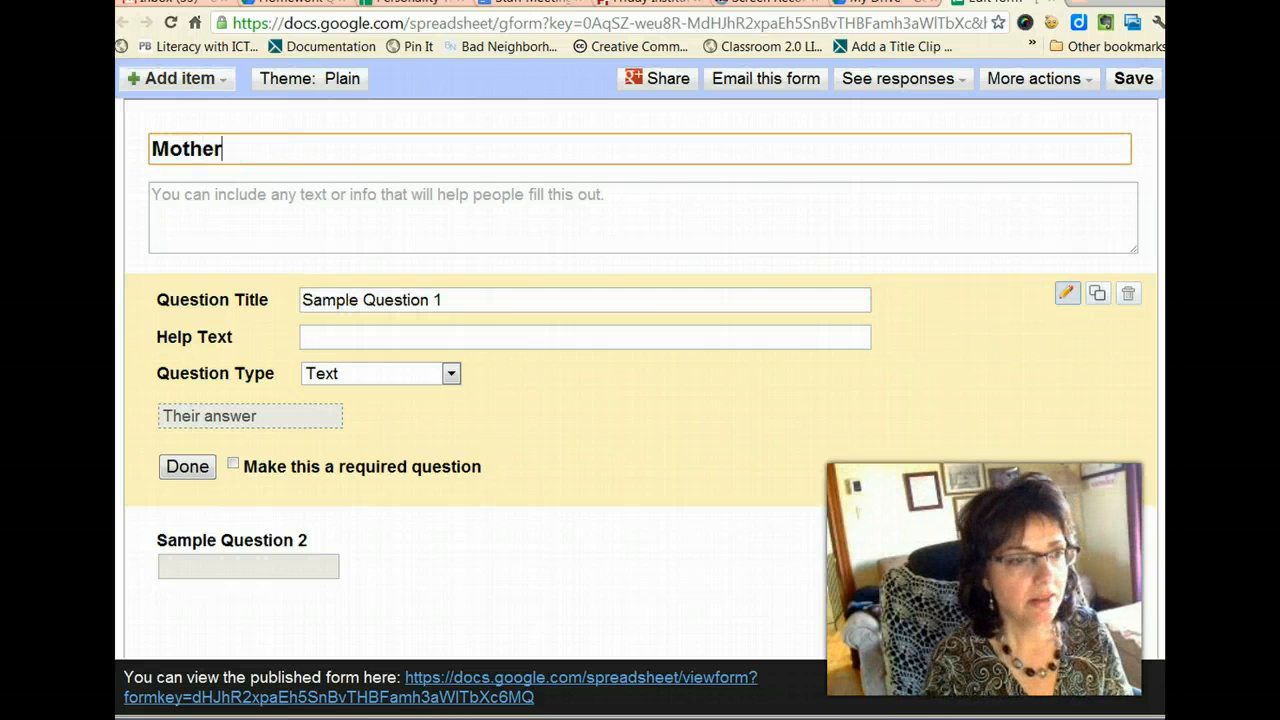
{"action": "key", "text": "Backspace"}
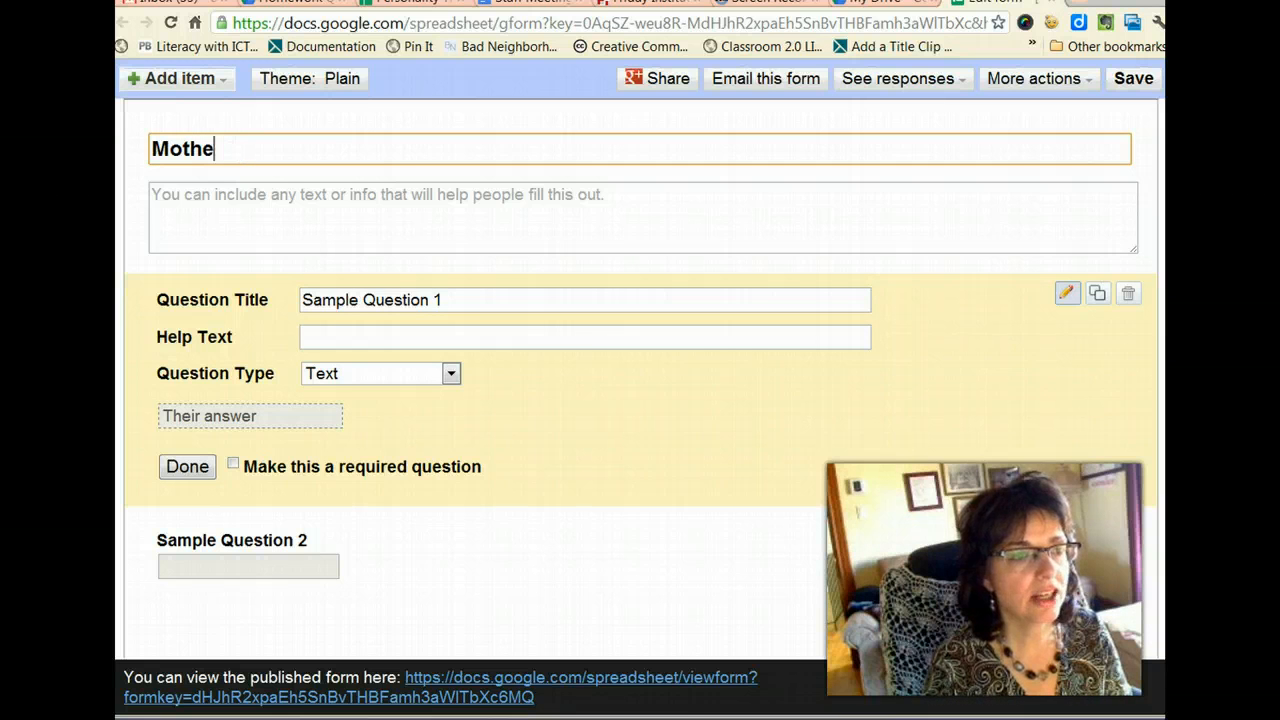
{"action": "type", "text": "r's D"}
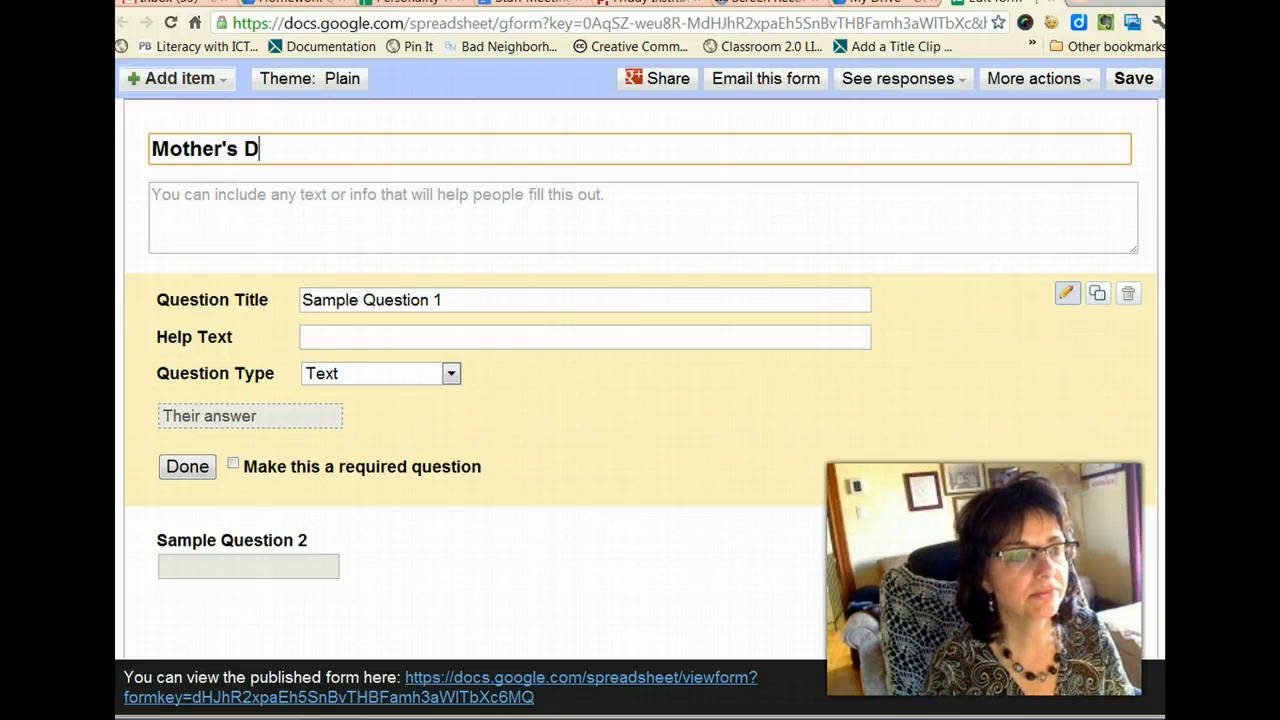
{"action": "type", "text": "ay Quiz"}
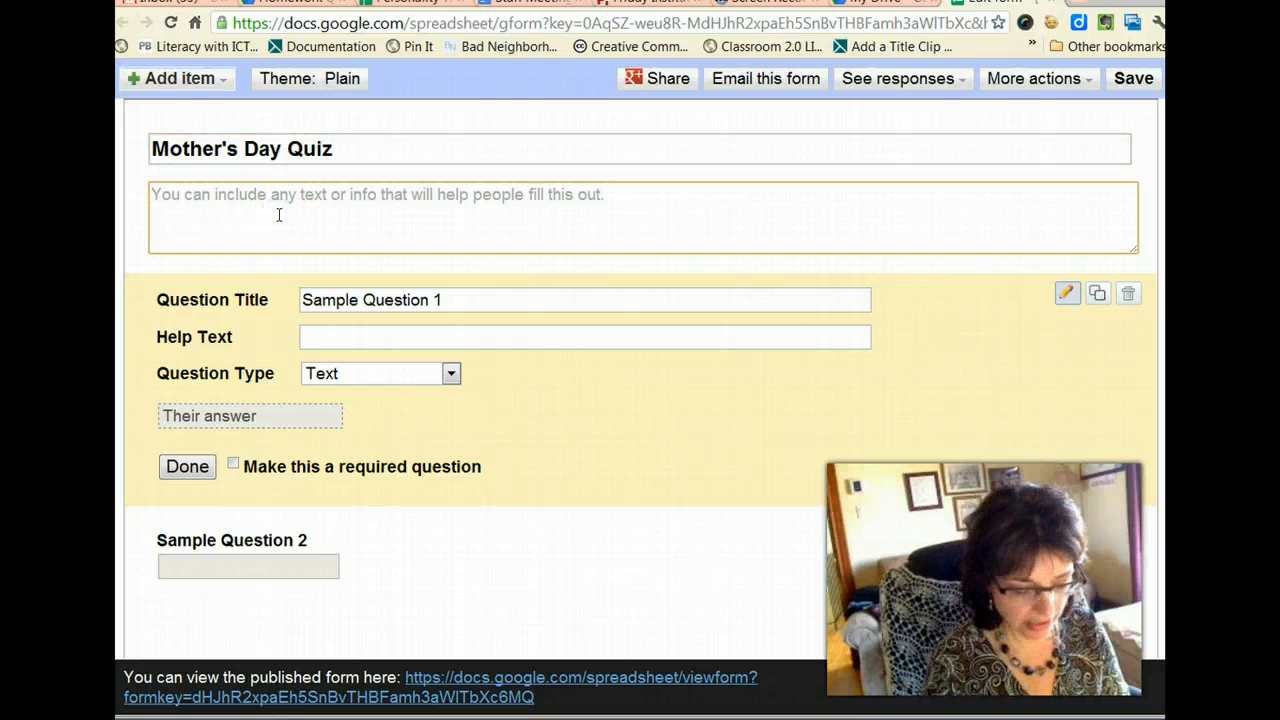
Enter 'Add helpful text' as the form description
{"action": "type", "text": "Add hel"}
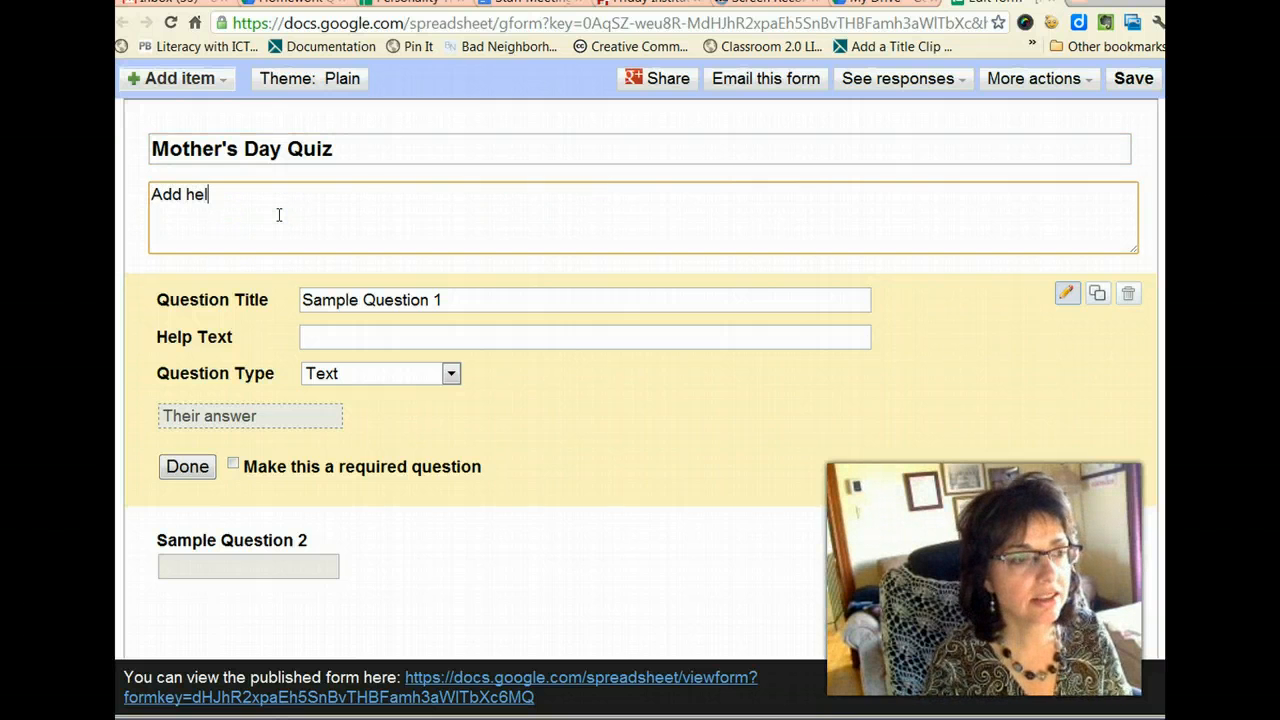
{"action": "type", "text": "pful"}
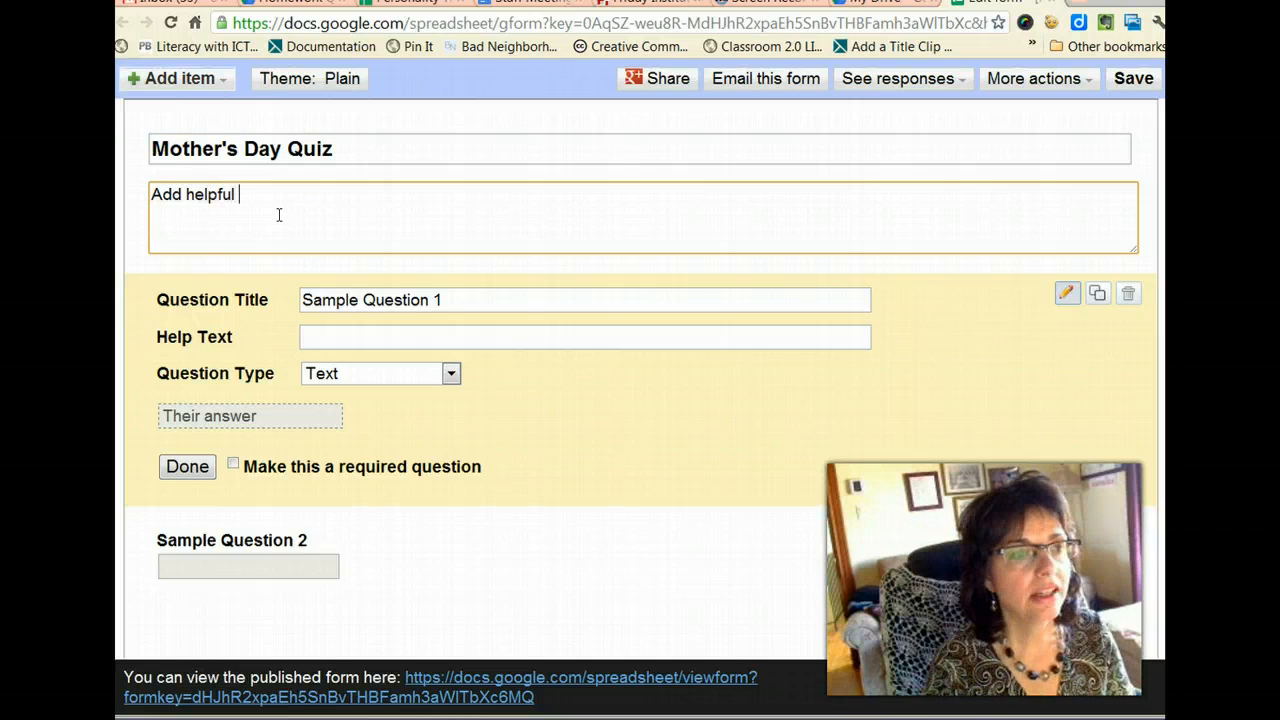
{"action": "type", "text": "text"}
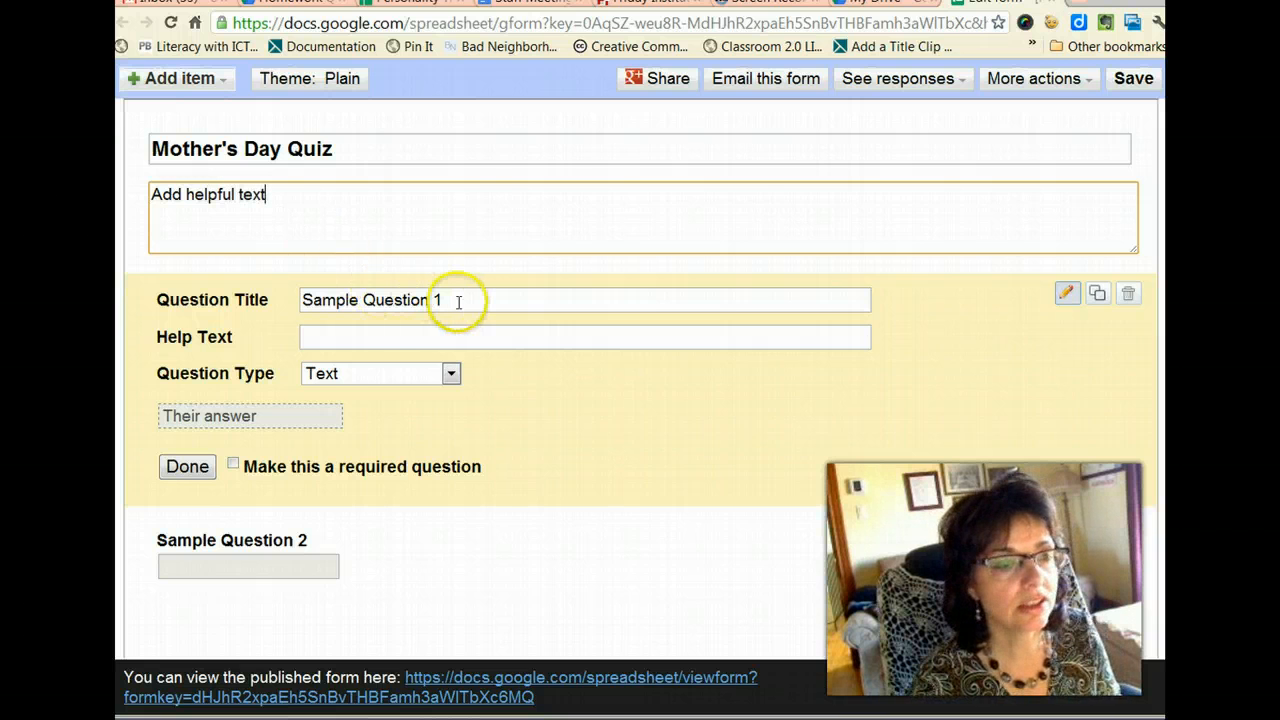
Make the first question 'Last name', a required short text answer
{"action": "triple_click", "coordinate": [584, 300]}
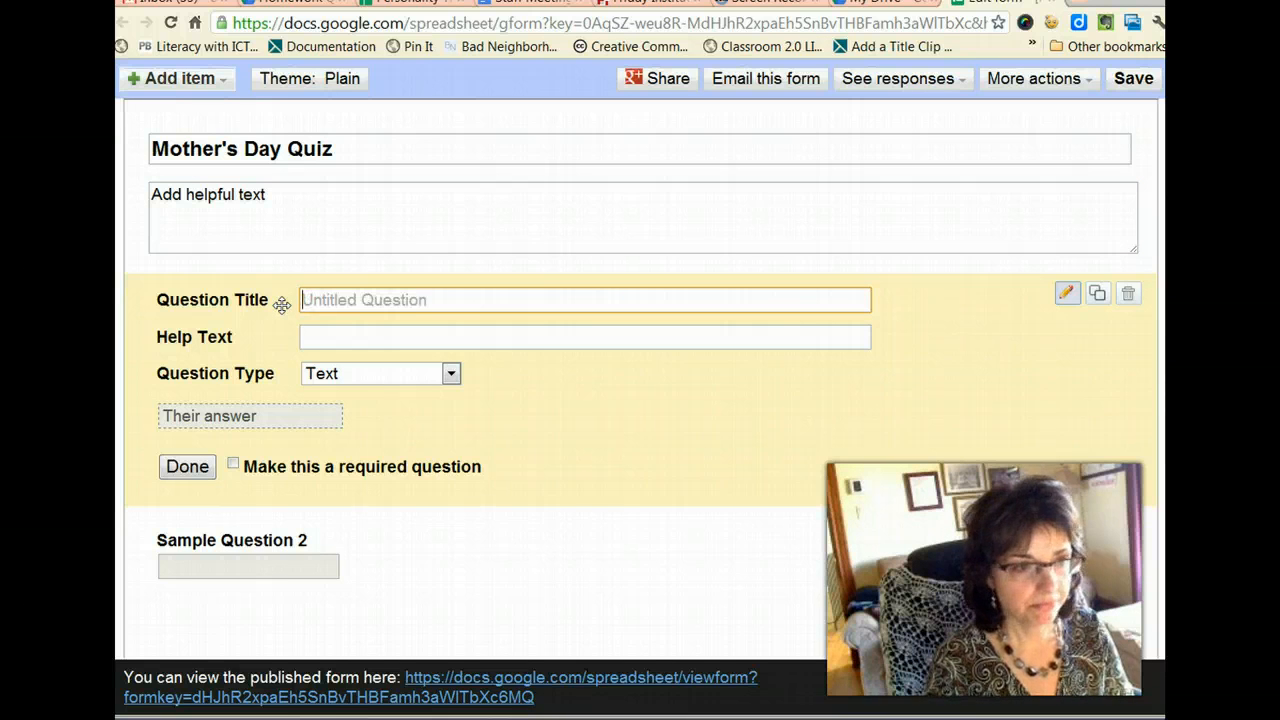
{"action": "type", "text": "Last name"}
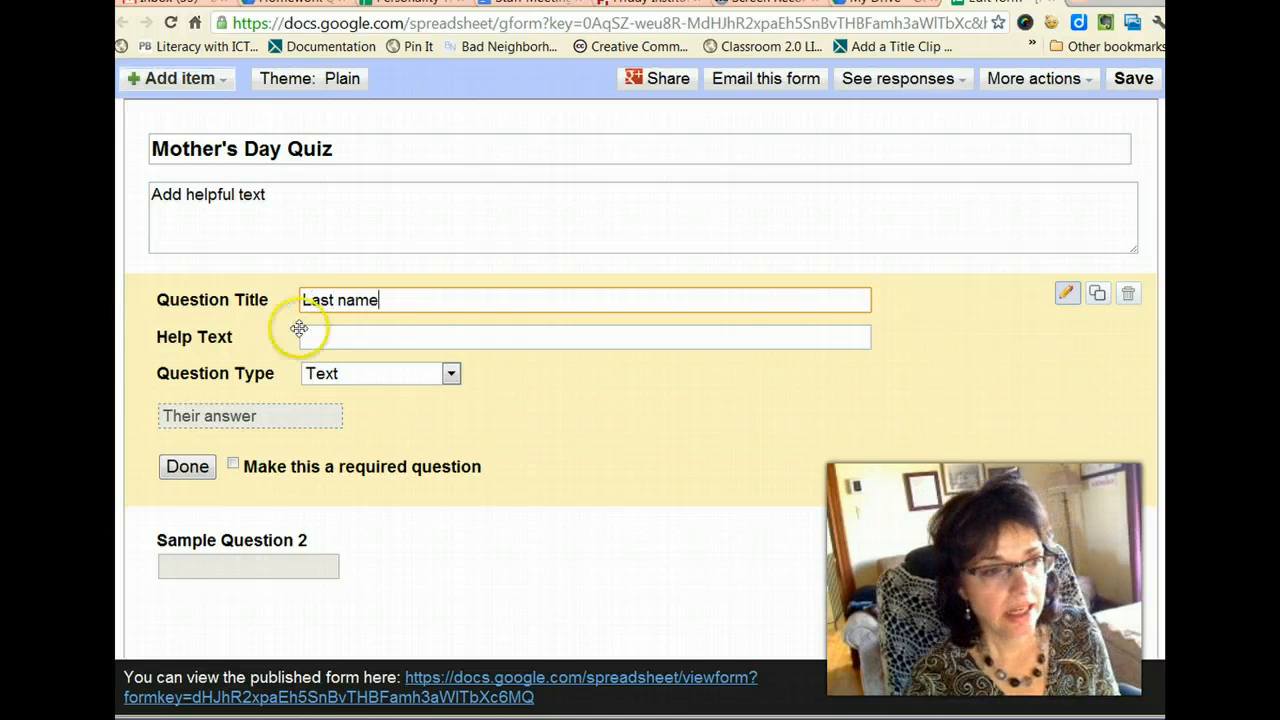
{"action": "mouse_move", "coordinate": [420, 388]}
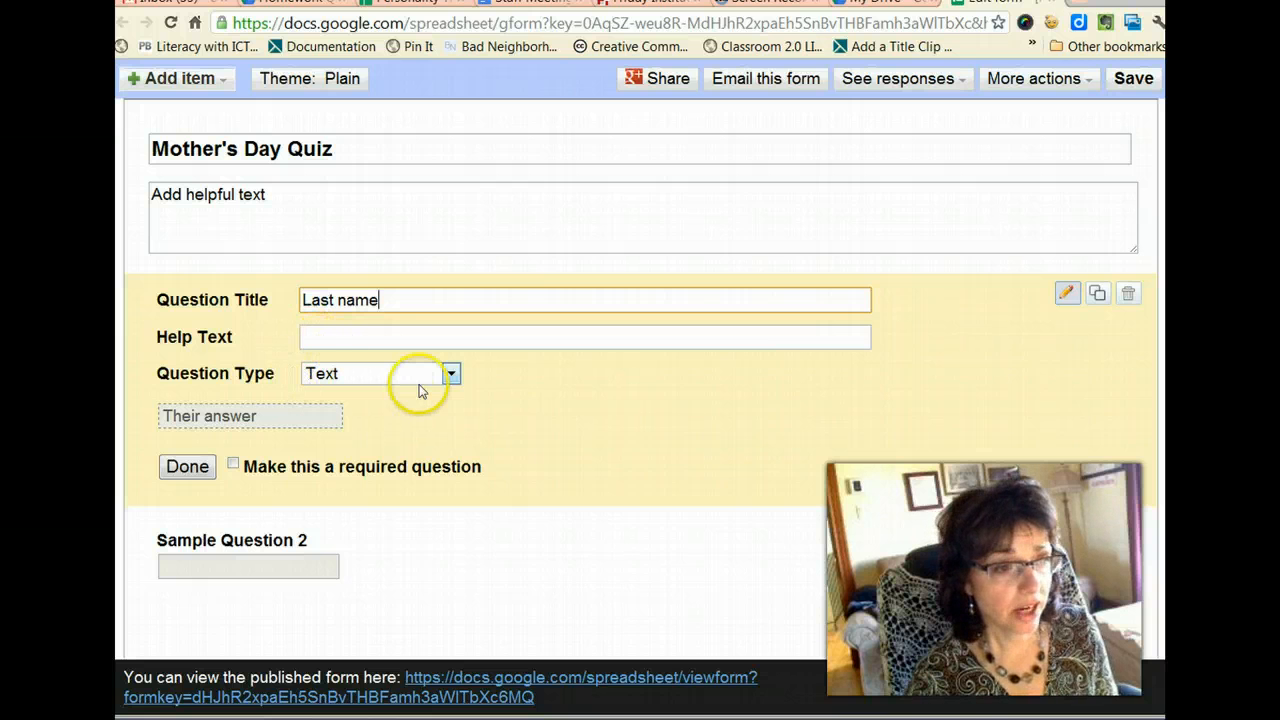
{"action": "left_click", "coordinate": [452, 374]}
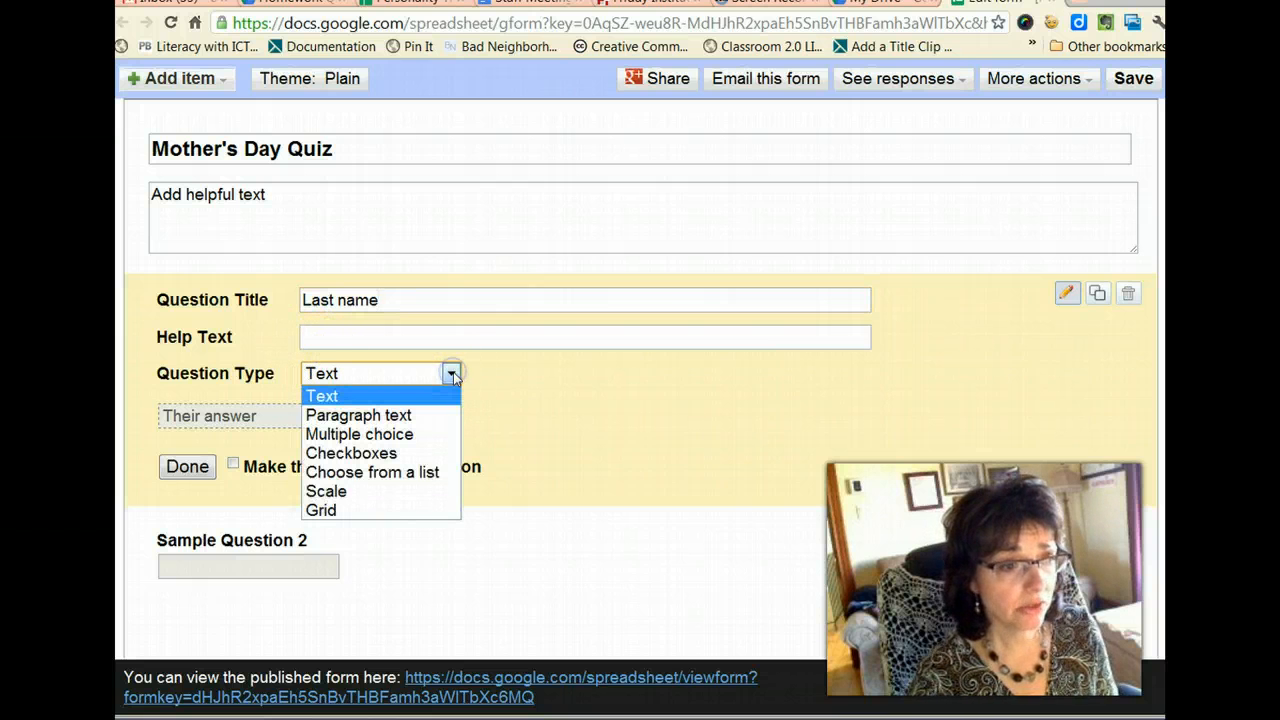
{"action": "mouse_move", "coordinate": [358, 414]}
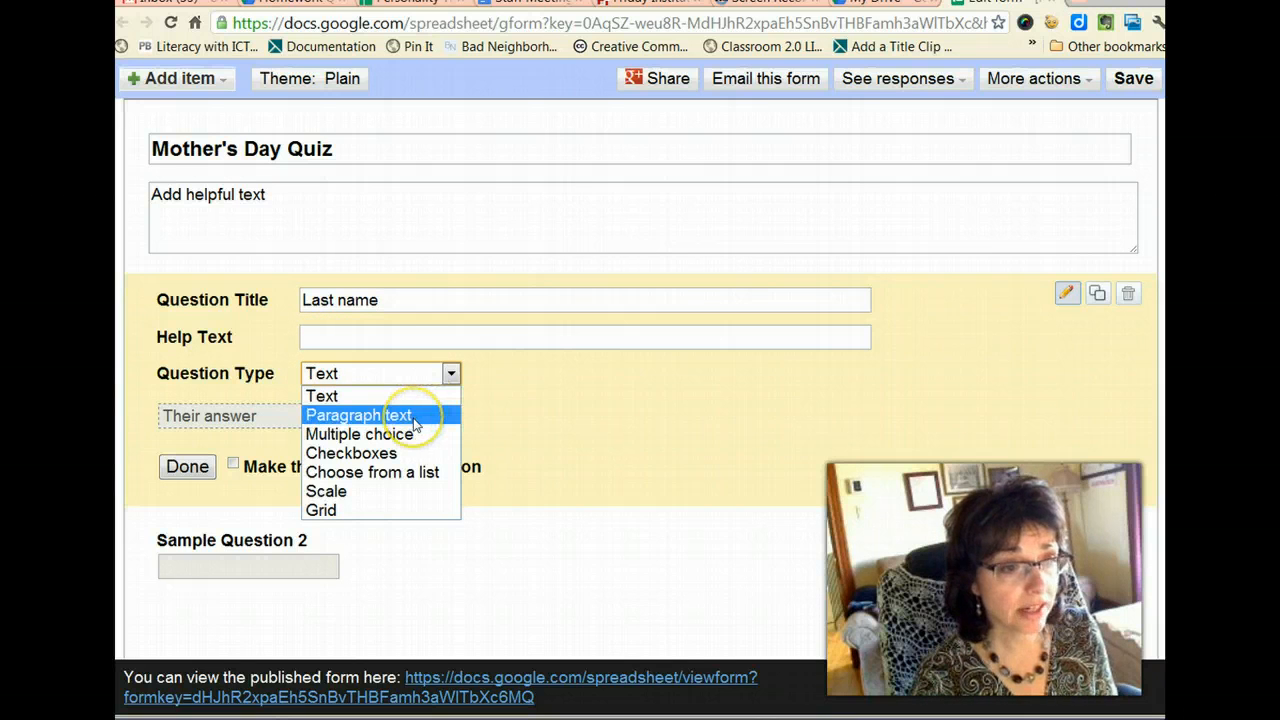
{"action": "mouse_move", "coordinate": [380, 452]}
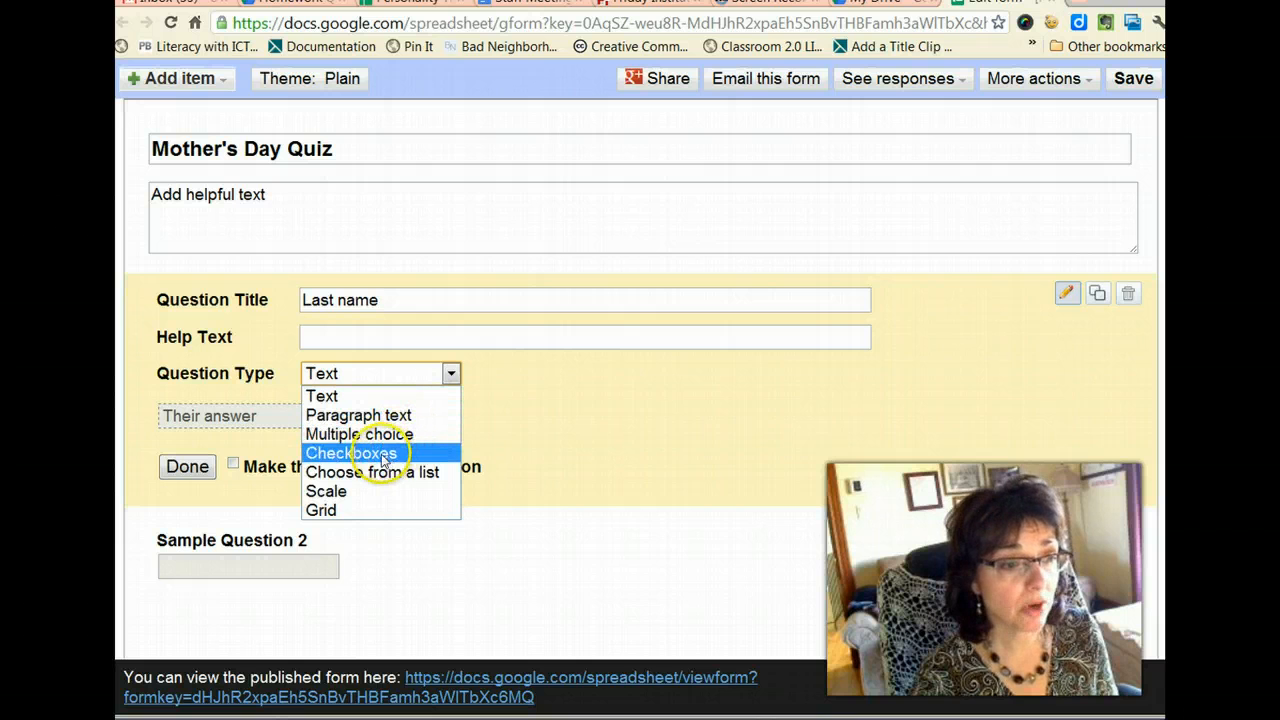
{"action": "mouse_move", "coordinate": [336, 492]}
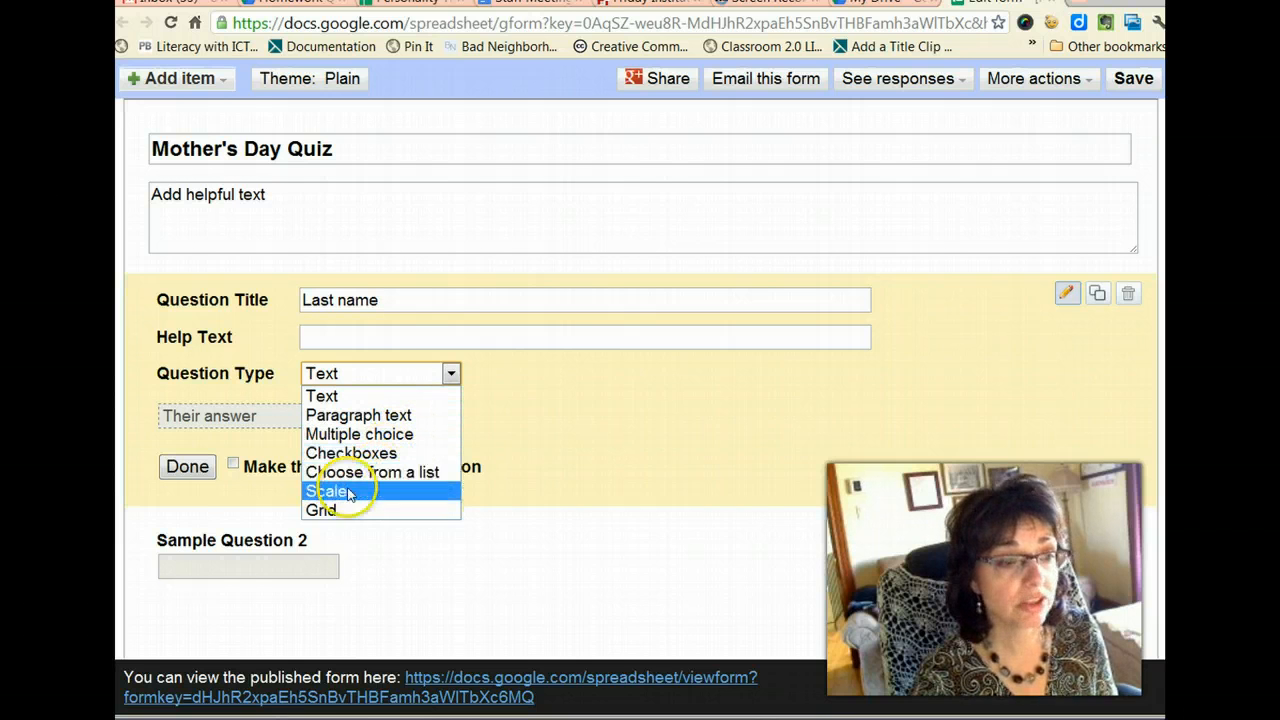
{"action": "mouse_move", "coordinate": [322, 396]}
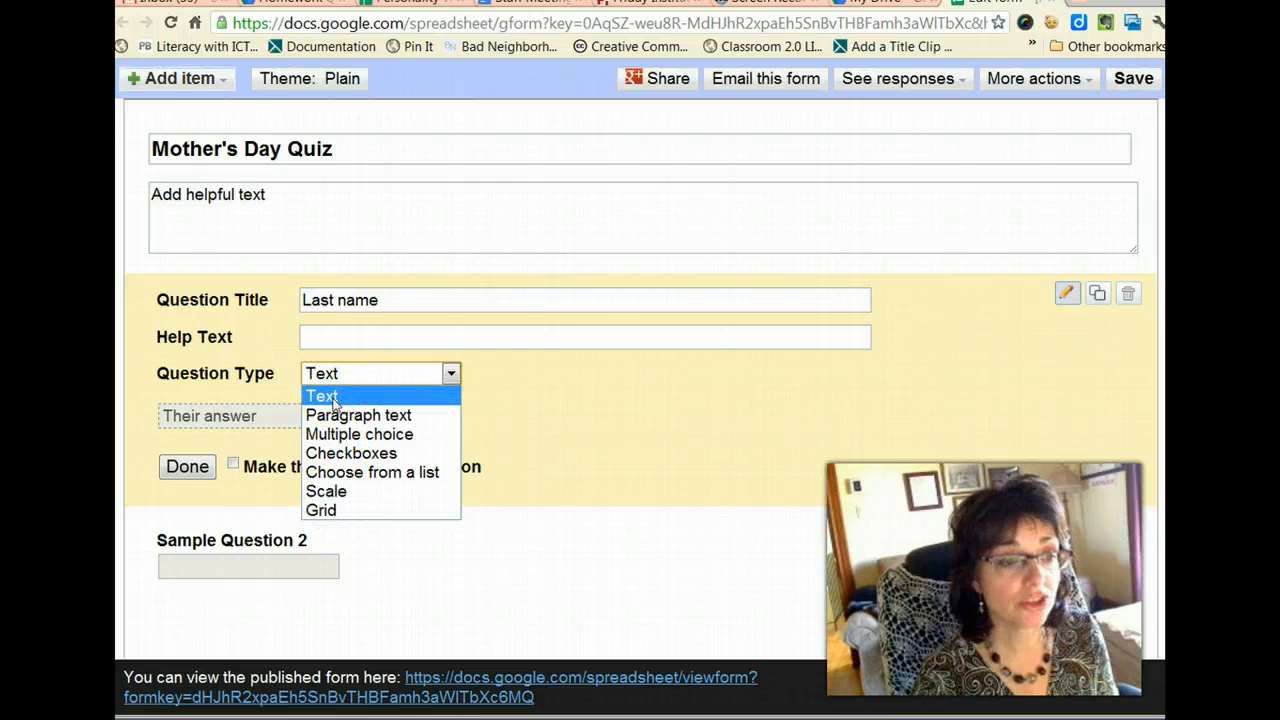
{"action": "left_click", "coordinate": [320, 396]}
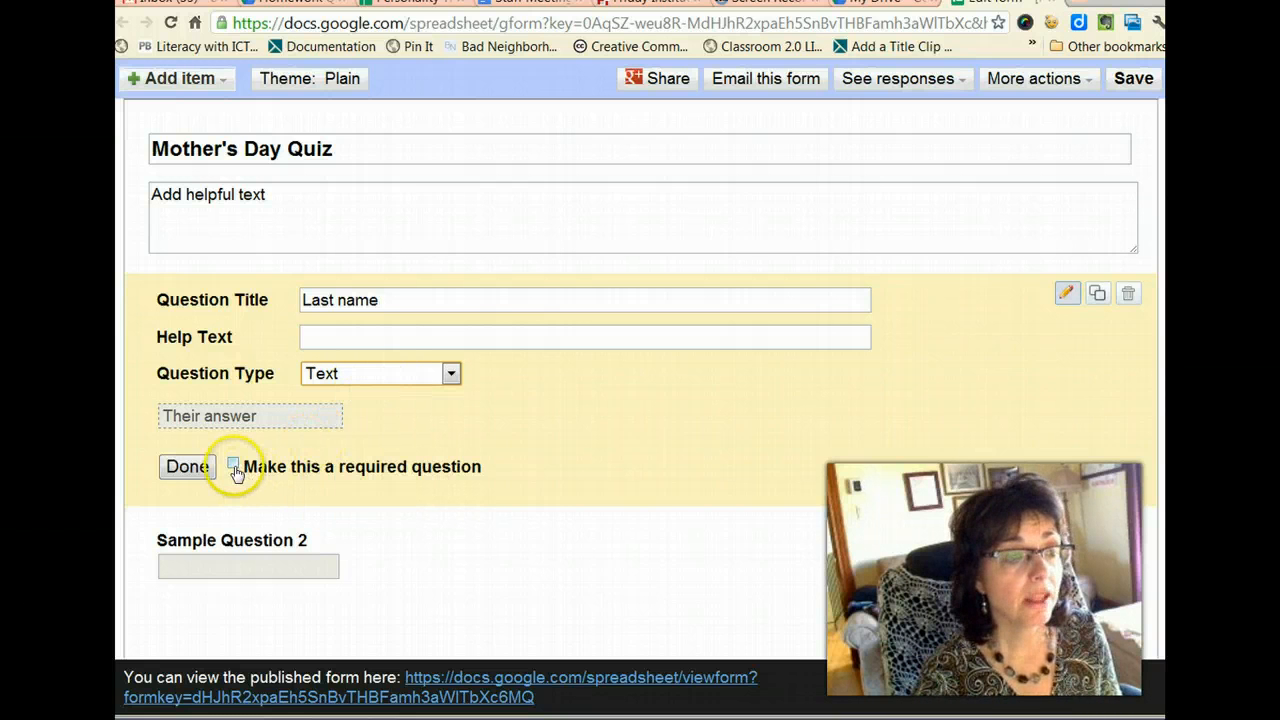
{"action": "left_click", "coordinate": [232, 466]}
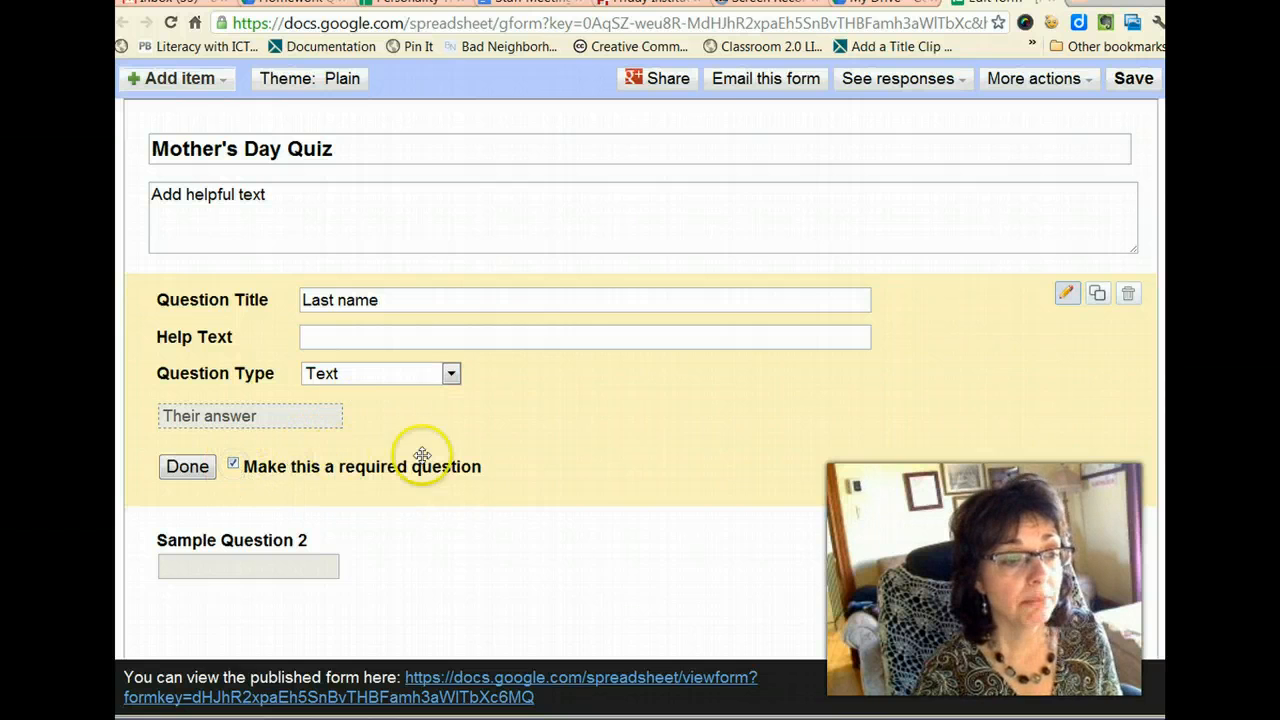
{"action": "mouse_move", "coordinate": [250, 570]}
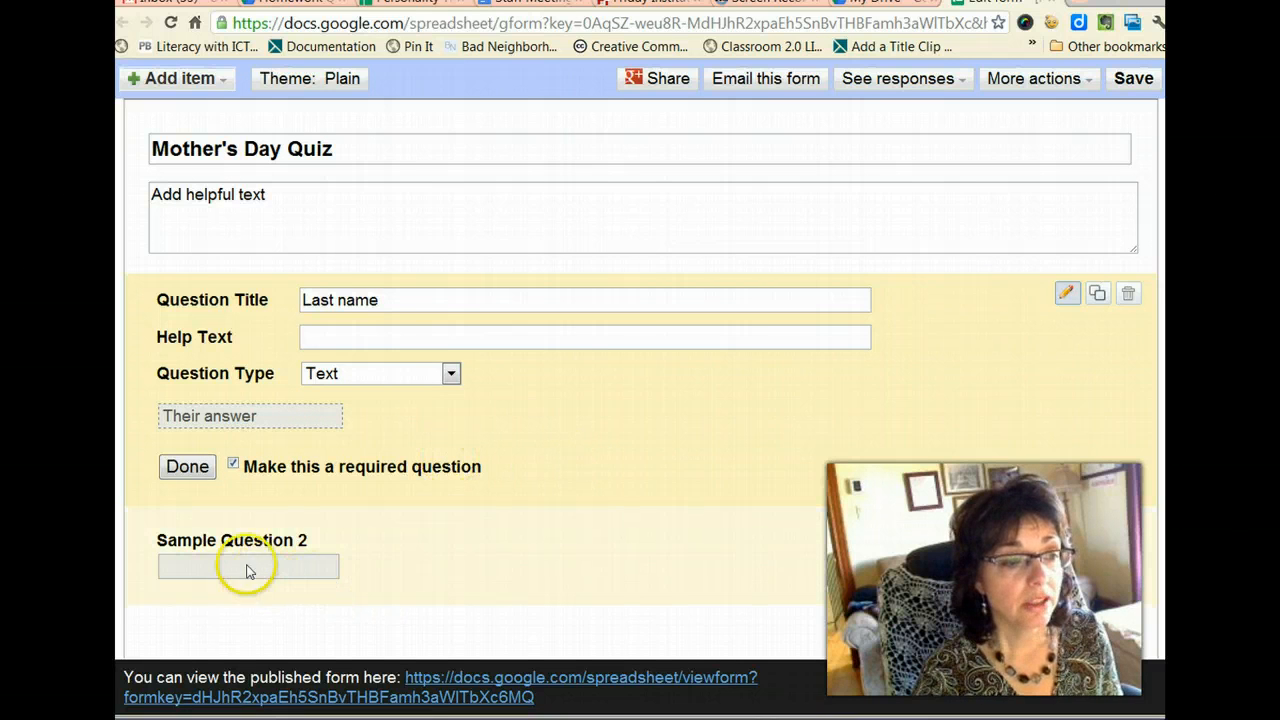
{"action": "mouse_move", "coordinate": [754, 552]}
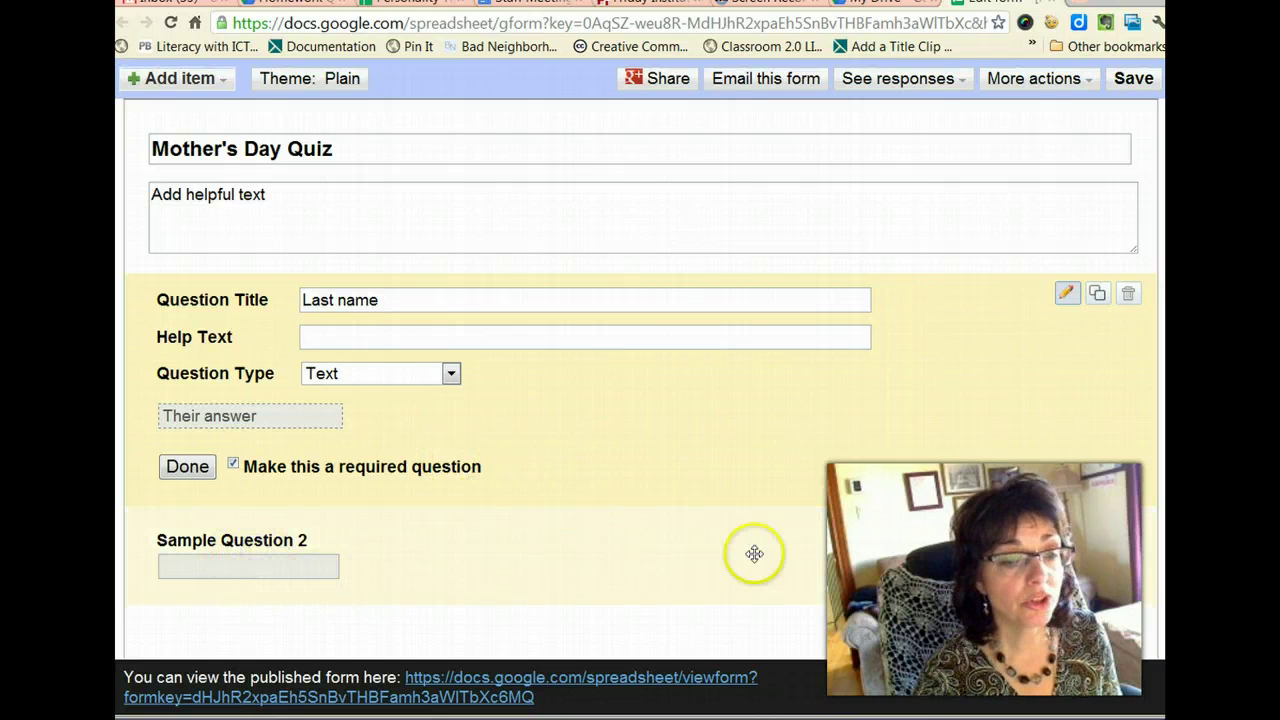
Retitle Sample Question 2 as '1. Is Mother's Day observed around the world?'
{"action": "left_click", "coordinate": [188, 466]}
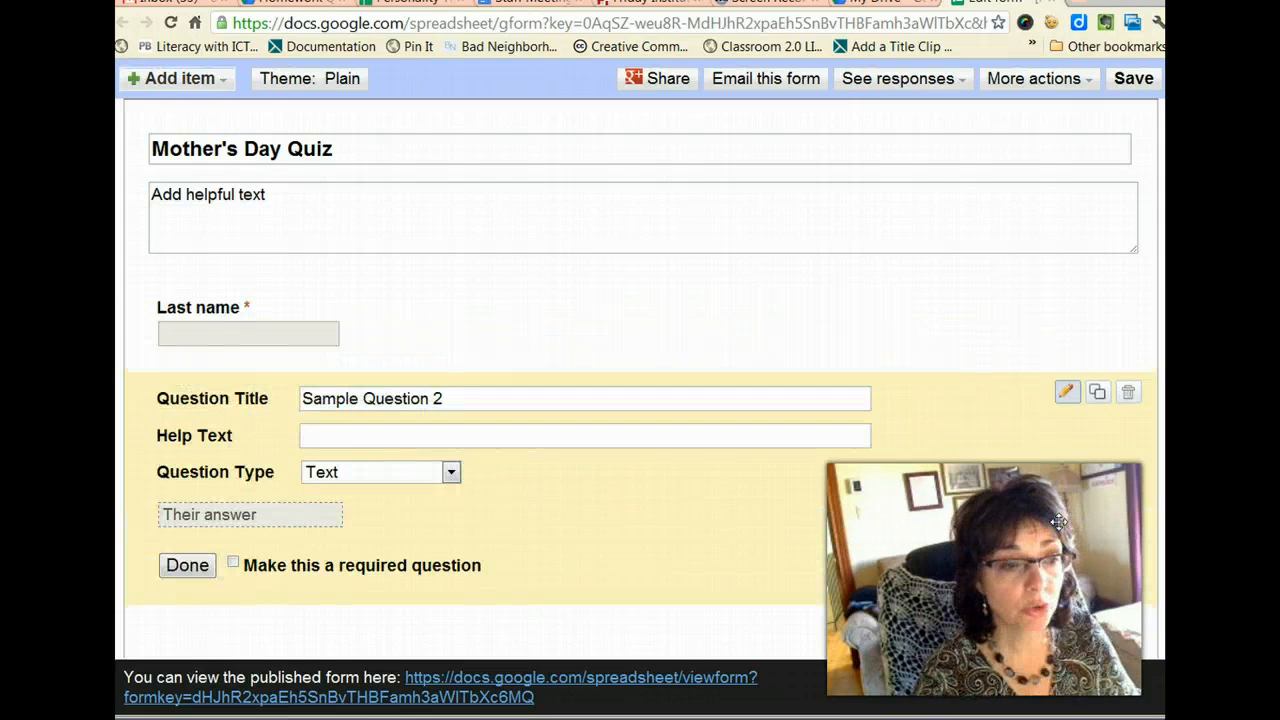
{"action": "triple_click", "coordinate": [584, 398]}
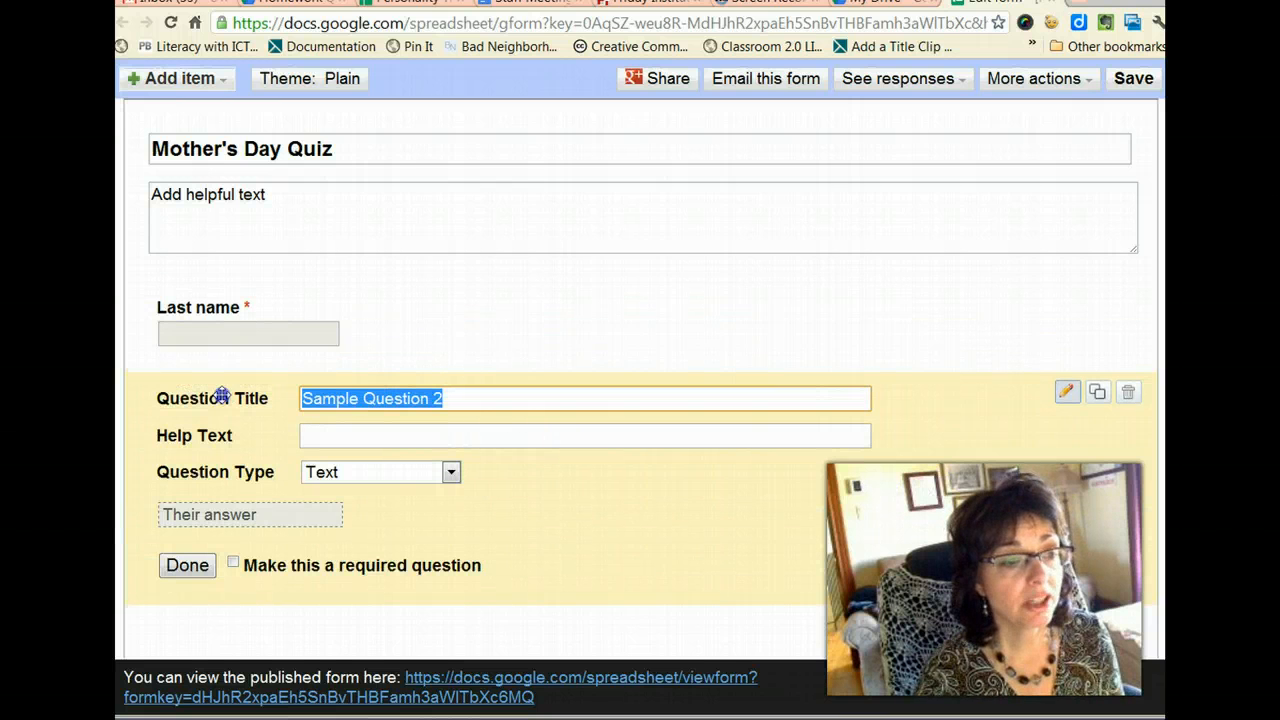
{"action": "type", "text": "1"}
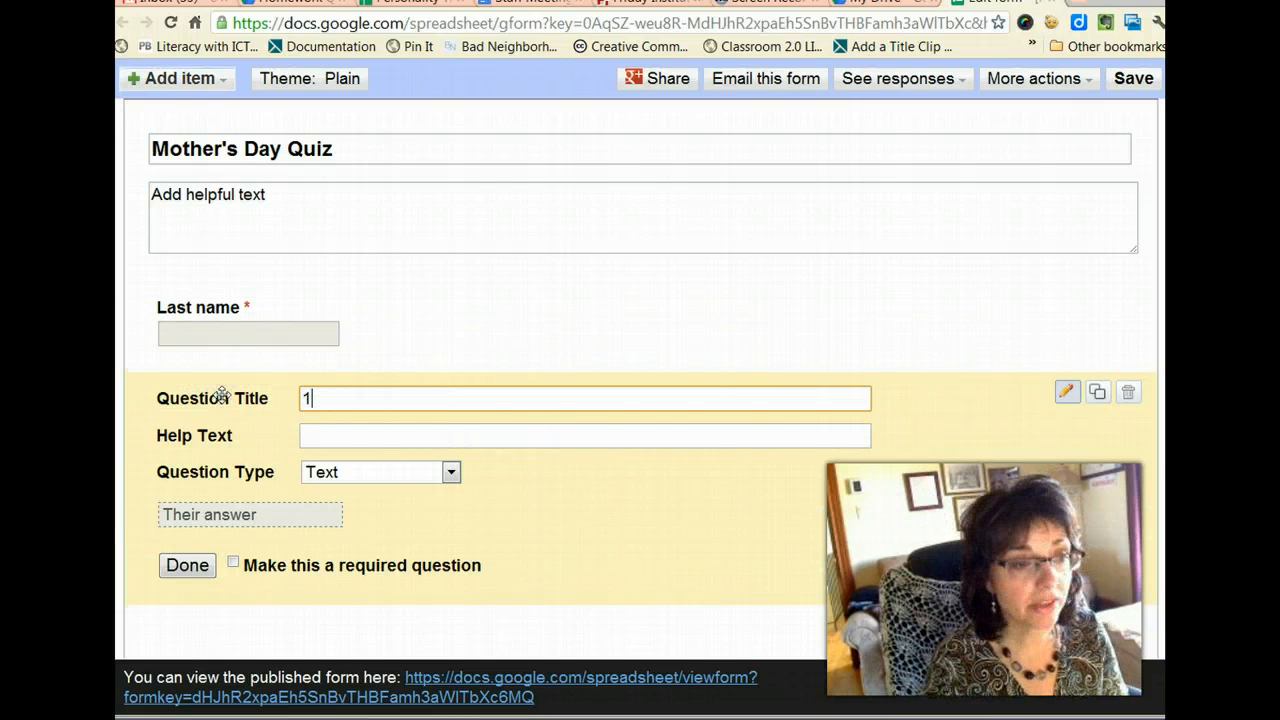
{"action": "type", "text": "."}
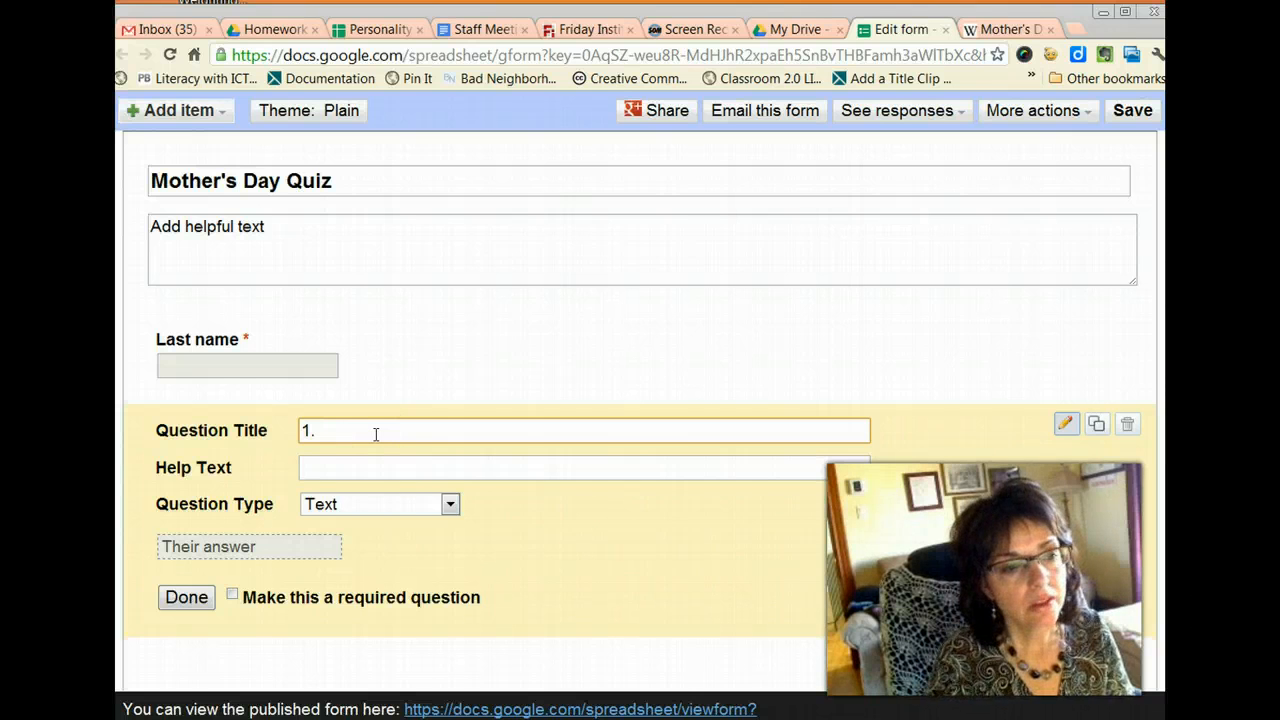
{"action": "type", "text": "Is Mother"}
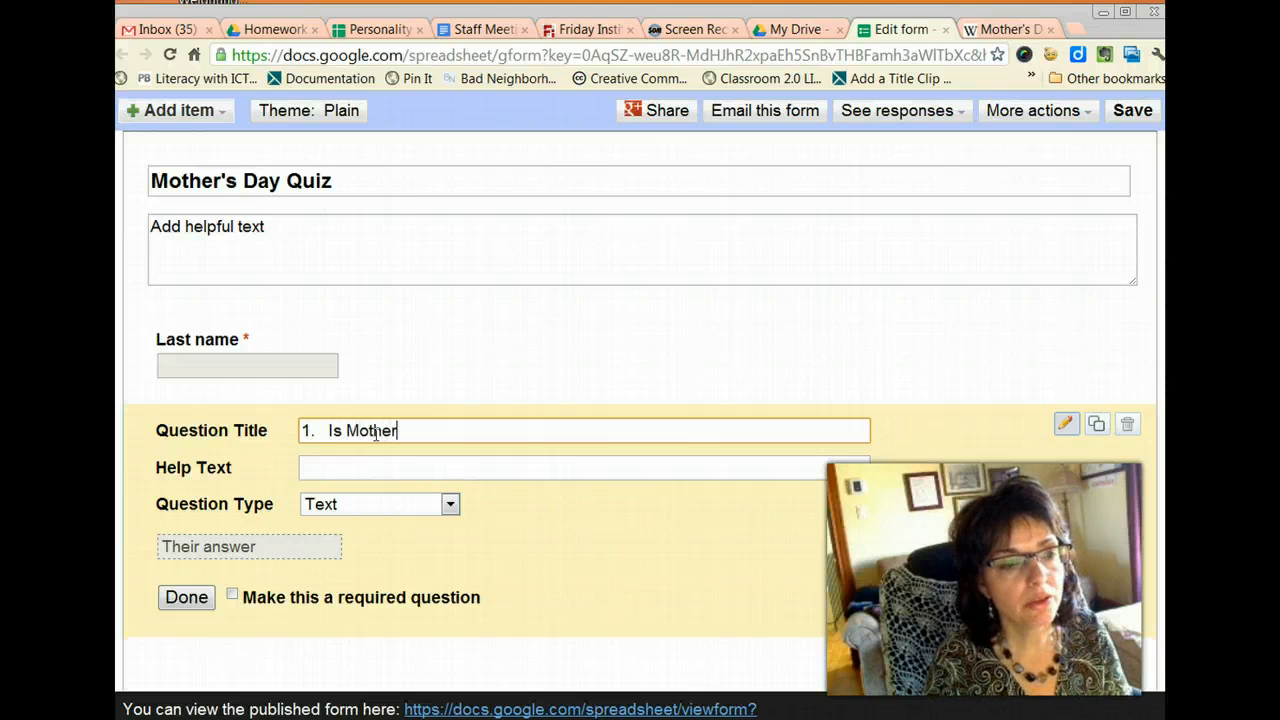
{"action": "type", "text": "'d"}
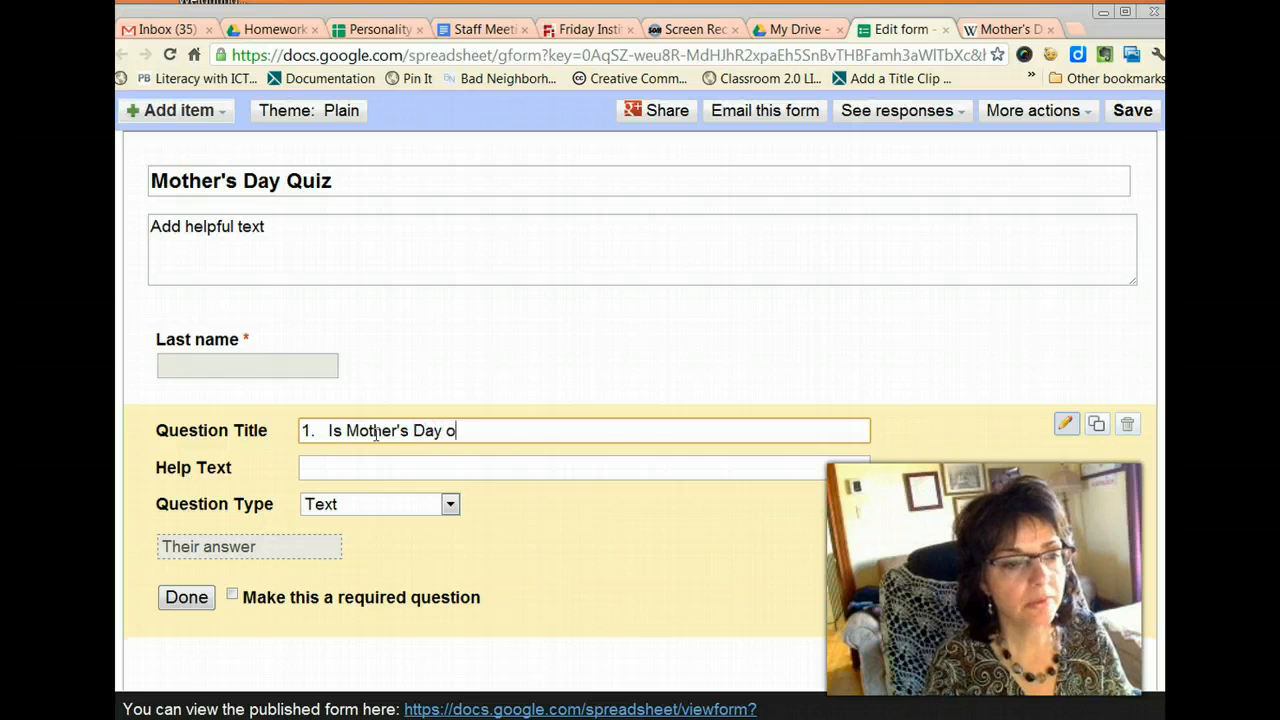
{"action": "type", "text": "bser"}
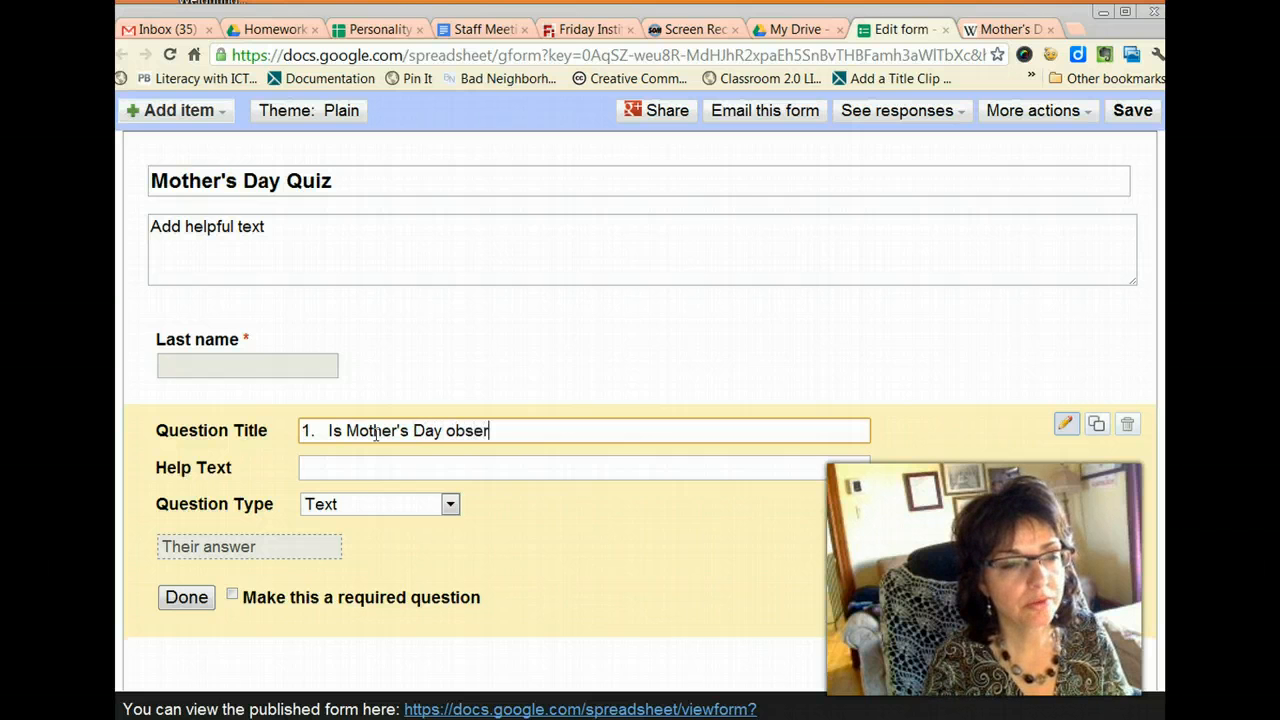
{"action": "type", "text": "ved around the world"}
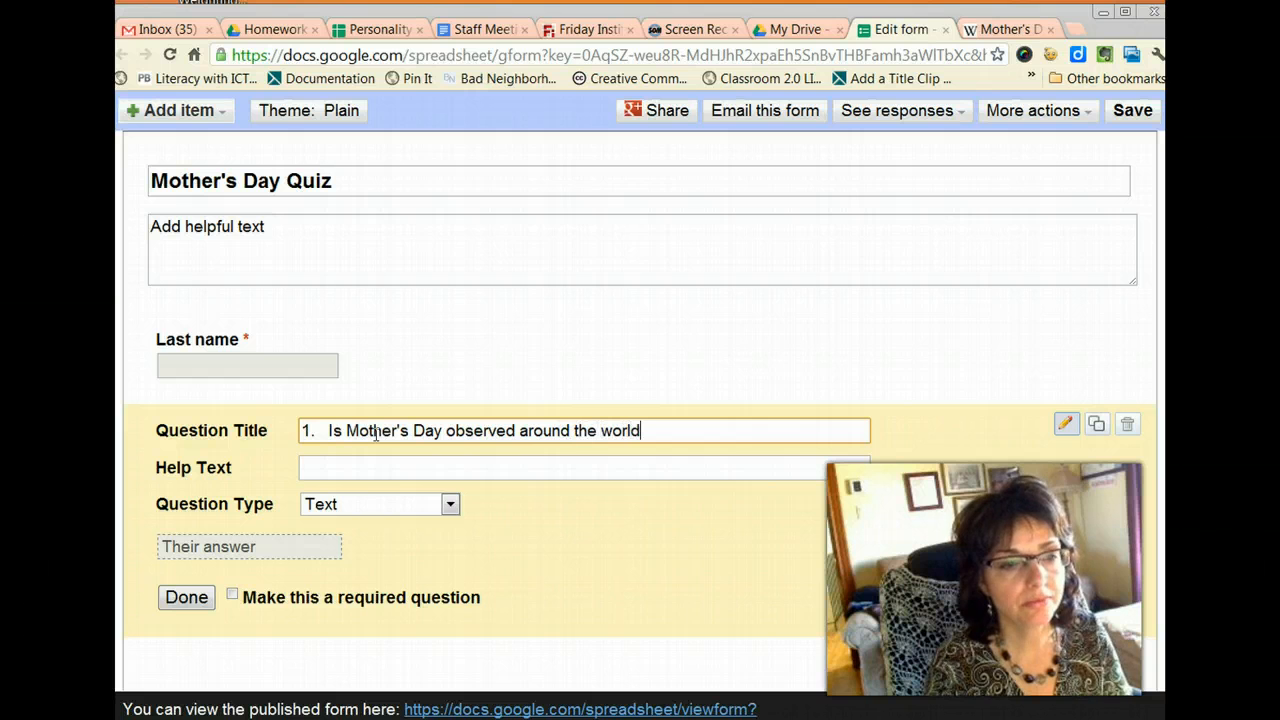
{"action": "type", "text": "?"}
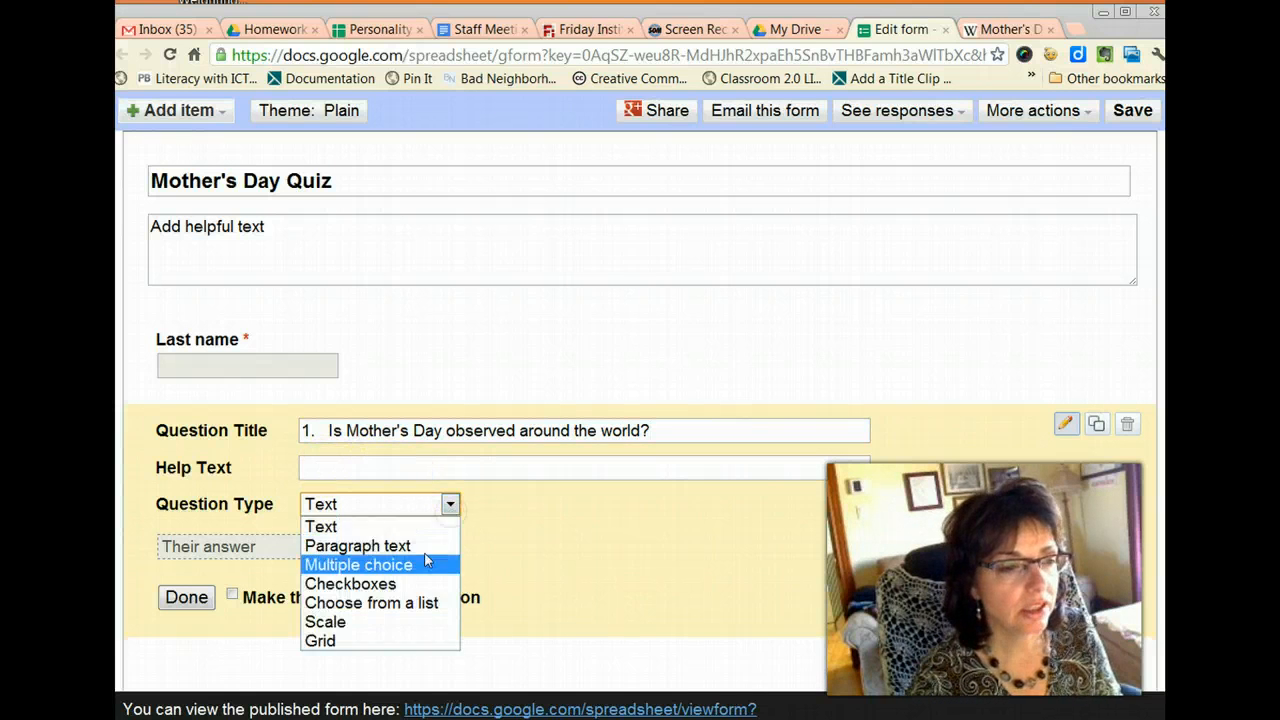
Make question 1 multiple choice with options 'Yes but not in China.', 'No, only here in Canada', 'None of the above.'
{"action": "left_click", "coordinate": [358, 564]}
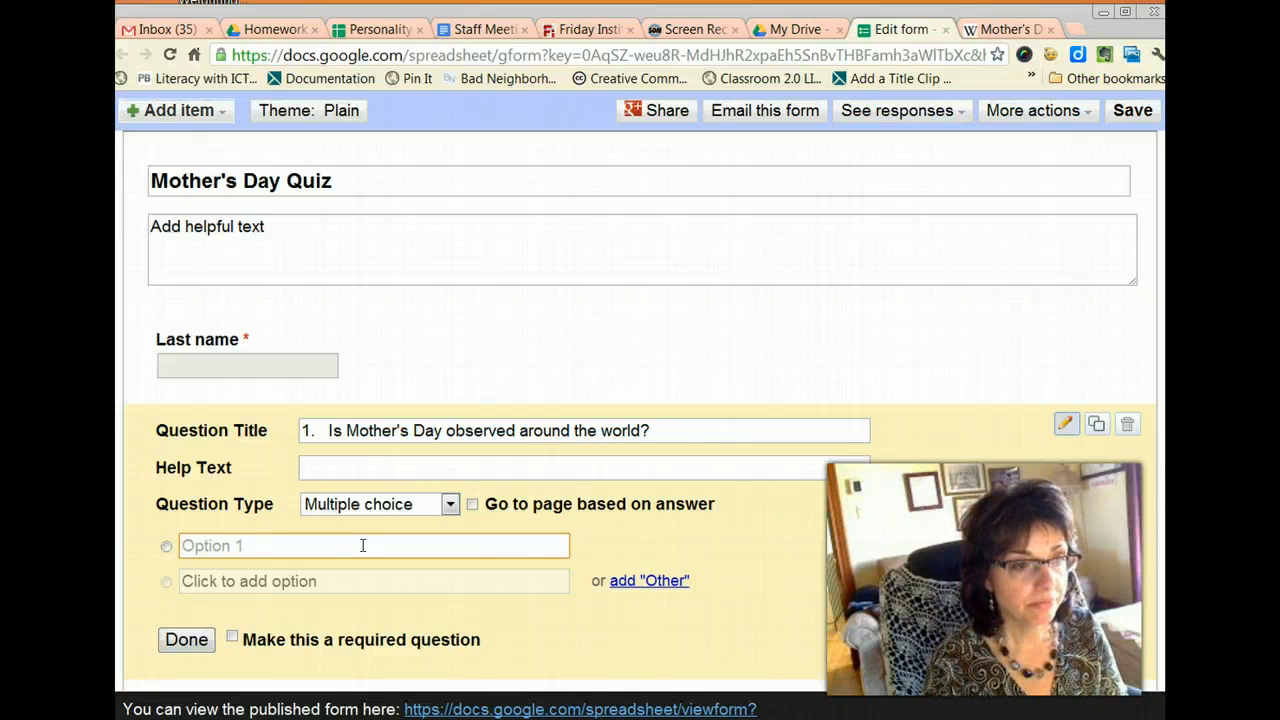
{"action": "type", "text": "Yes"}
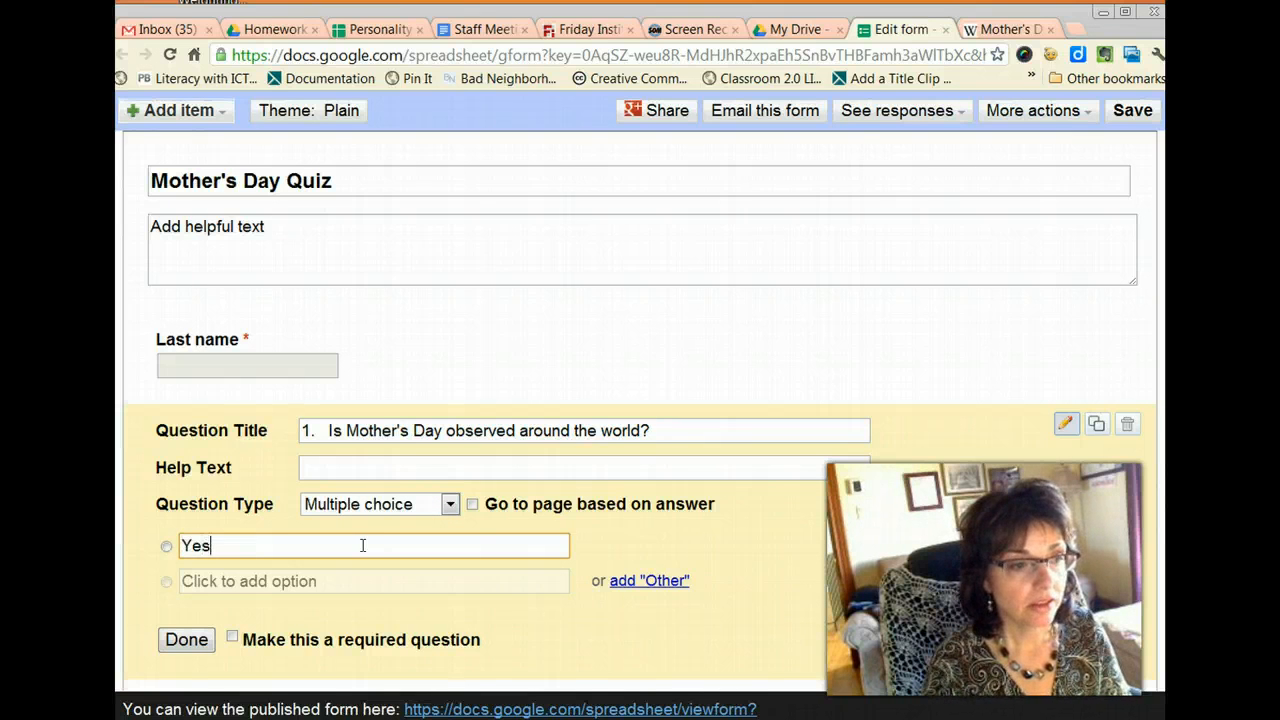
{"action": "type", "text": "but not in"}
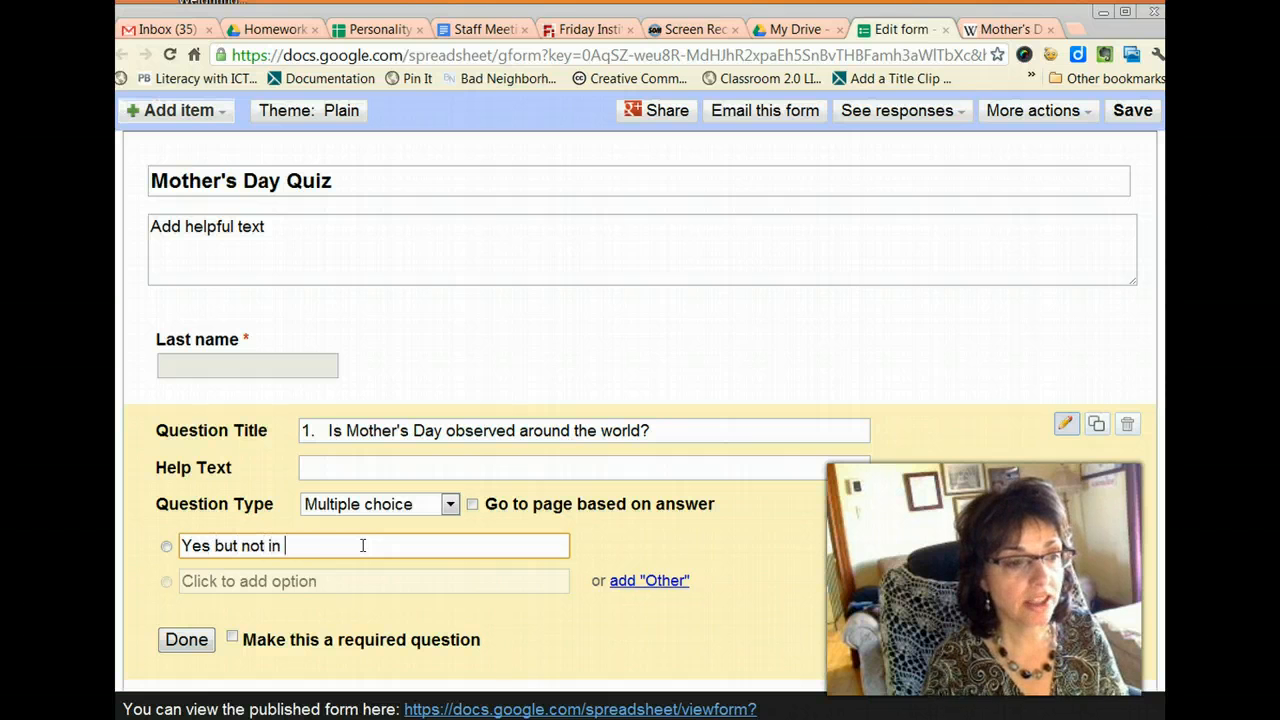
{"action": "type", "text": "Chin"}
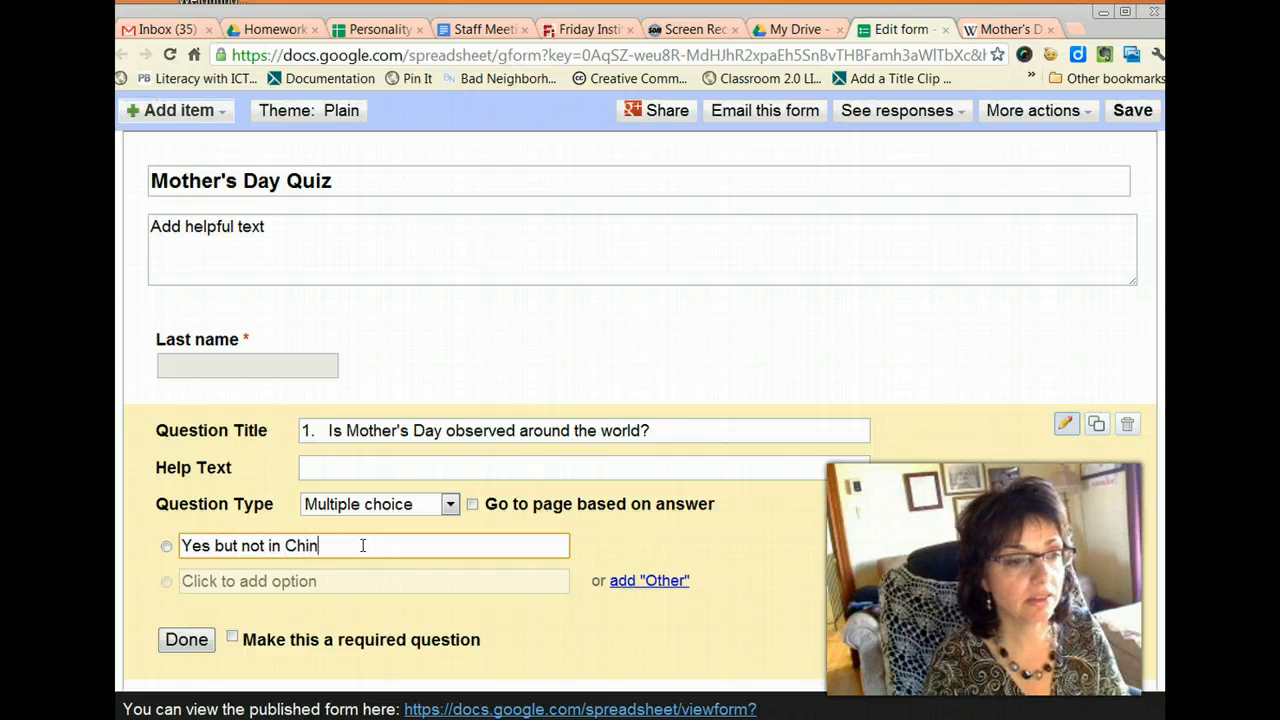
{"action": "type", "text": "a."}
{"action": "left_click", "coordinate": [374, 580]}
{"action": "type", "text": "No"}
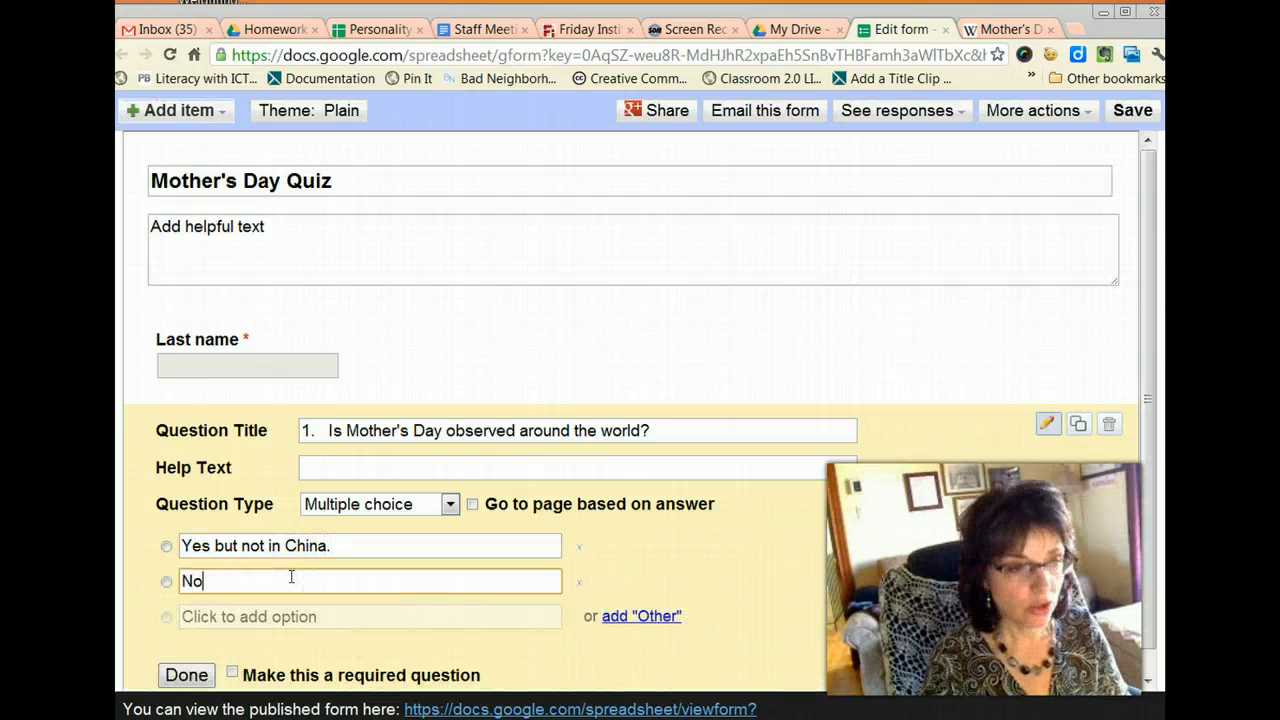
{"action": "type", "text": ", only her"}
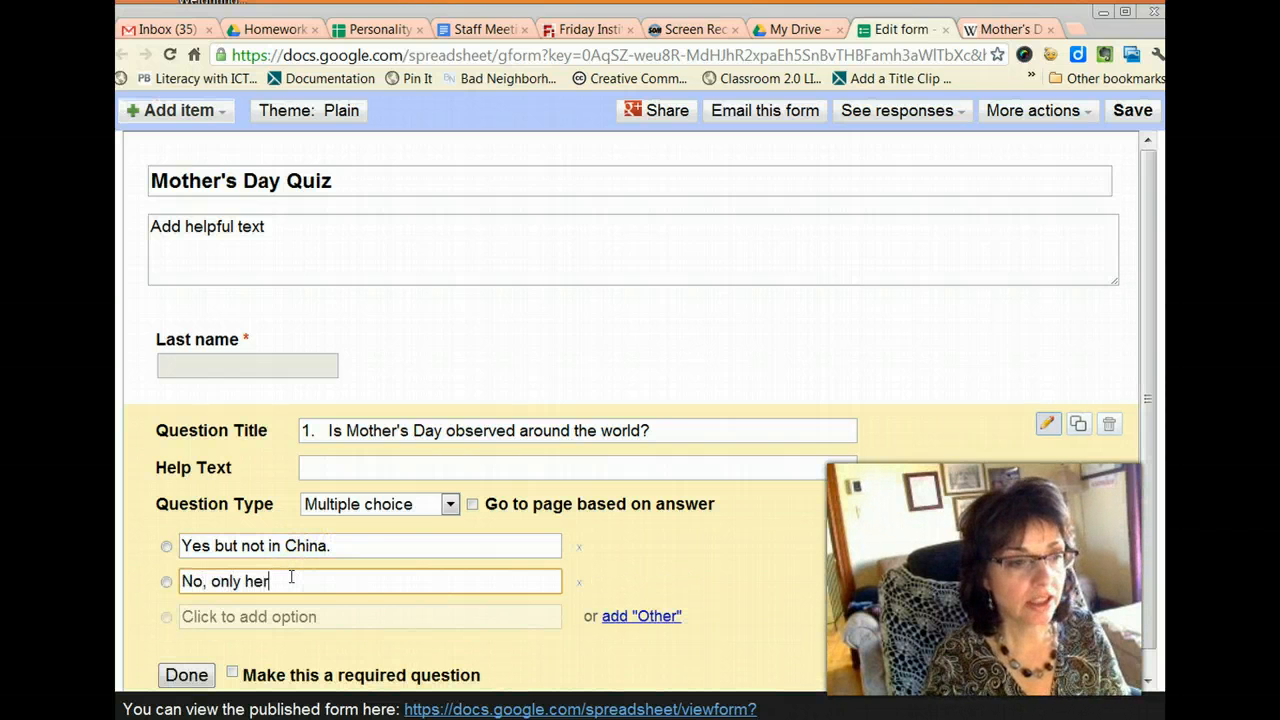
{"action": "type", "text": "e in Canada"}
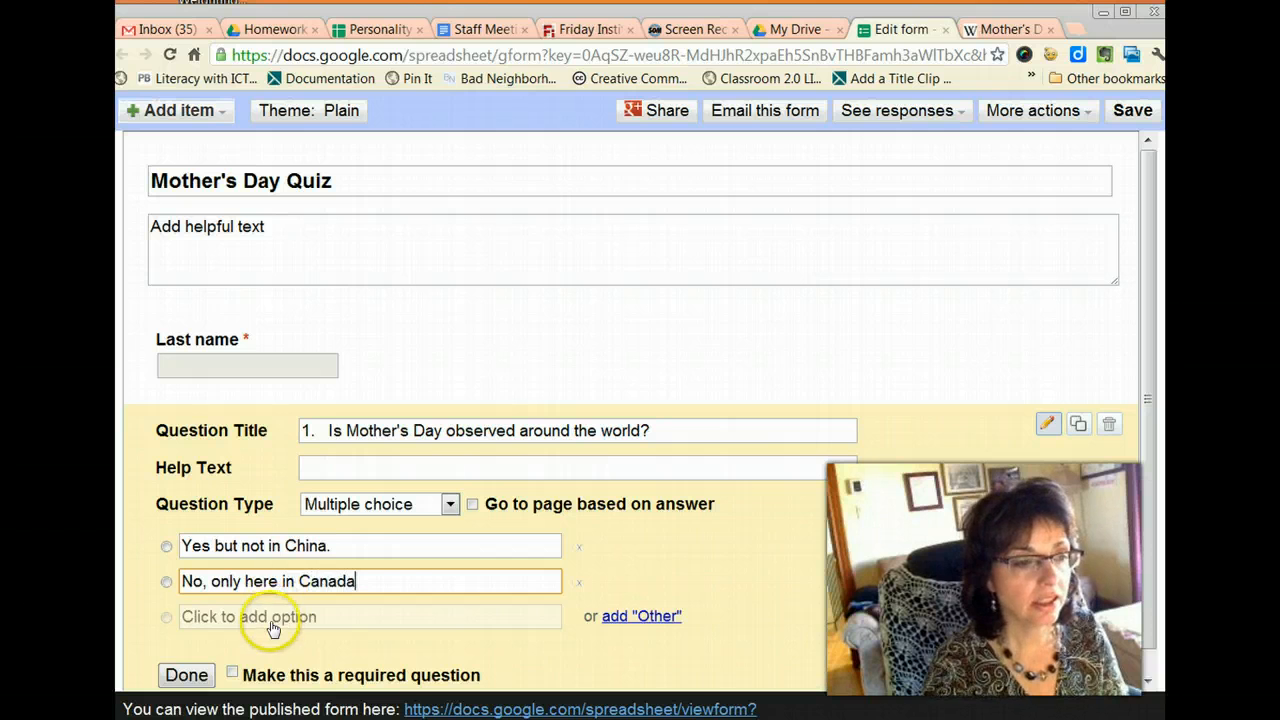
{"action": "type", "text": "None"}
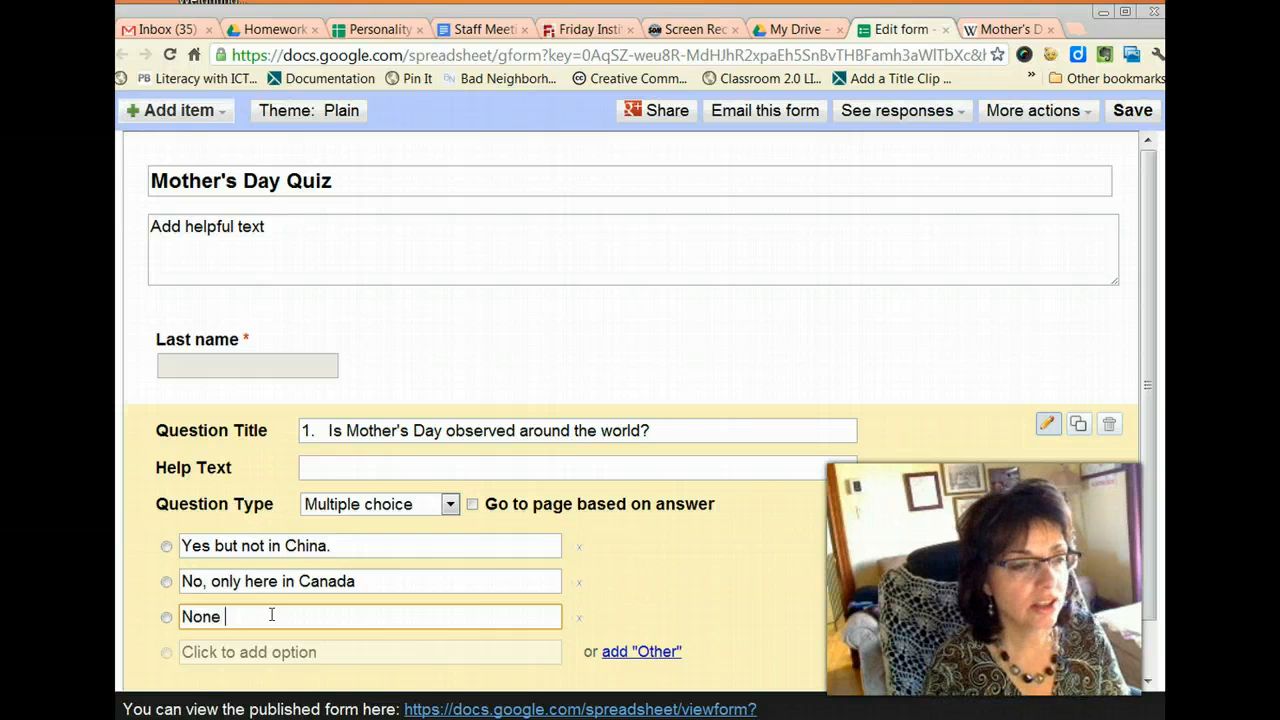
{"action": "type", "text": "of the above."}
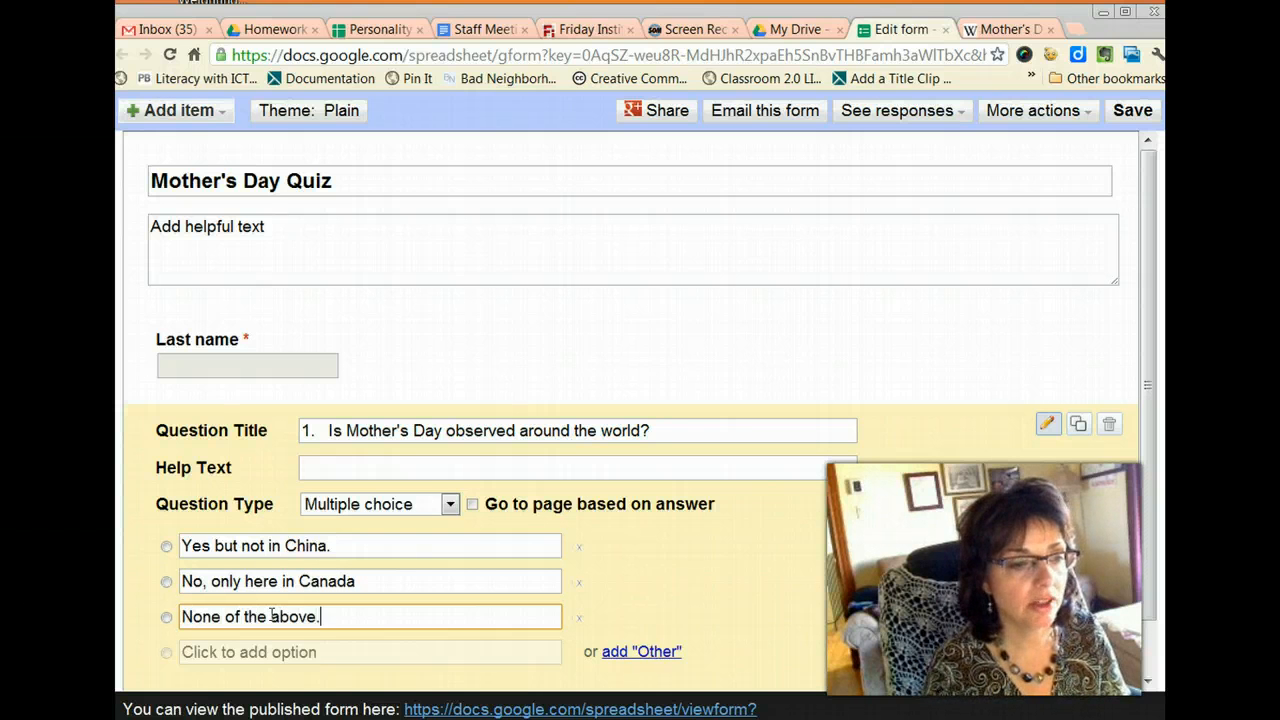
{"action": "mouse_move", "coordinate": [802, 536]}
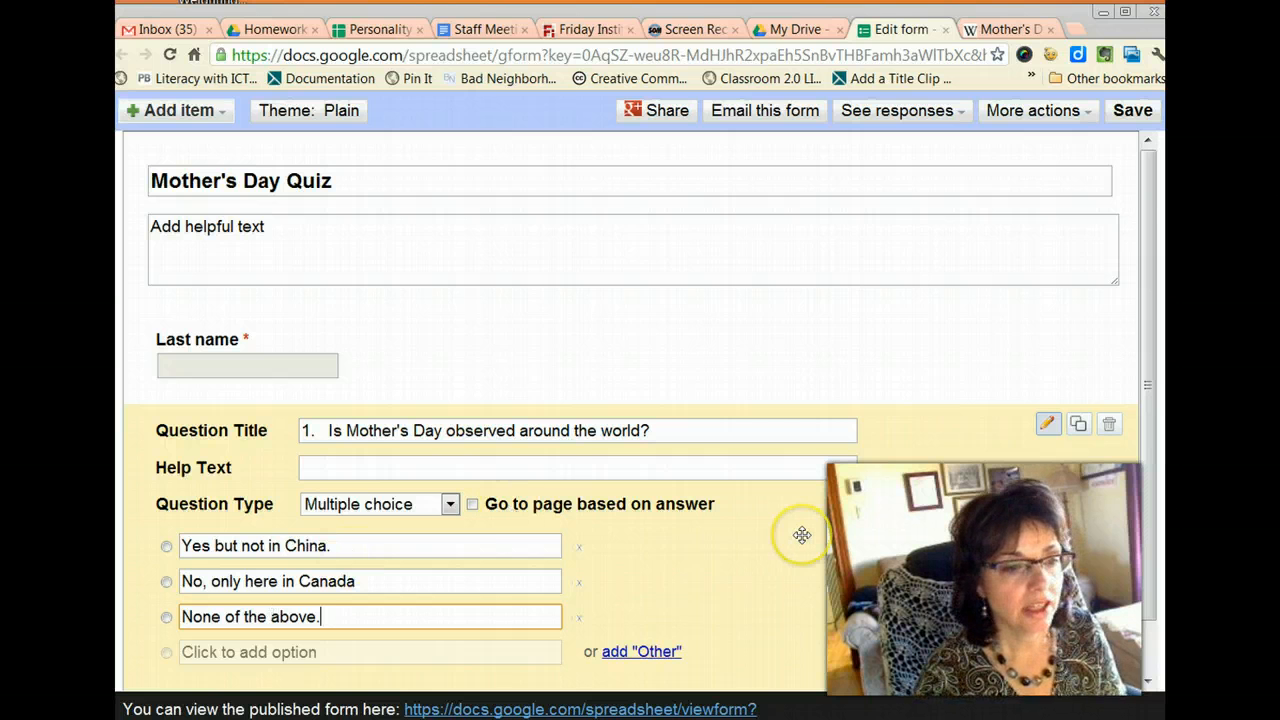
{"action": "mouse_move", "coordinate": [156, 114]}
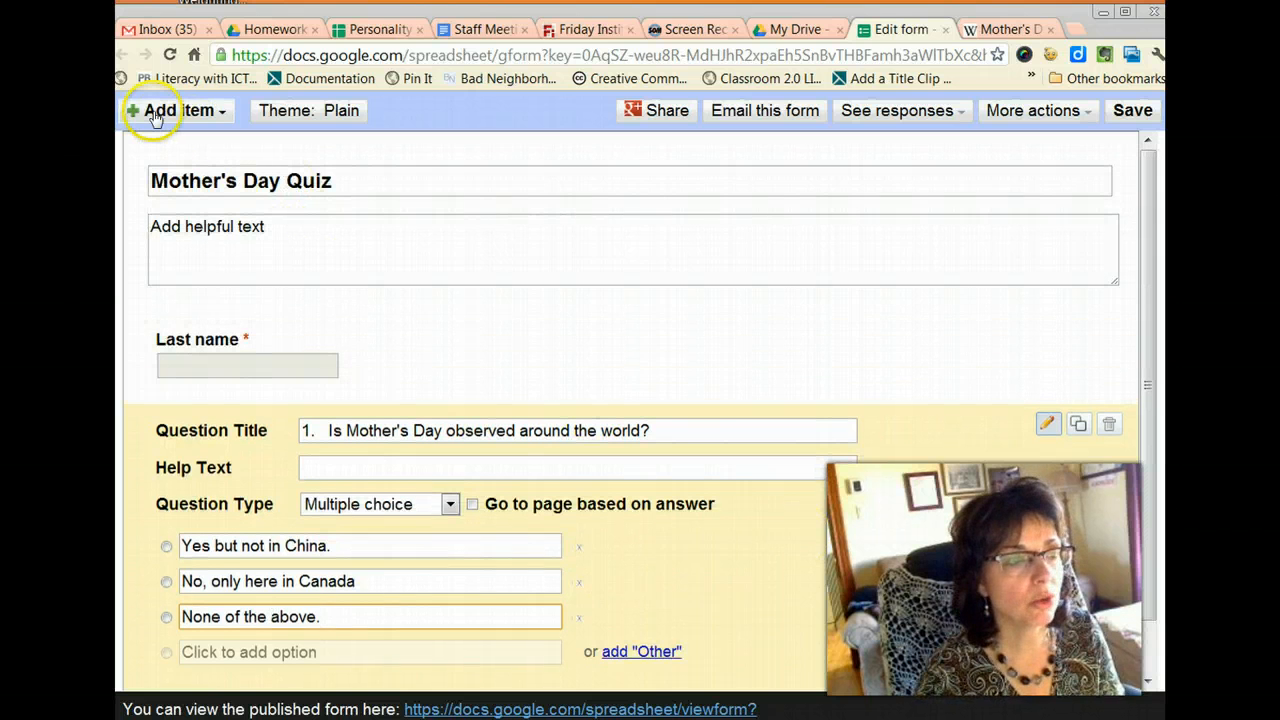
Add a new choose-from-a-list question below question 1
{"action": "left_click", "coordinate": [178, 110]}
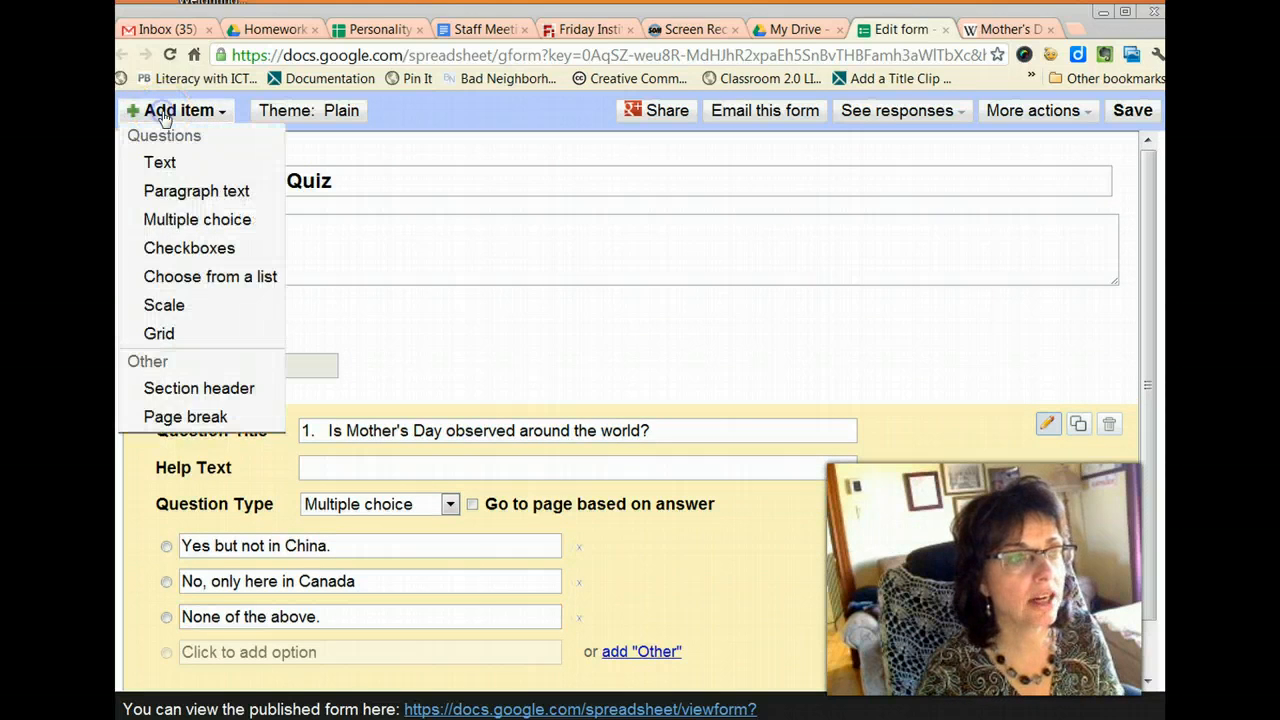
{"action": "mouse_move", "coordinate": [196, 192]}
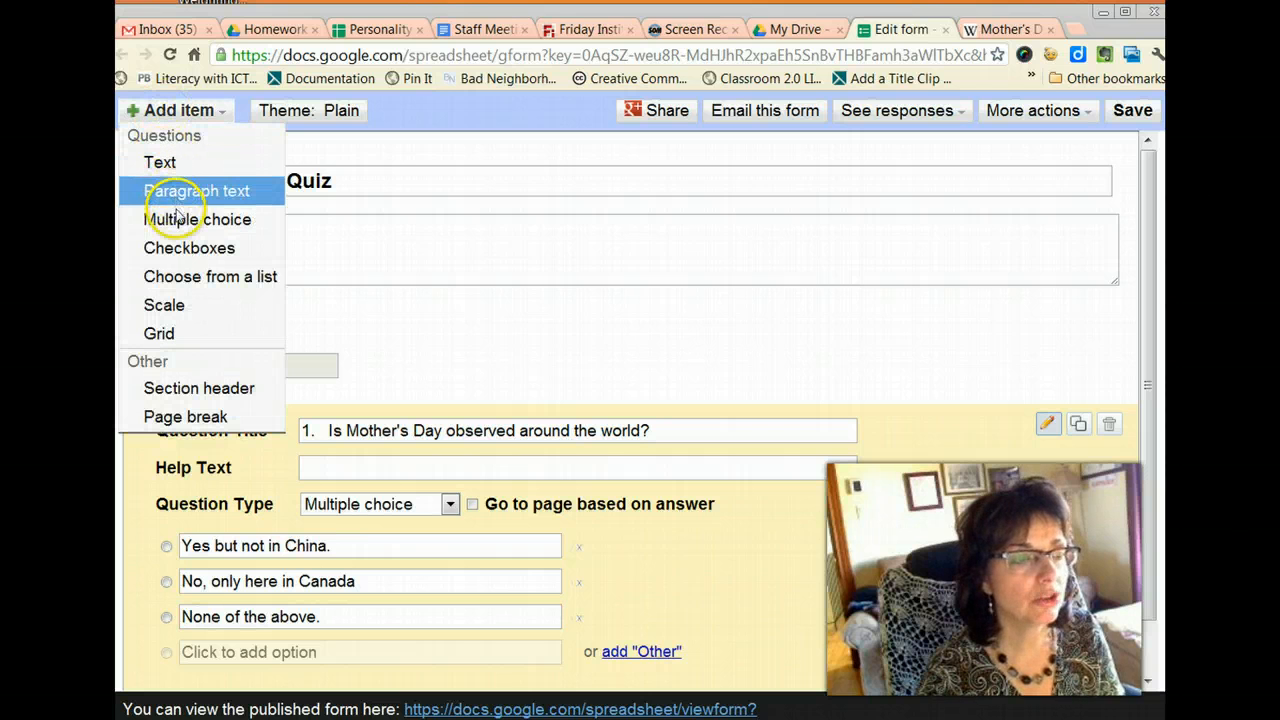
{"action": "mouse_move", "coordinate": [196, 218]}
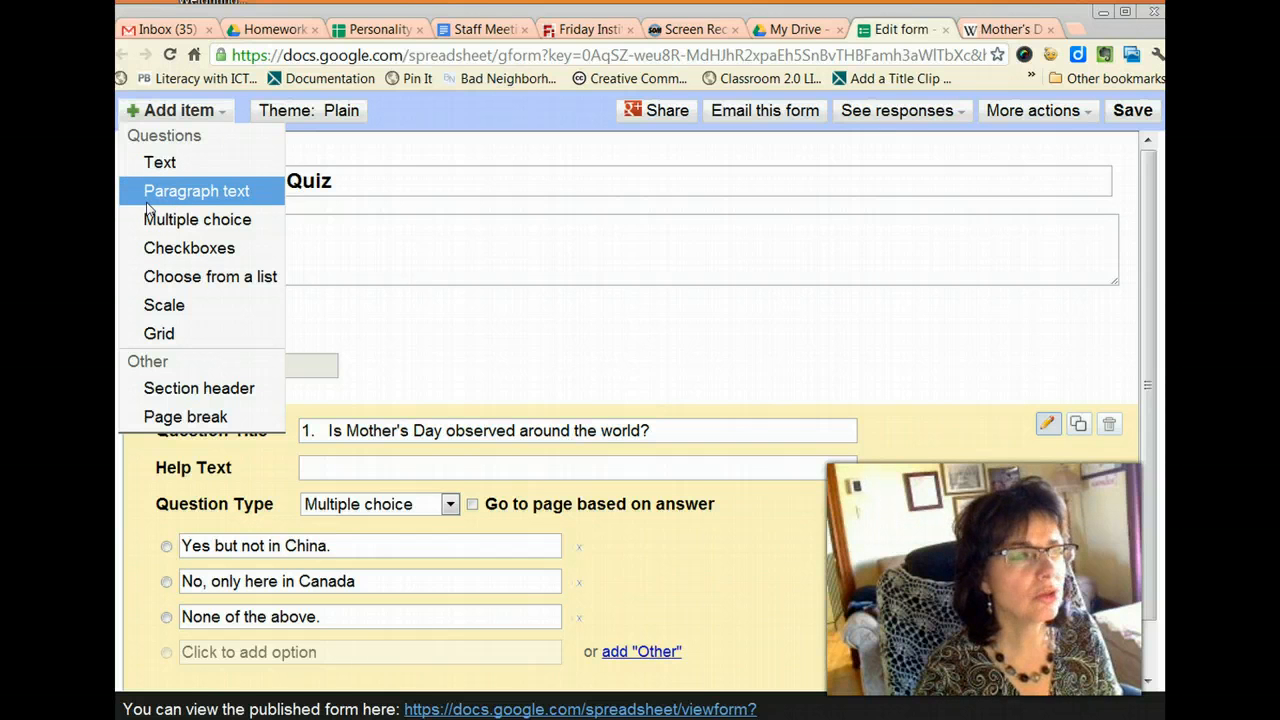
{"action": "mouse_move", "coordinate": [210, 276]}
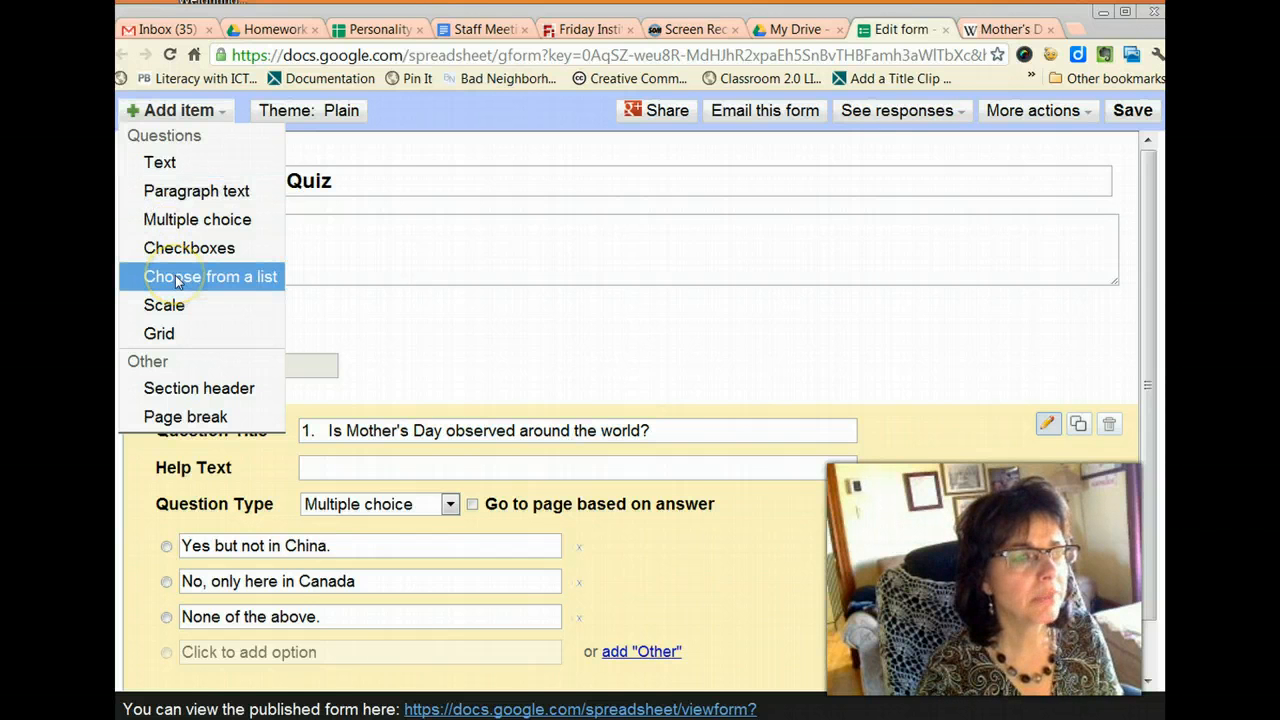
{"action": "left_click", "coordinate": [210, 276]}
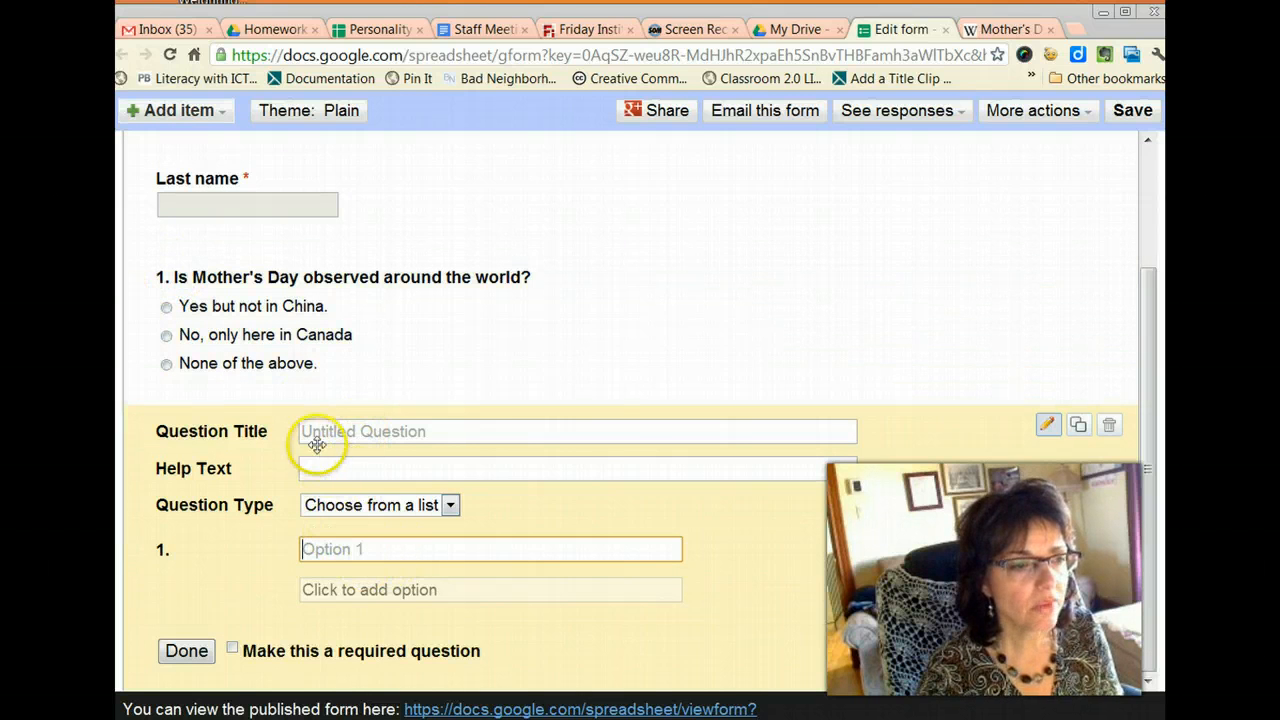
Title the new list question '2. Who invented Mother's Day?'
{"action": "left_click", "coordinate": [576, 432]}
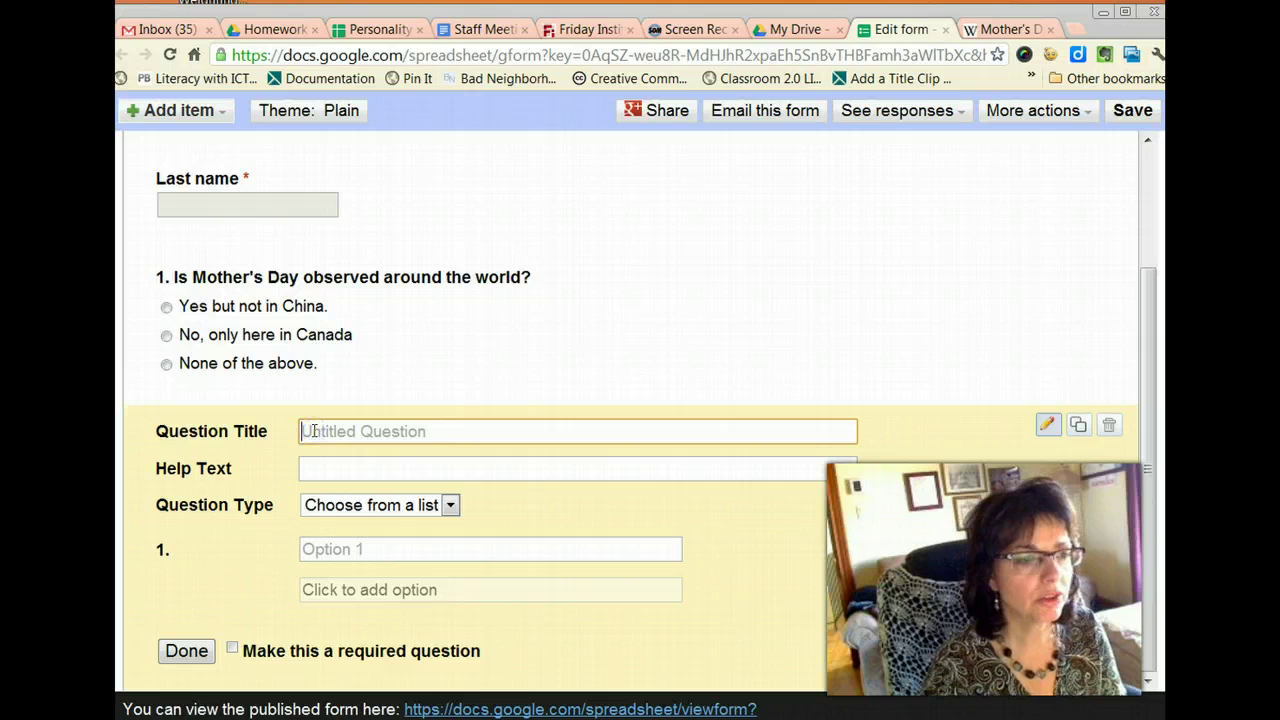
{"action": "type", "text": "2"}
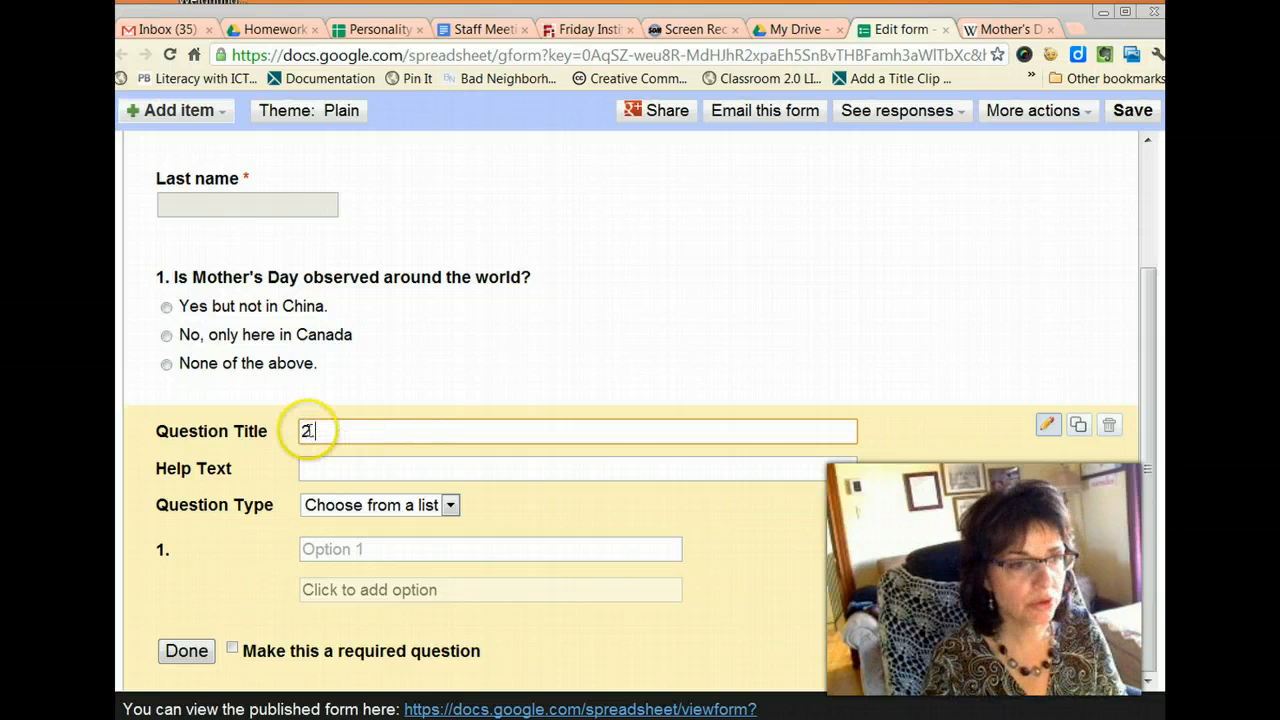
{"action": "type", "text": "Who"}
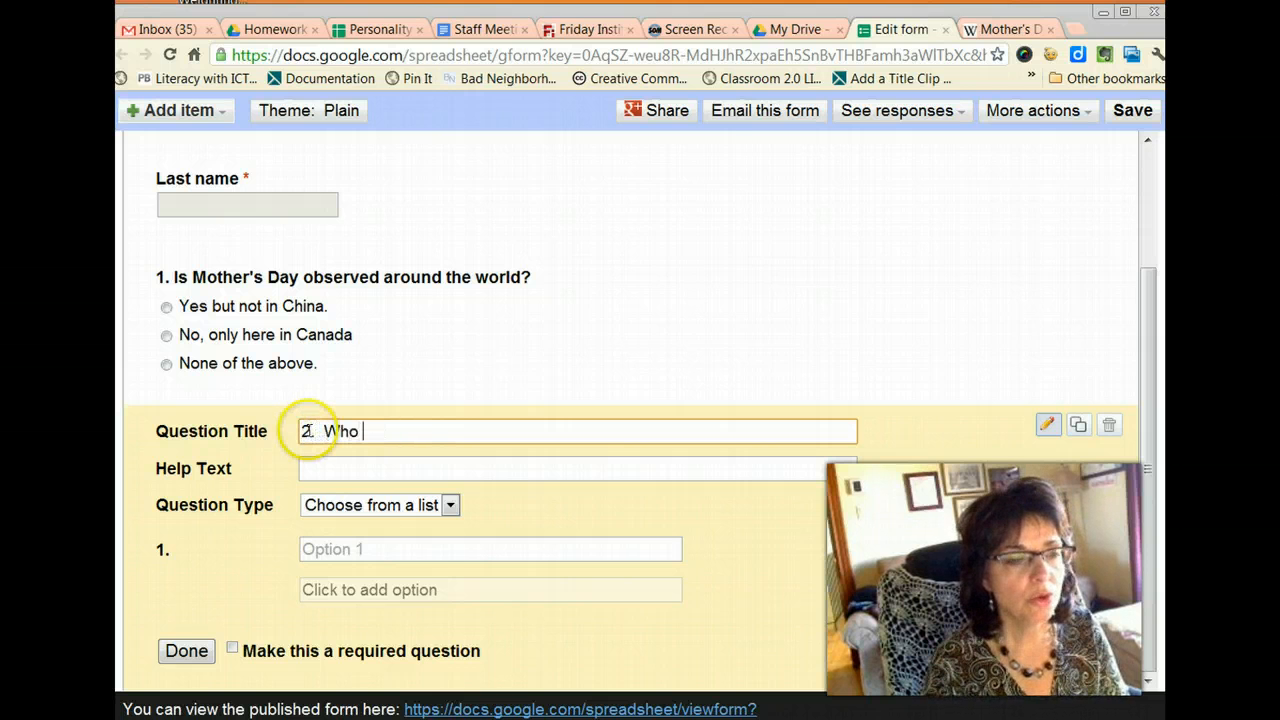
{"action": "type", "text": "invented M"}
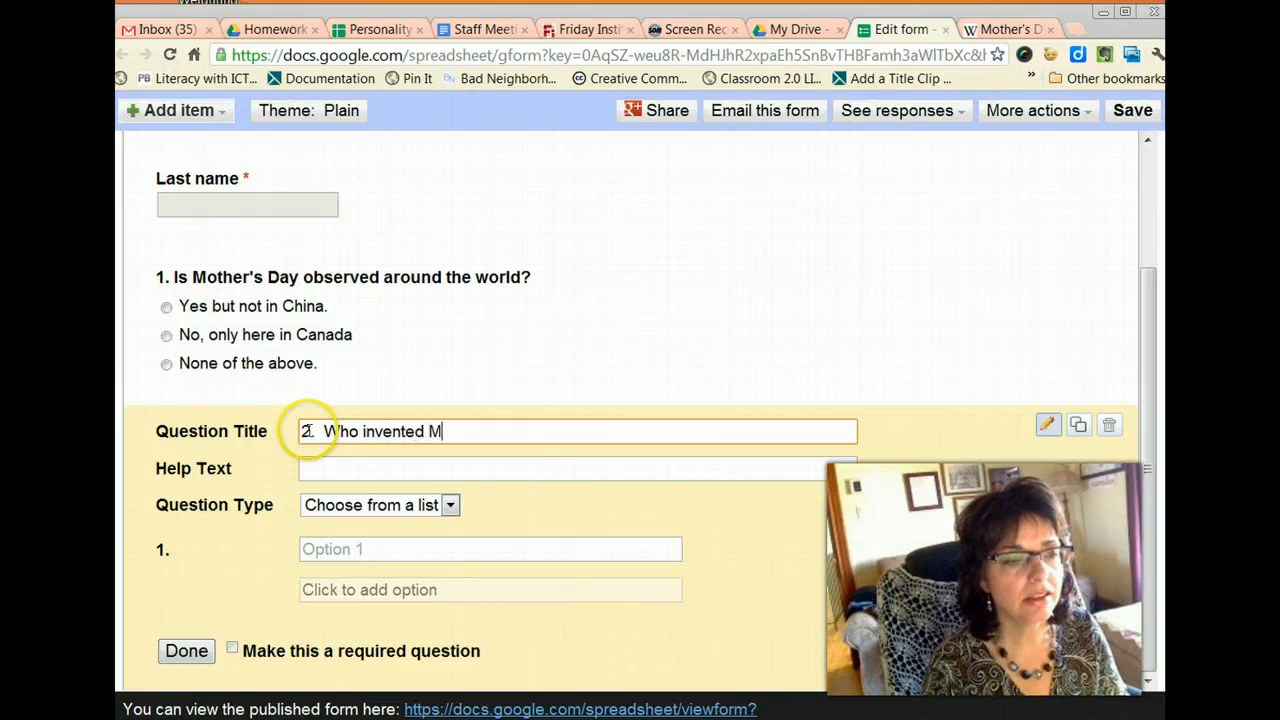
{"action": "type", "text": "ot"}
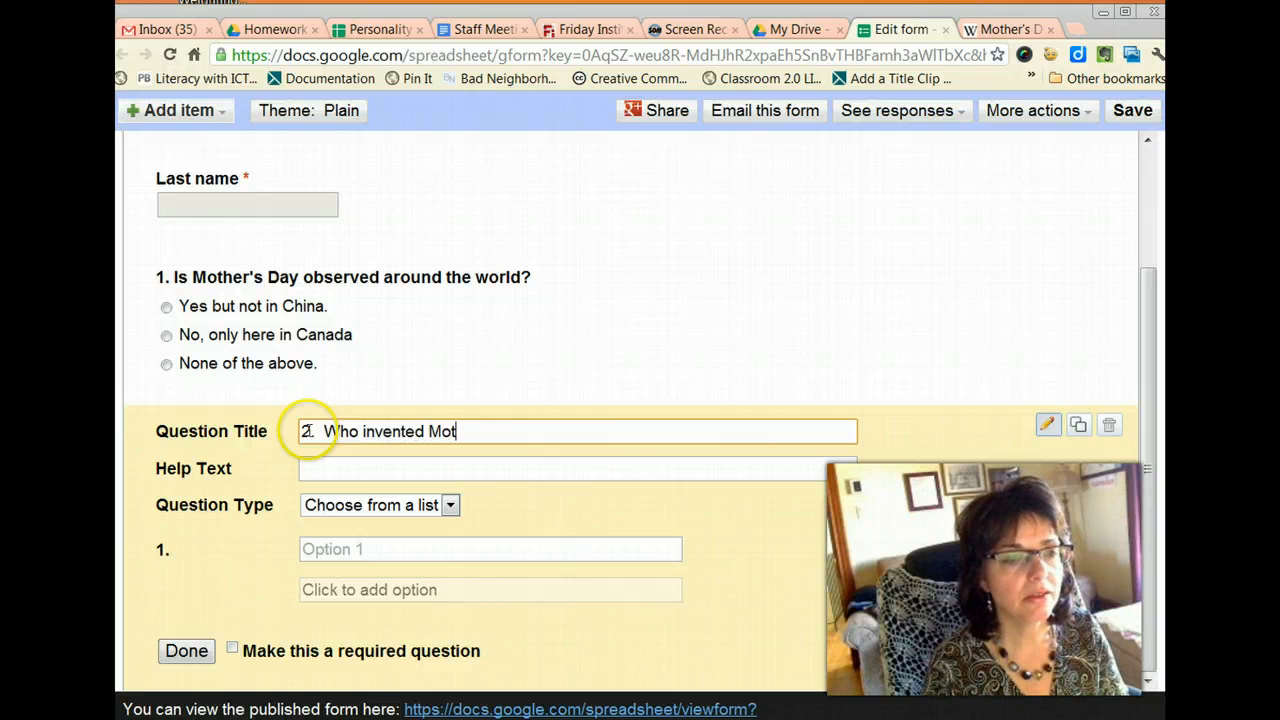
{"action": "type", "text": "her"}
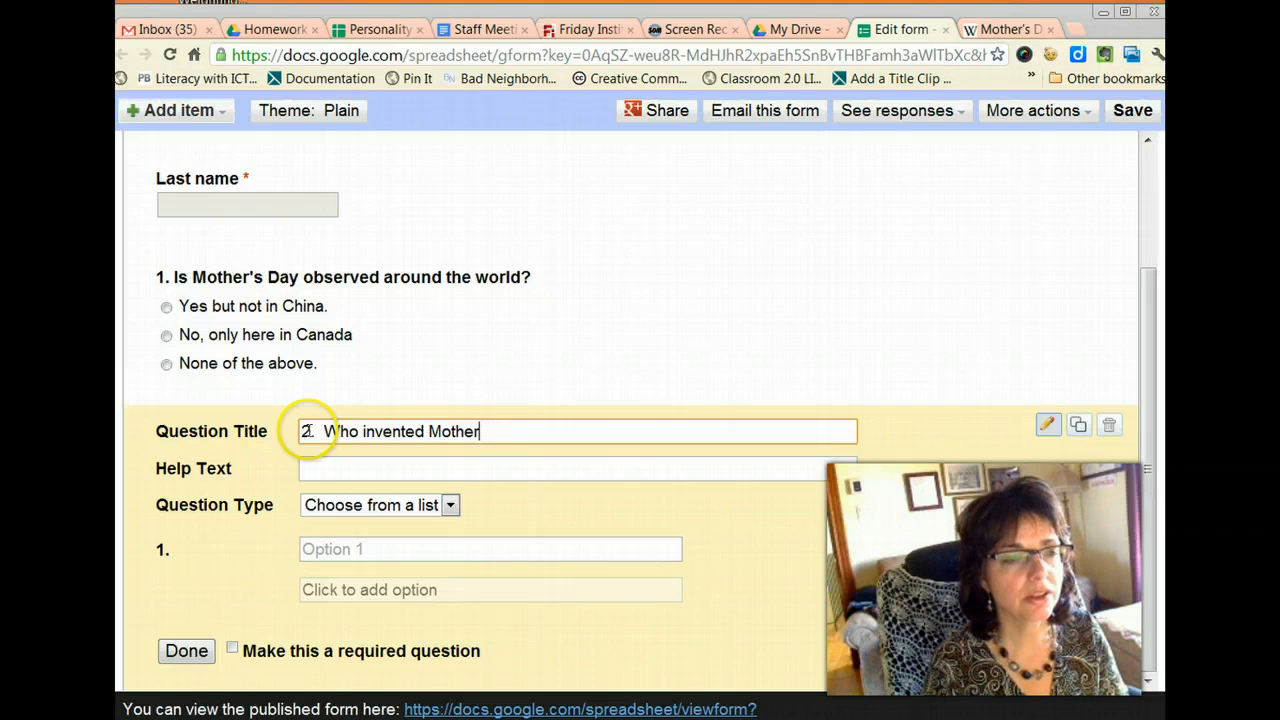
{"action": "type", "text": "'s Day"}
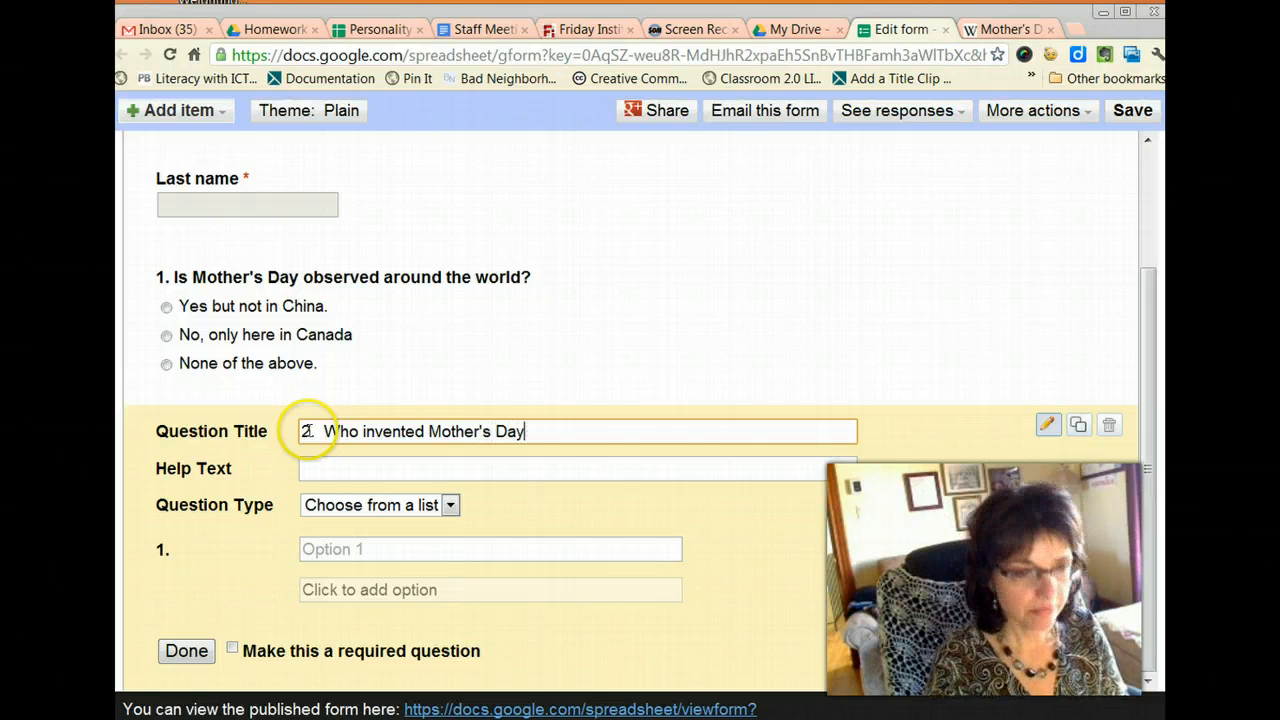
{"action": "type", "text": "?"}
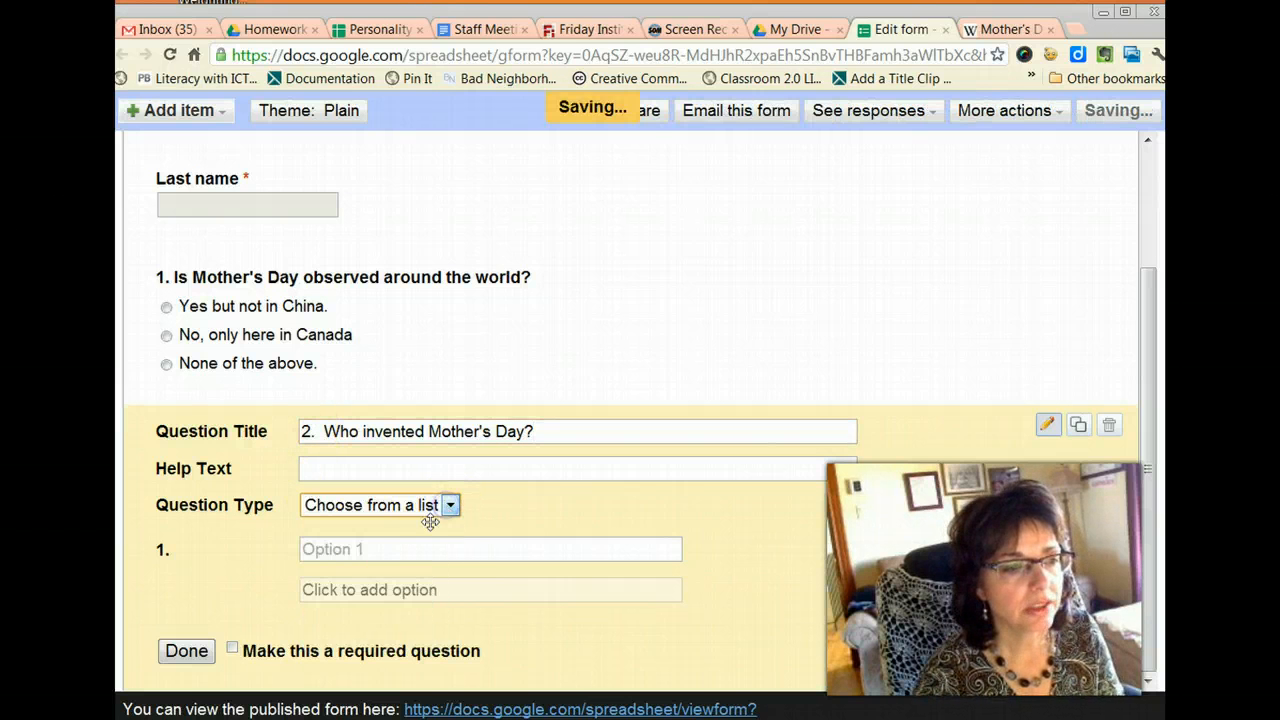
Give question 2 the list options Henry Ford, Aretha Franklin and Anna Jarvis
{"action": "left_click", "coordinate": [490, 548]}
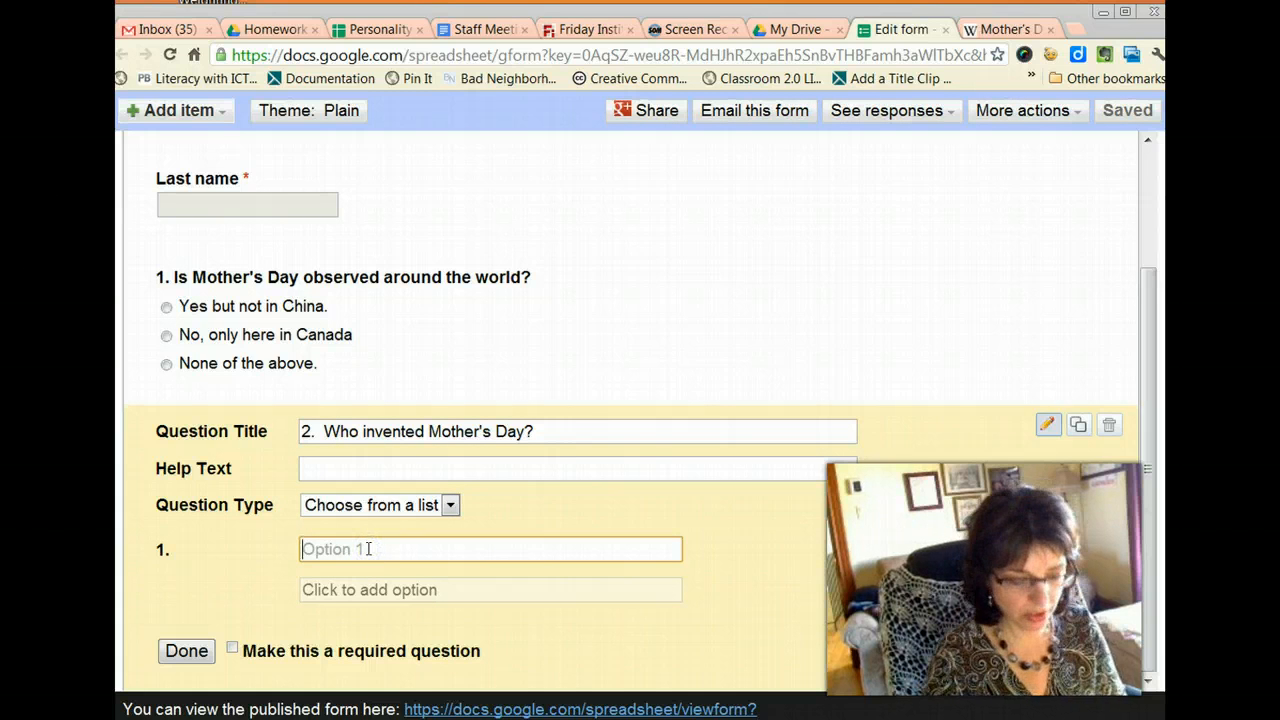
{"action": "type", "text": "Henry For"}
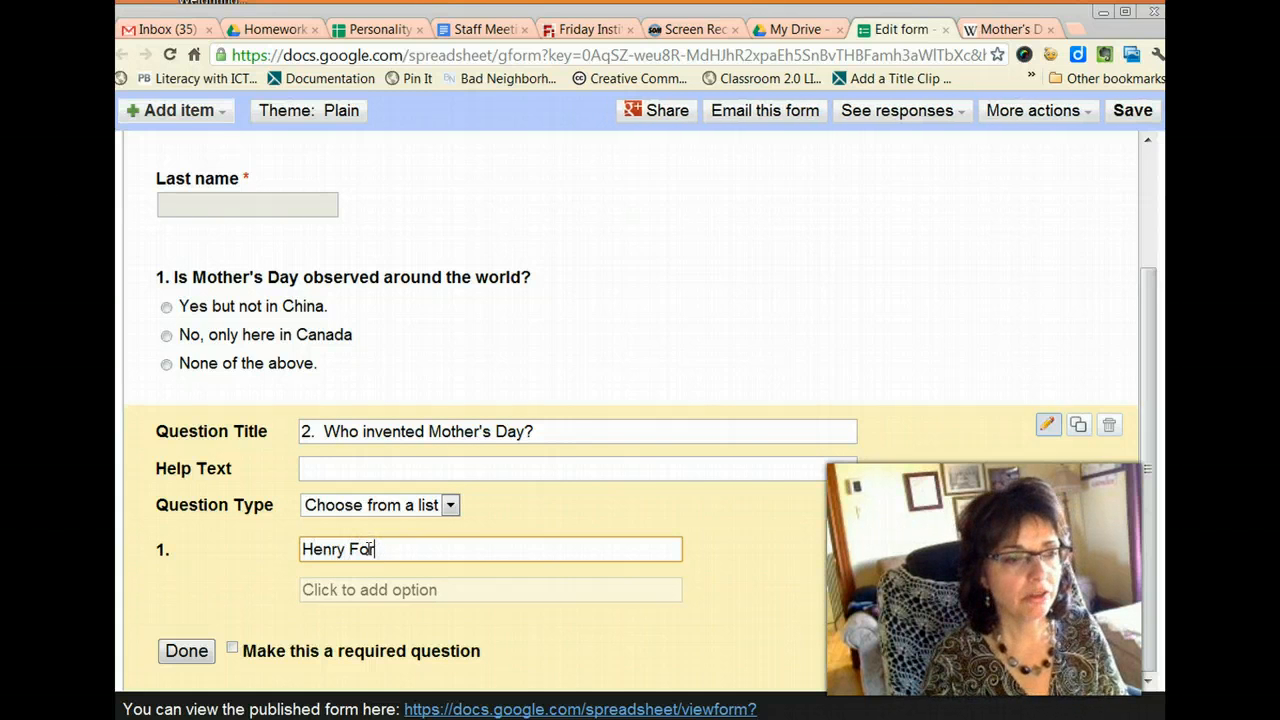
{"action": "type", "text": "d"}
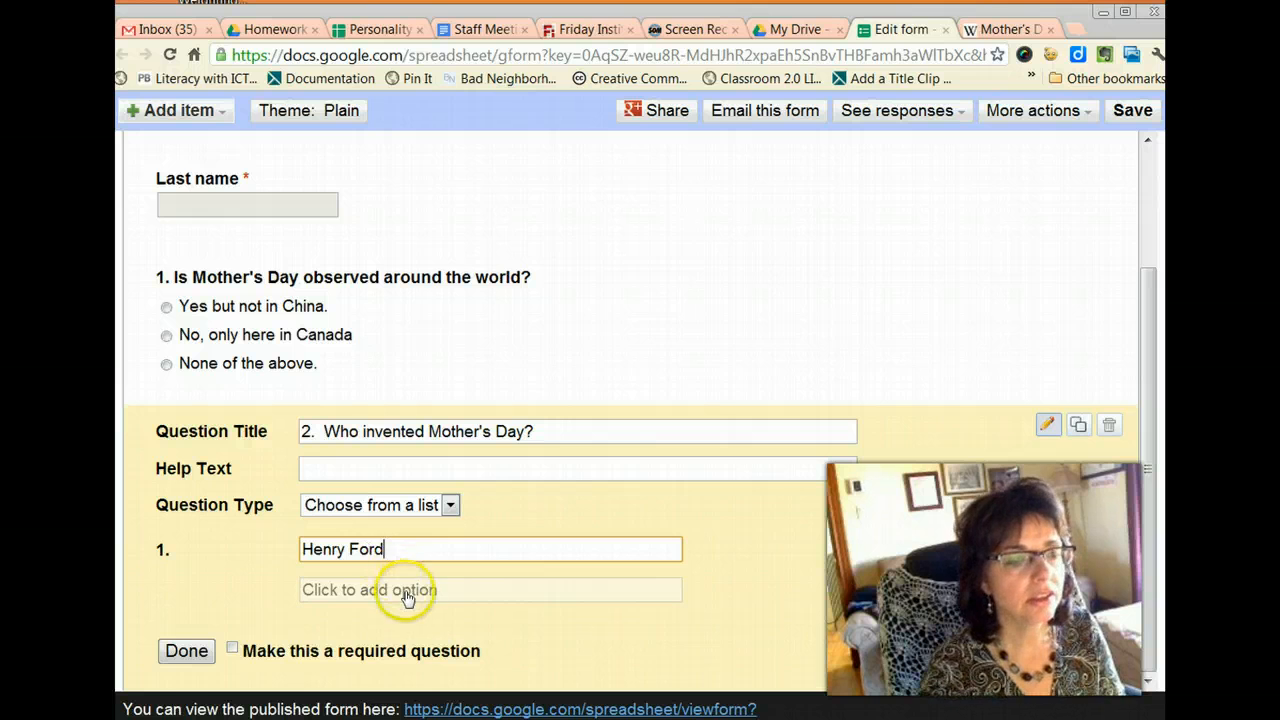
{"action": "left_click", "coordinate": [408, 590]}
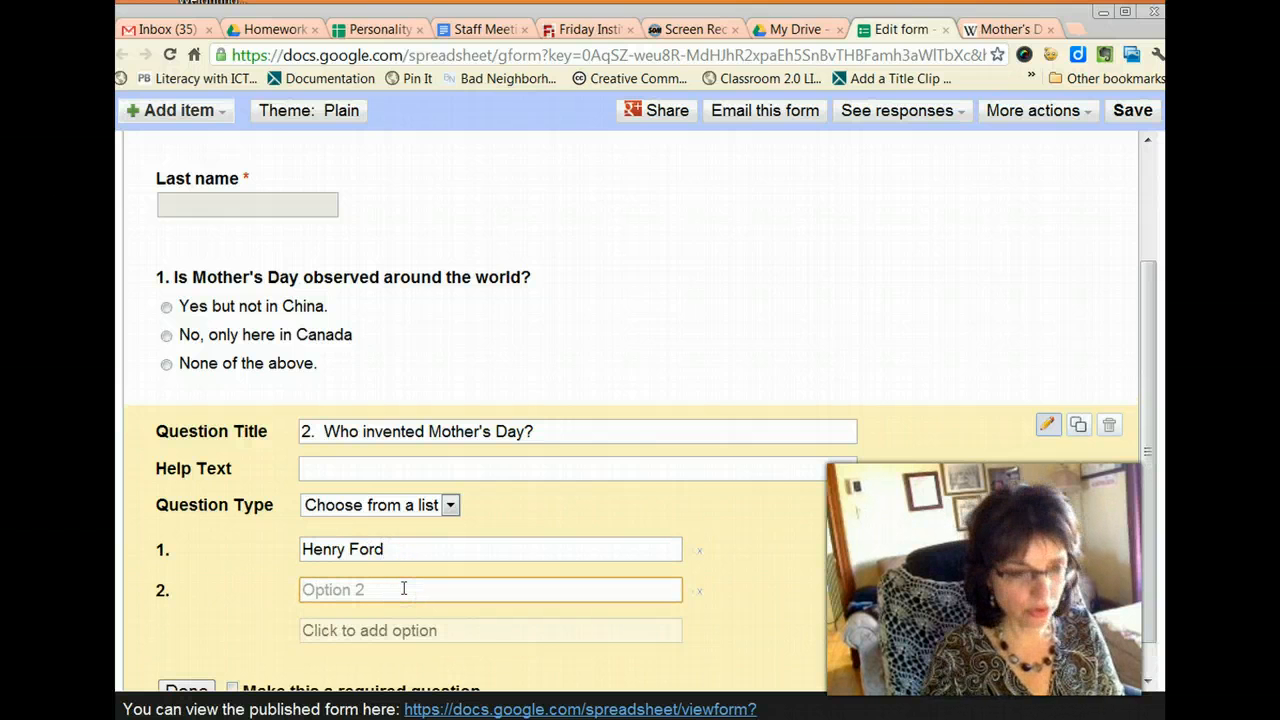
{"action": "type", "text": "Arth"}
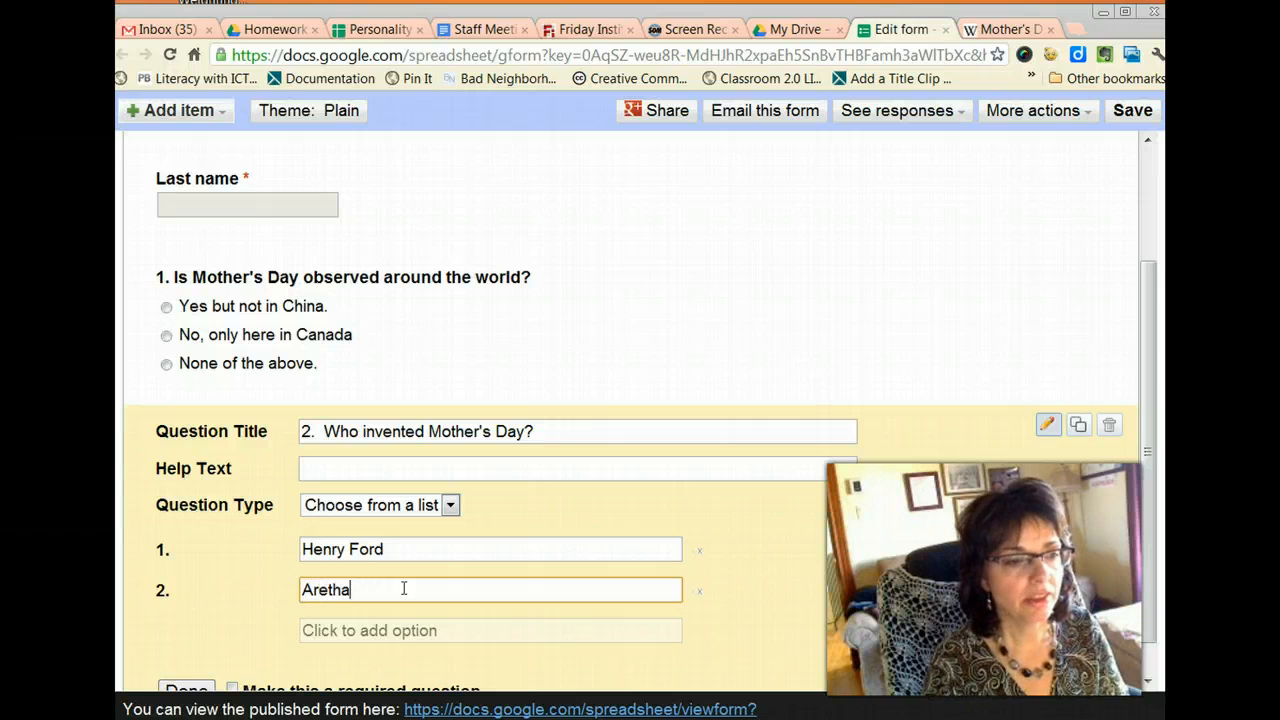
{"action": "type", "text": "Fra"}
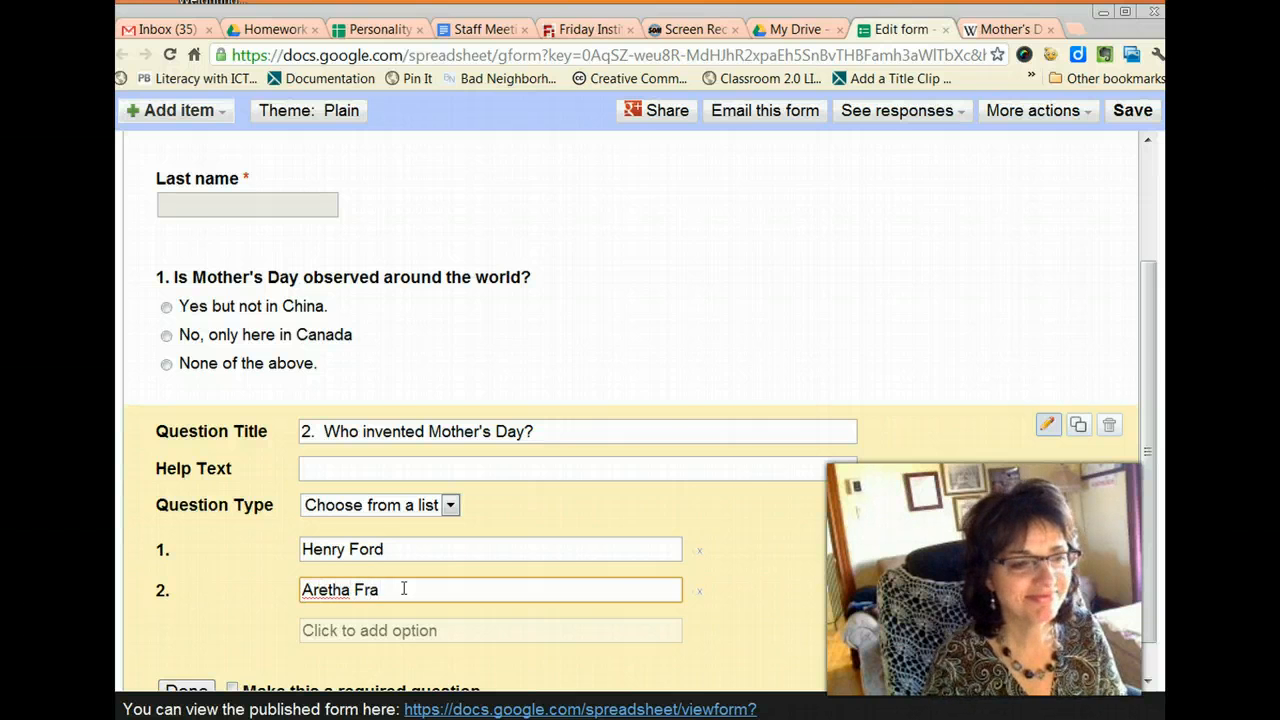
{"action": "type", "text": "nklin"}
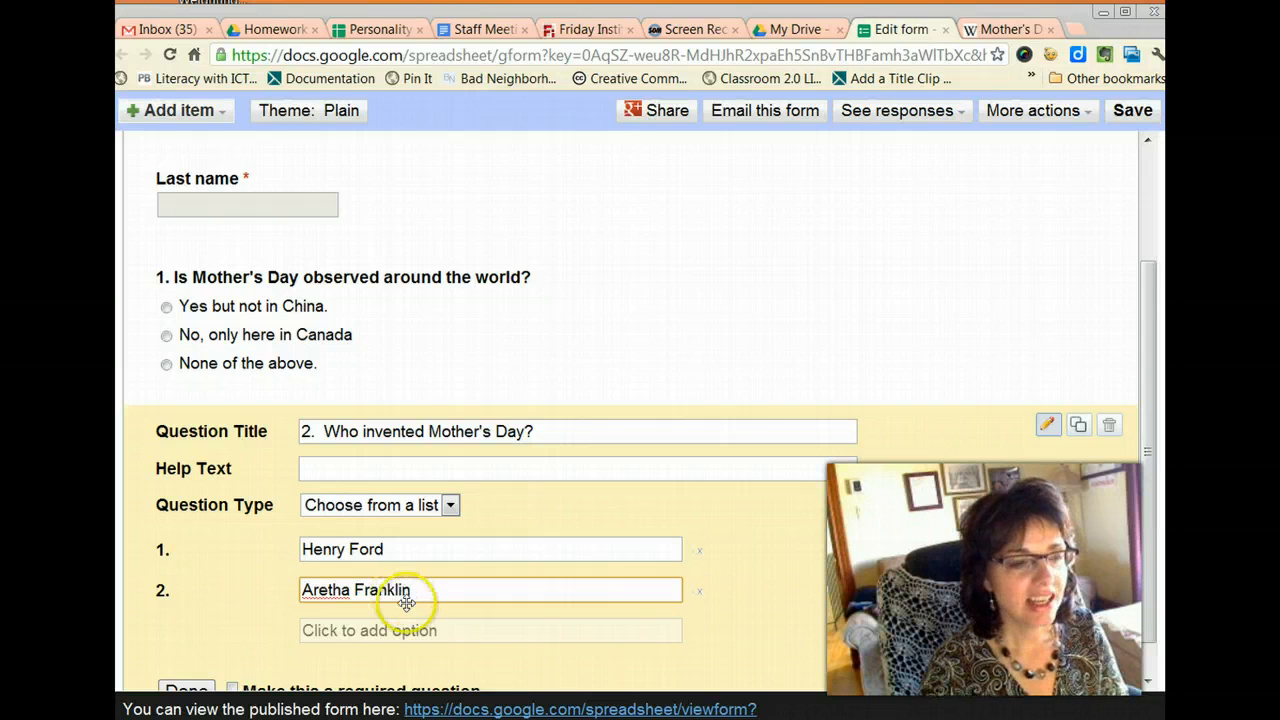
{"action": "left_click", "coordinate": [368, 630]}
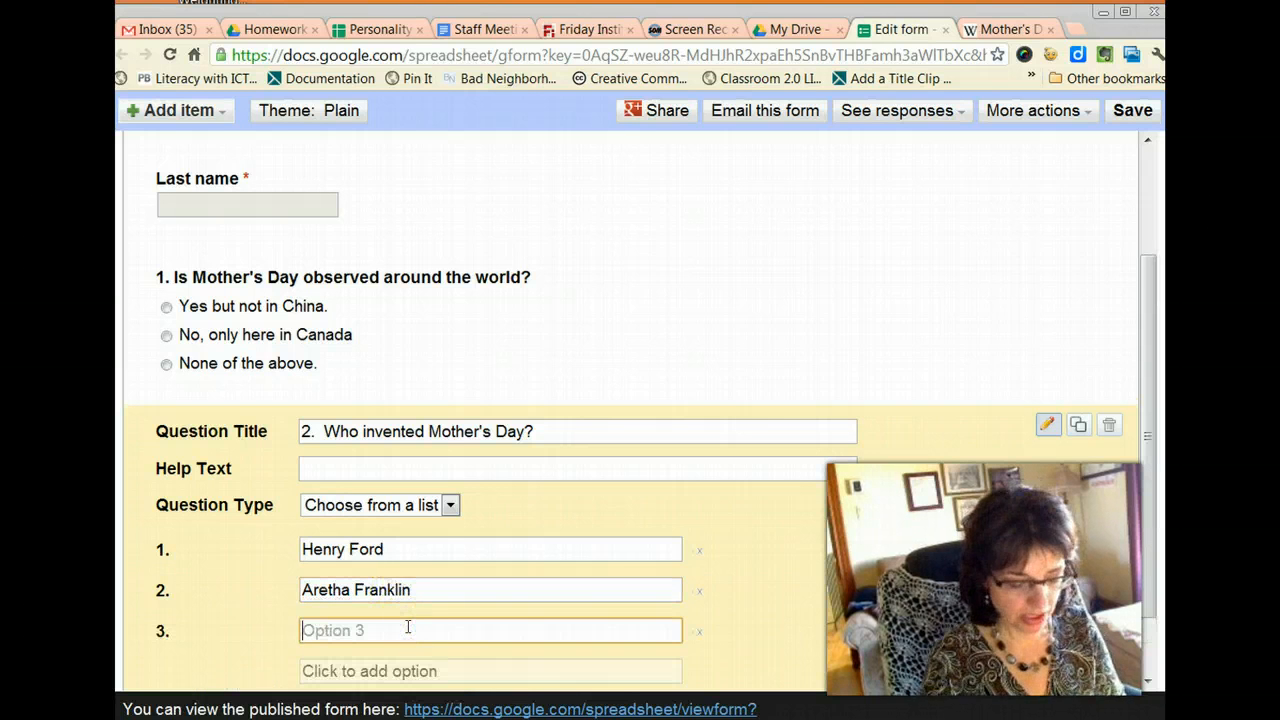
{"action": "type", "text": "Ann"}
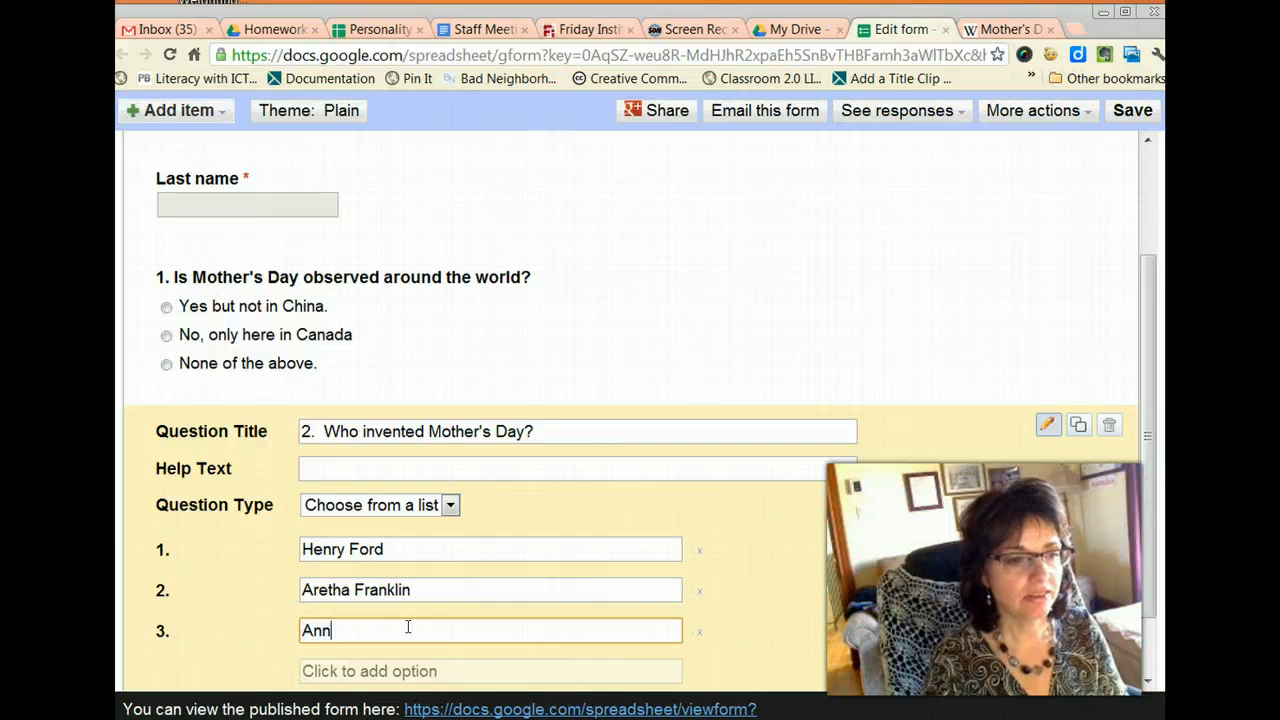
{"action": "type", "text": "a j"}
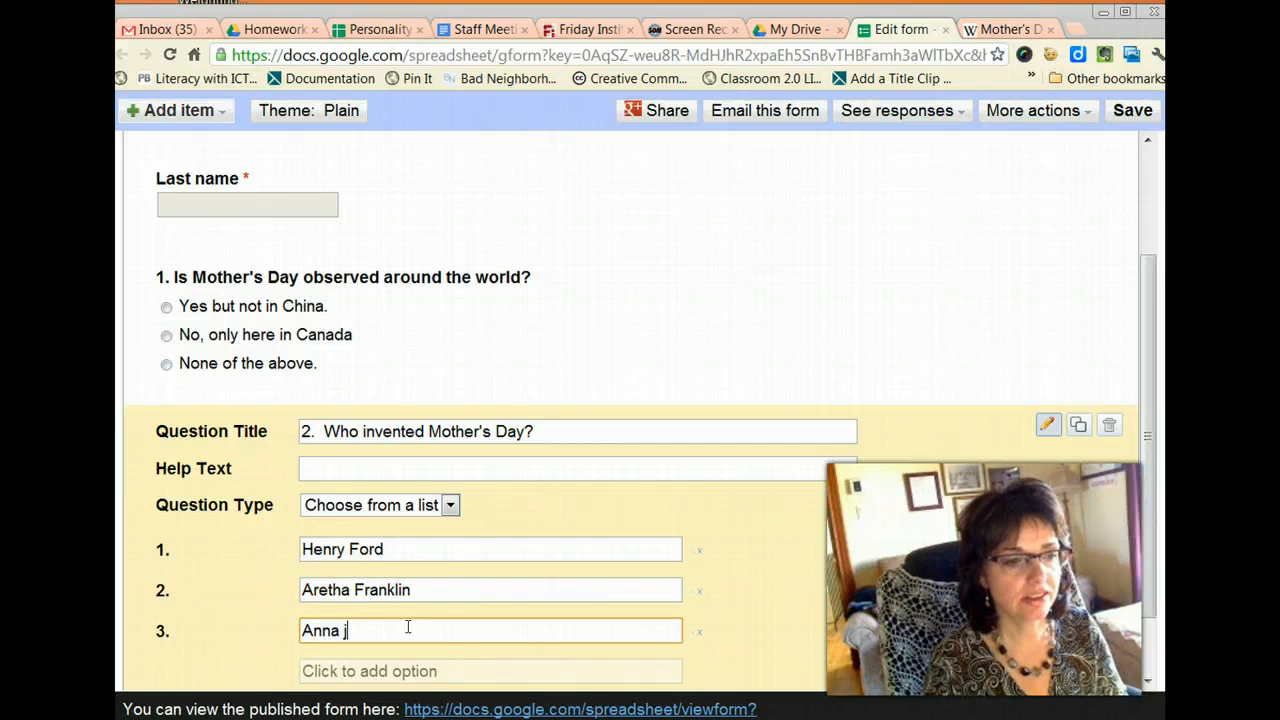
{"action": "type", "text": "Jar"}
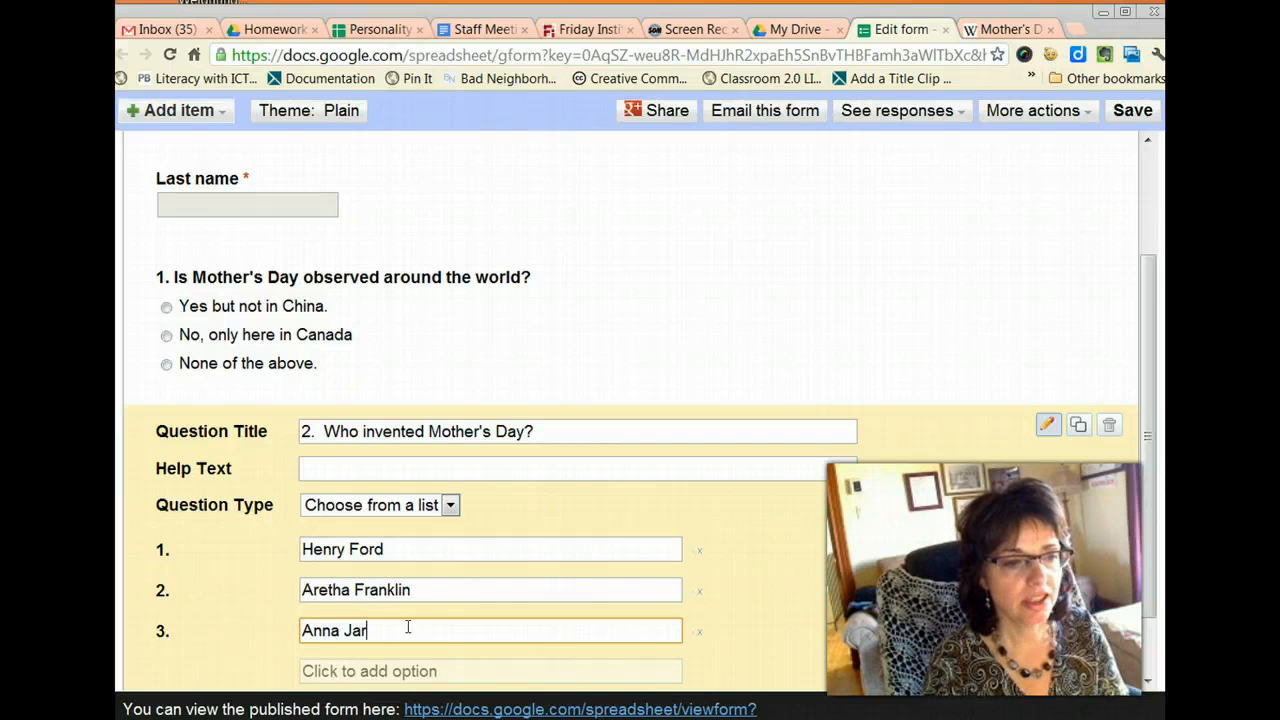
{"action": "type", "text": "vis"}
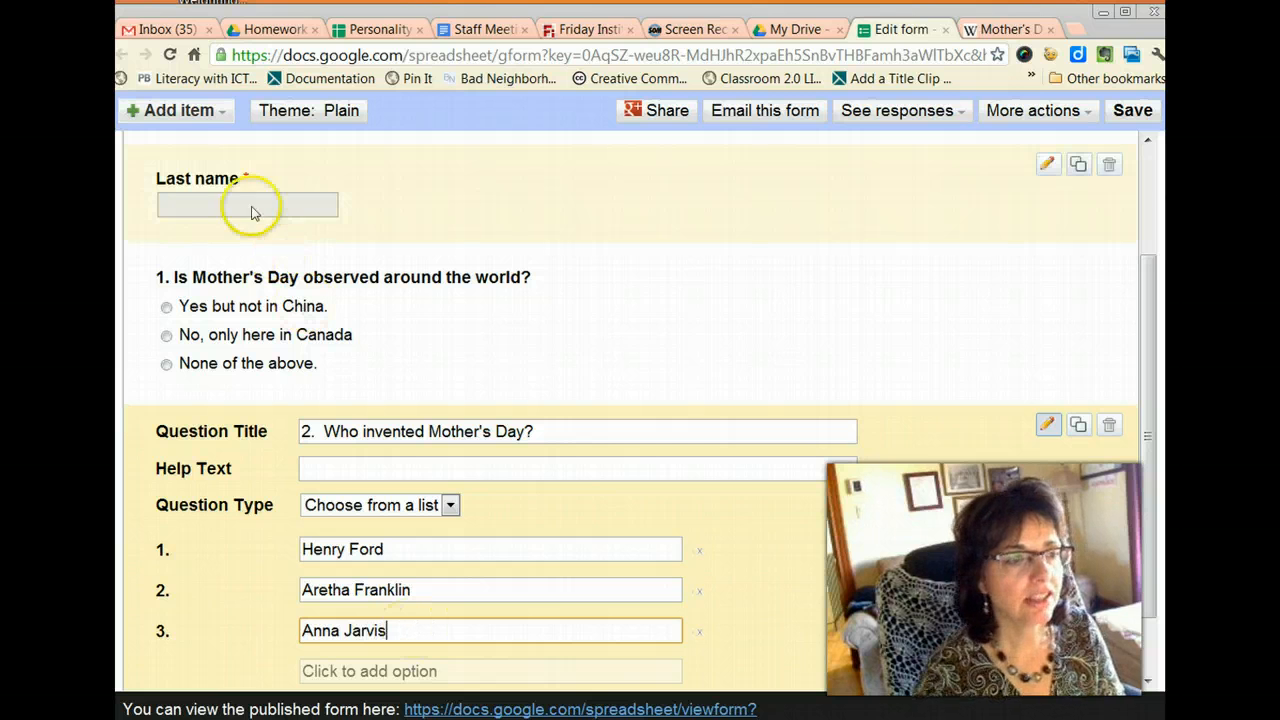
Add checkboxes question 3, 'What was the occasion that commemorated the first Mother's Day?', with three options
{"action": "left_click", "coordinate": [176, 110]}
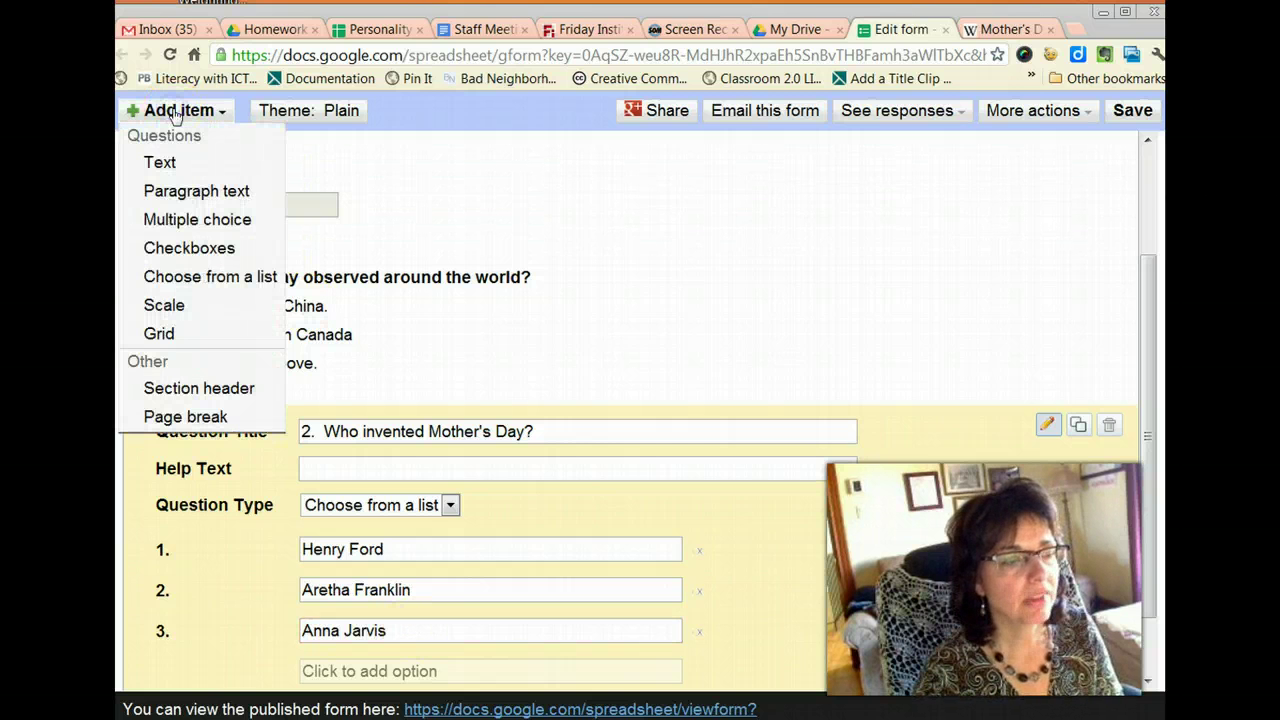
{"action": "mouse_move", "coordinate": [188, 248]}
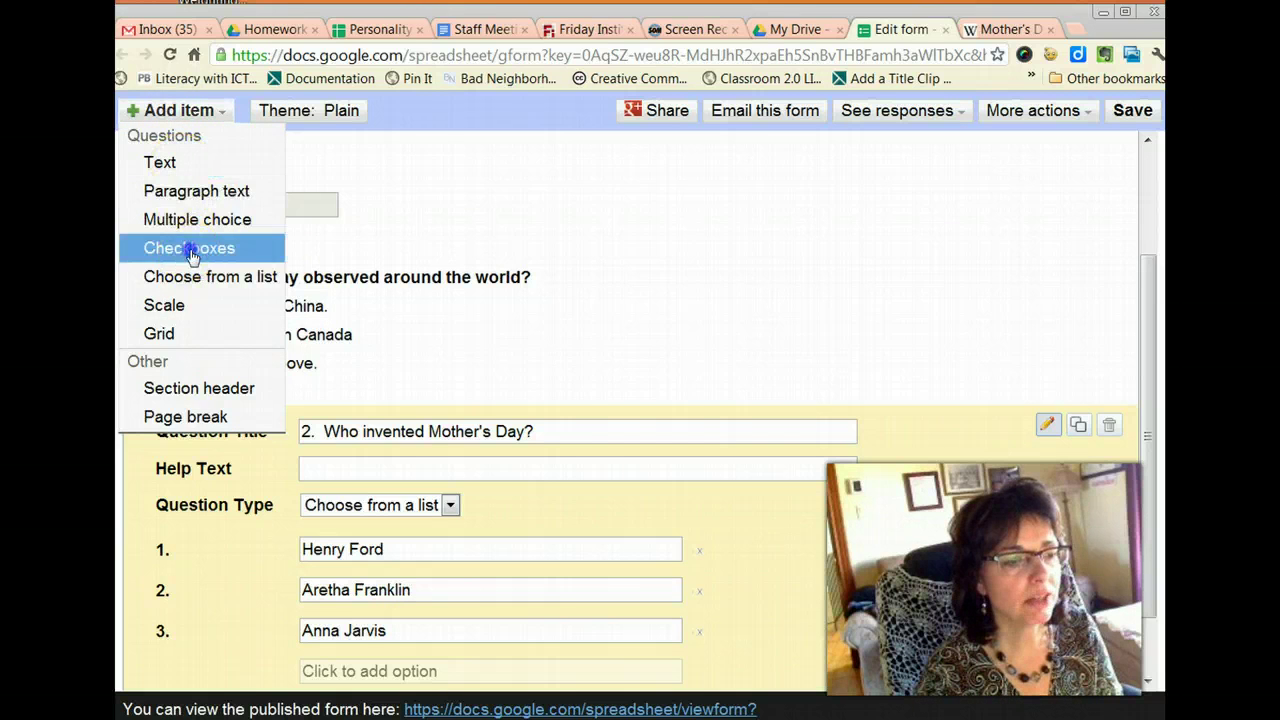
{"action": "left_click", "coordinate": [188, 248]}
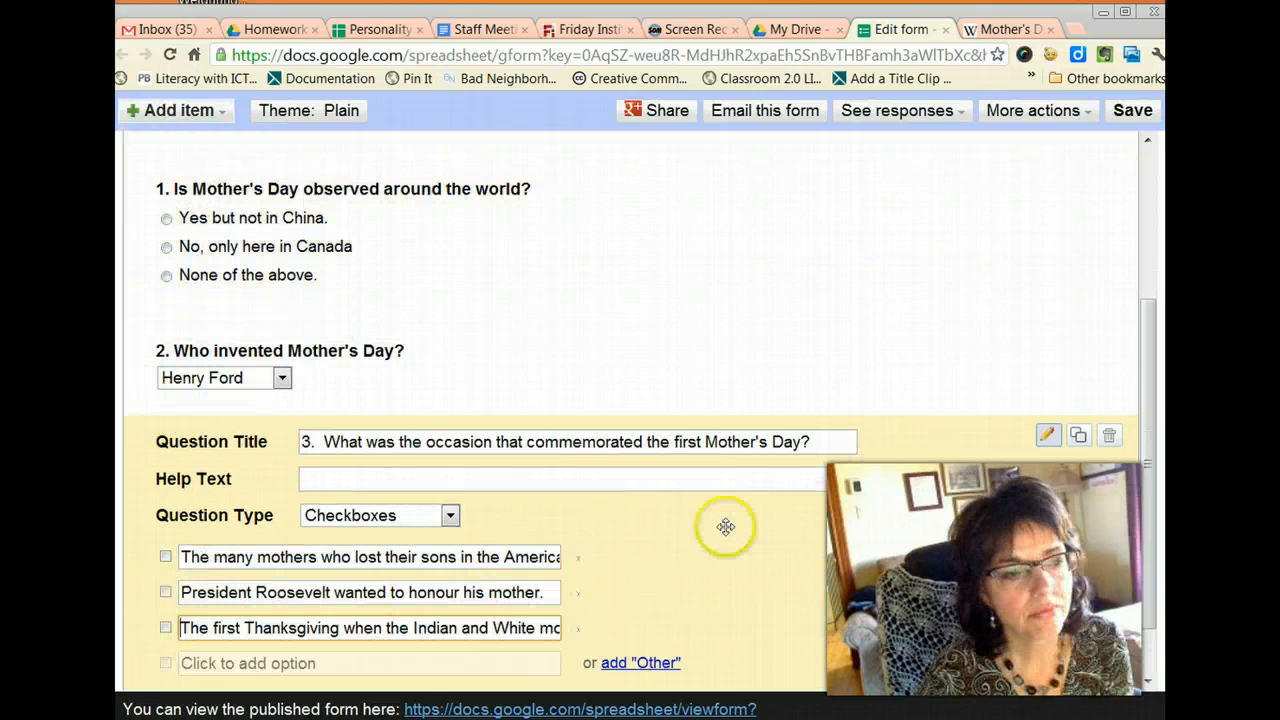
{"action": "left_click", "coordinate": [1132, 110]}
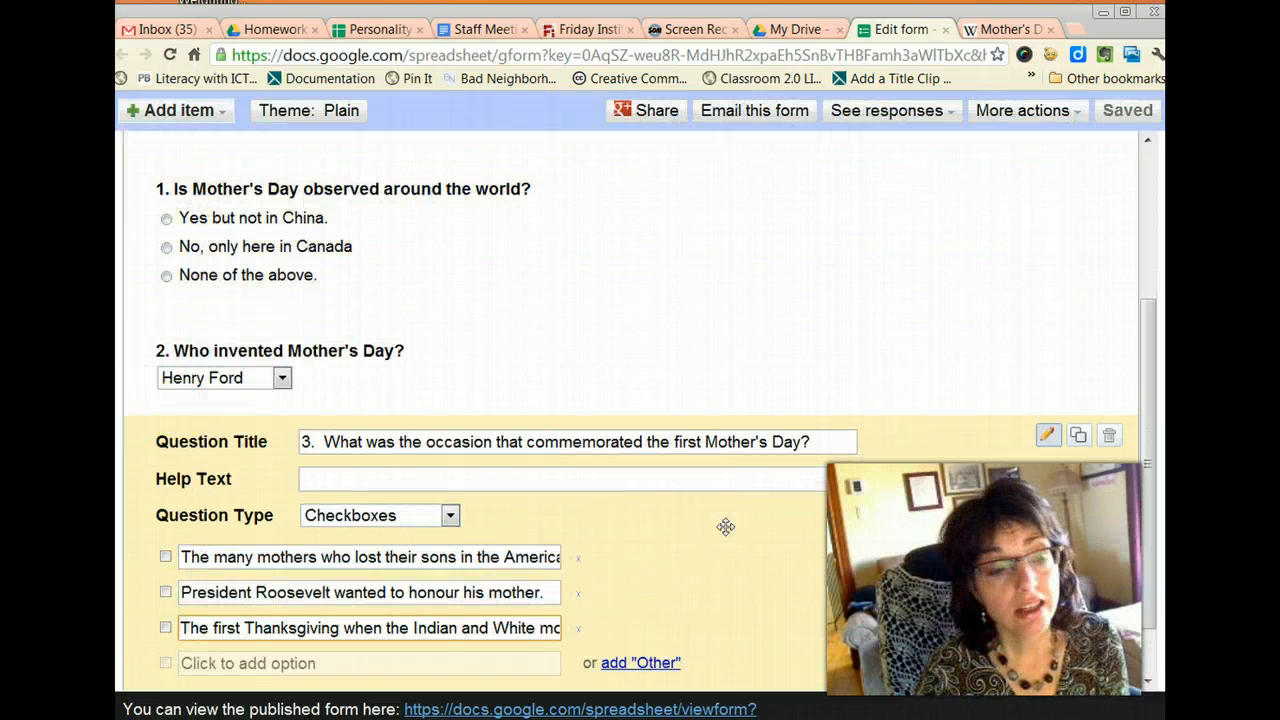
{"action": "mouse_move", "coordinate": [624, 450]}
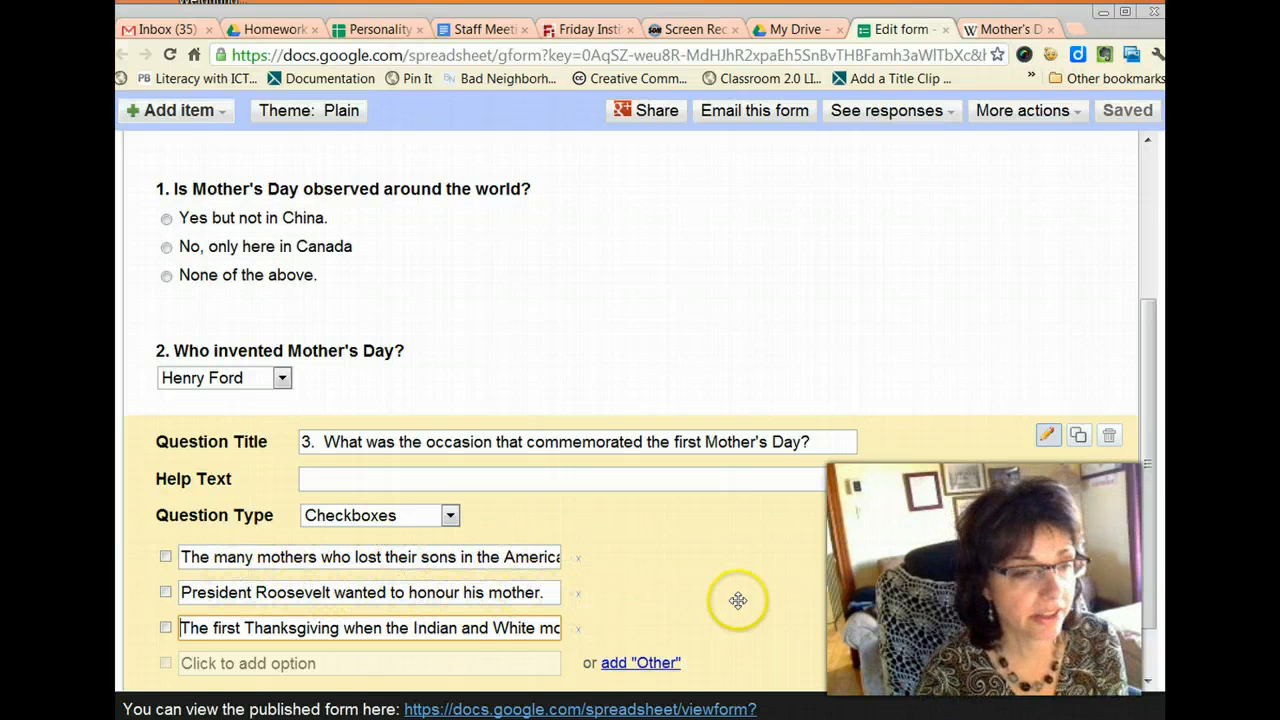
{"action": "scroll", "scroll_direction": "up", "scroll_amount": 3}
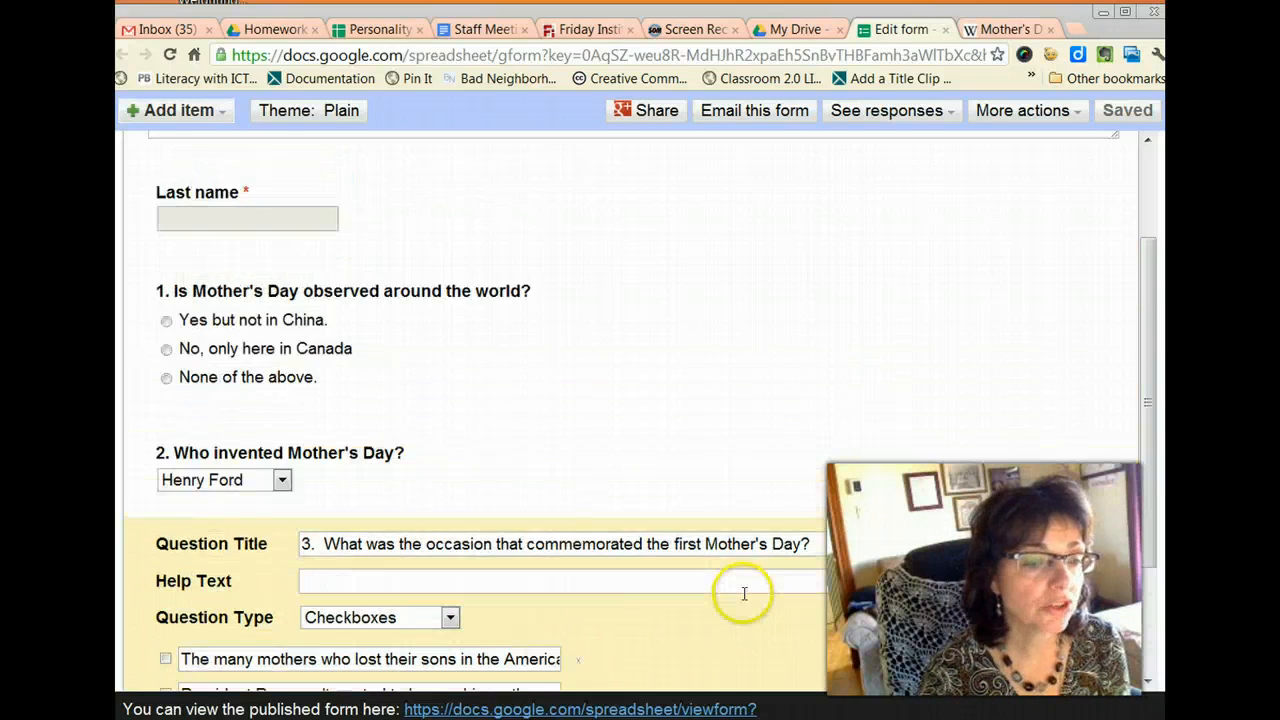
{"action": "scroll", "scroll_direction": "down", "scroll_amount": 3}
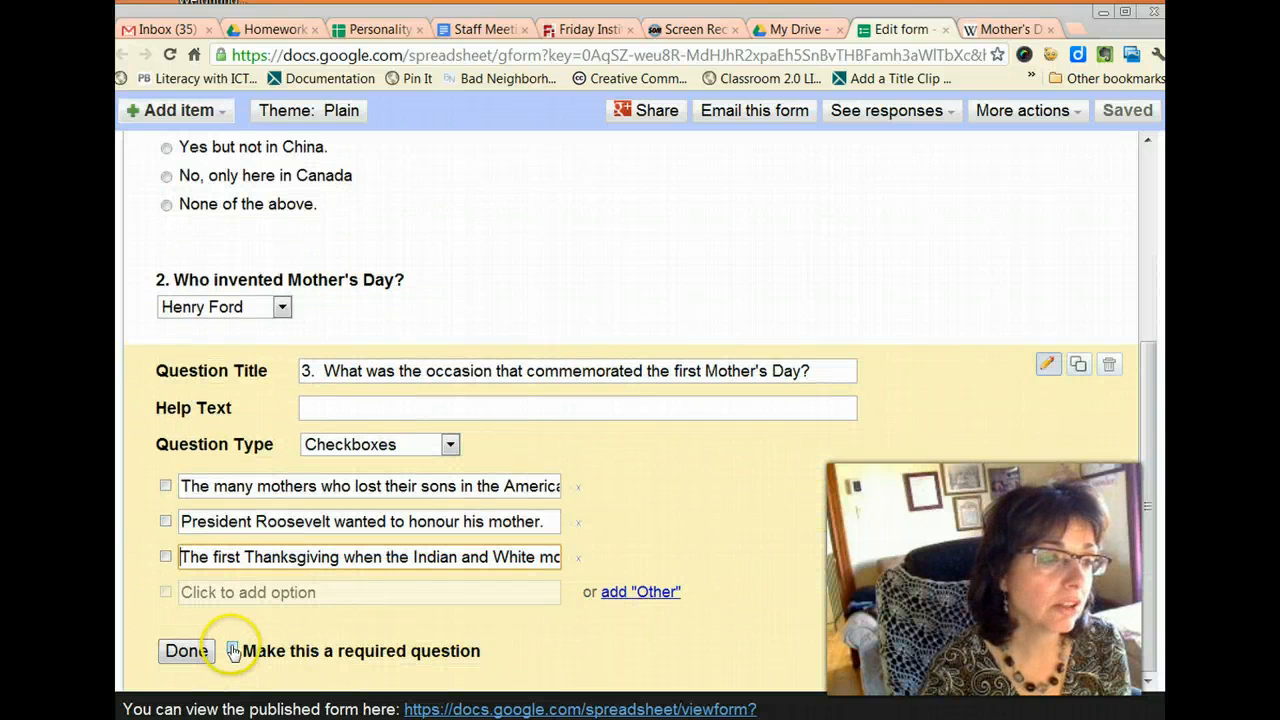
Mark the occasion question and the who-invented question as required
{"action": "left_click", "coordinate": [232, 648]}
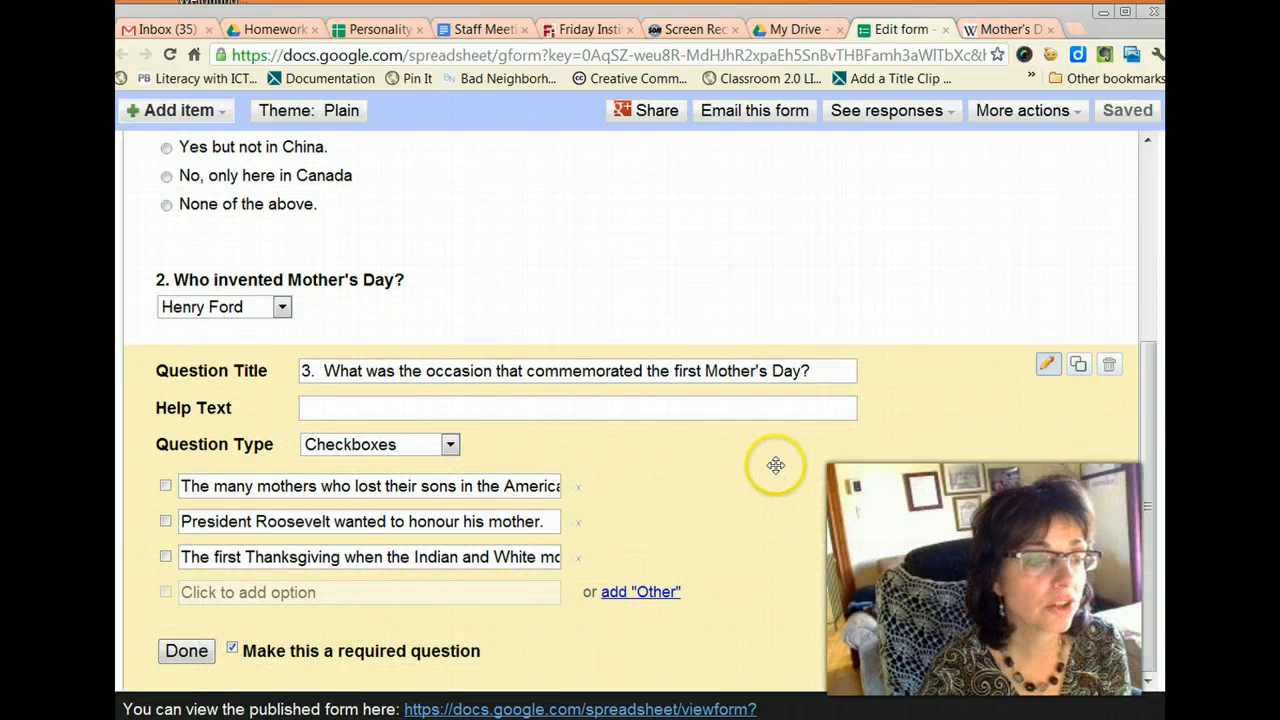
{"action": "mouse_move", "coordinate": [492, 288]}
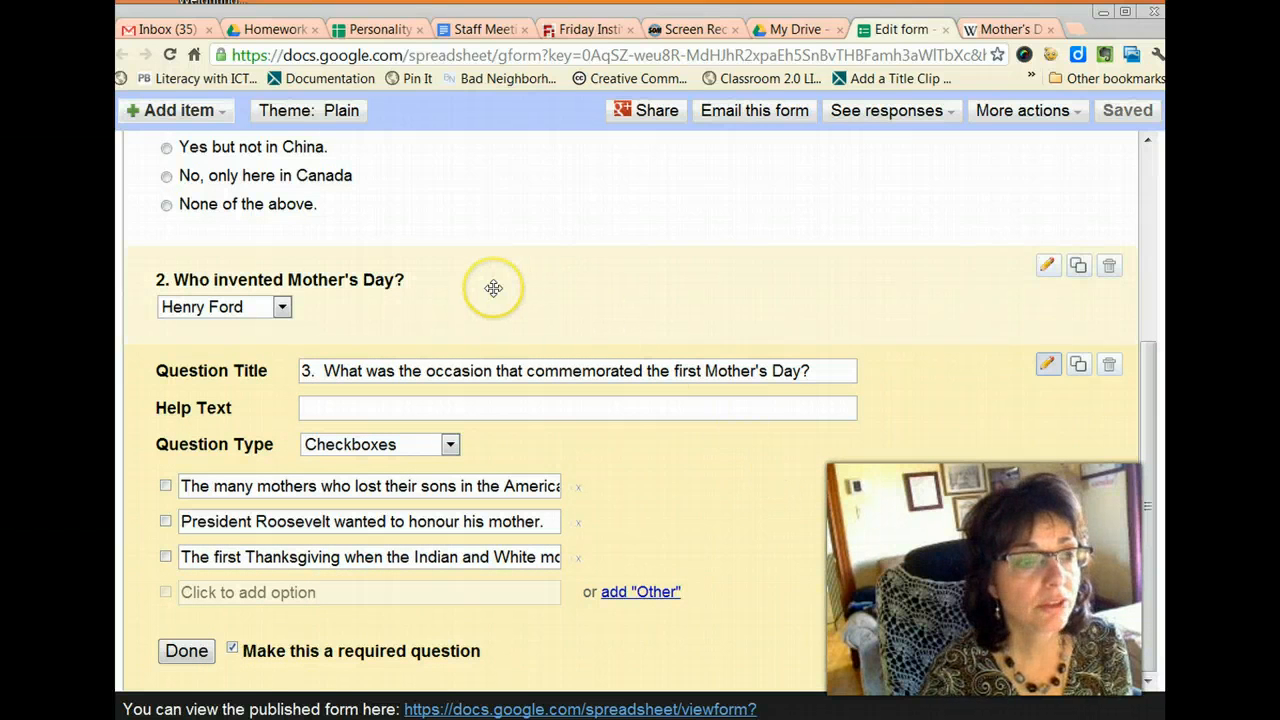
{"action": "mouse_move", "coordinate": [512, 288]}
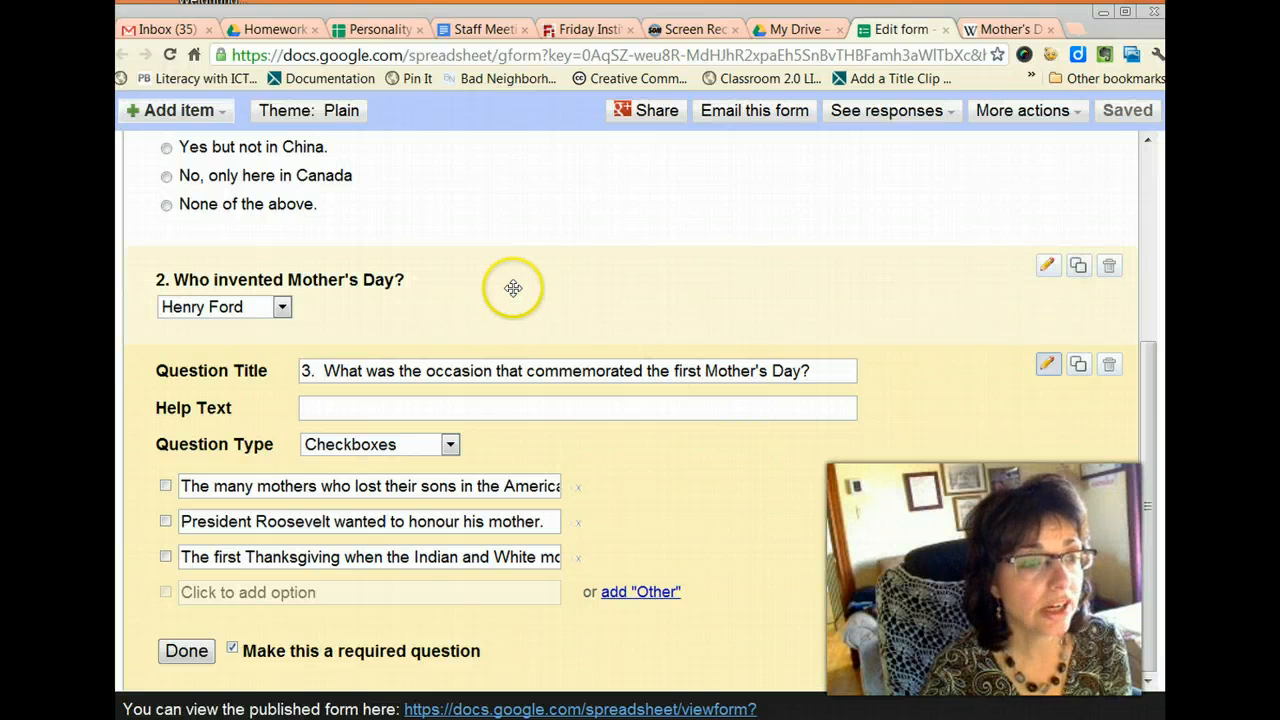
{"action": "mouse_move", "coordinate": [1048, 266]}
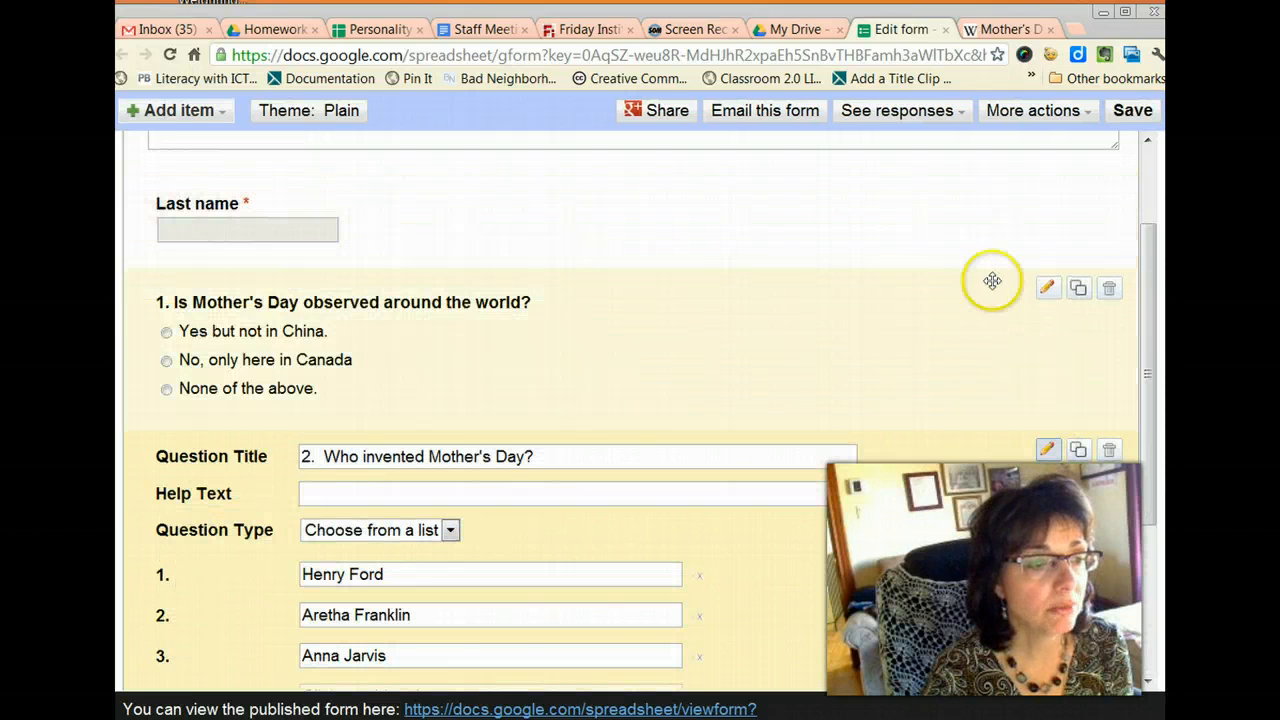
{"action": "mouse_move", "coordinate": [592, 374]}
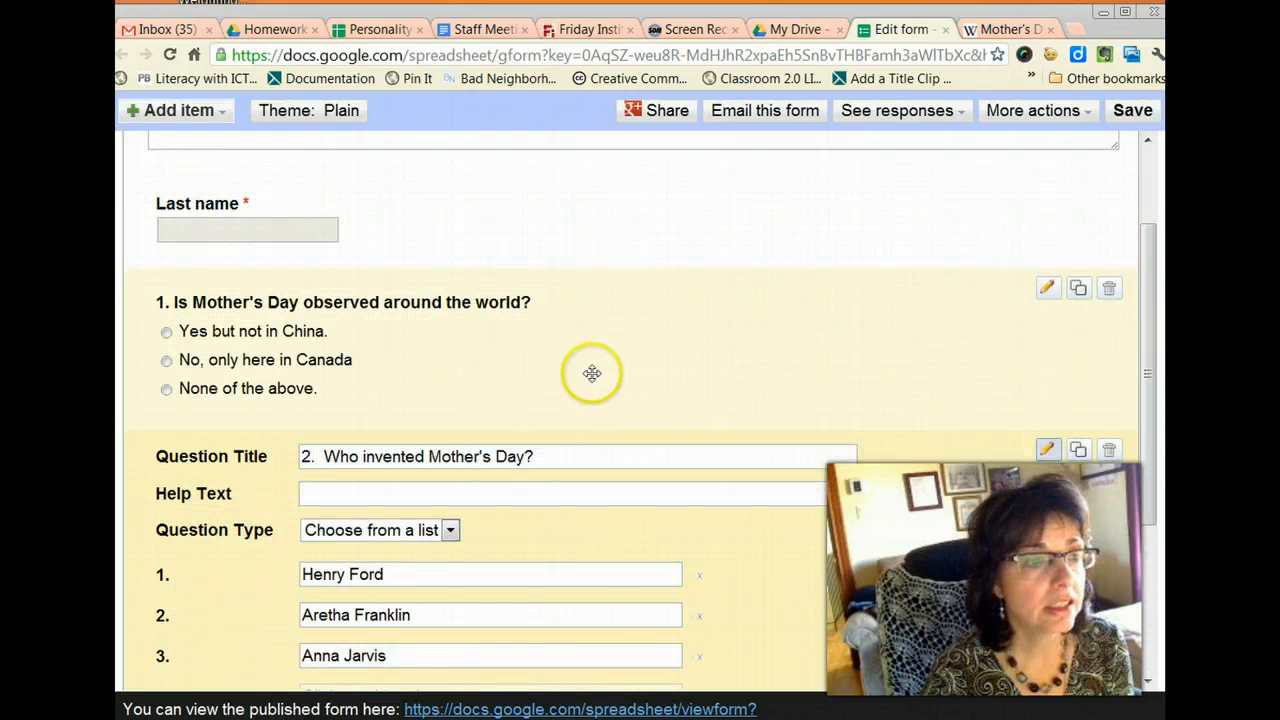
{"action": "mouse_move", "coordinate": [392, 368]}
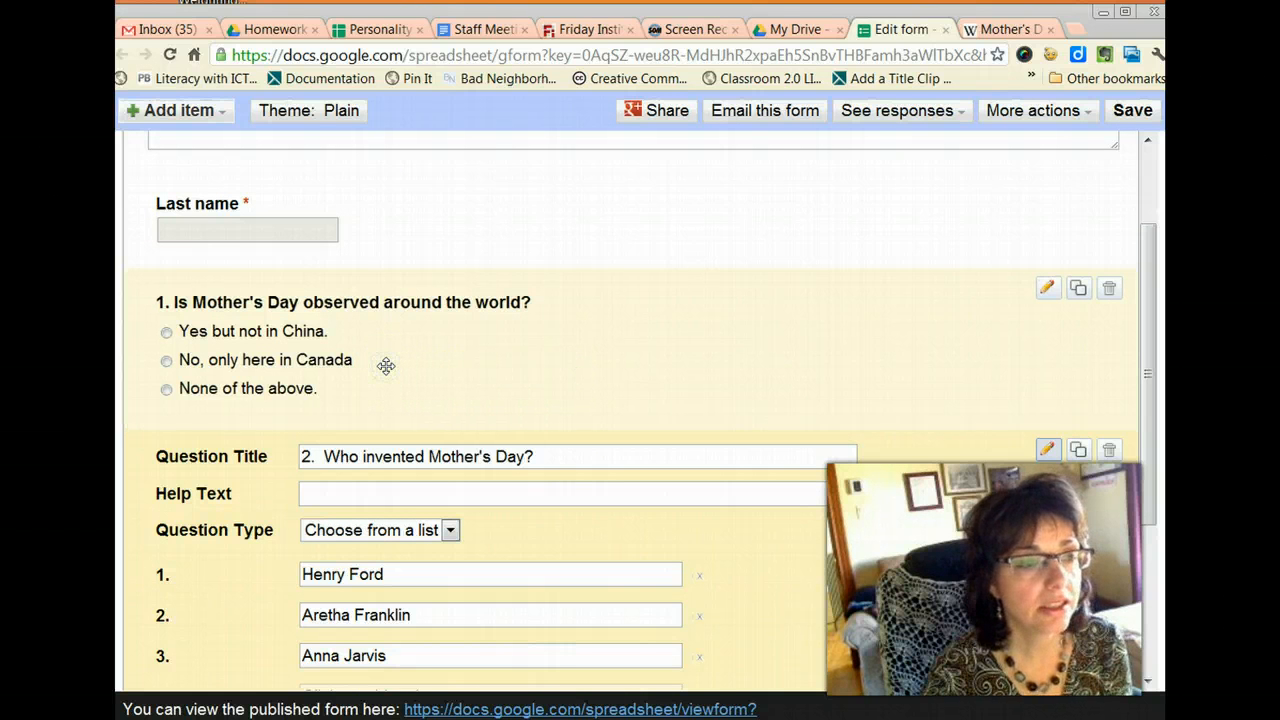
{"action": "mouse_move", "coordinate": [802, 376]}
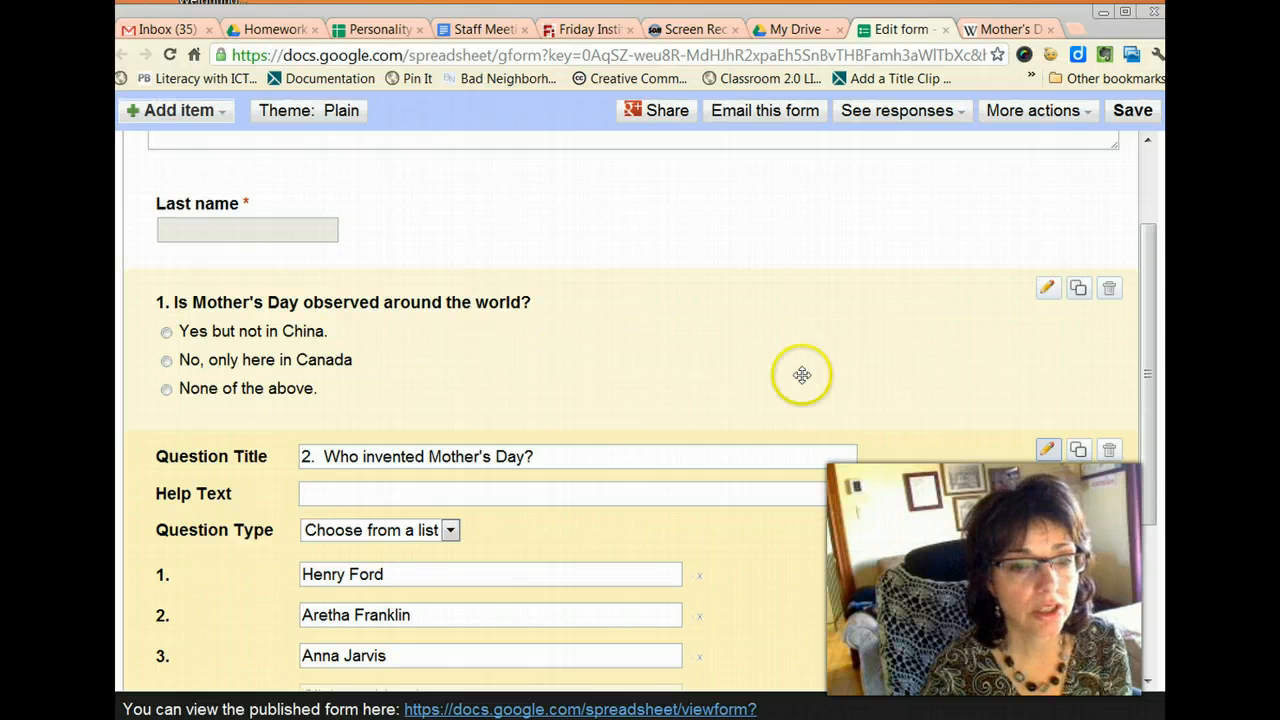
{"action": "scroll", "scroll_direction": "down", "scroll_amount": 3}
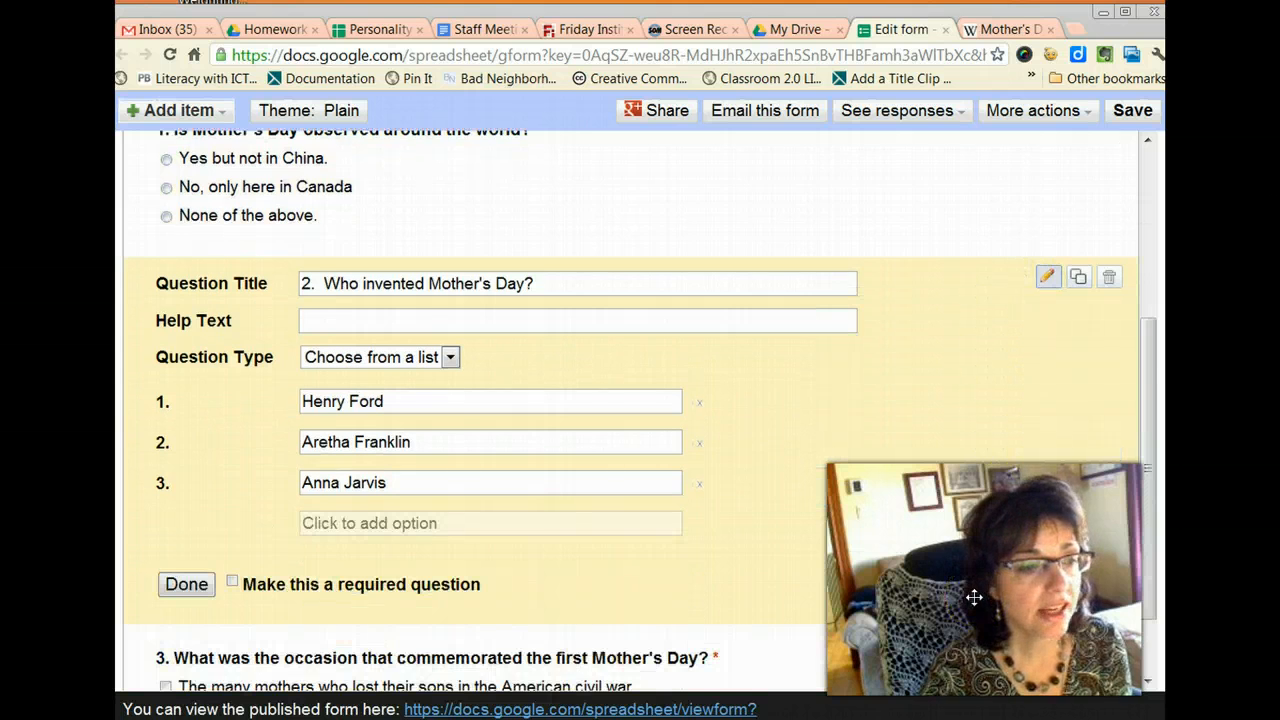
{"action": "scroll", "scroll_direction": "down", "scroll_amount": 3}
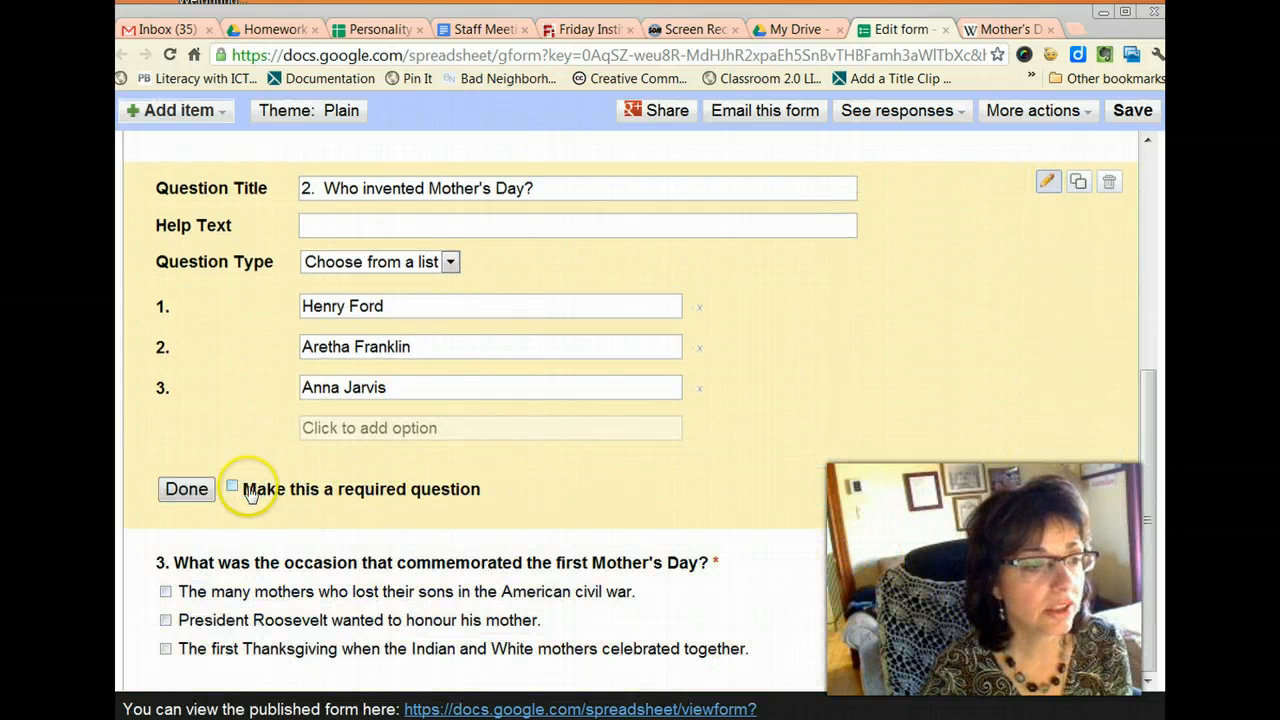
{"action": "left_click", "coordinate": [232, 486]}
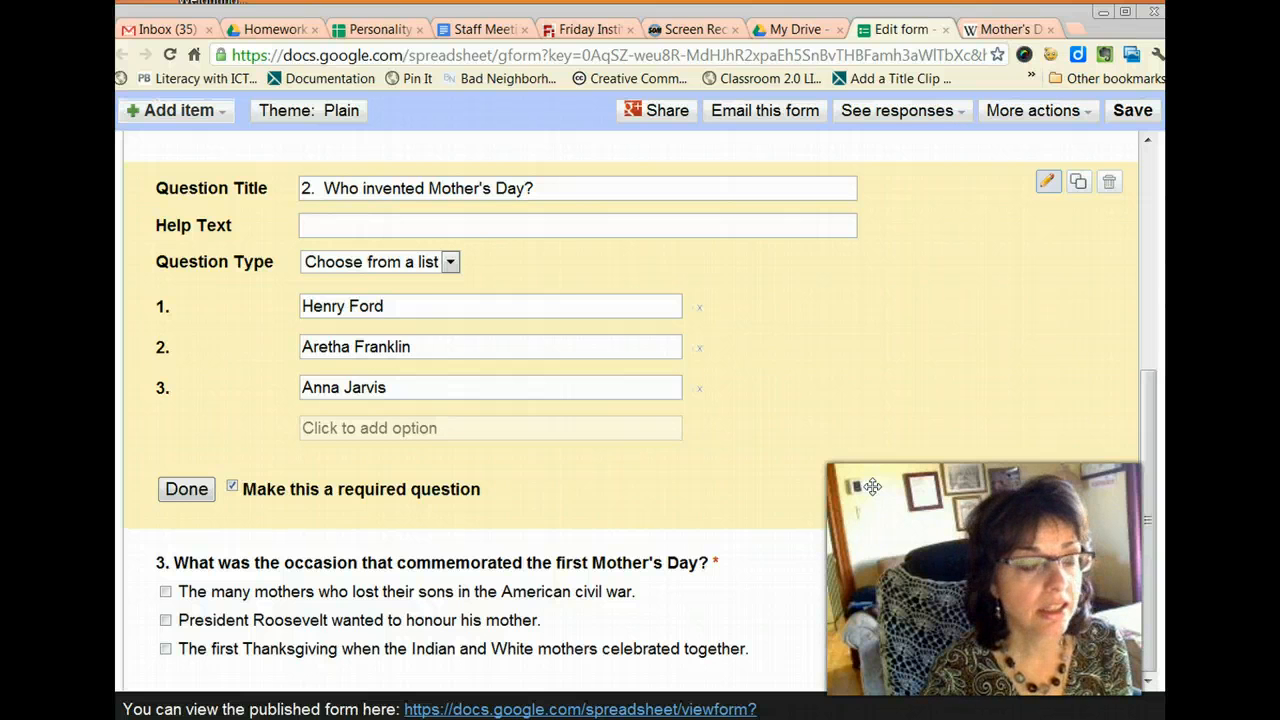
{"action": "scroll", "scroll_direction": "up", "scroll_amount": 3}
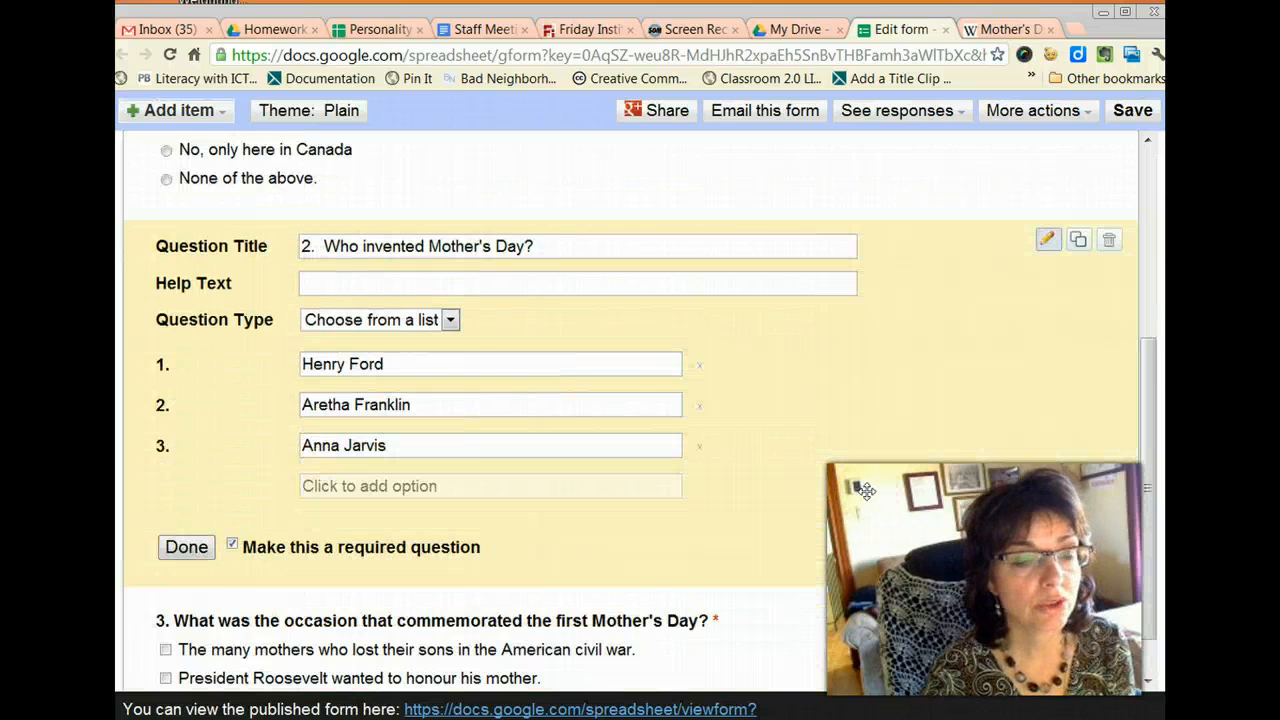
{"action": "scroll", "scroll_direction": "down", "scroll_amount": 3}
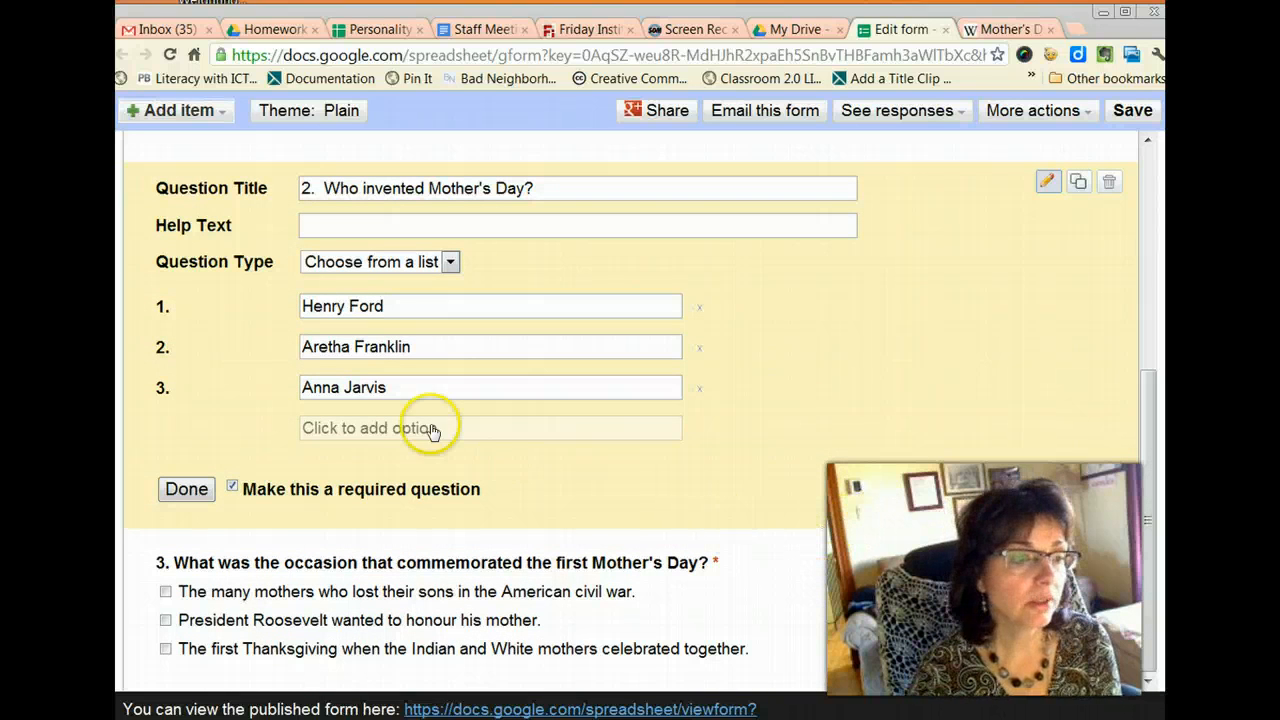
{"action": "mouse_move", "coordinate": [898, 482]}
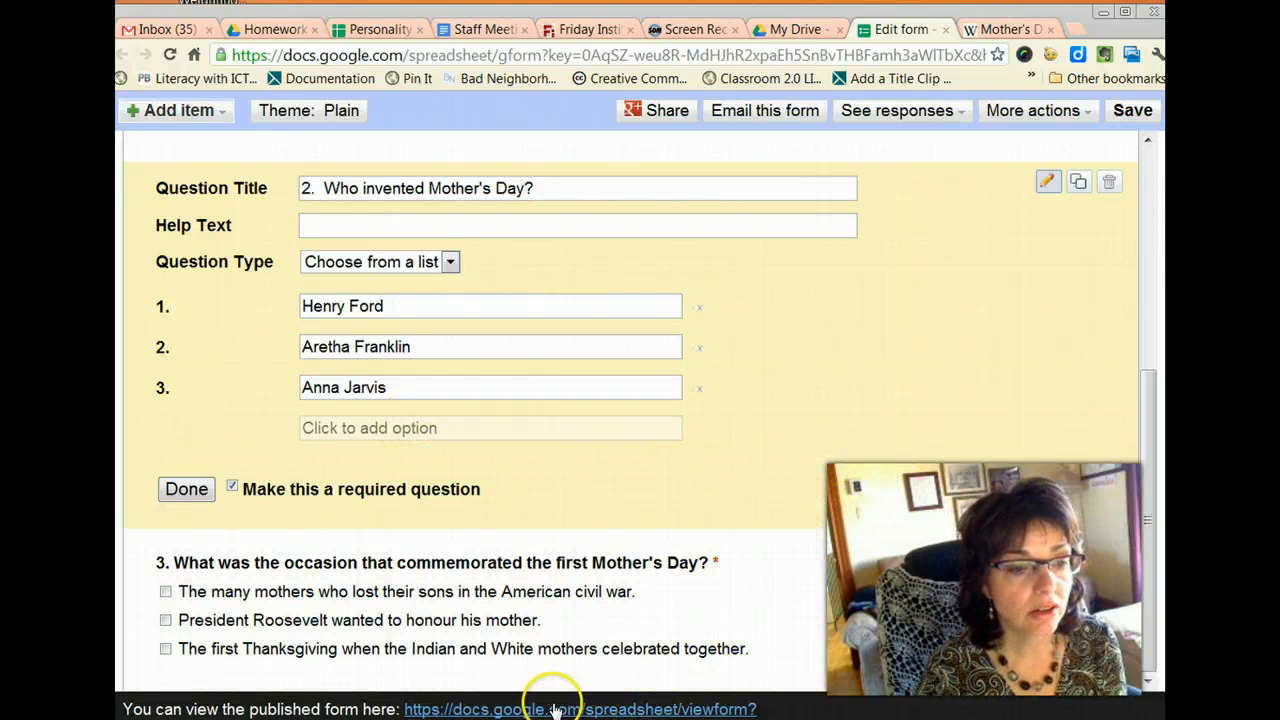
View the live published quiz and check question 2's dropdown choices, keeping Henry Ford
{"action": "left_click", "coordinate": [580, 708]}
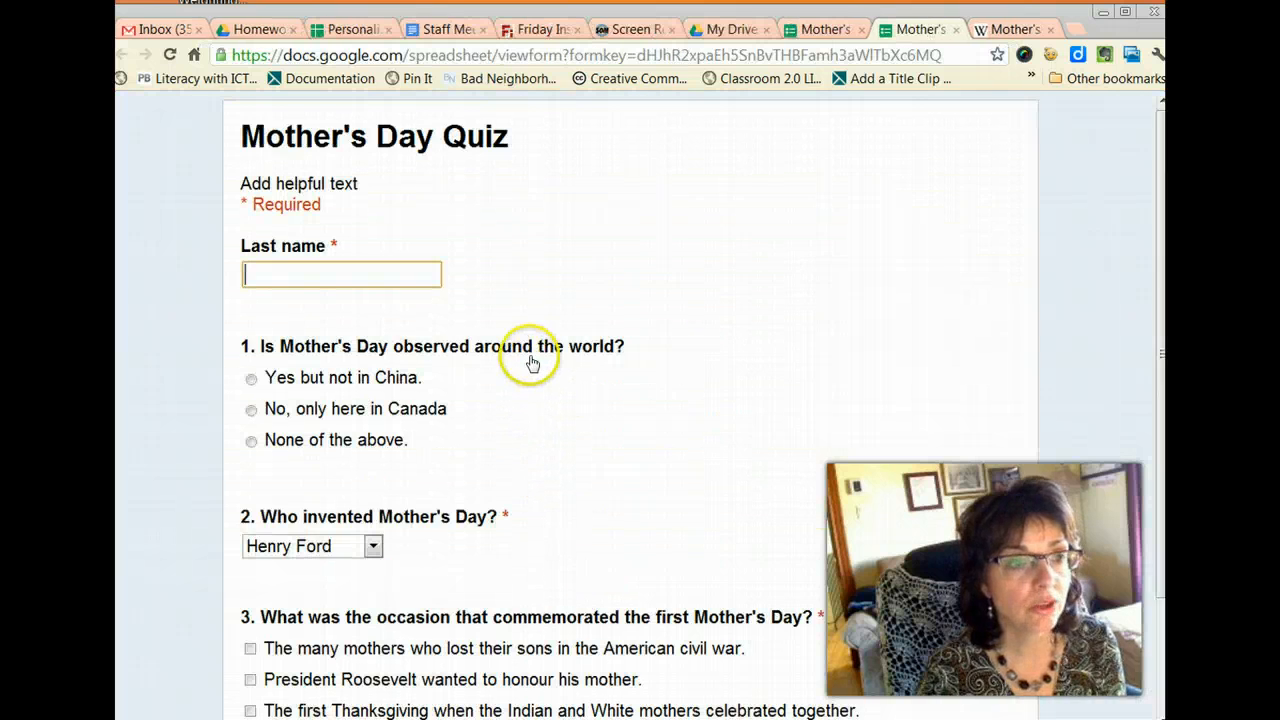
{"action": "scroll", "scroll_direction": "down", "scroll_amount": 3}
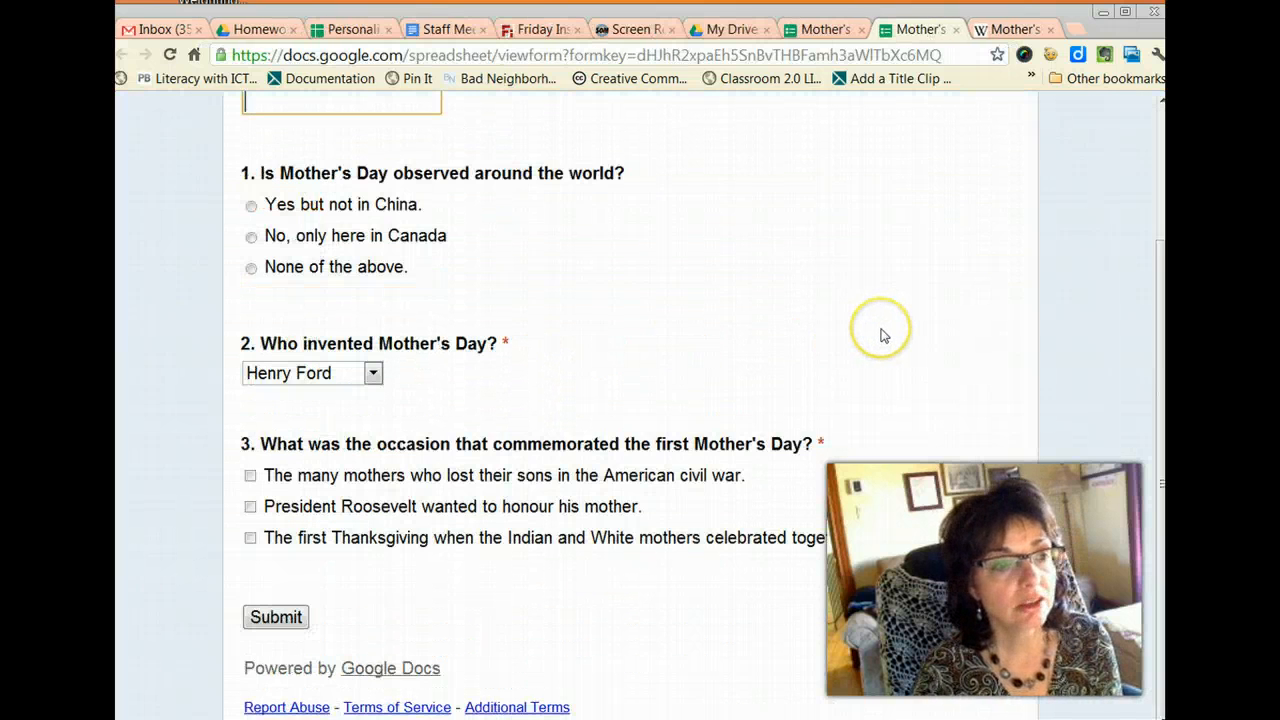
{"action": "scroll", "scroll_direction": "up", "scroll_amount": 3}
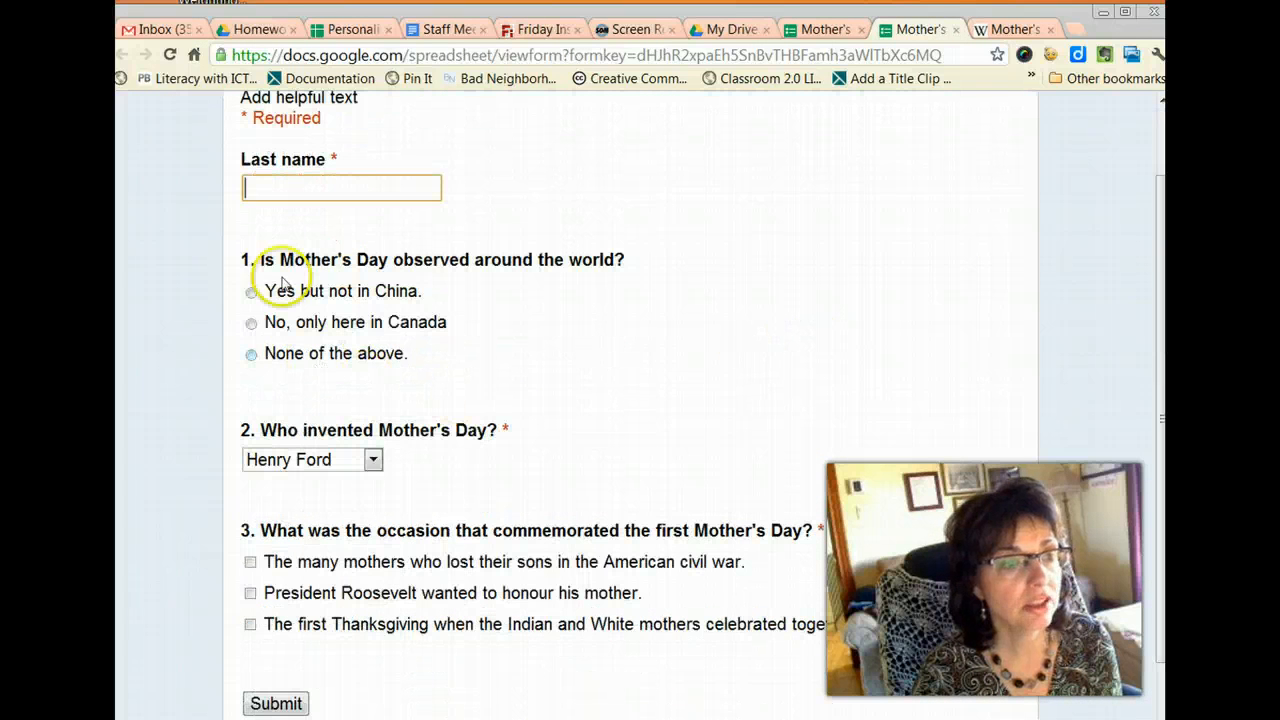
{"action": "left_click", "coordinate": [372, 458]}
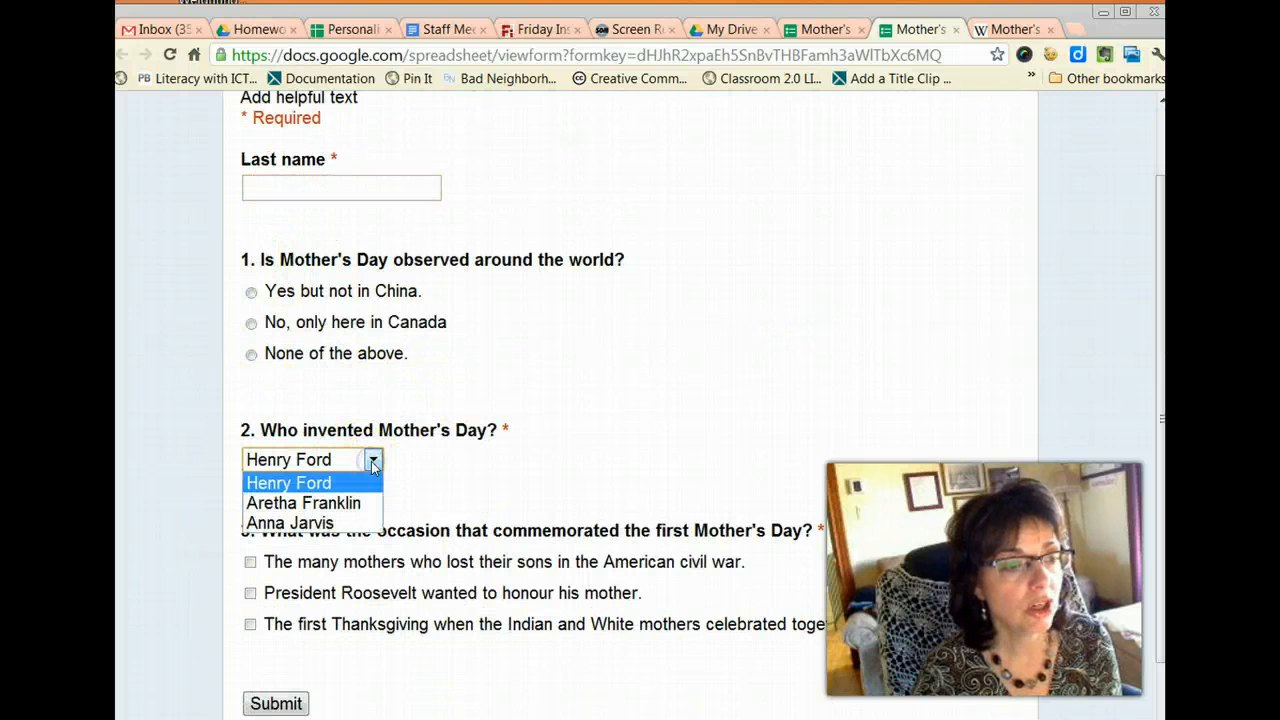
{"action": "left_click", "coordinate": [288, 482]}
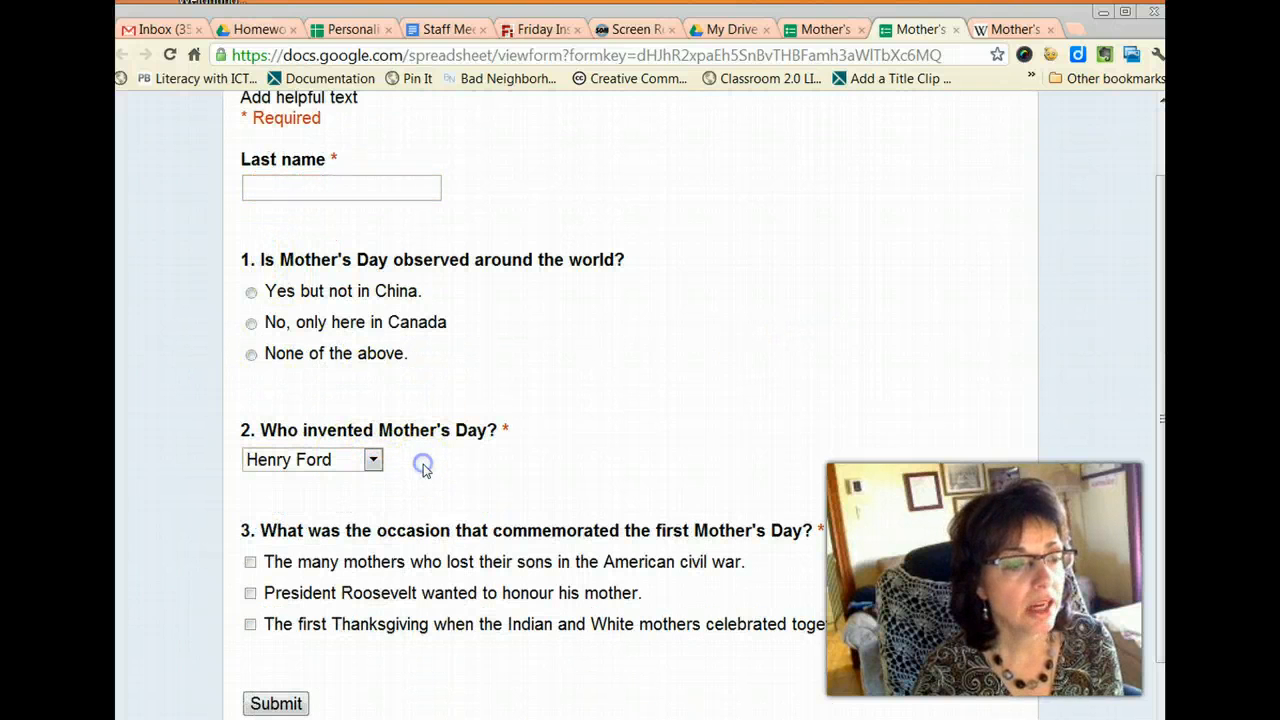
{"action": "mouse_move", "coordinate": [572, 434]}
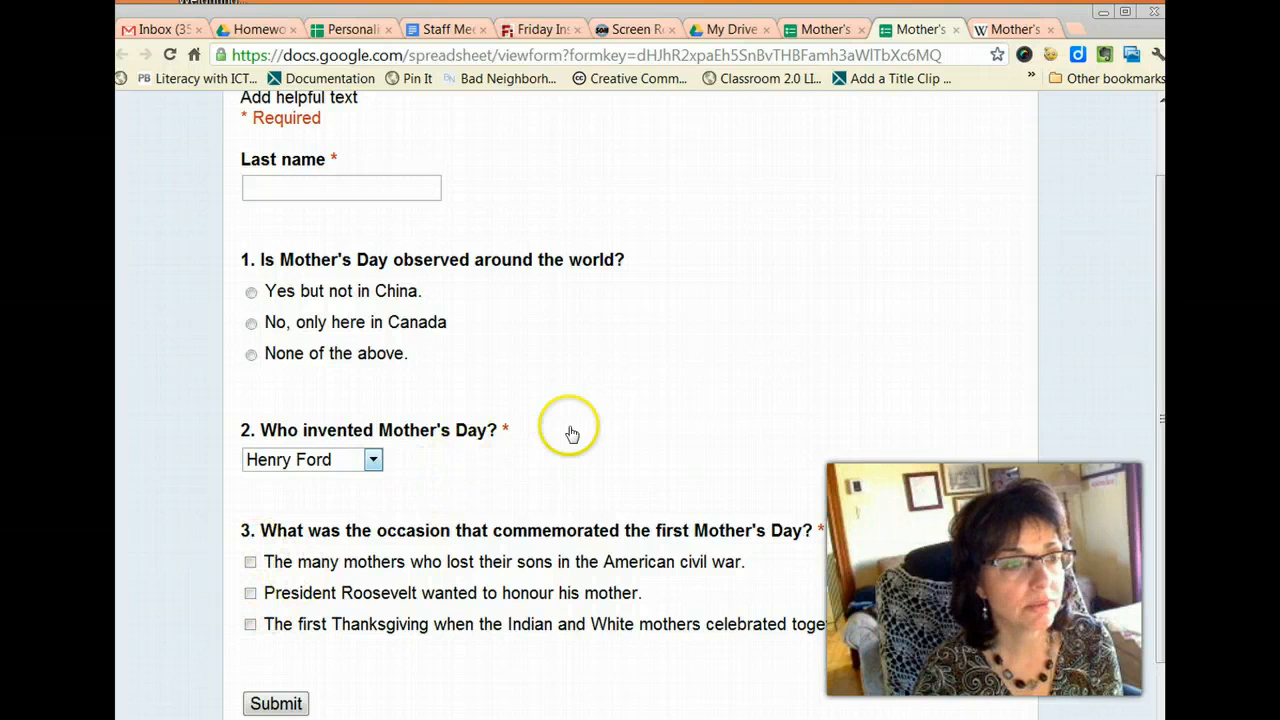
{"action": "mouse_move", "coordinate": [670, 318]}
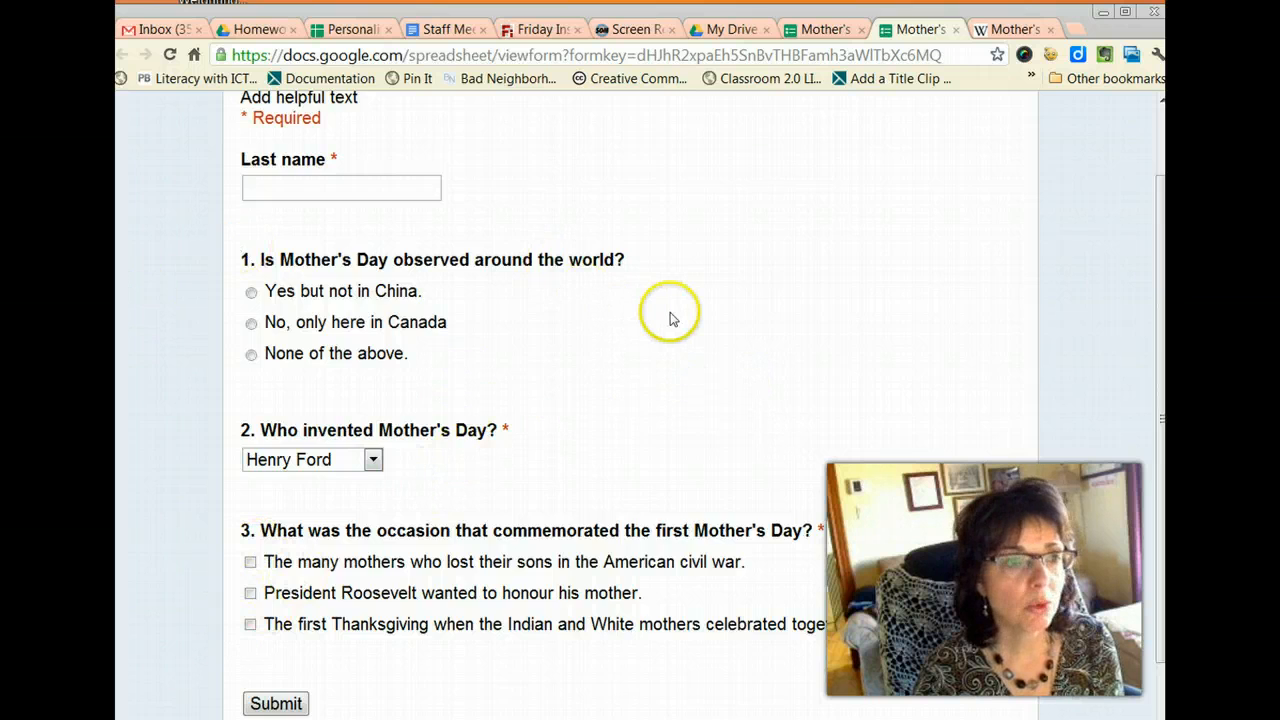
{"action": "scroll", "scroll_direction": "up", "scroll_amount": 3}
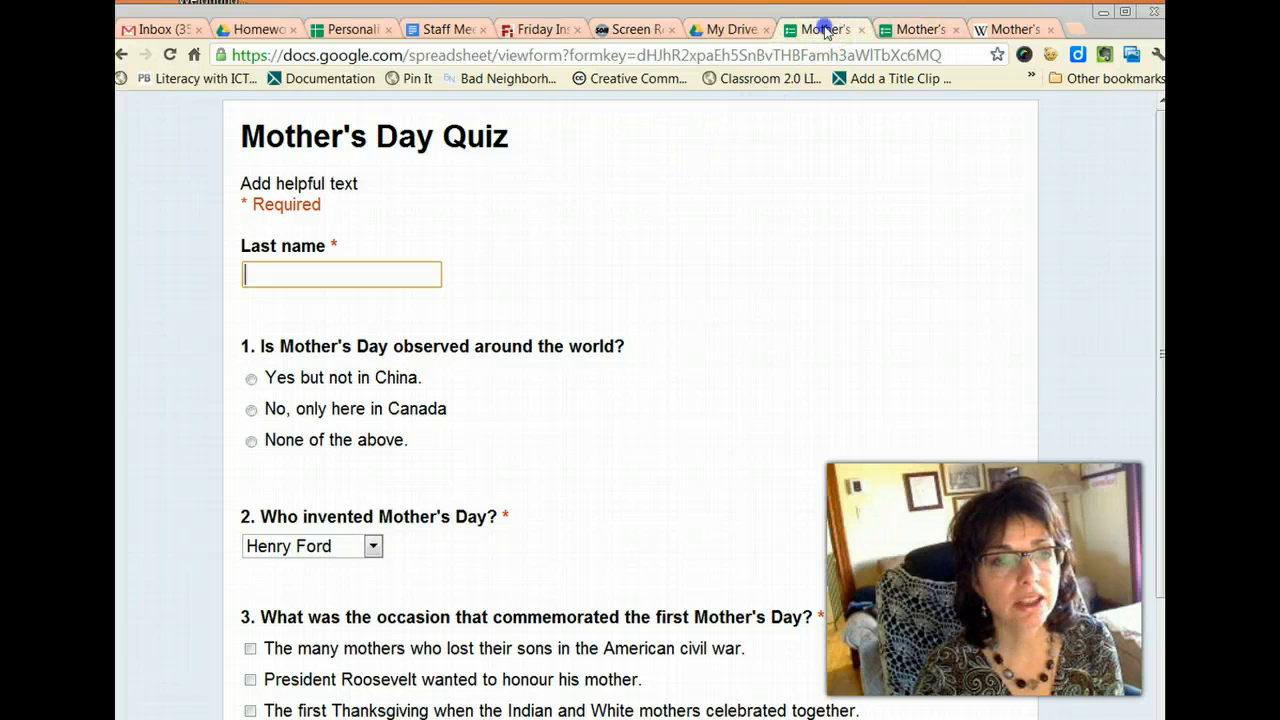
{"action": "mouse_move", "coordinate": [890, 28]}
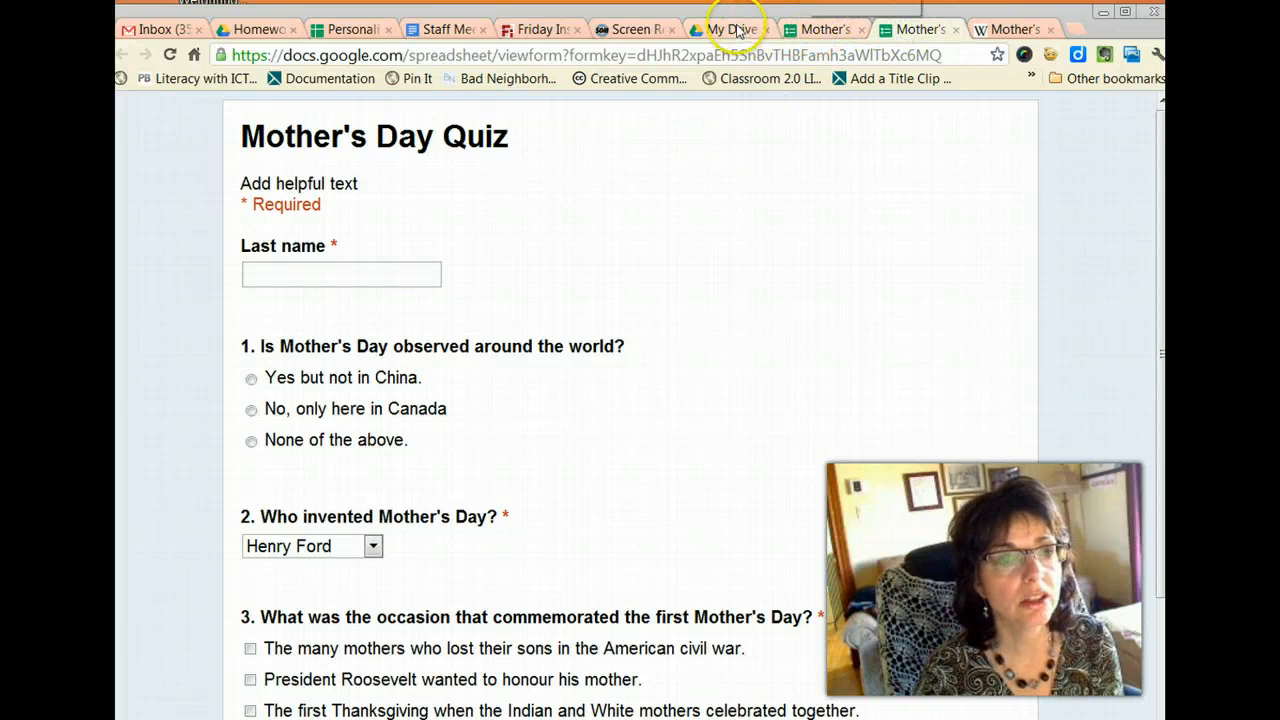
Switch to the linked response spreadsheet, look over its menus and bring up the Form commands
{"action": "left_click", "coordinate": [728, 28]}
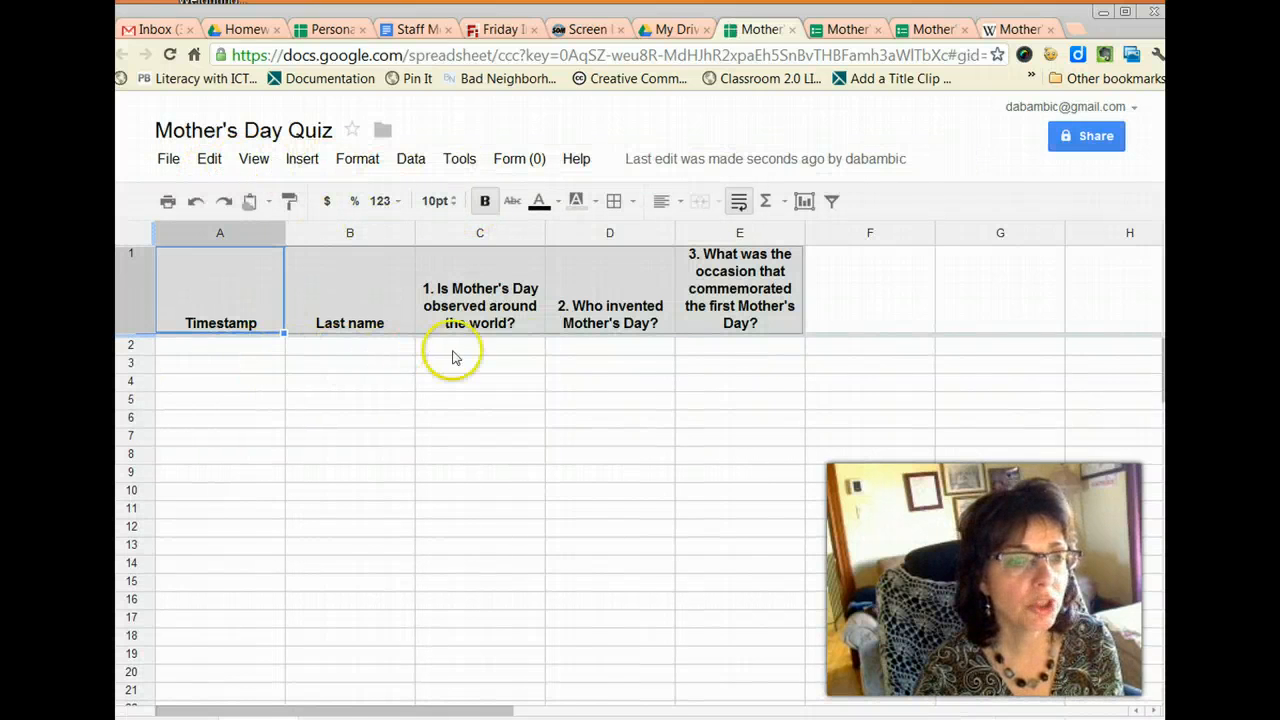
{"action": "mouse_move", "coordinate": [614, 350]}
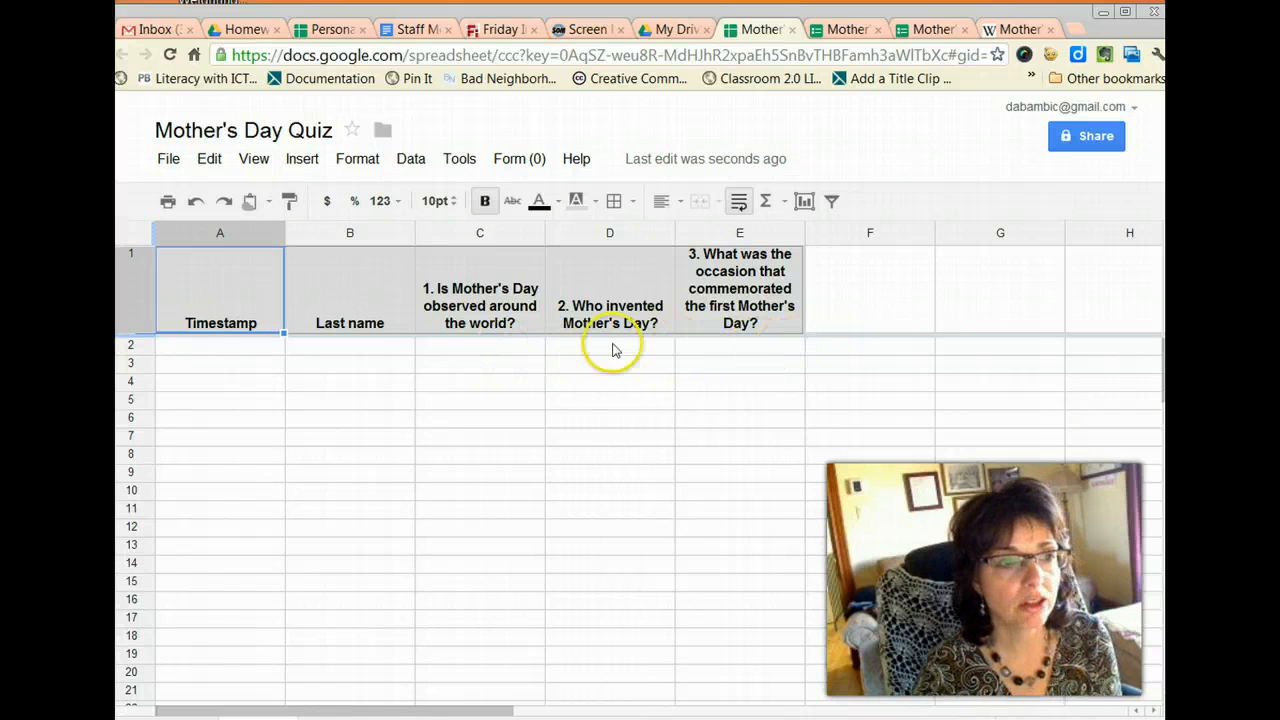
{"action": "mouse_move", "coordinate": [264, 366]}
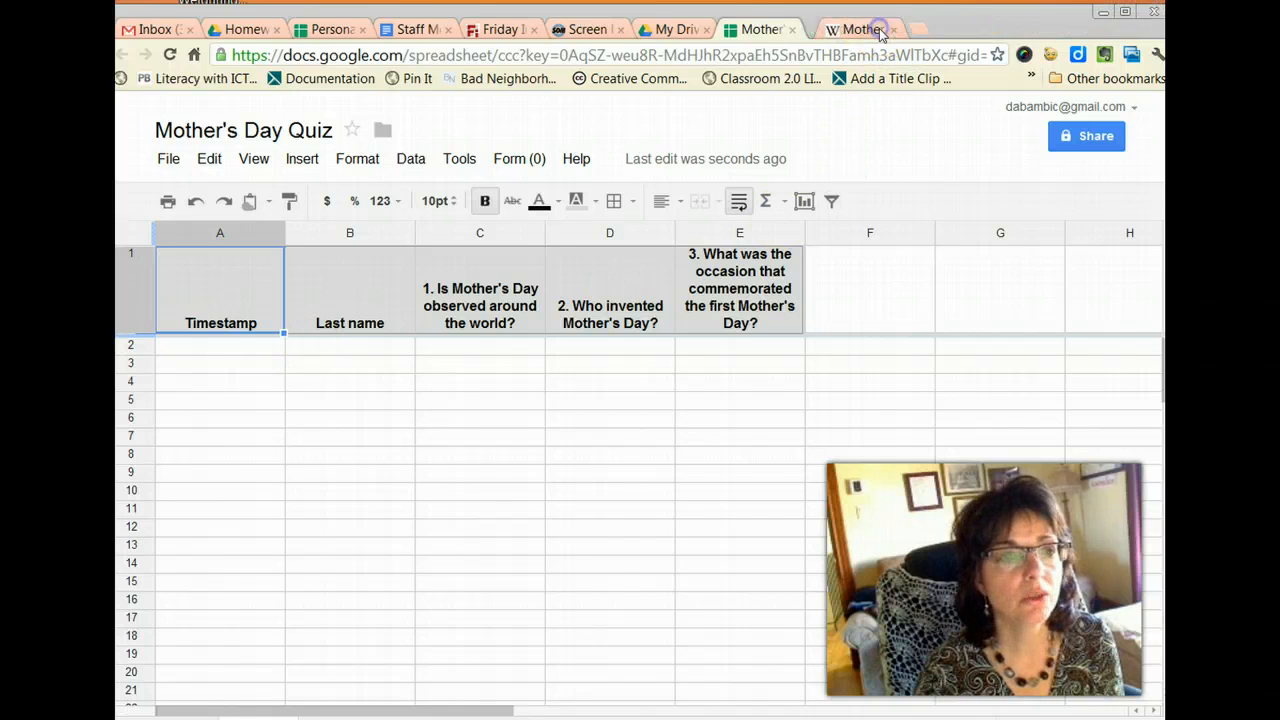
{"action": "left_click", "coordinate": [460, 158]}
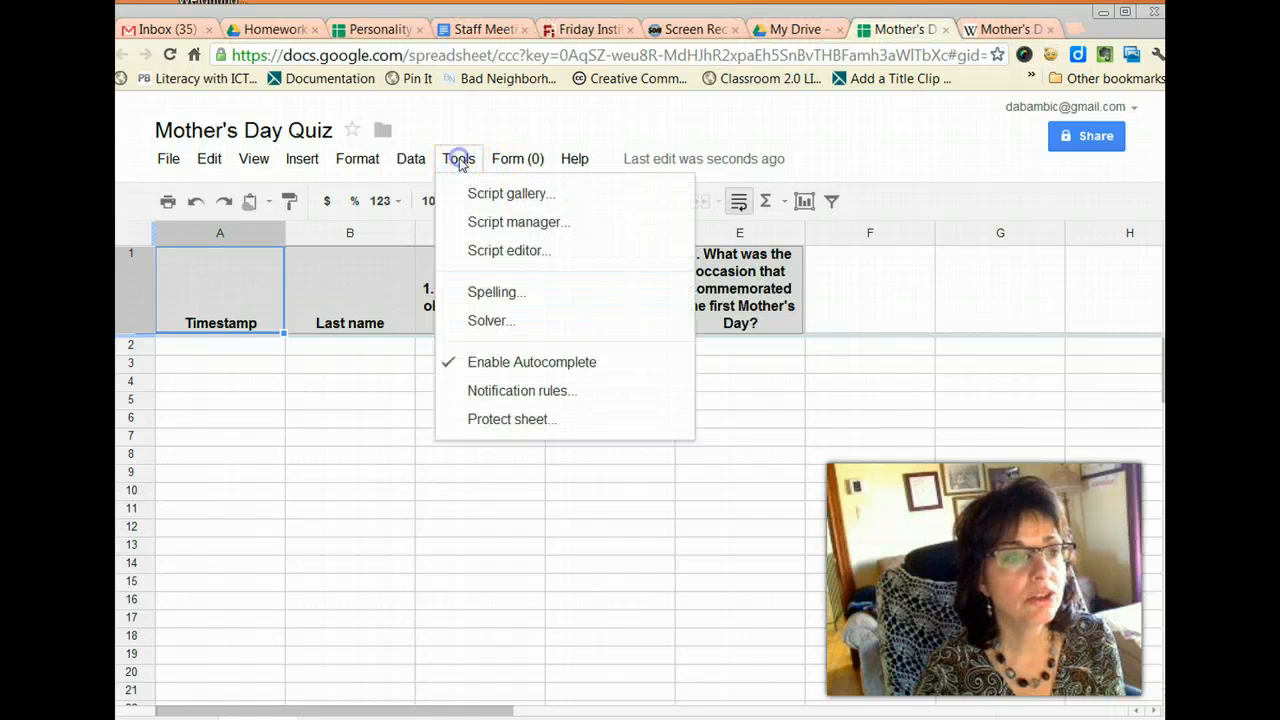
{"action": "left_click", "coordinate": [356, 158]}
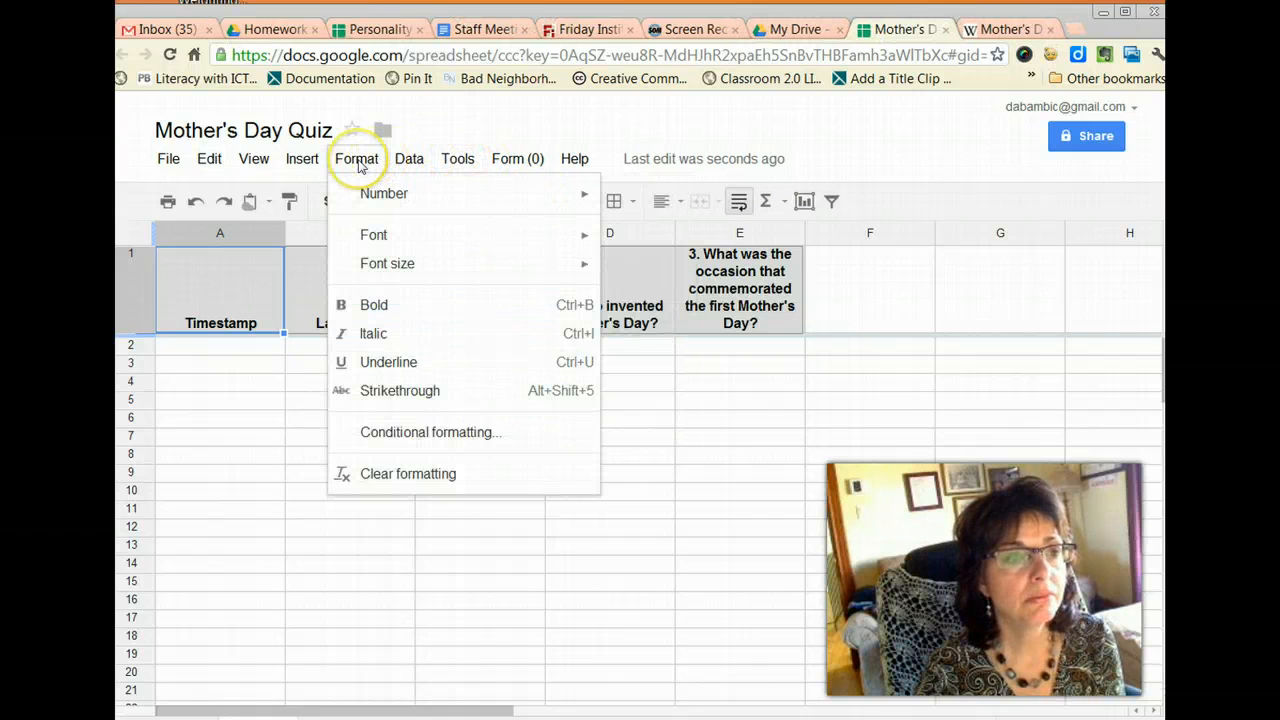
{"action": "left_click", "coordinate": [518, 158]}
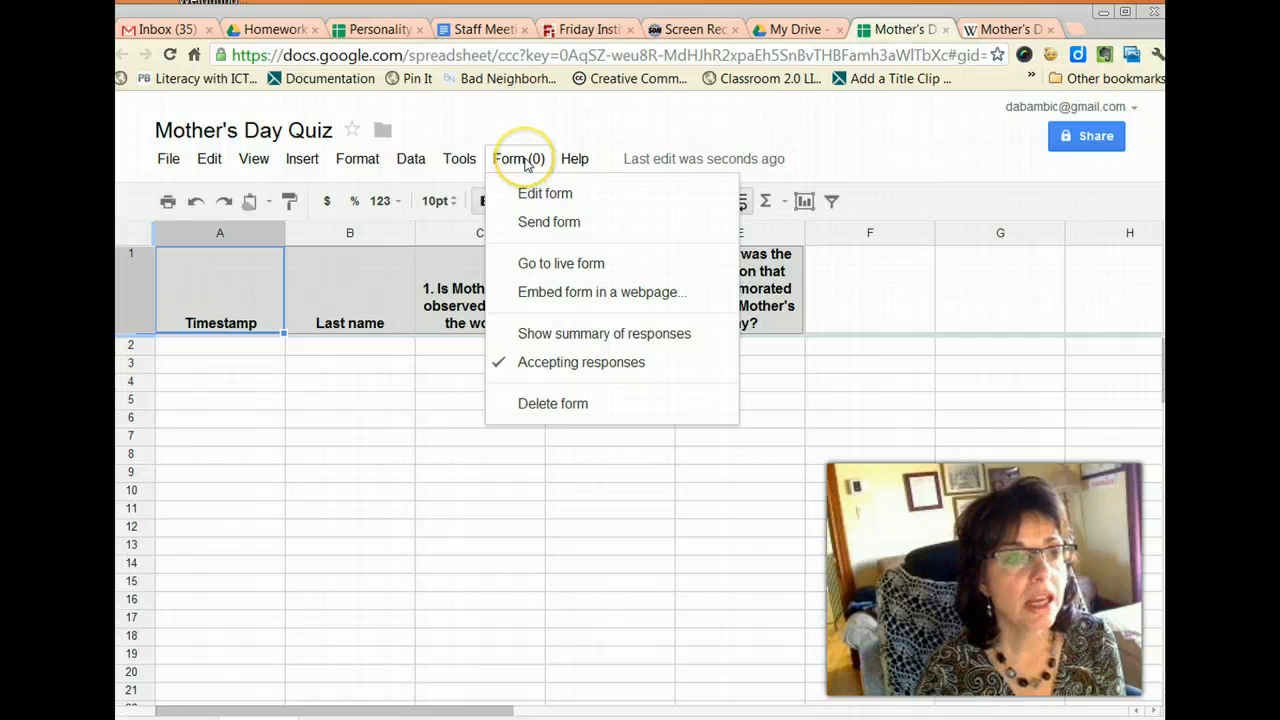
{"action": "mouse_move", "coordinate": [544, 192]}
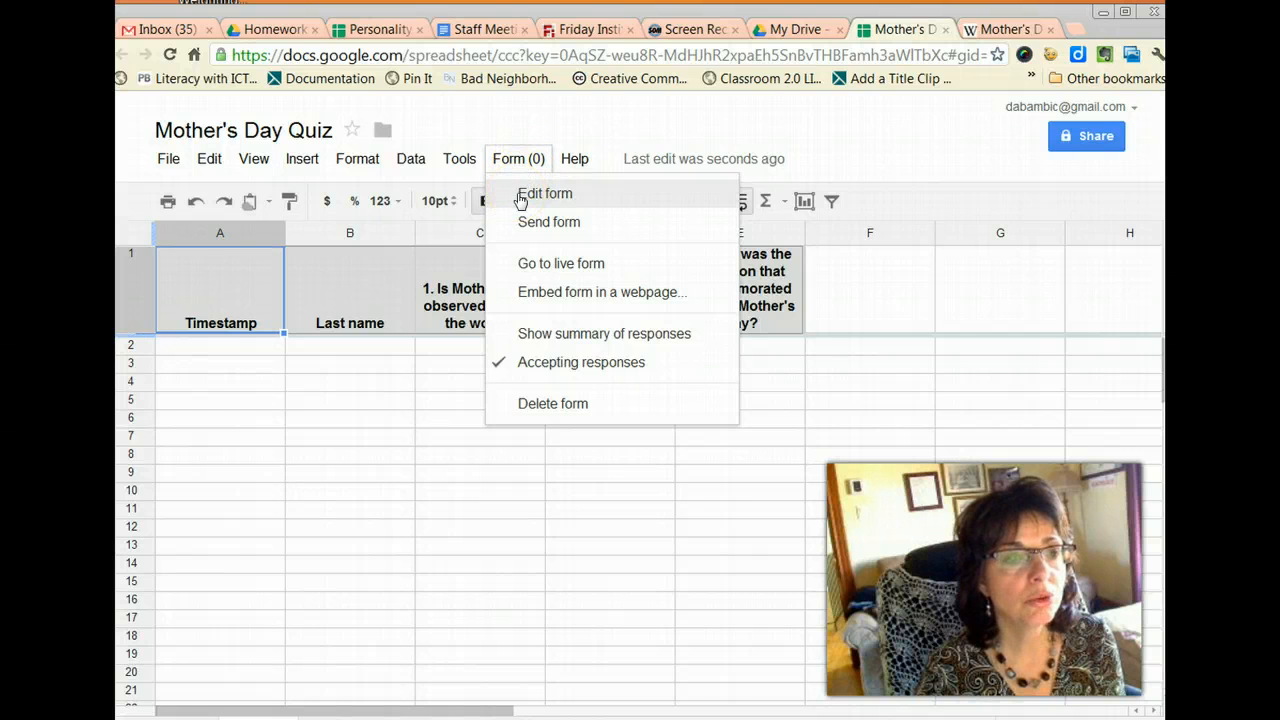
Edit the quiz form and change its theme from Plain to Runners
{"action": "left_click", "coordinate": [544, 192]}
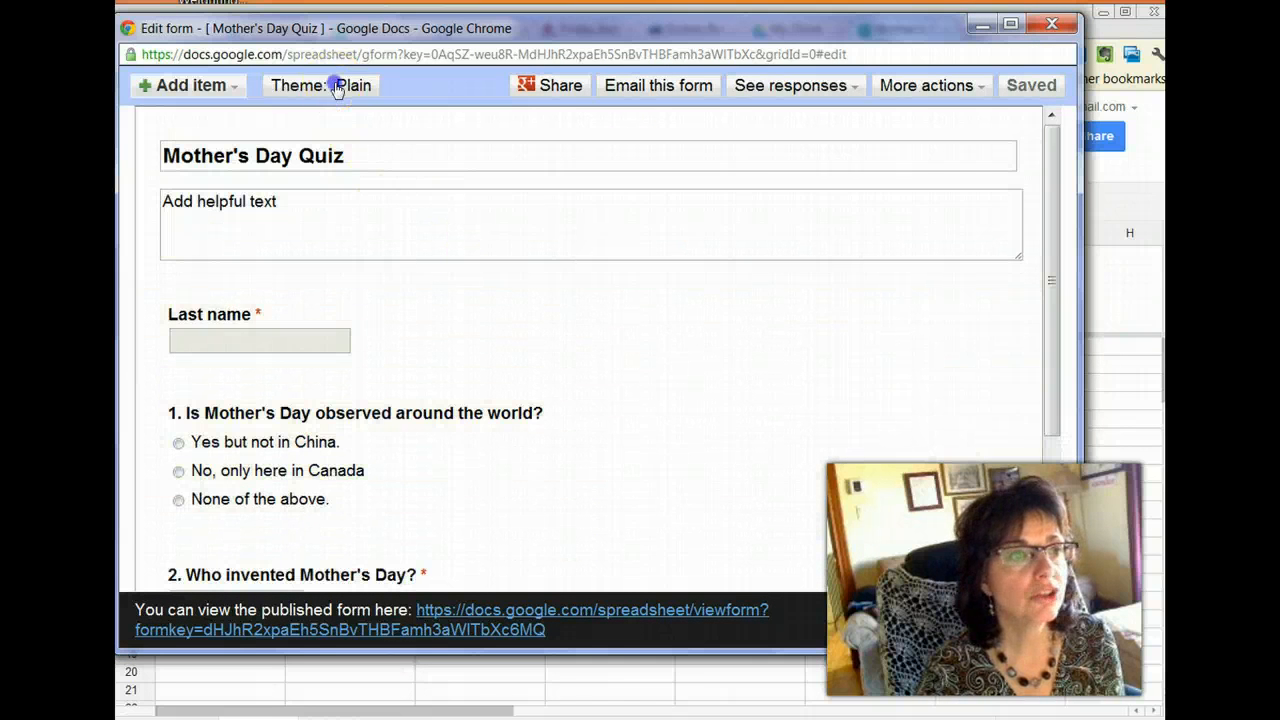
{"action": "left_click", "coordinate": [320, 84]}
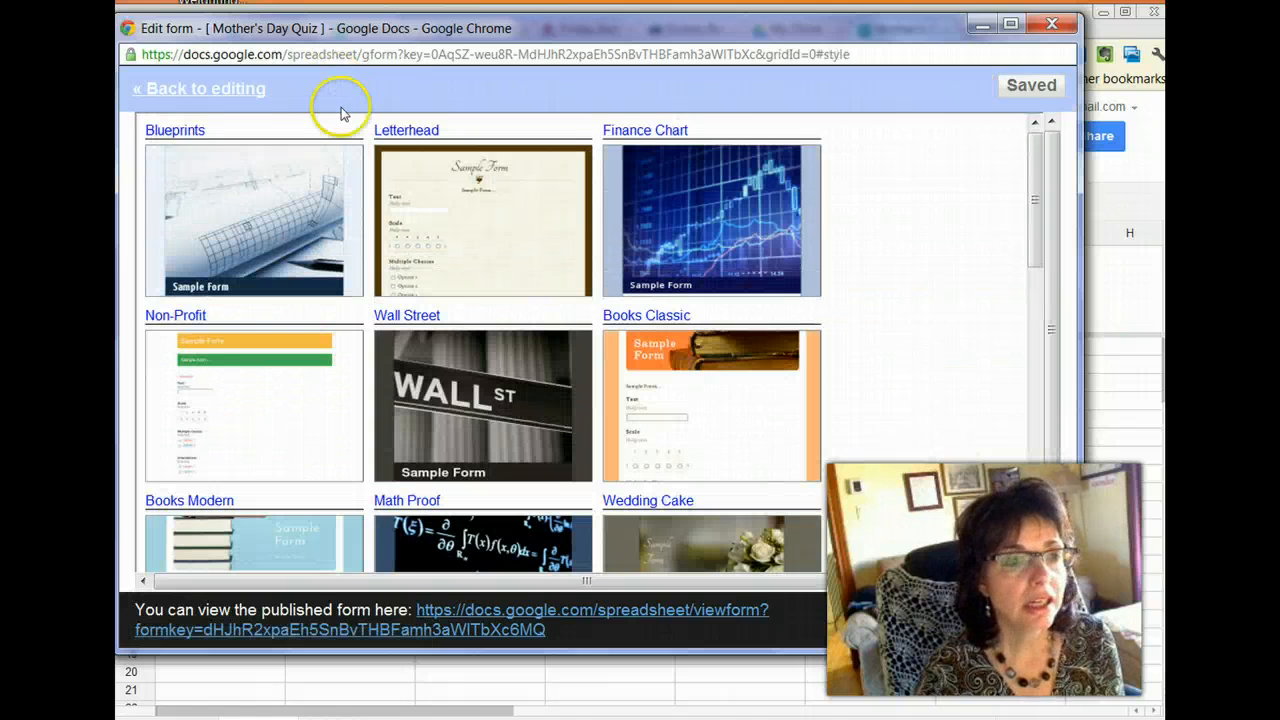
{"action": "scroll", "scroll_direction": "down", "scroll_amount": 3}
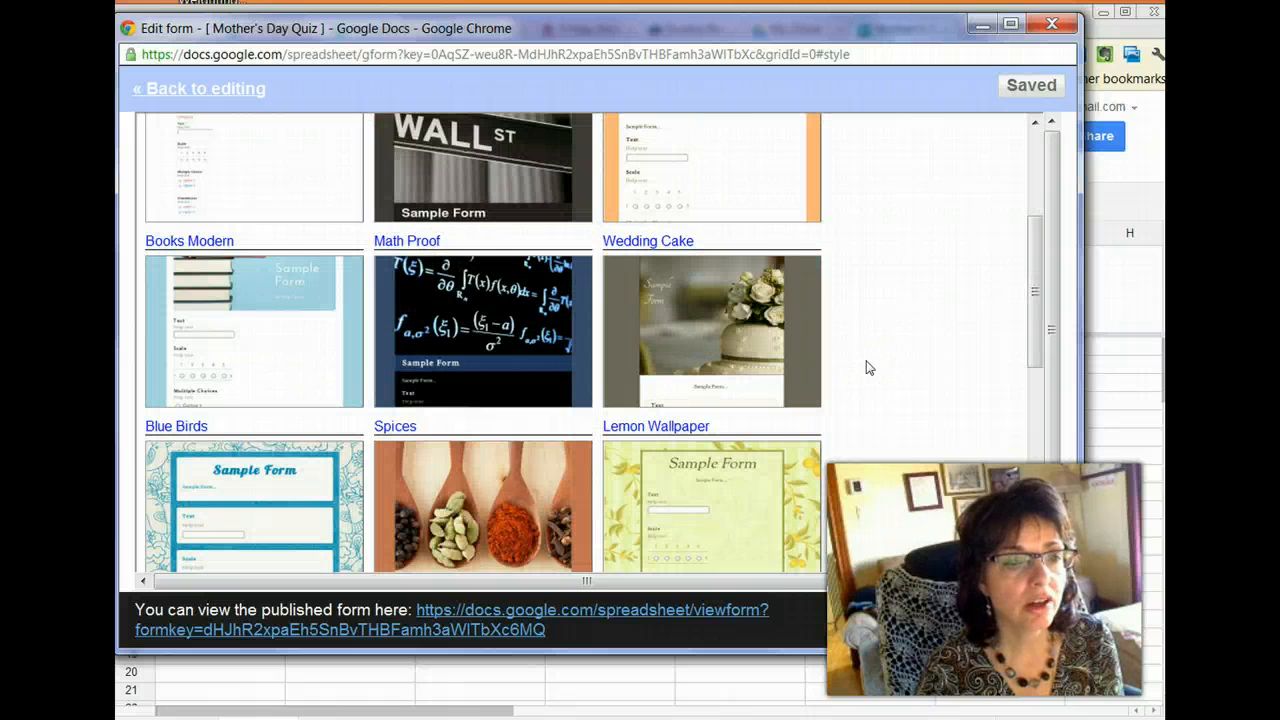
{"action": "scroll", "scroll_direction": "down", "scroll_amount": 3}
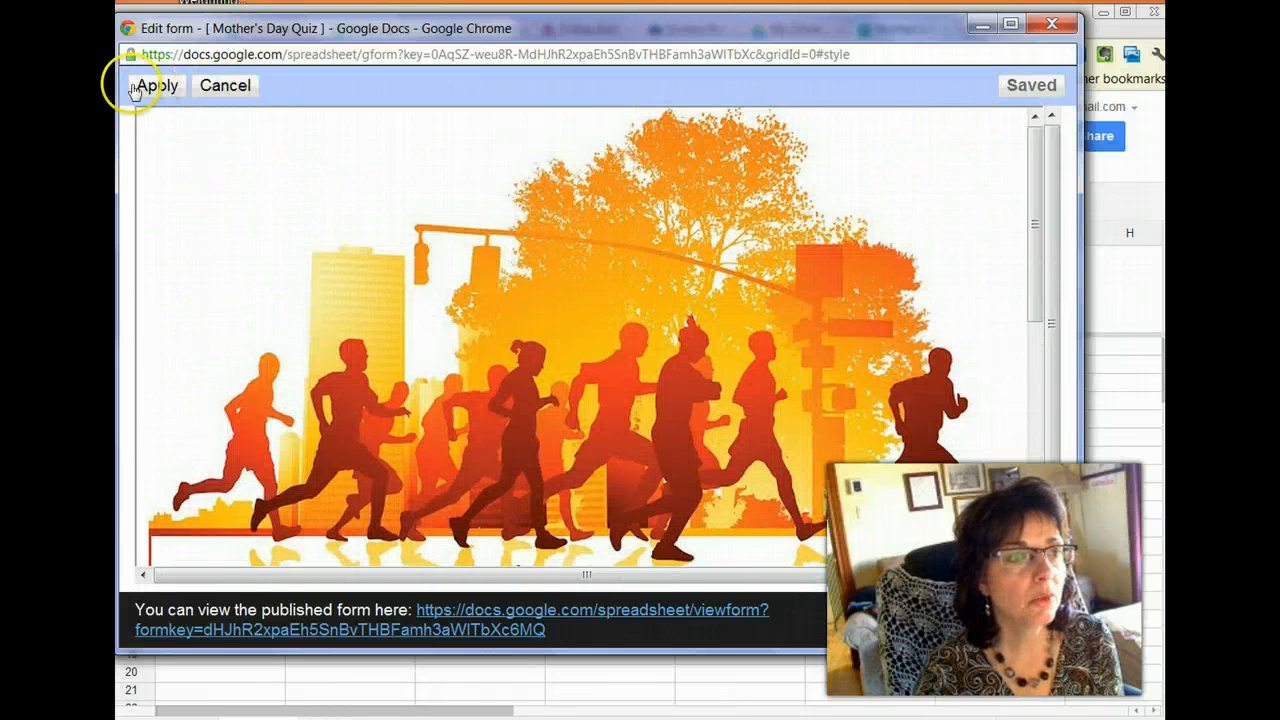
{"action": "left_click", "coordinate": [156, 84]}
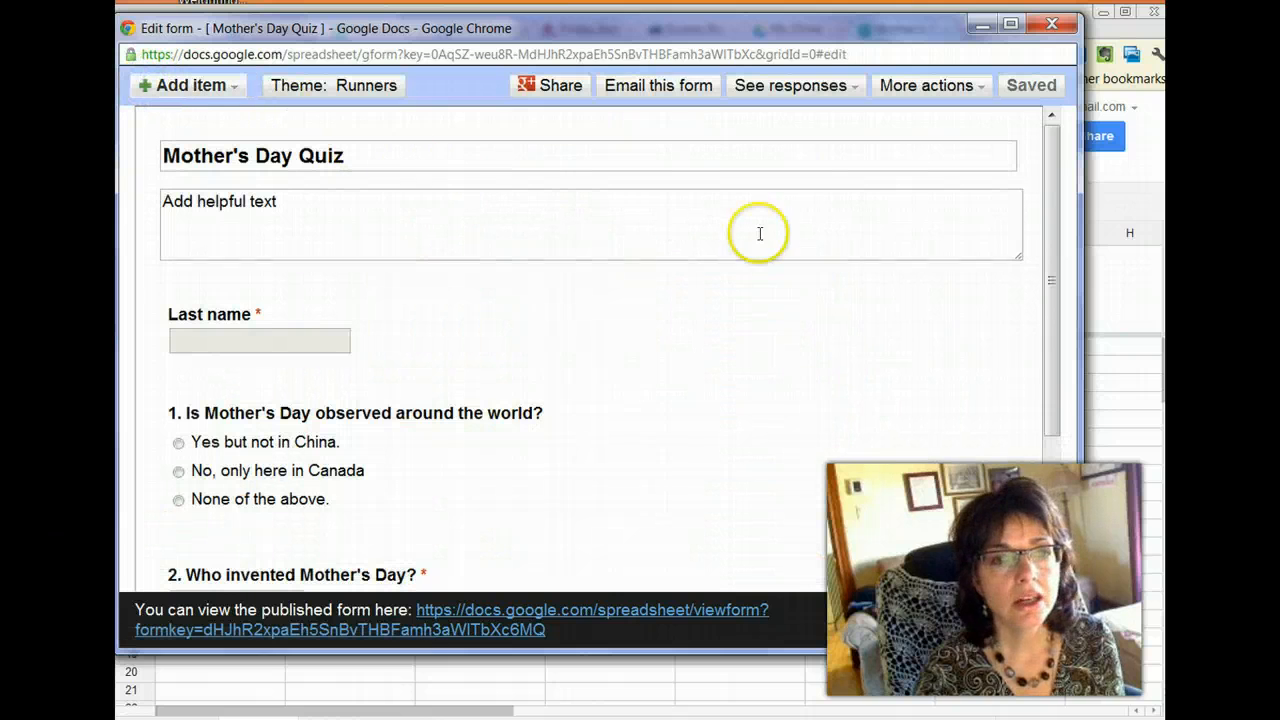
{"action": "mouse_move", "coordinate": [844, 206]}
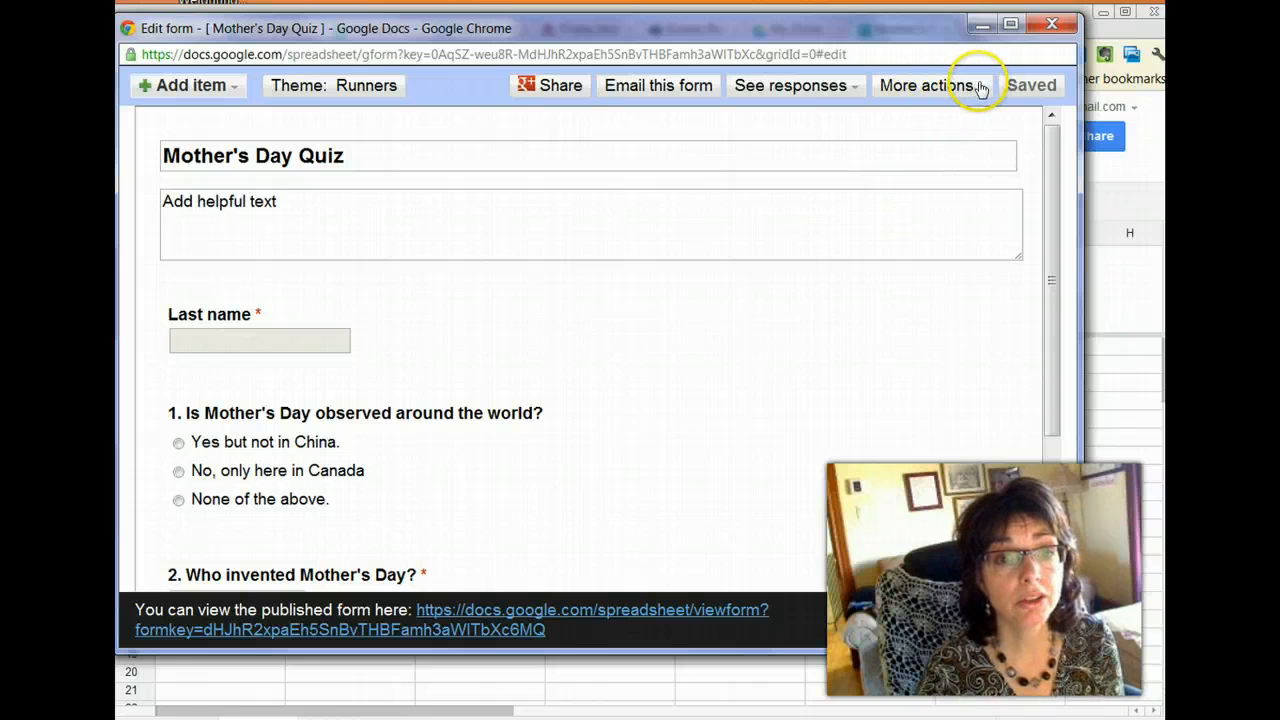
Replace the form's confirmation message with 'Good work!' and save it
{"action": "left_click", "coordinate": [924, 84]}
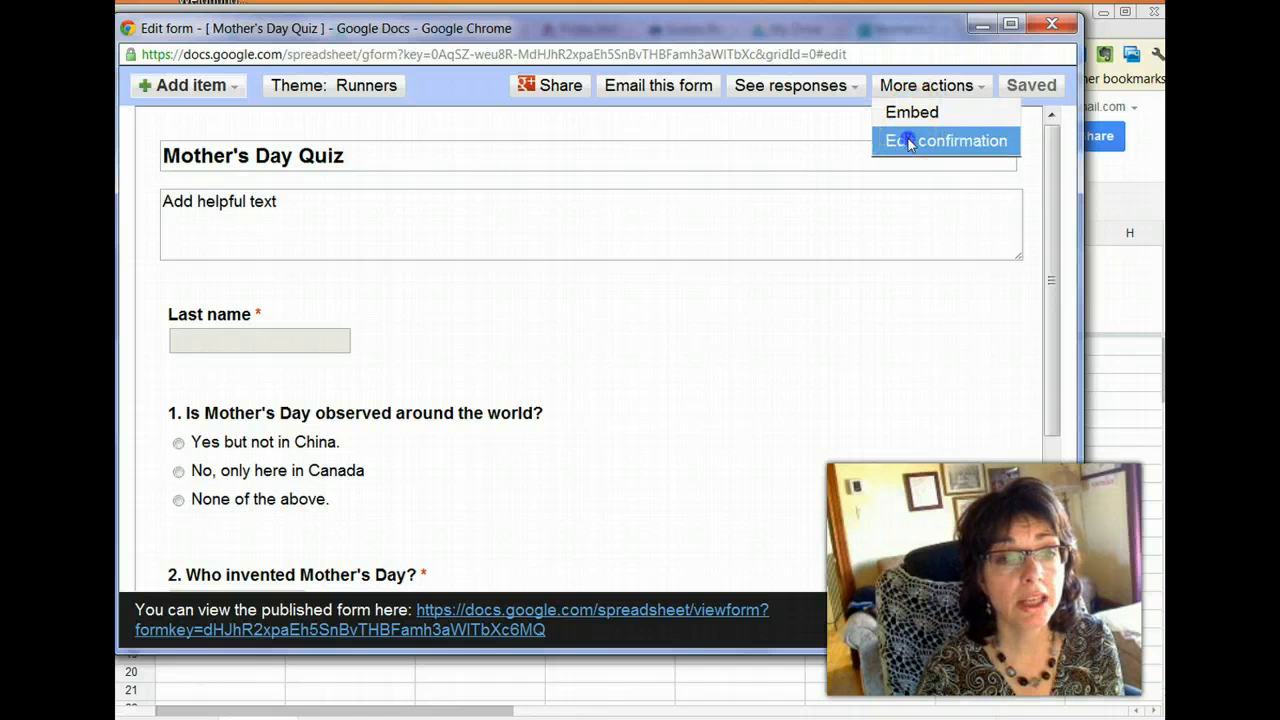
{"action": "left_click", "coordinate": [944, 140]}
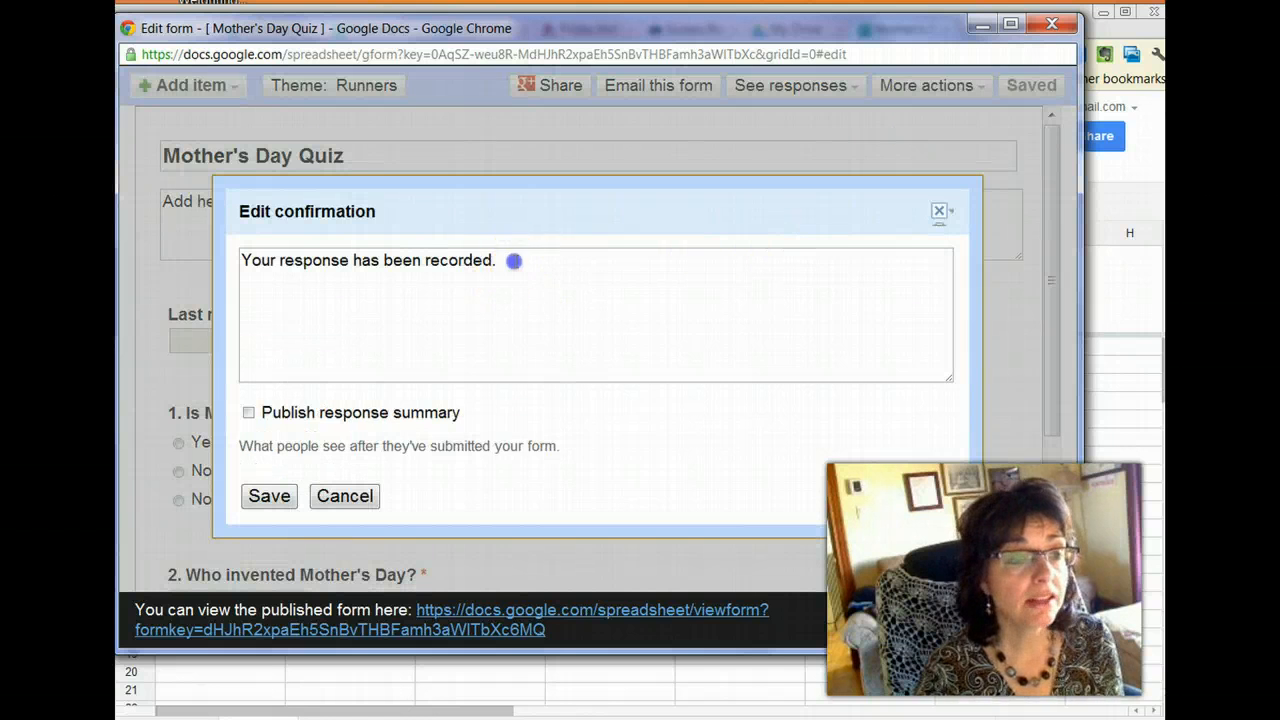
{"action": "triple_click", "coordinate": [368, 260]}
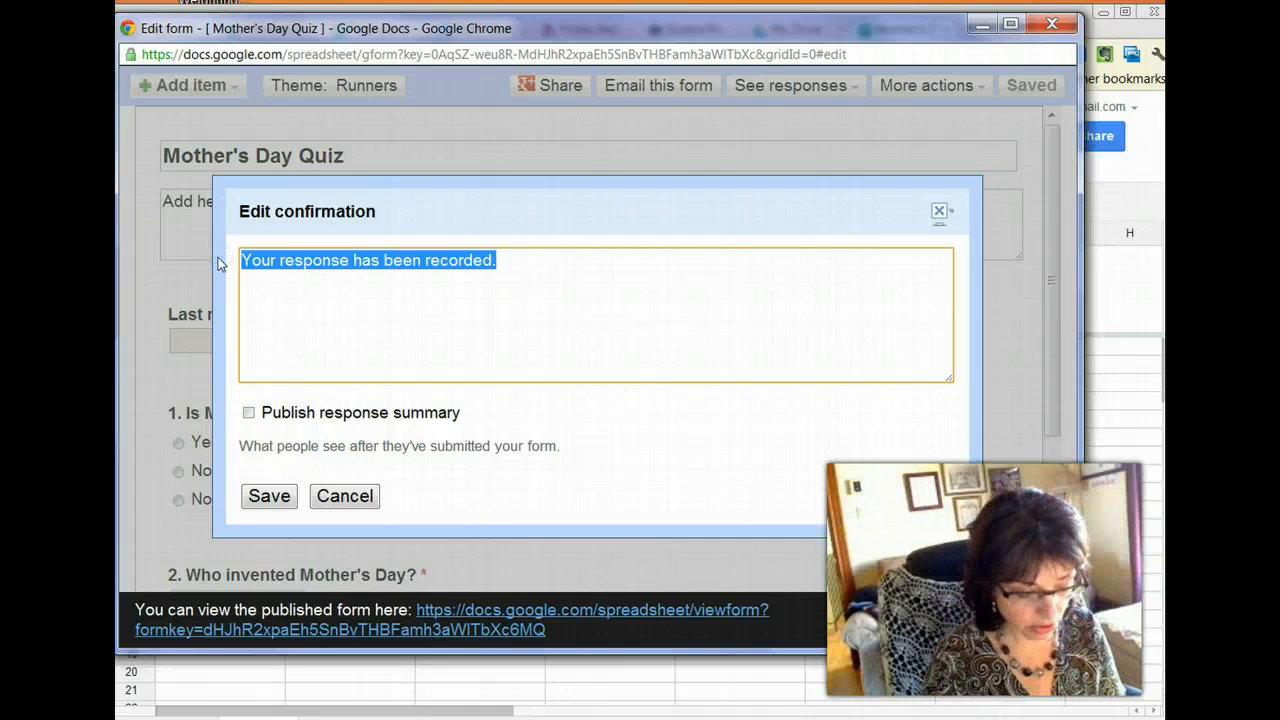
{"action": "type", "text": "Good work"}
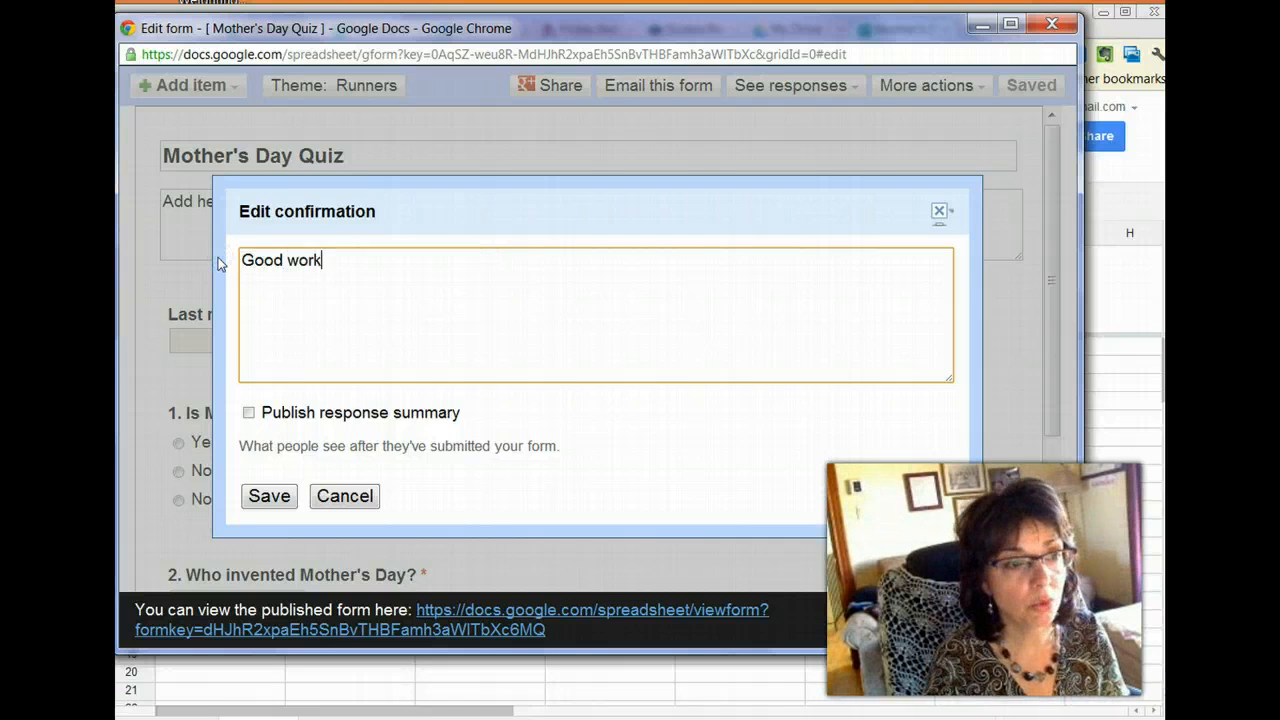
{"action": "type", "text": "!"}
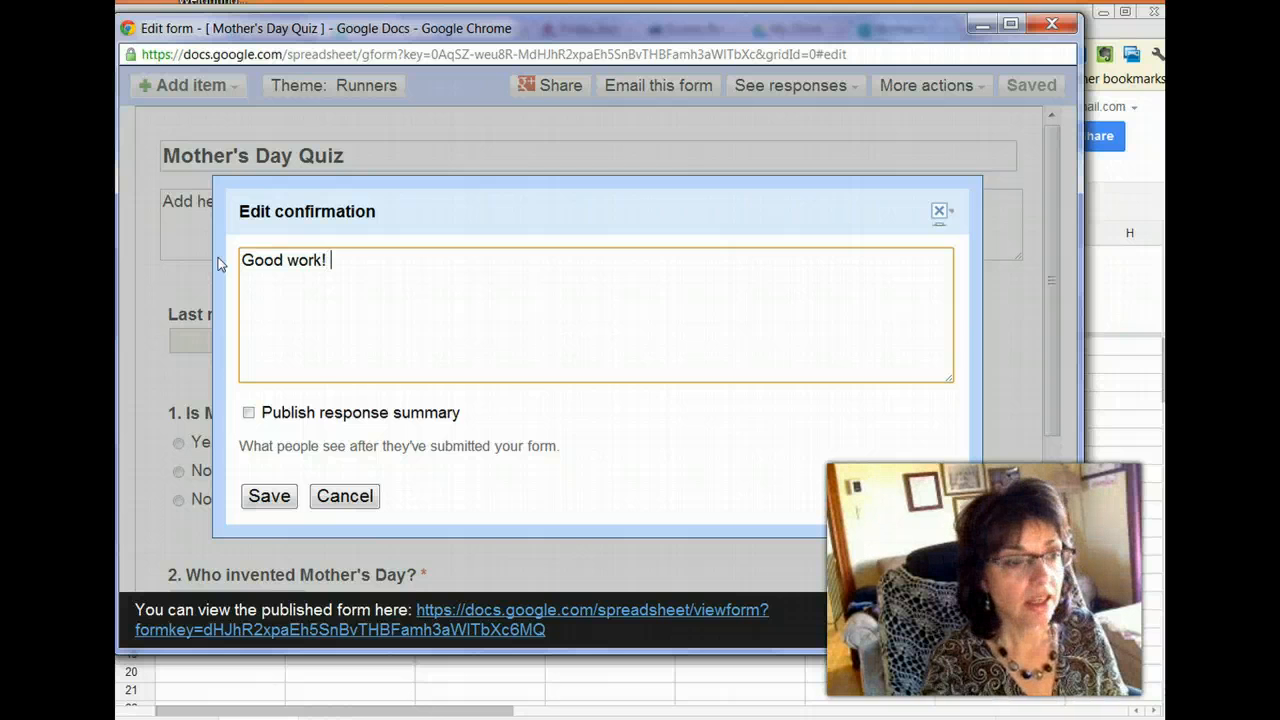
{"action": "mouse_move", "coordinate": [288, 418]}
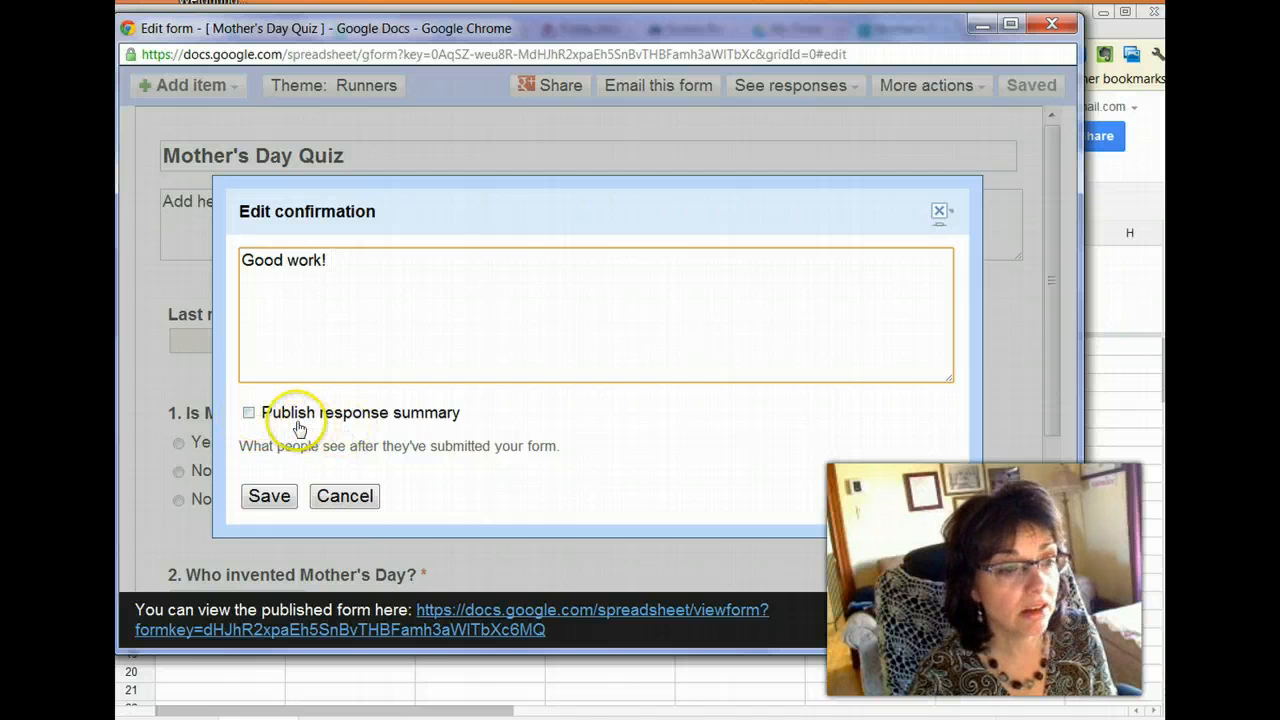
{"action": "left_click", "coordinate": [268, 496]}
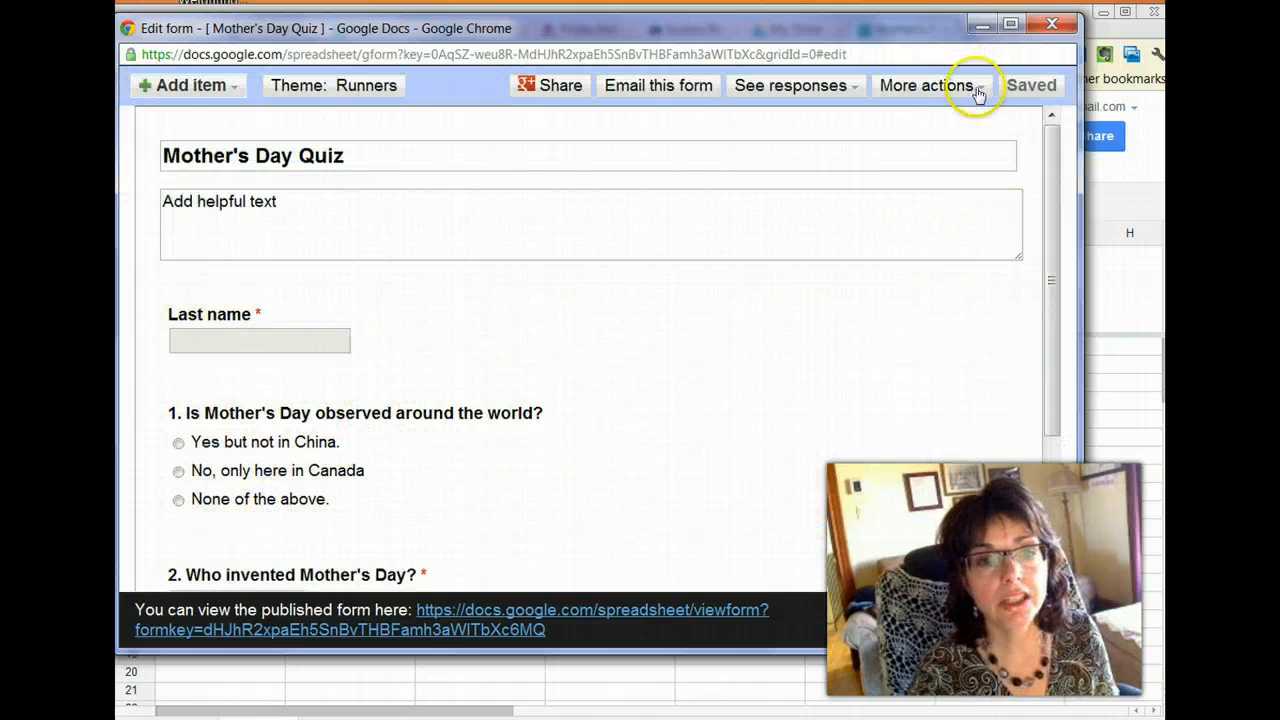
Show the form's iframe embed code from More actions
{"action": "left_click", "coordinate": [924, 84]}
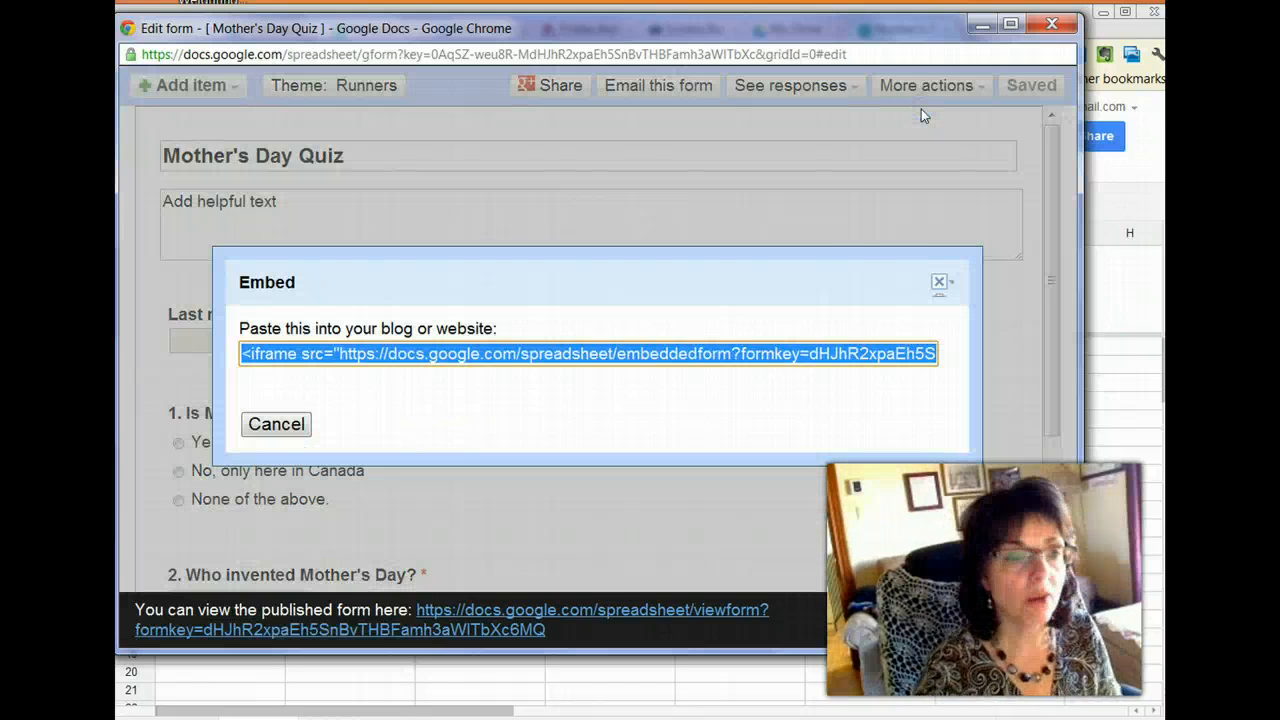
{"action": "mouse_move", "coordinate": [712, 516]}
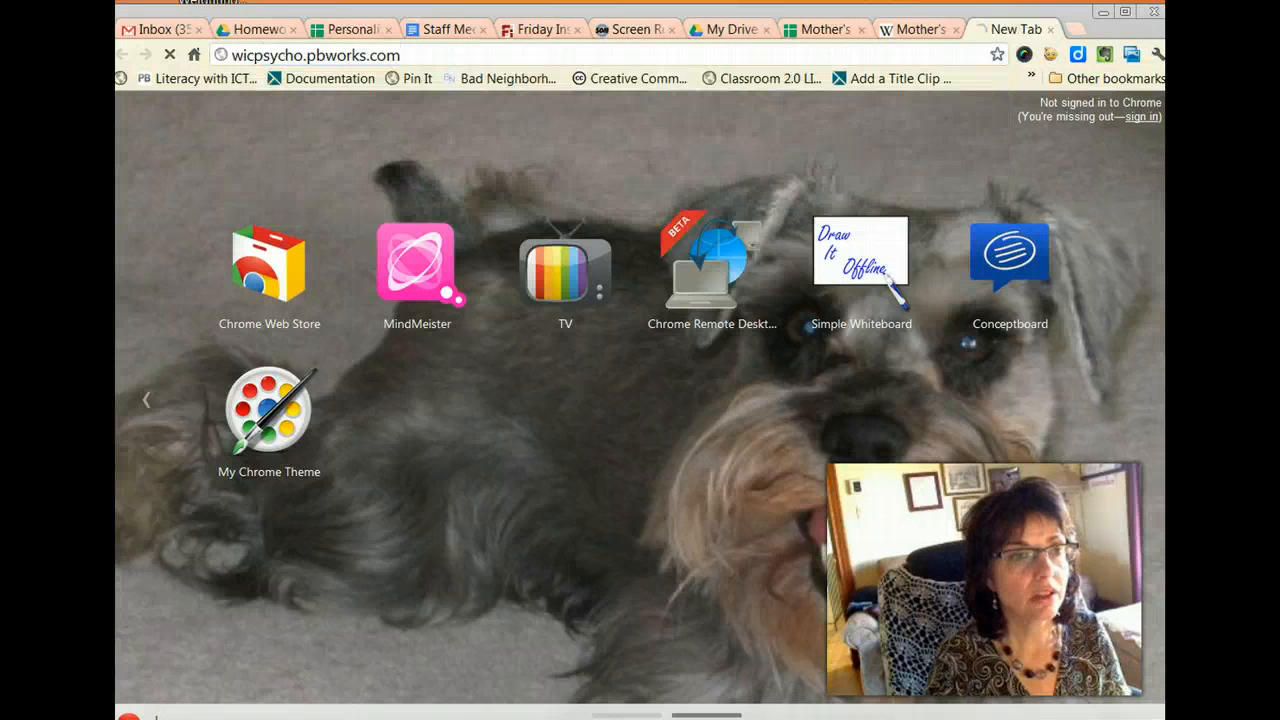
{"action": "mouse_move", "coordinate": [984, 212]}
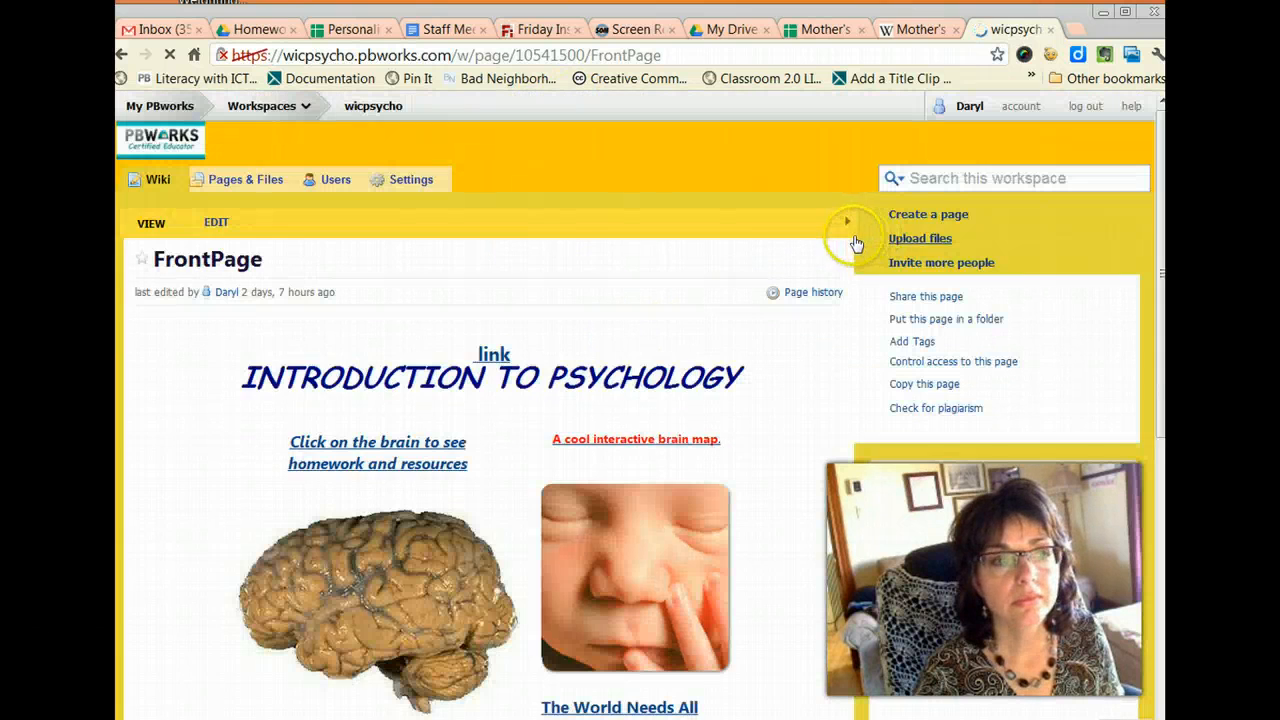
Start a new wiki page named 'Mother's Day Quiz'
{"action": "left_click", "coordinate": [928, 214]}
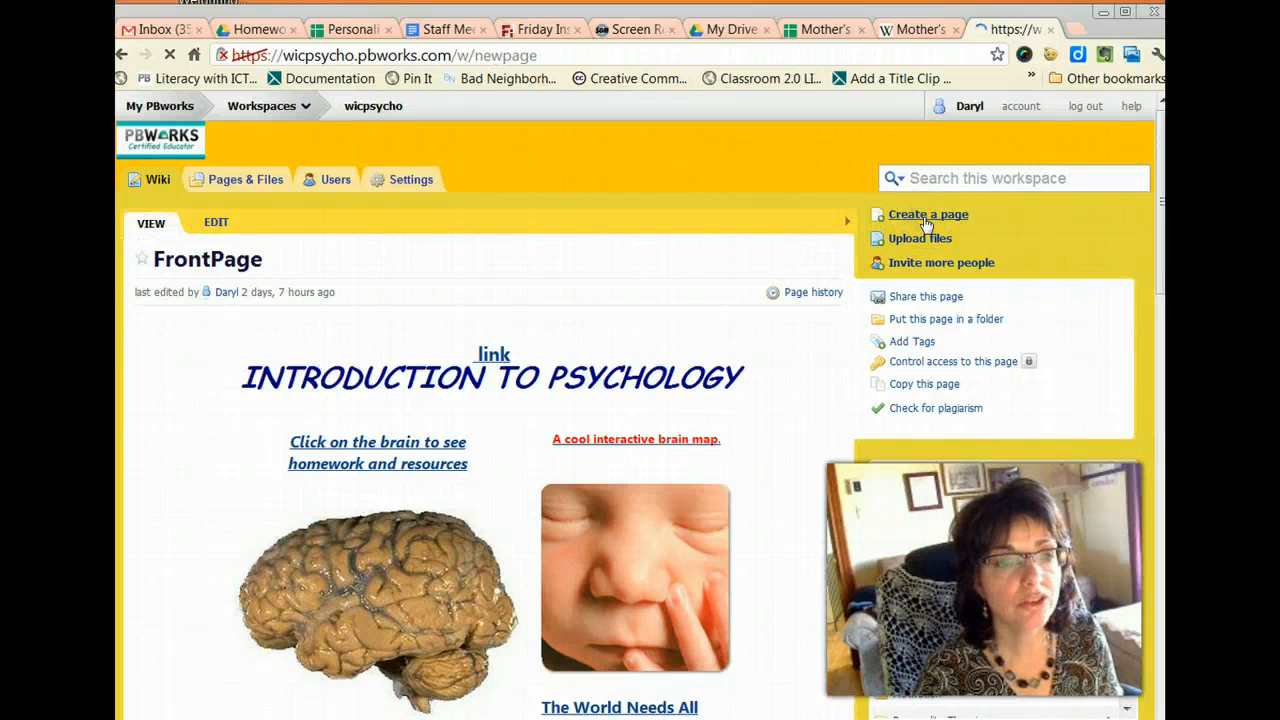
{"action": "left_click", "coordinate": [928, 214]}
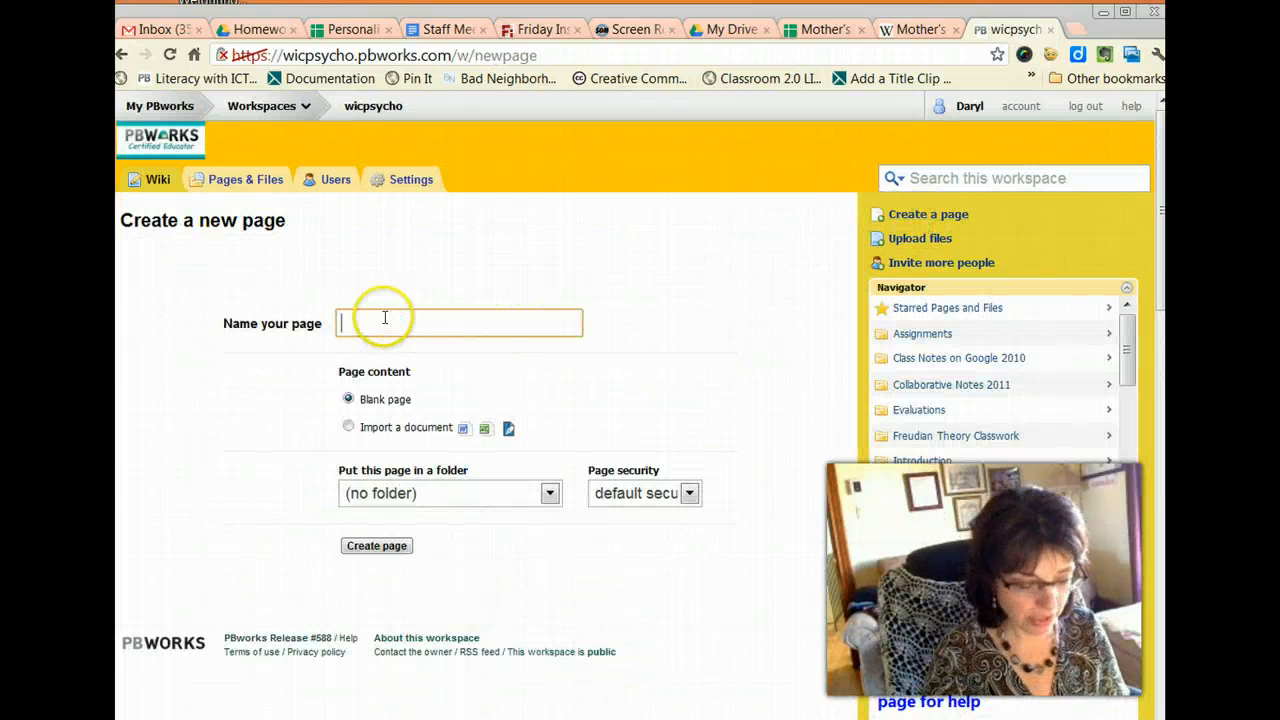
{"action": "type", "text": "Moh"}
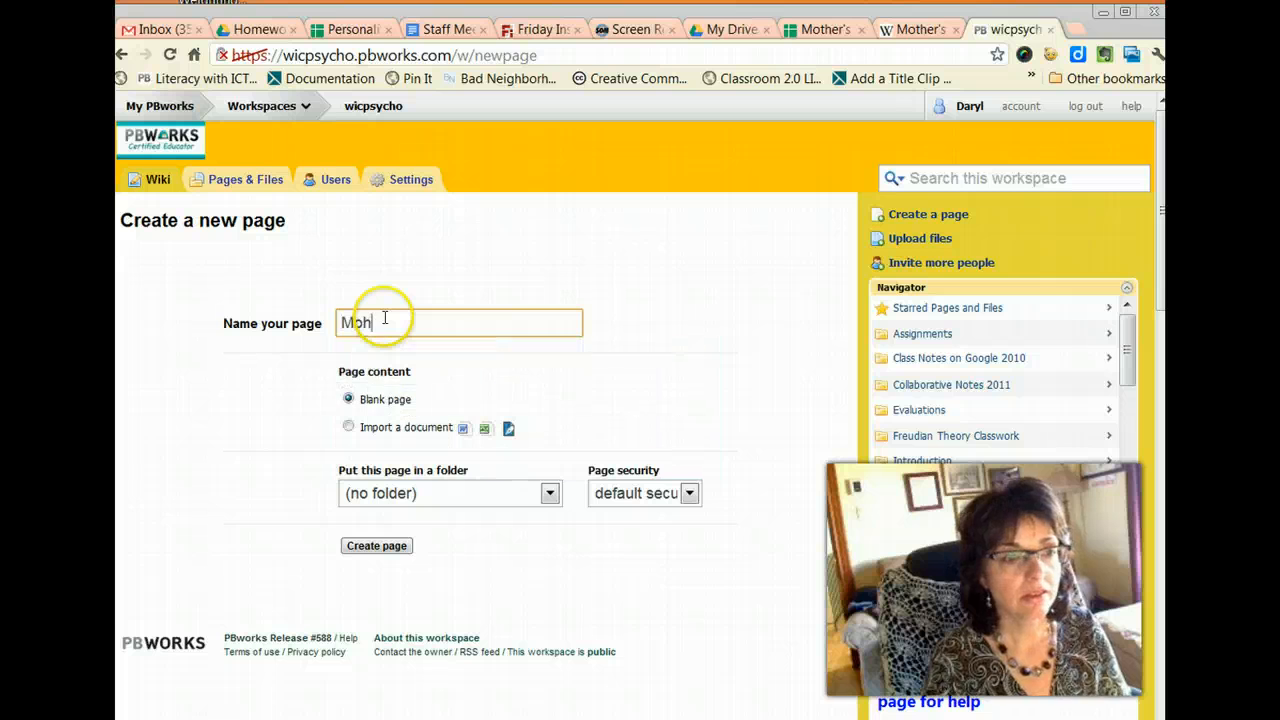
{"action": "type", "text": "ther"}
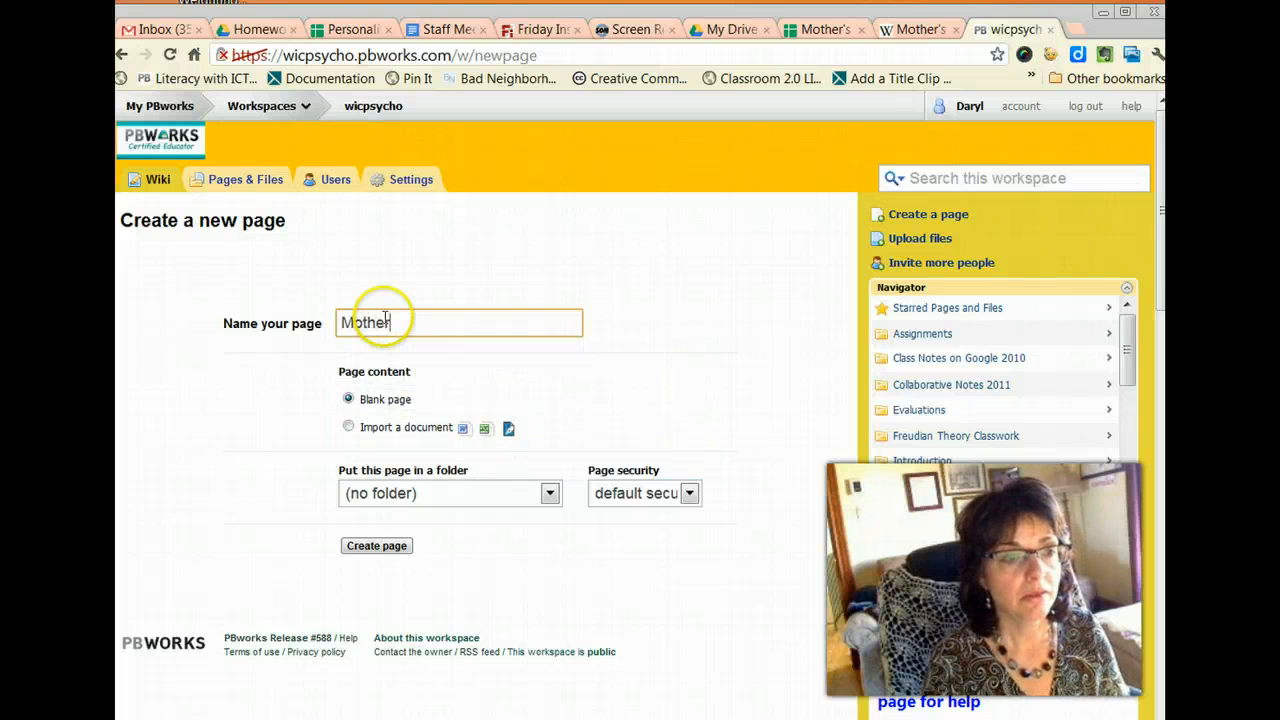
{"action": "type", "text": "'s Day Q"}
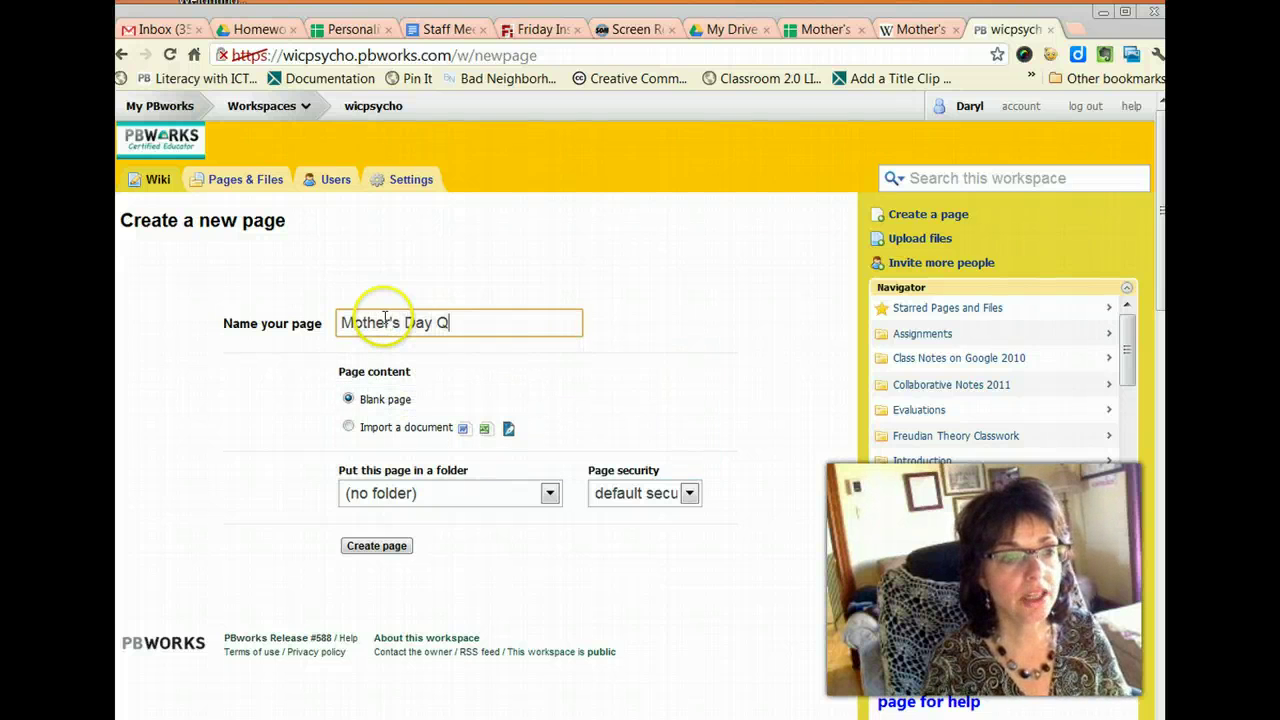
{"action": "type", "text": "uiz"}
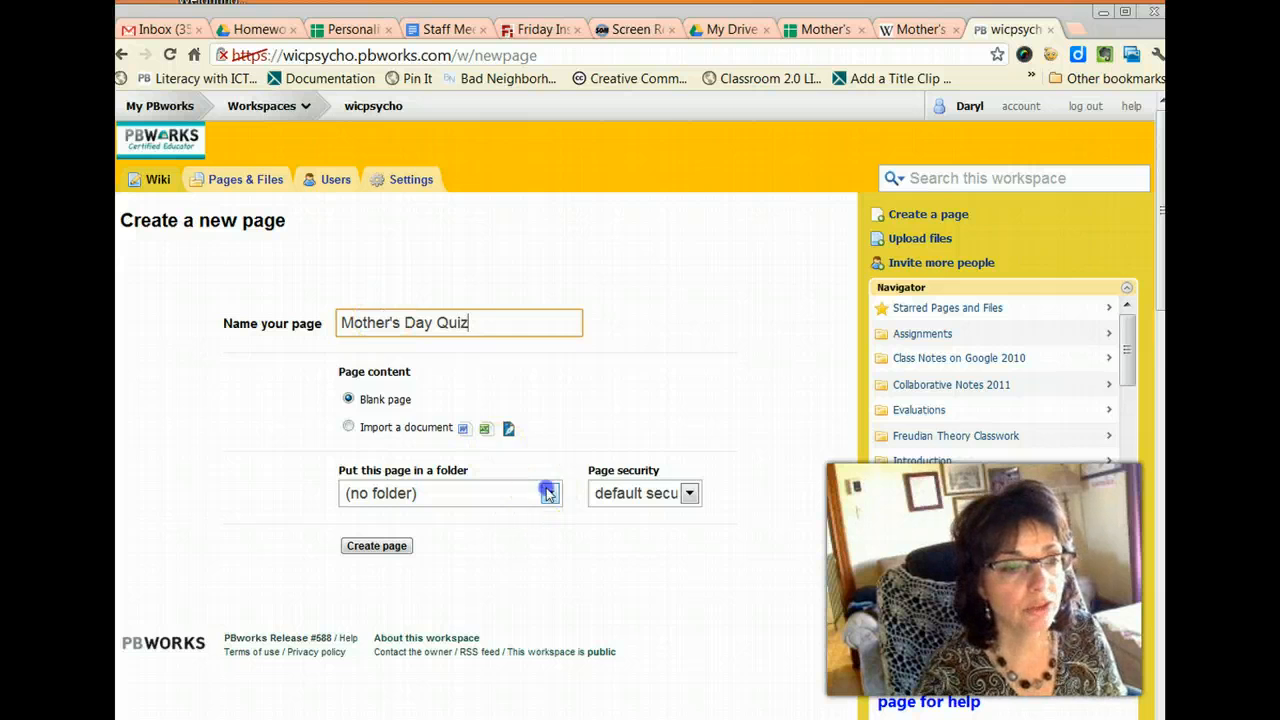
Place the page in the Assignments folder with hidden security and create it
{"action": "left_click", "coordinate": [548, 492]}
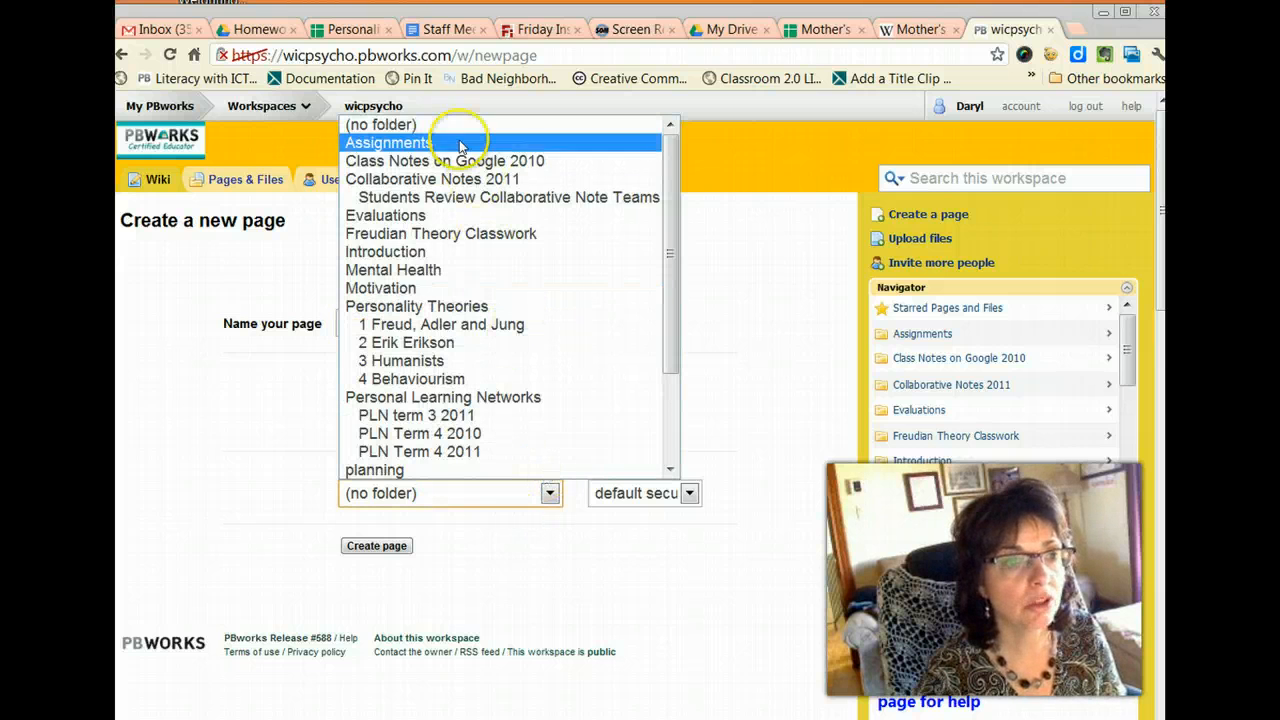
{"action": "left_click", "coordinate": [388, 142]}
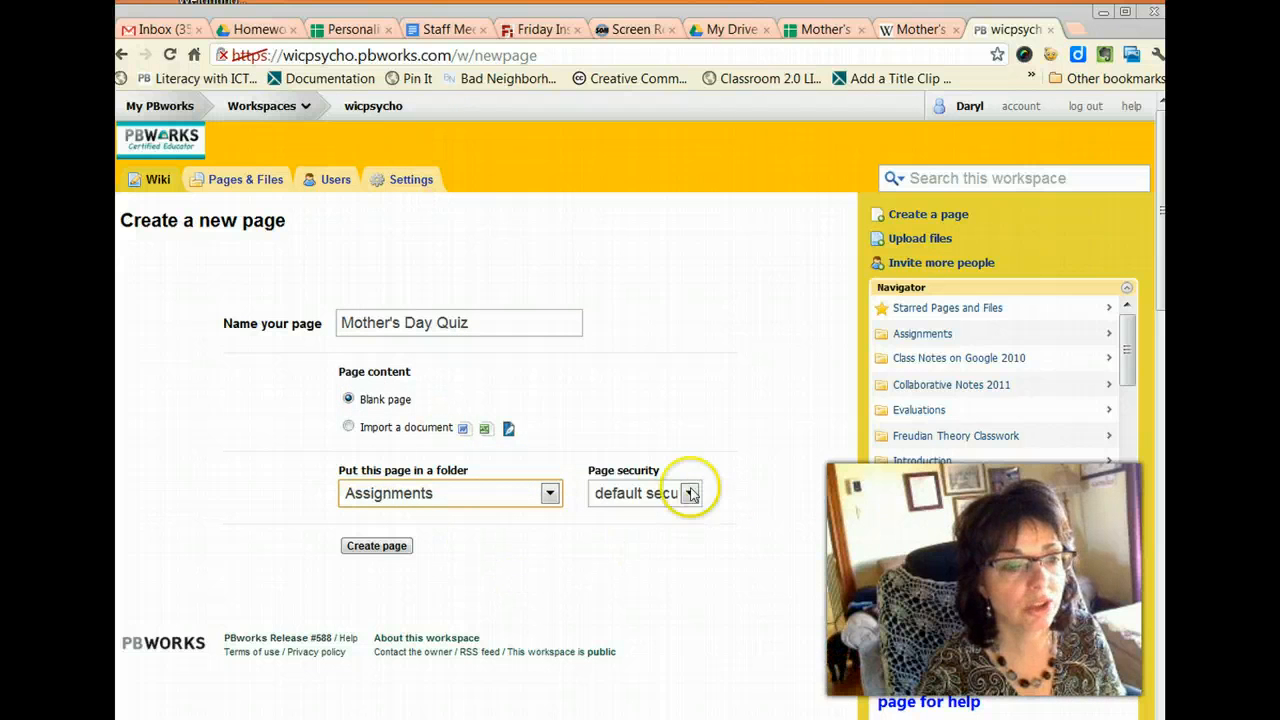
{"action": "left_click", "coordinate": [690, 492]}
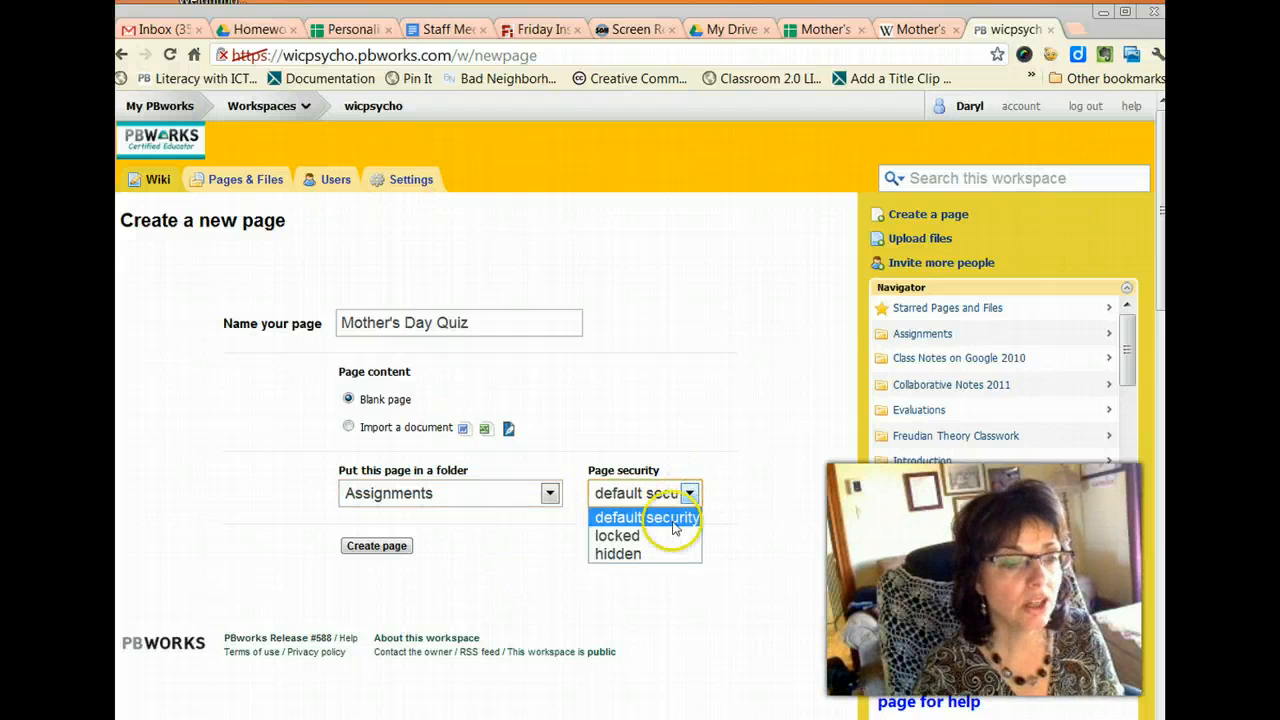
{"action": "left_click", "coordinate": [616, 554]}
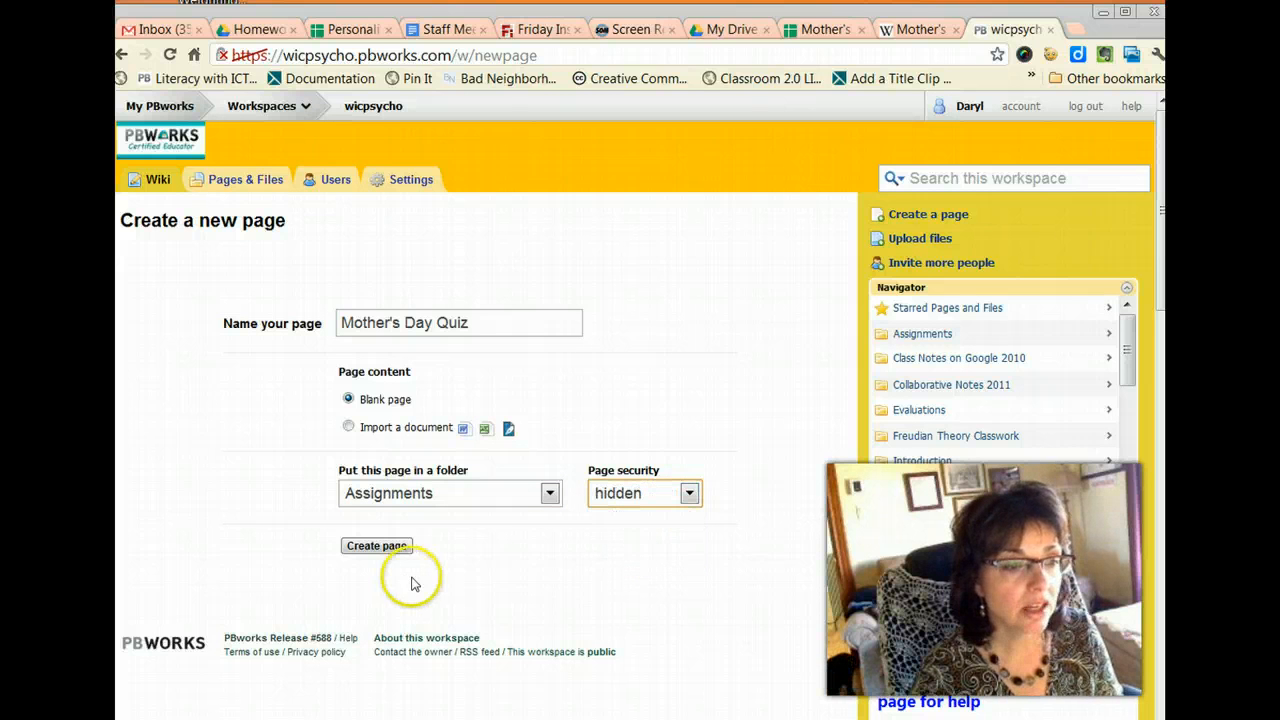
{"action": "left_click", "coordinate": [376, 544]}
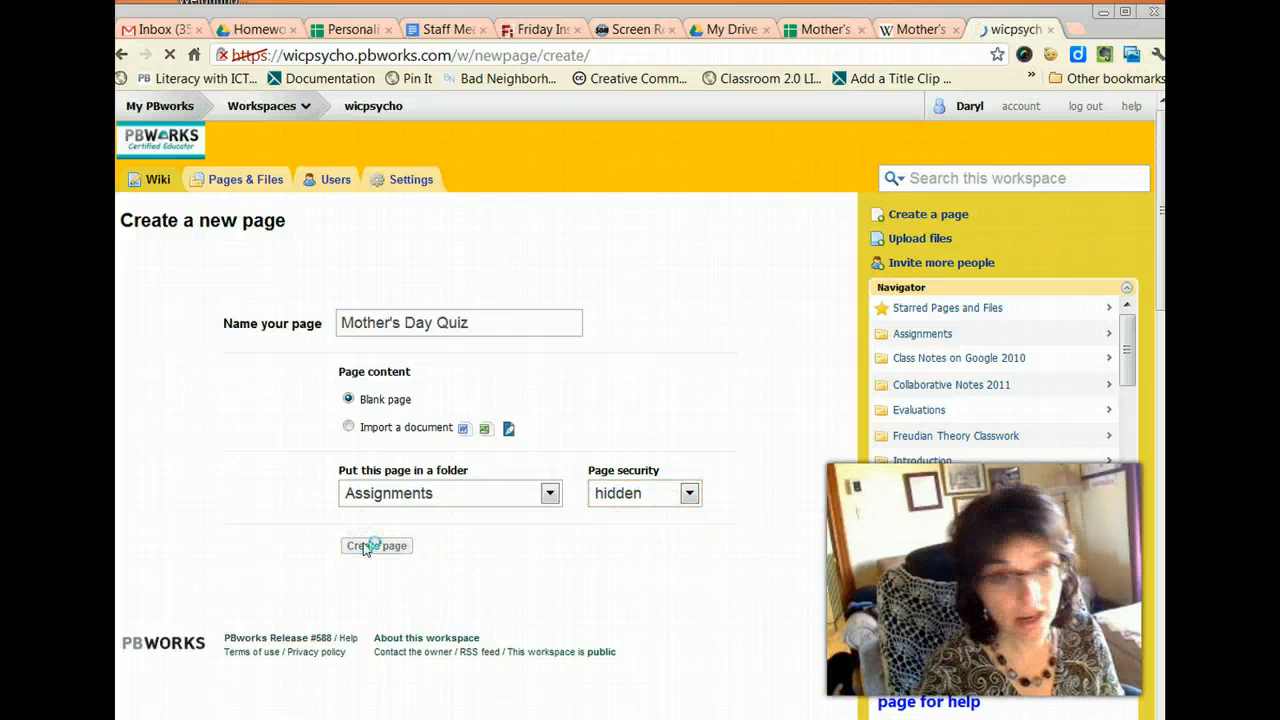
Add an HTML/JavaScript block to the new page holding the form's iframe embed code
{"action": "left_click", "coordinate": [376, 544]}
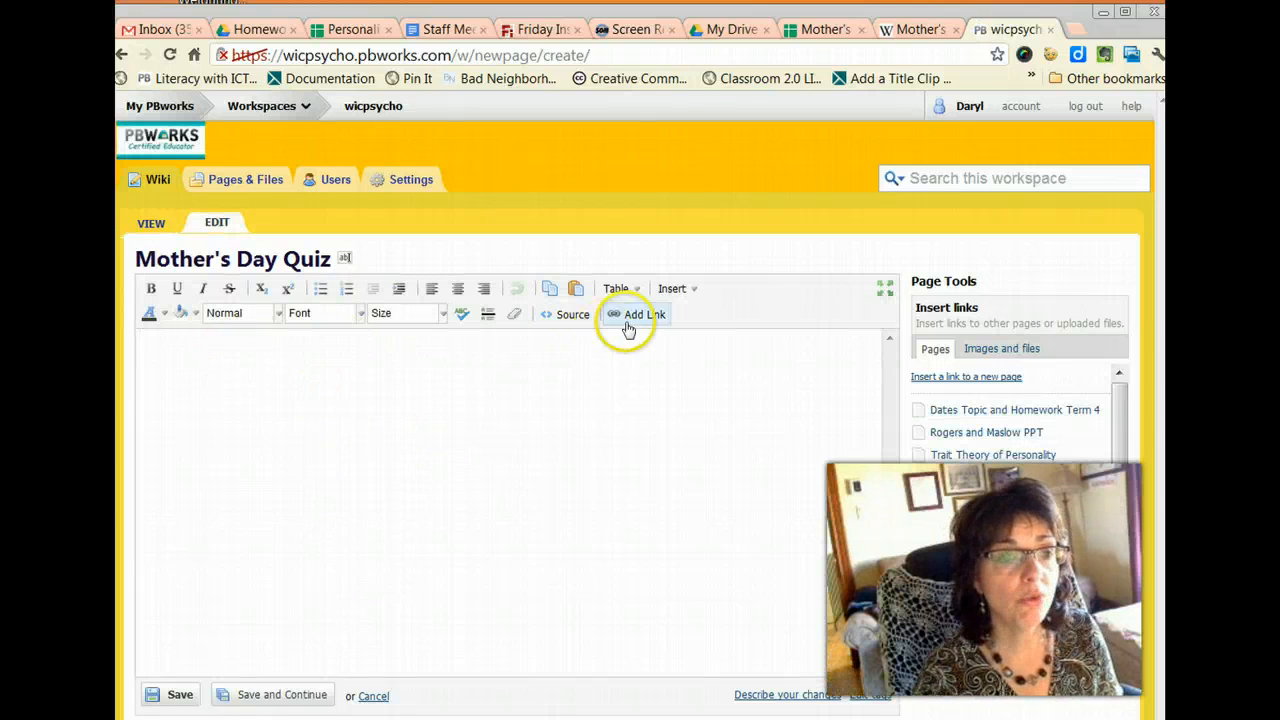
{"action": "left_click", "coordinate": [676, 288]}
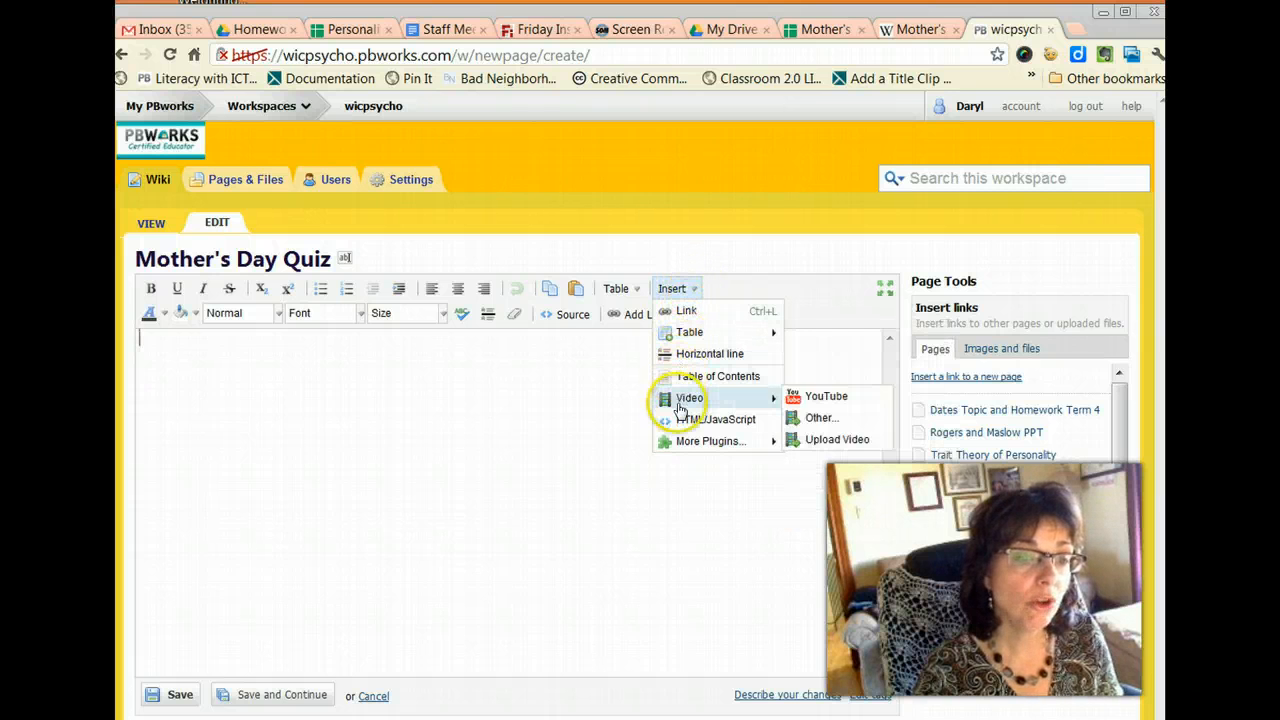
{"action": "mouse_move", "coordinate": [716, 420]}
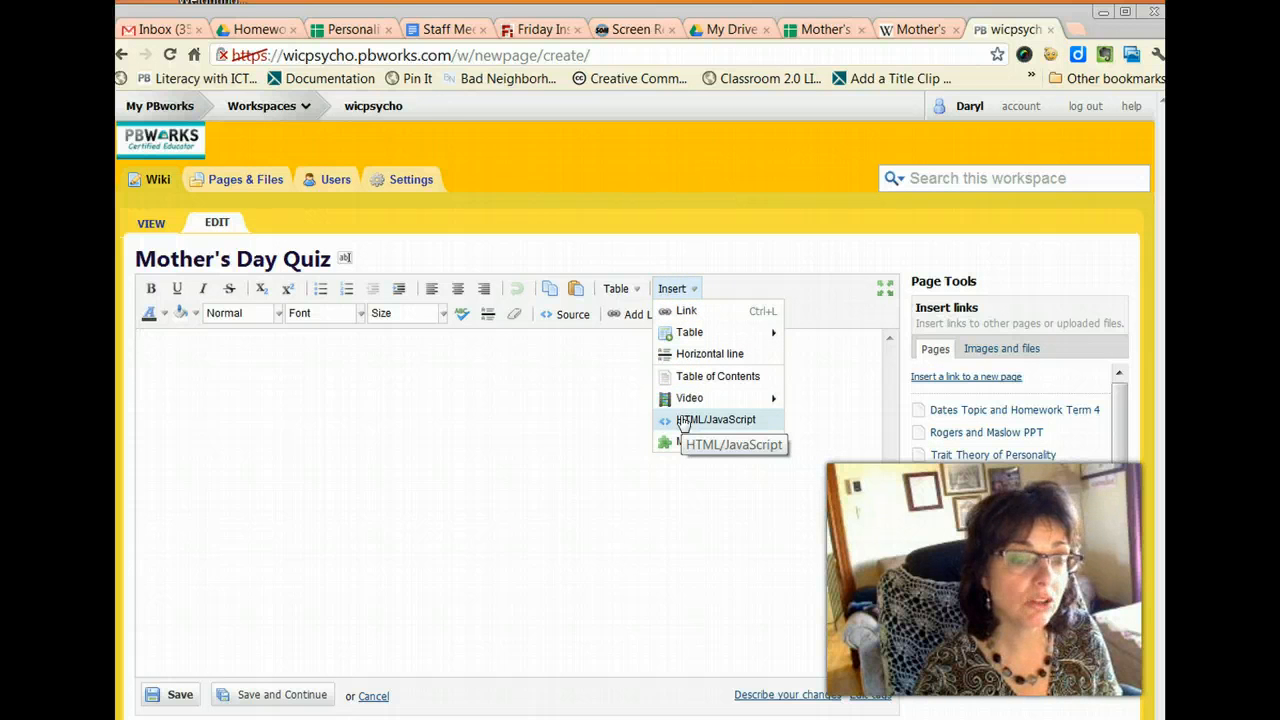
{"action": "left_click", "coordinate": [716, 420]}
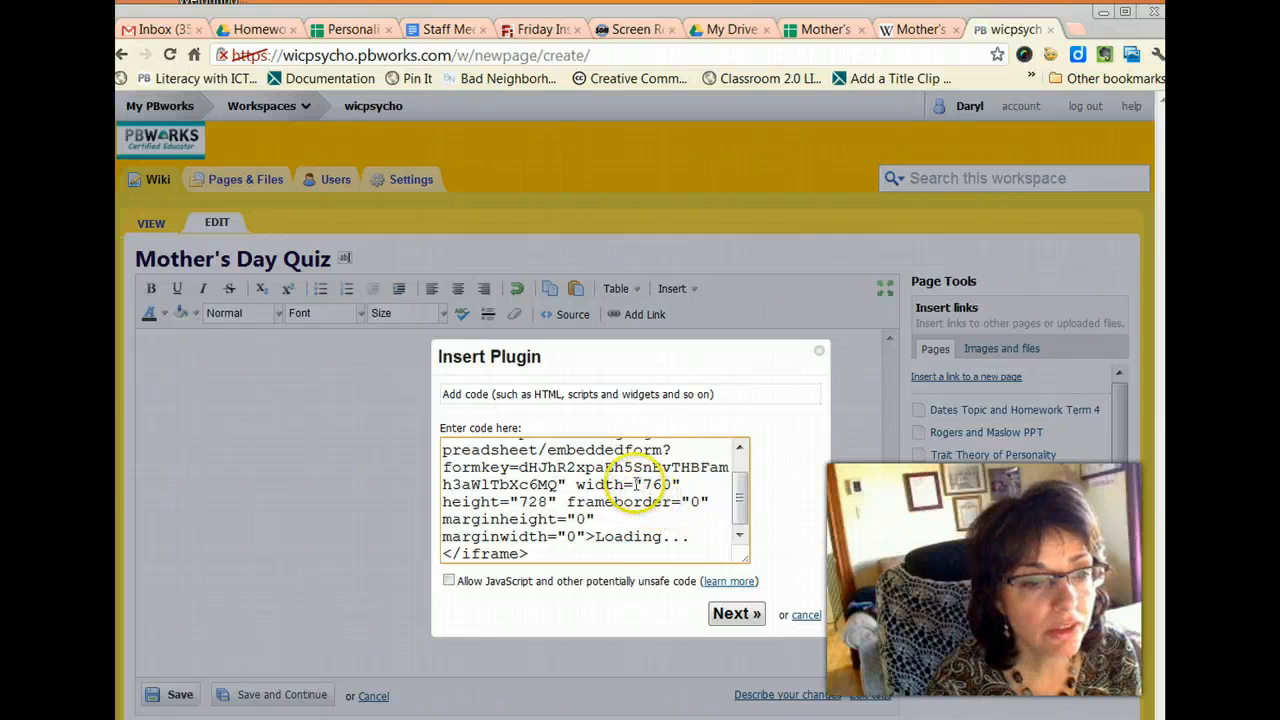
{"action": "double_click", "coordinate": [652, 486]}
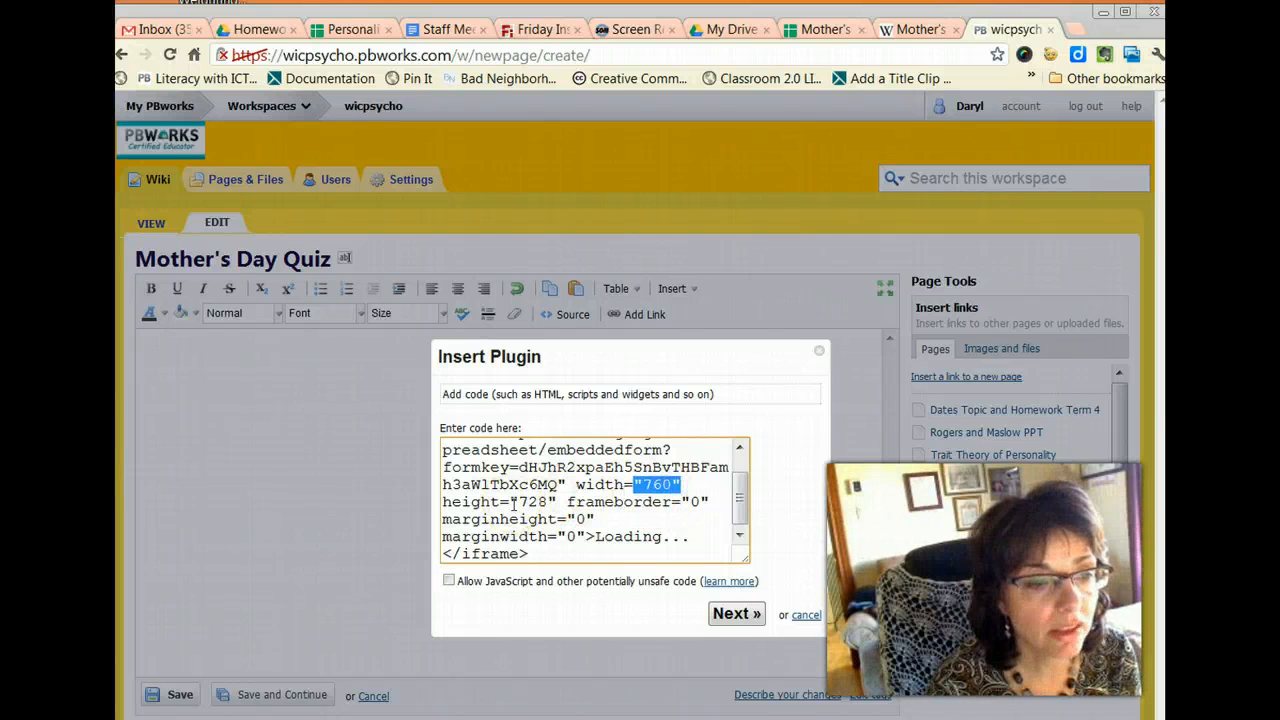
{"action": "double_click", "coordinate": [528, 500]}
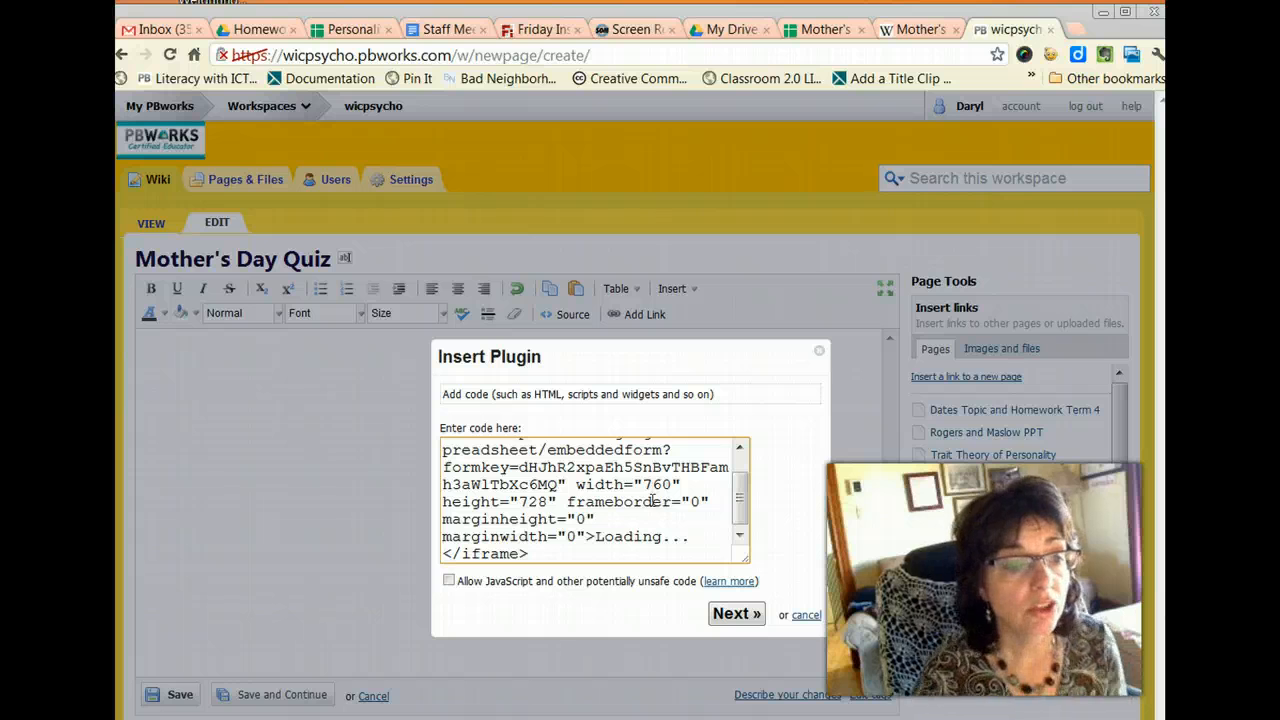
Allow JavaScript for the block and insert the plugin into the page
{"action": "left_click", "coordinate": [448, 580]}
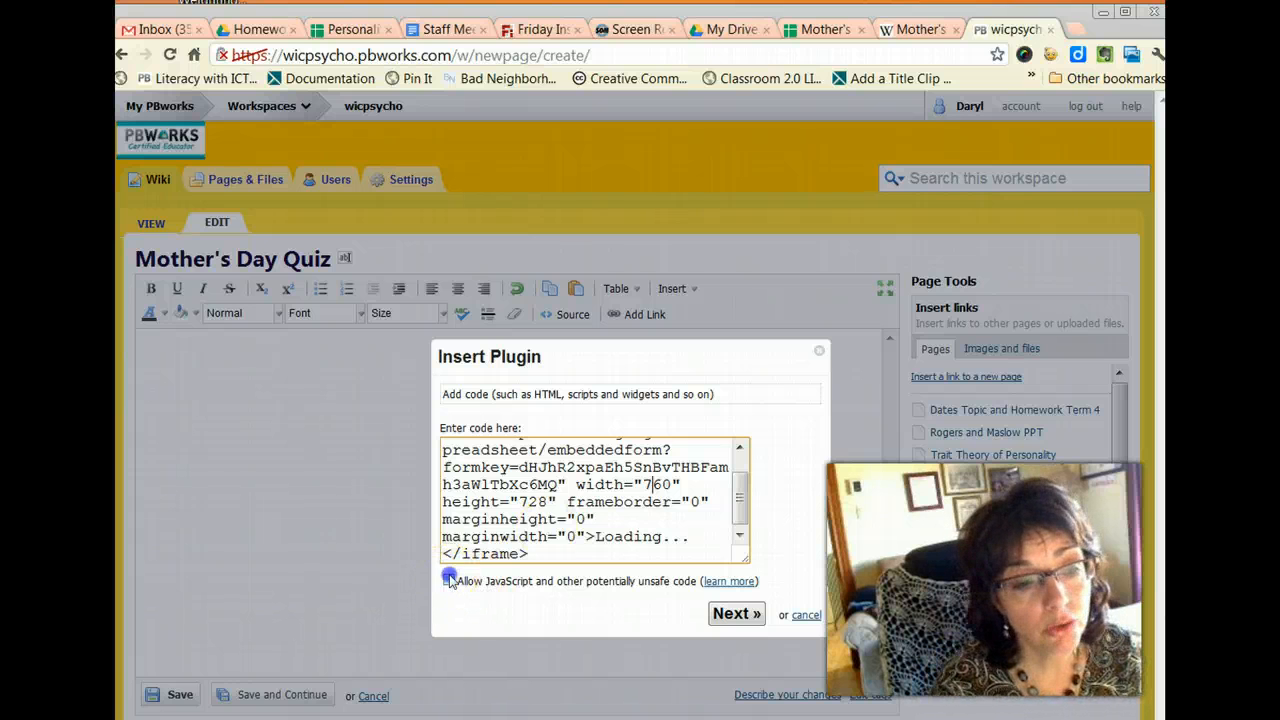
{"action": "left_click", "coordinate": [736, 612]}
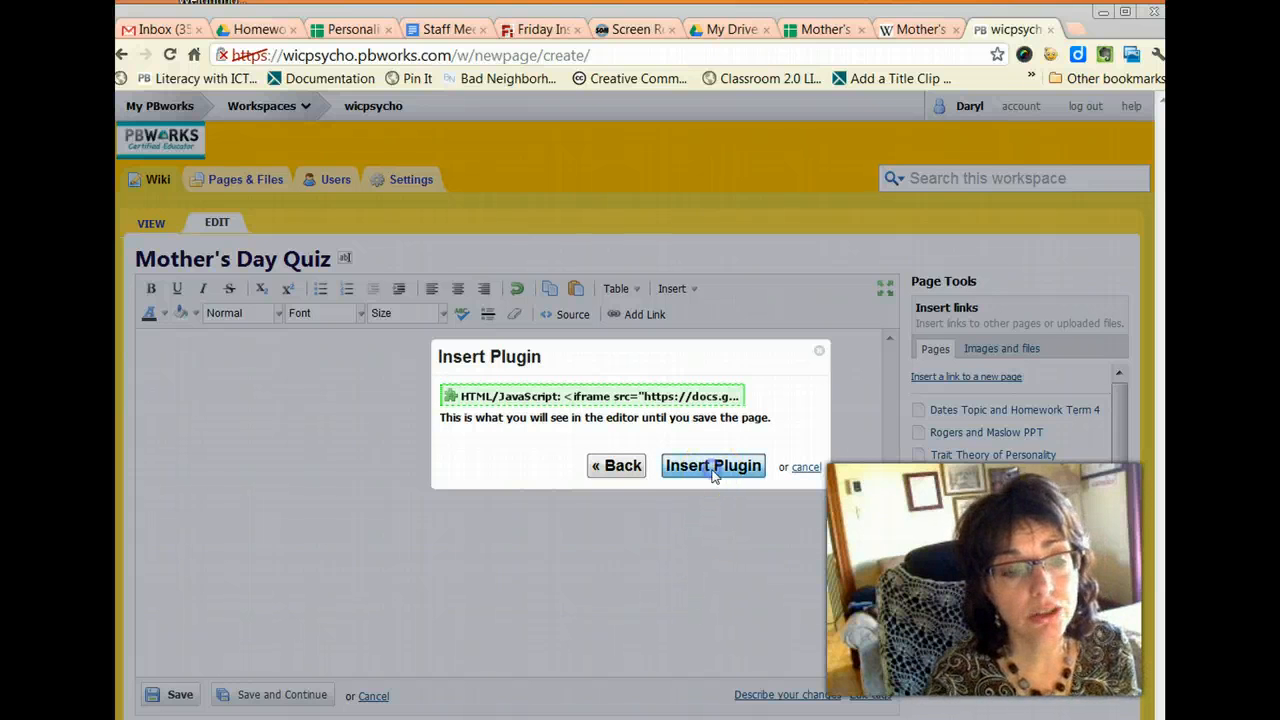
{"action": "left_click", "coordinate": [712, 466]}
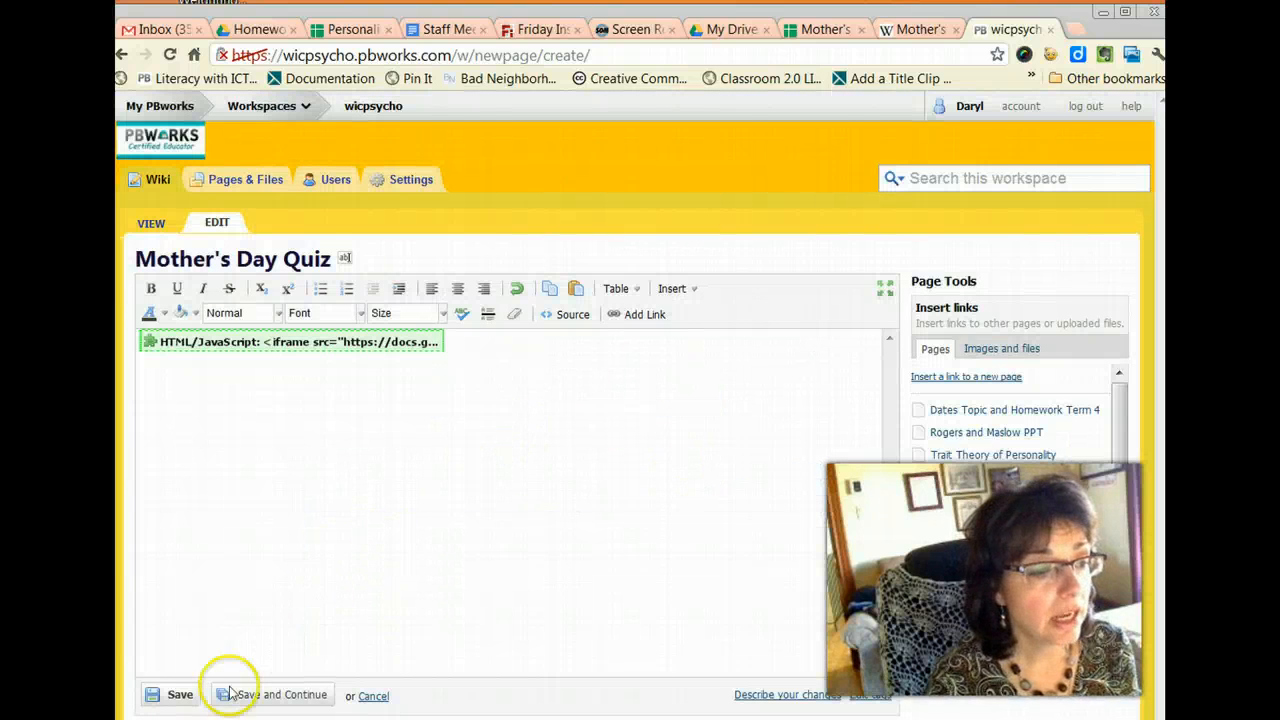
{"action": "left_click", "coordinate": [180, 694]}
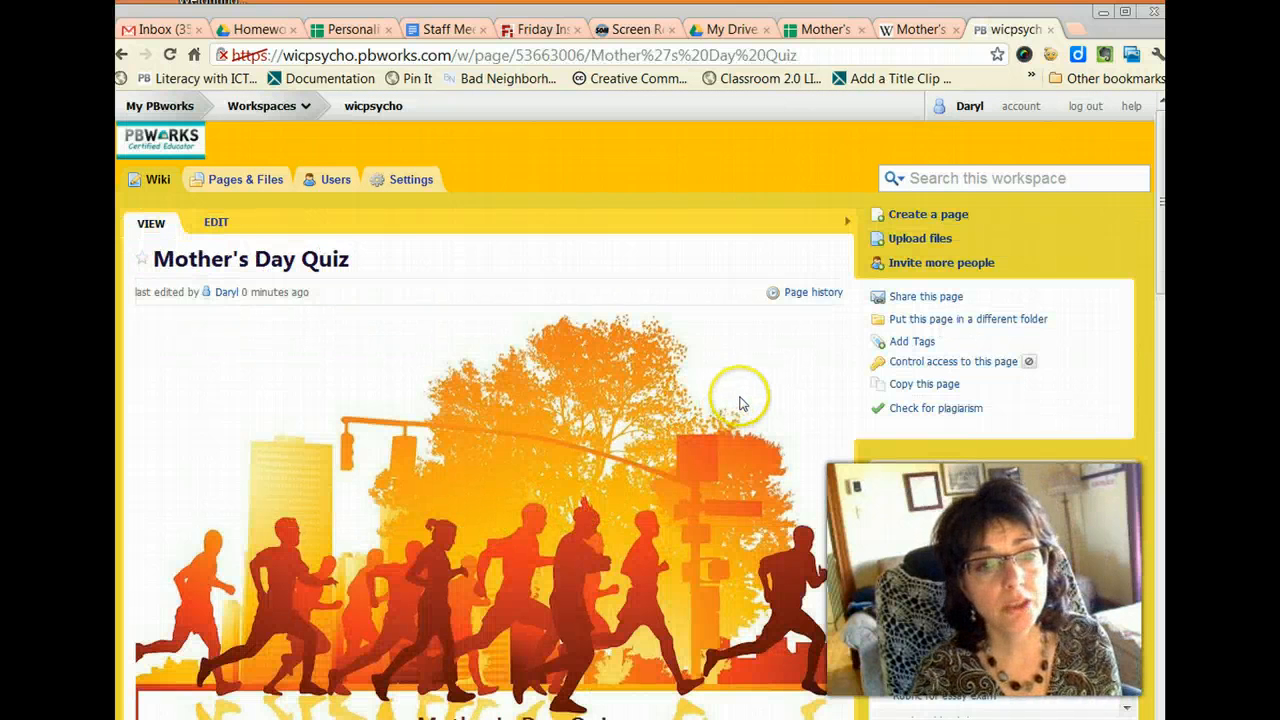
{"action": "mouse_move", "coordinate": [848, 222]}
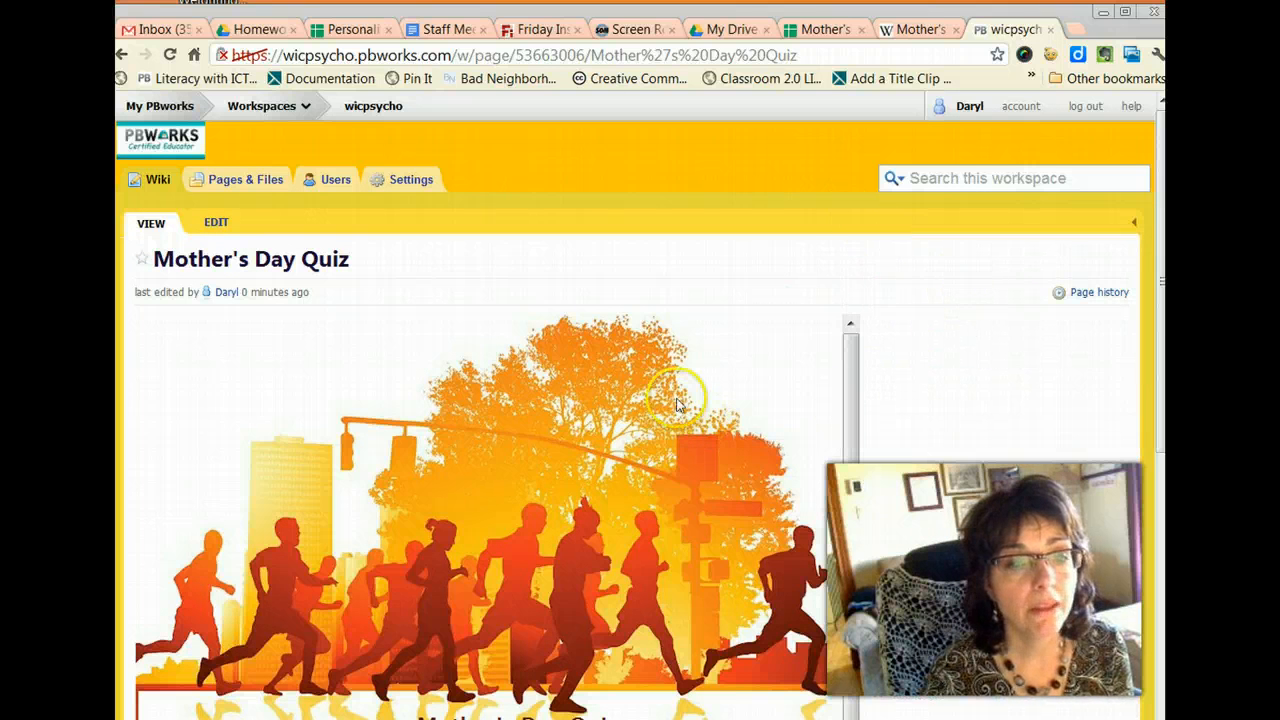
{"action": "scroll", "scroll_direction": "down", "scroll_amount": 3}
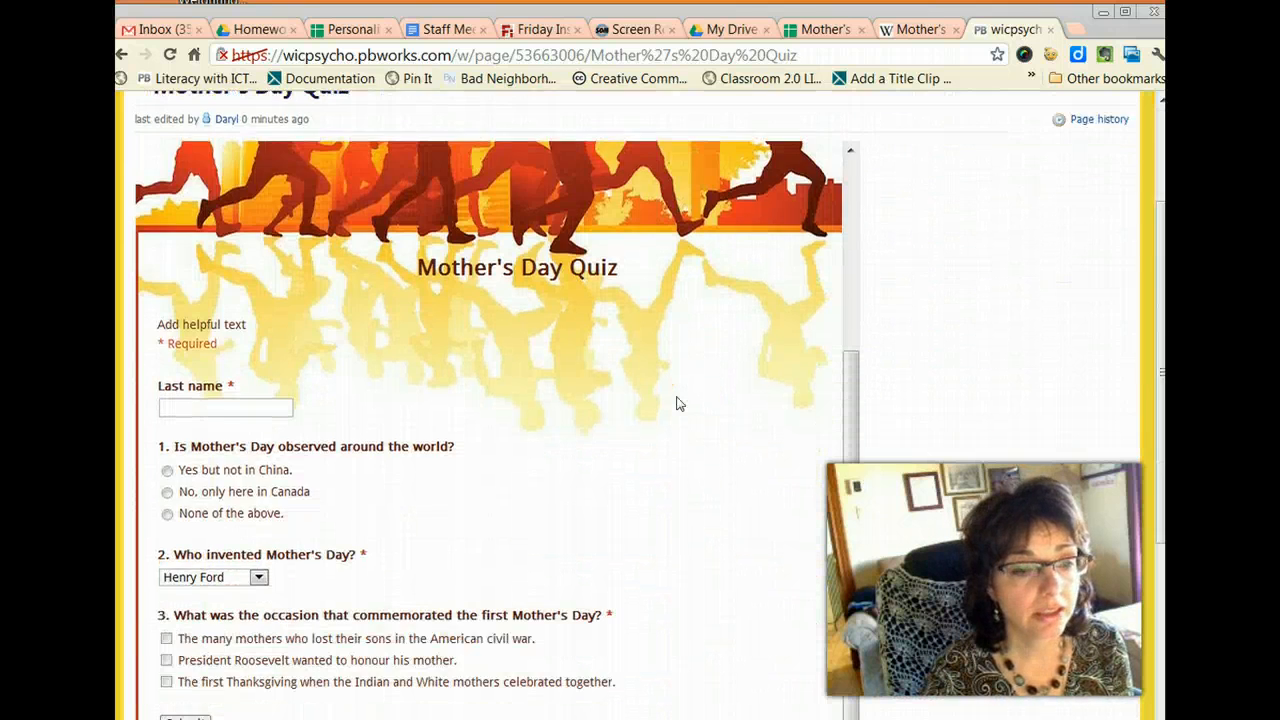
{"action": "scroll", "scroll_direction": "down", "scroll_amount": 3}
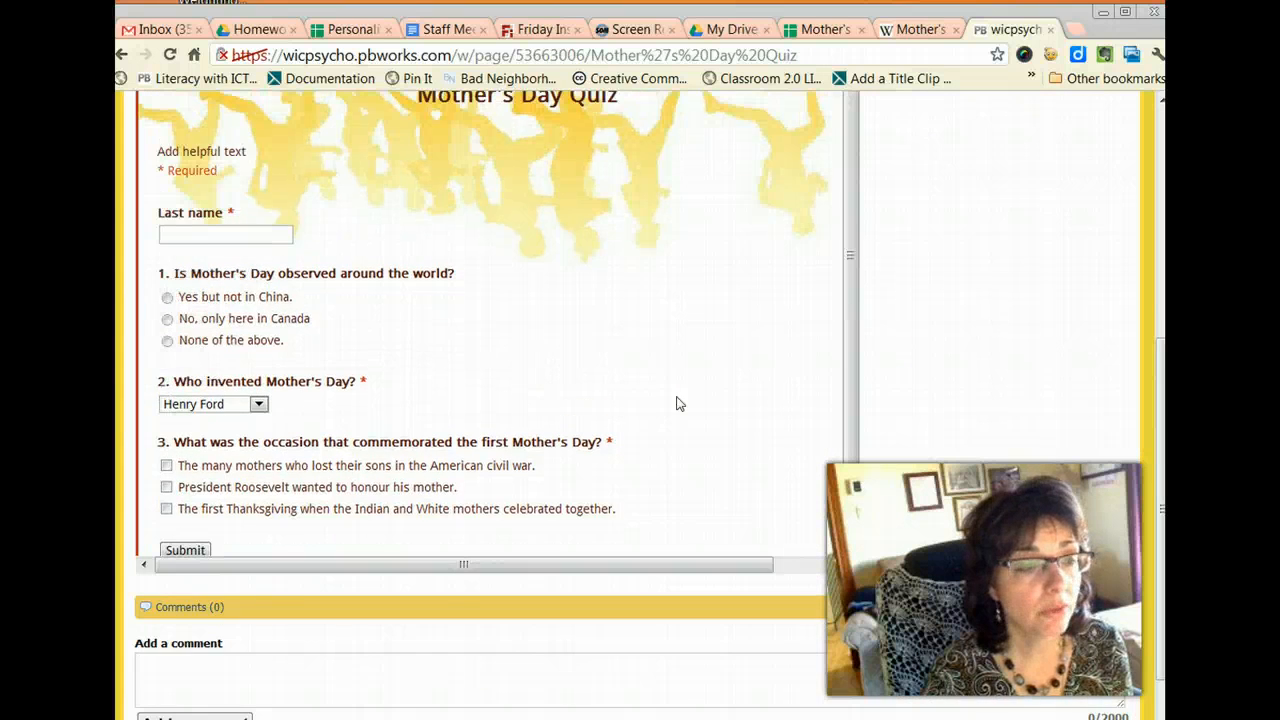
{"action": "scroll", "scroll_direction": "up", "scroll_amount": 3}
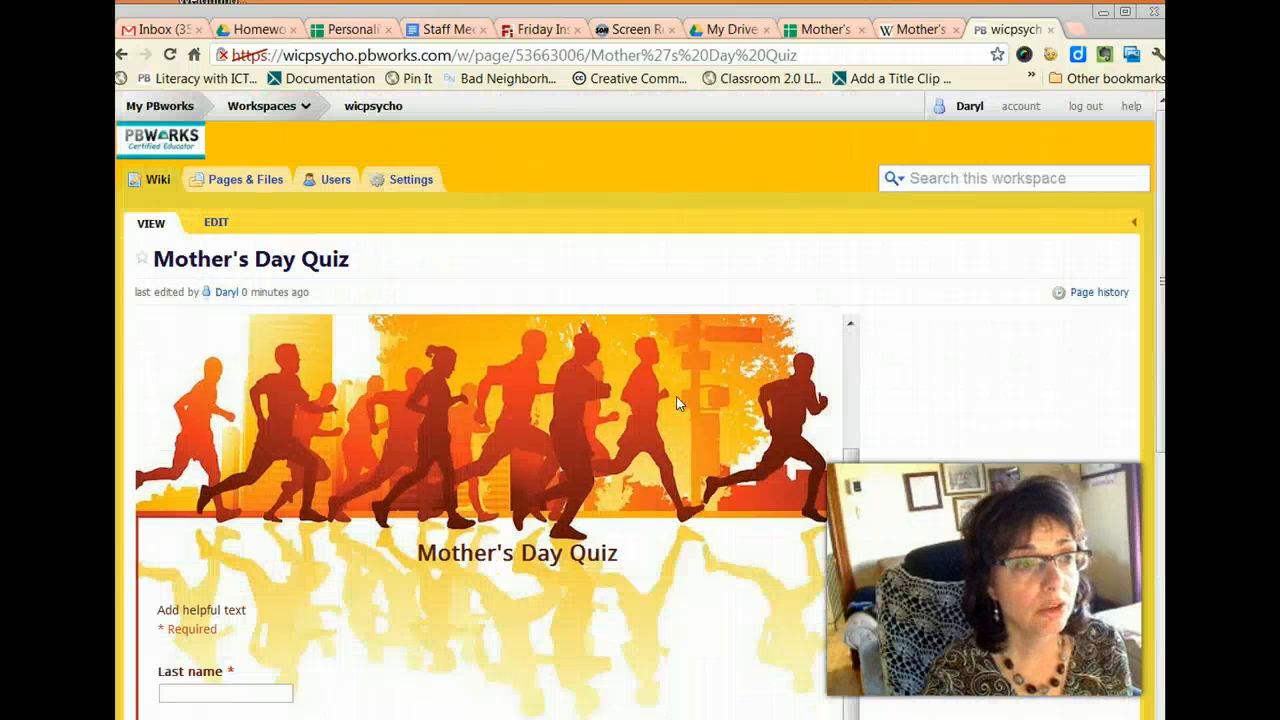
{"action": "scroll", "scroll_direction": "down", "scroll_amount": 3}
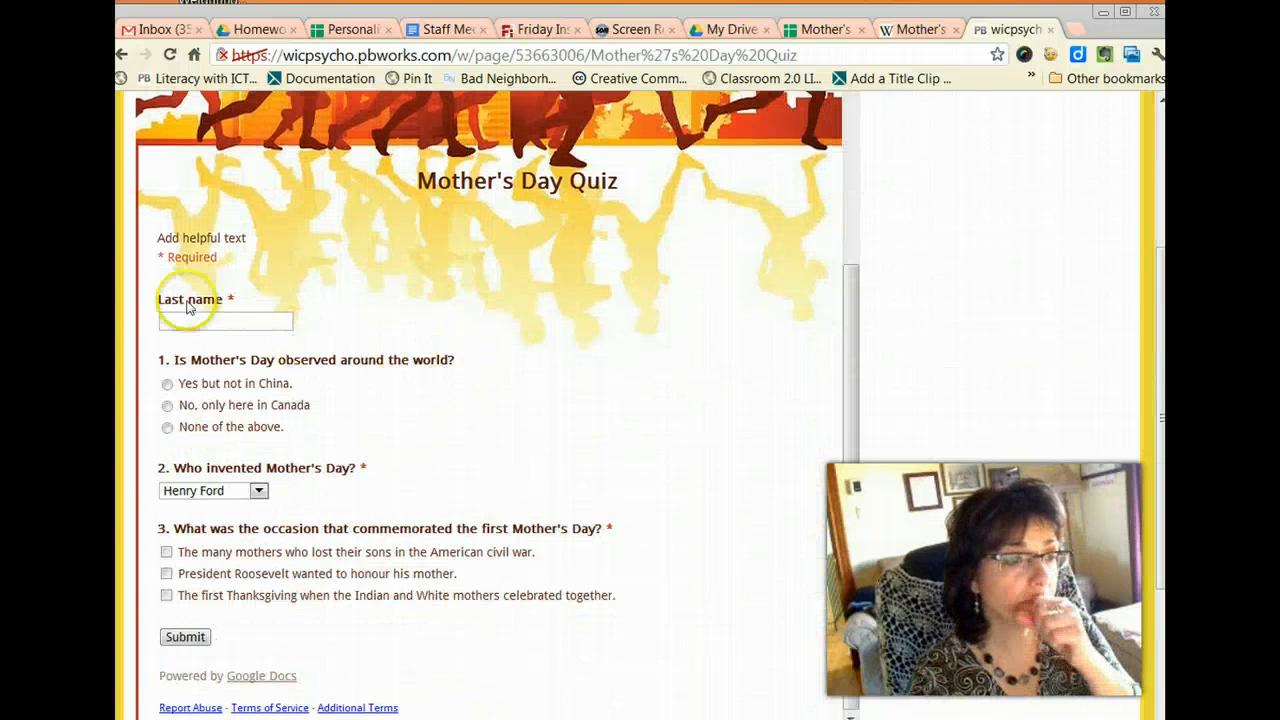
Fill in Last name 'Answer key' and choose None of the above for question 1
{"action": "left_click", "coordinate": [224, 320]}
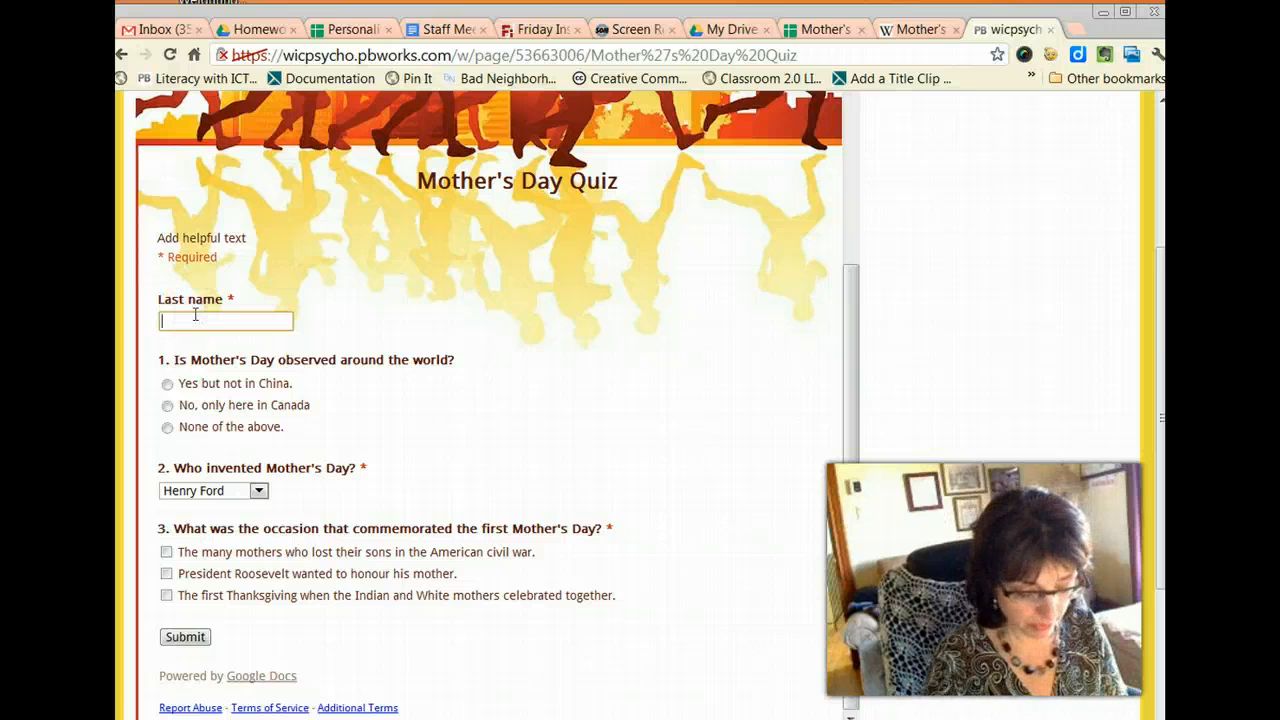
{"action": "type", "text": "Answer"}
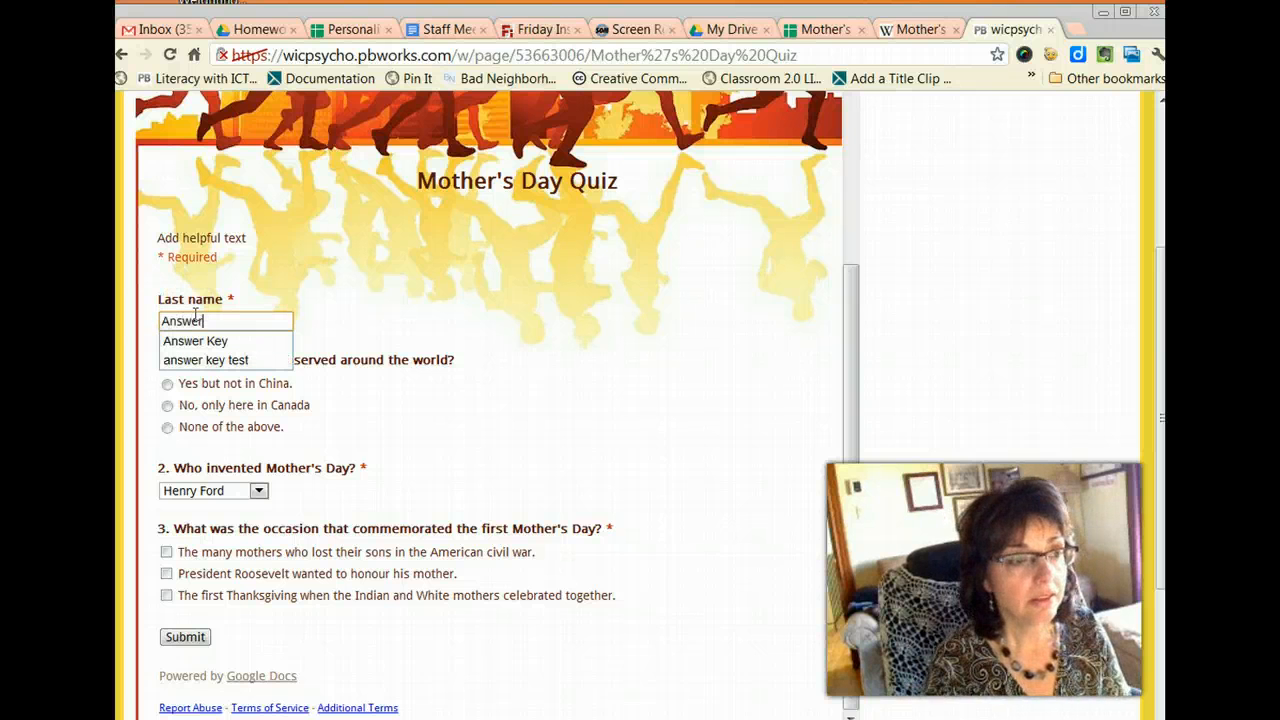
{"action": "type", "text": "key"}
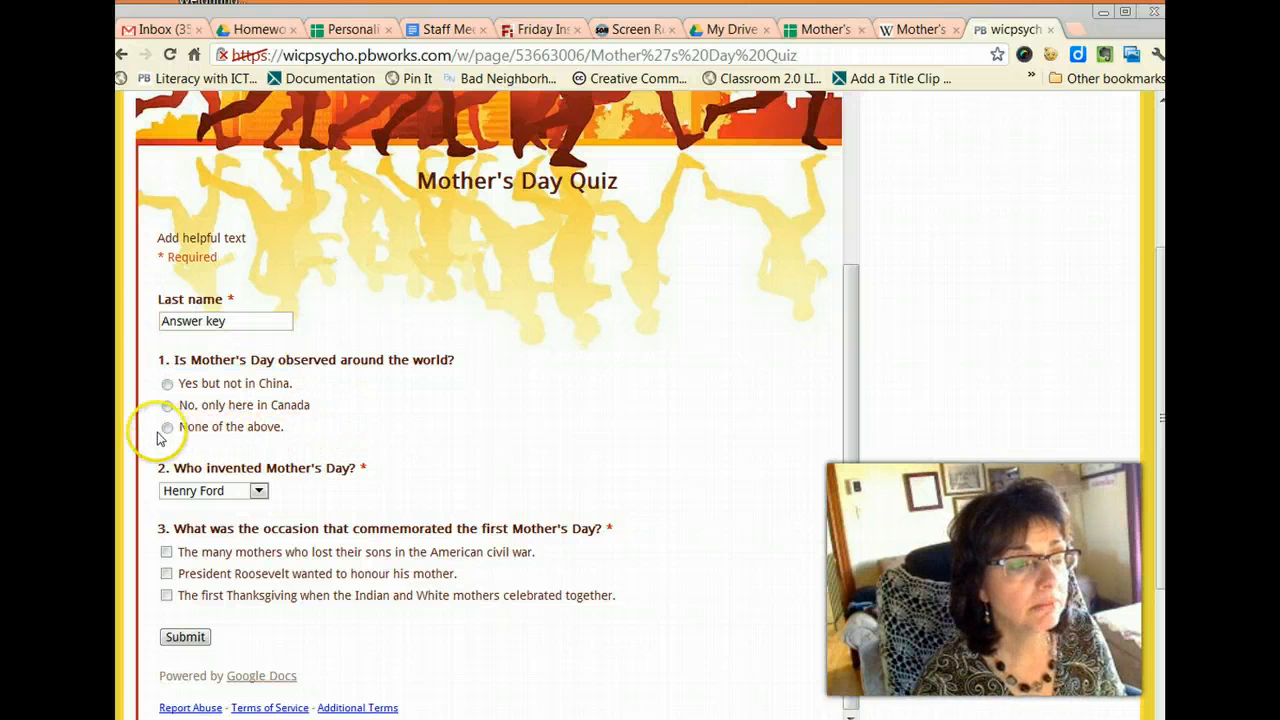
{"action": "left_click", "coordinate": [168, 426]}
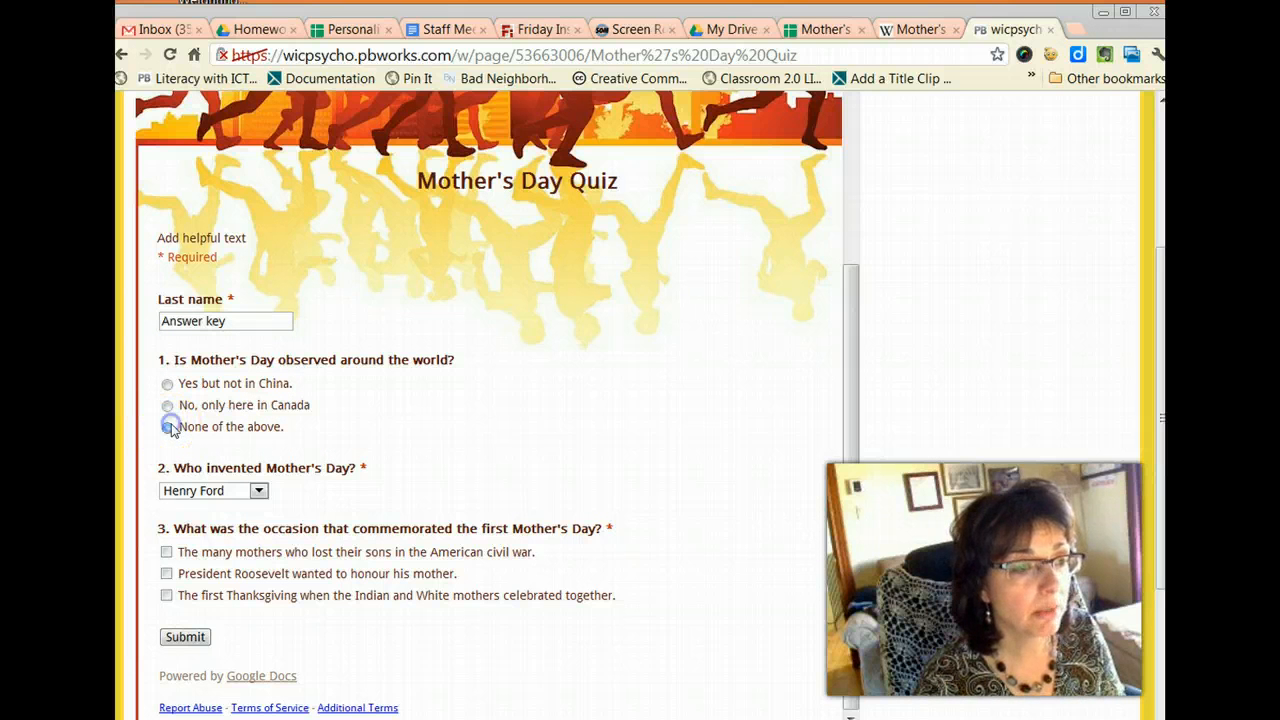
{"action": "left_click", "coordinate": [168, 426]}
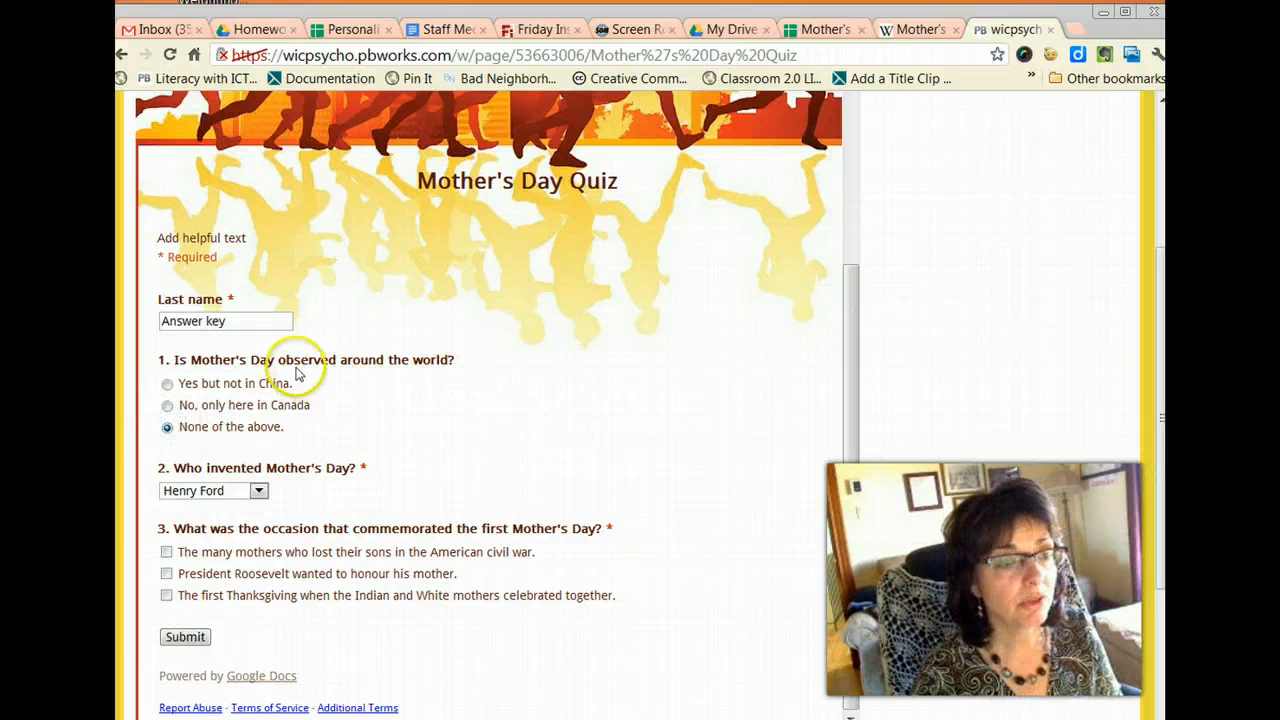
{"action": "mouse_move", "coordinate": [218, 388]}
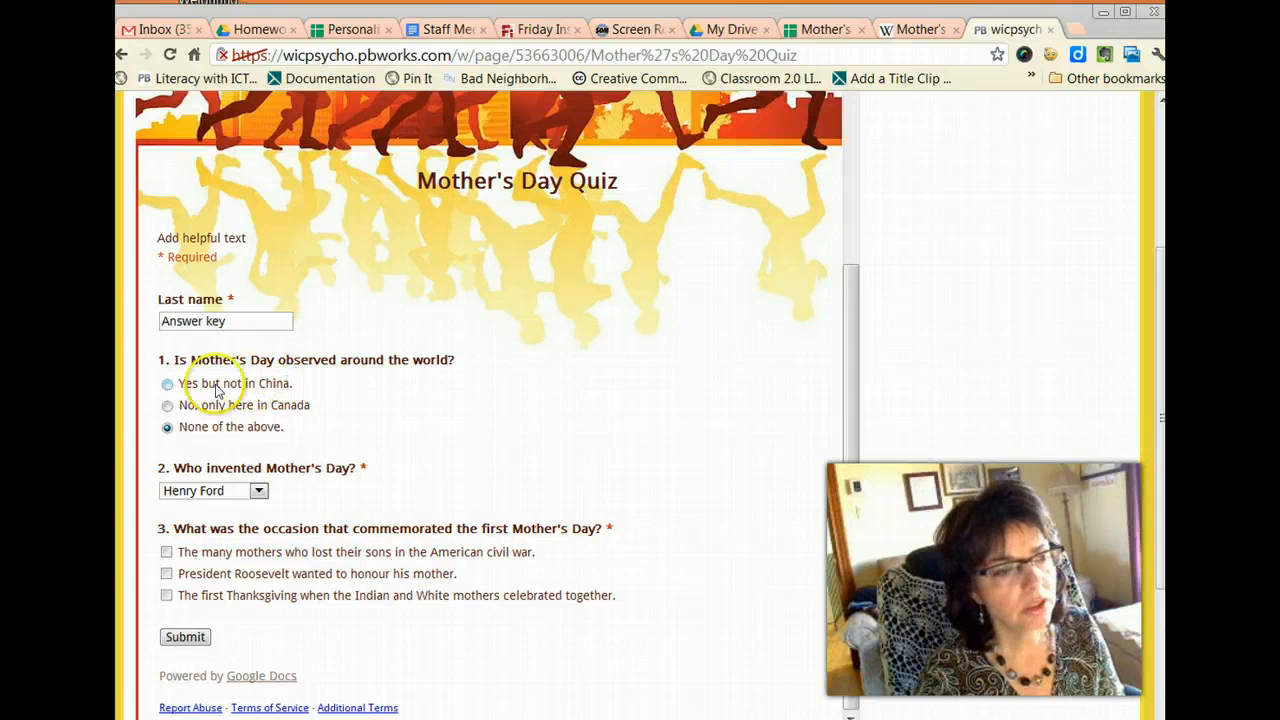
{"action": "mouse_move", "coordinate": [292, 388]}
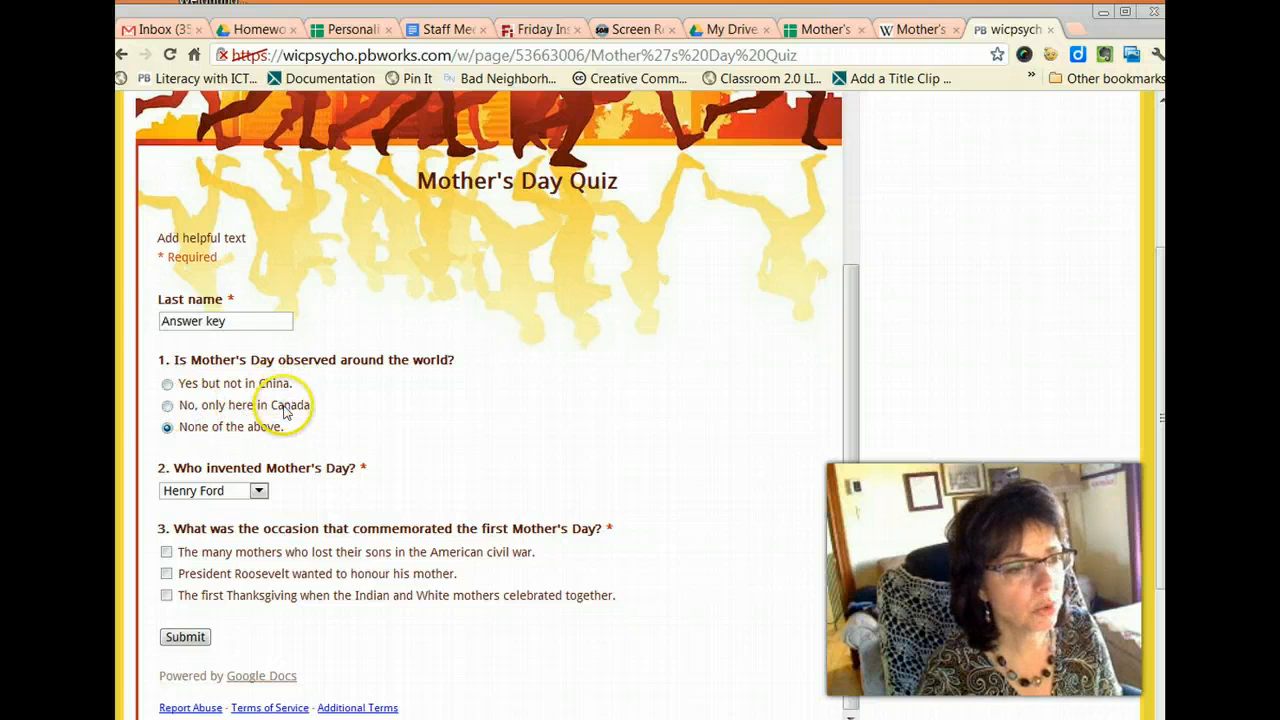
{"action": "mouse_move", "coordinate": [356, 428]}
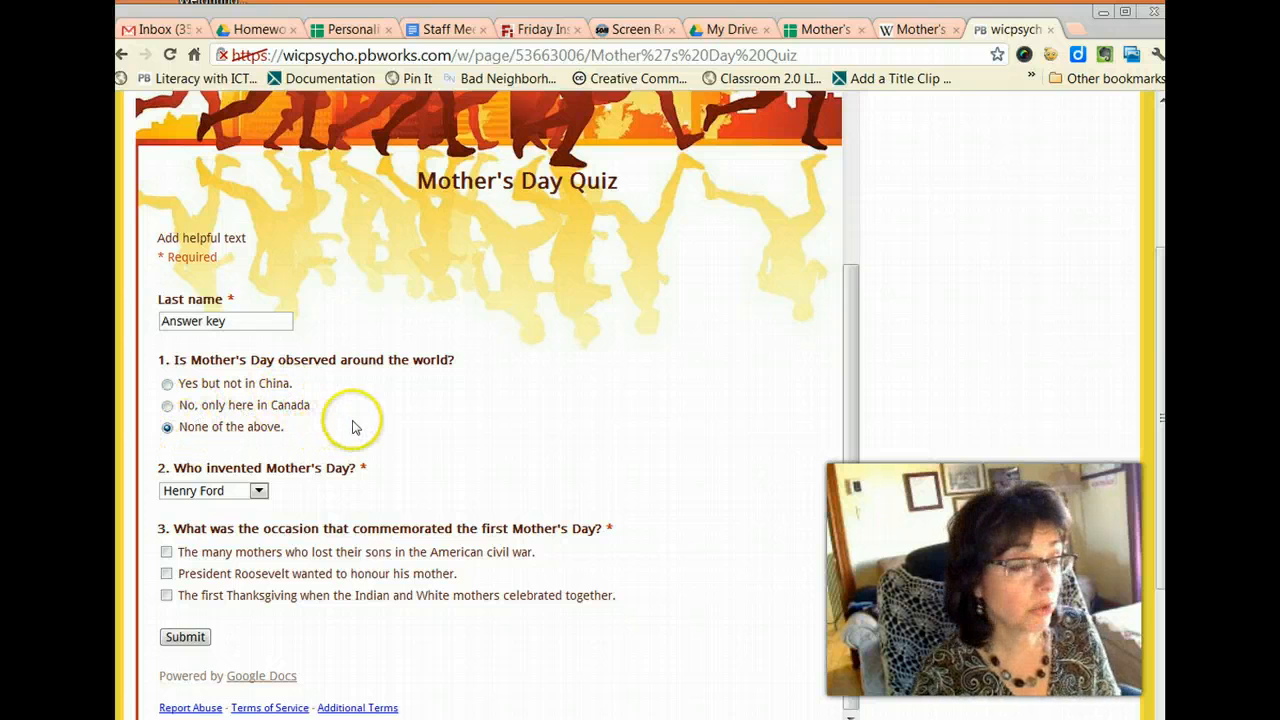
Answer Anna Jarvis and the civil-war mothers option, then submit the quiz
{"action": "scroll", "scroll_direction": "down", "scroll_amount": 3}
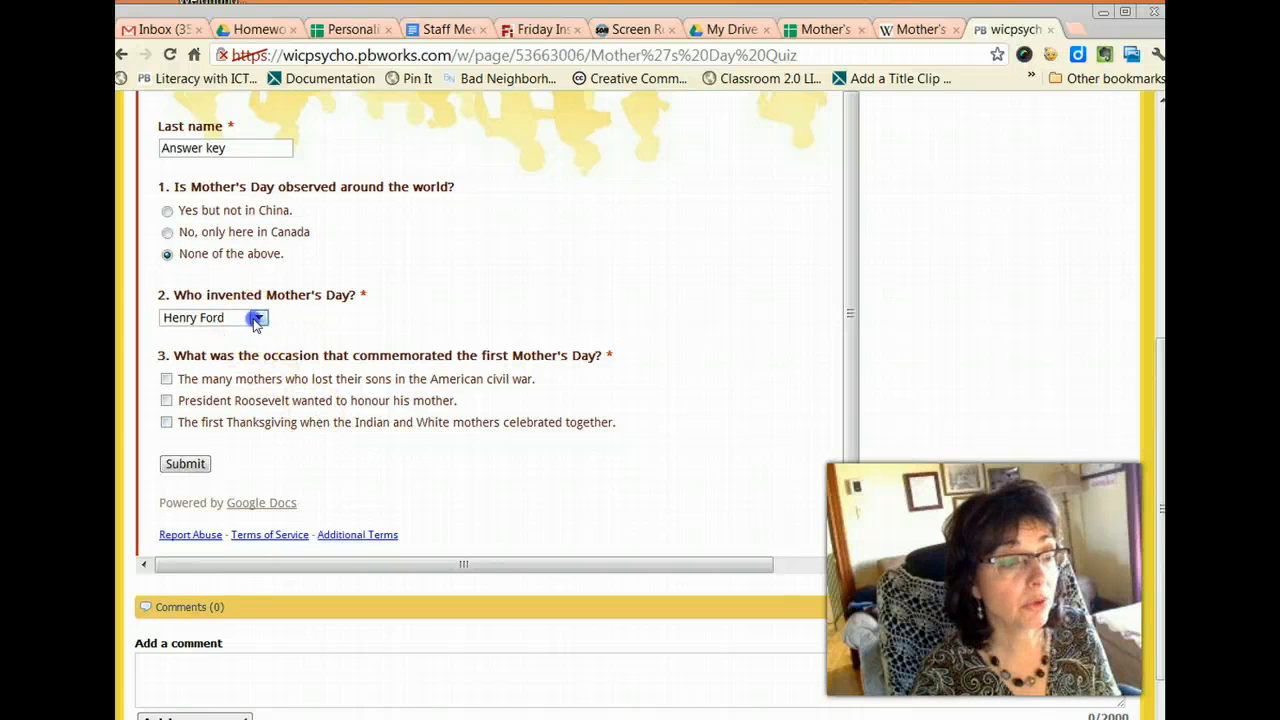
{"action": "left_click", "coordinate": [256, 316]}
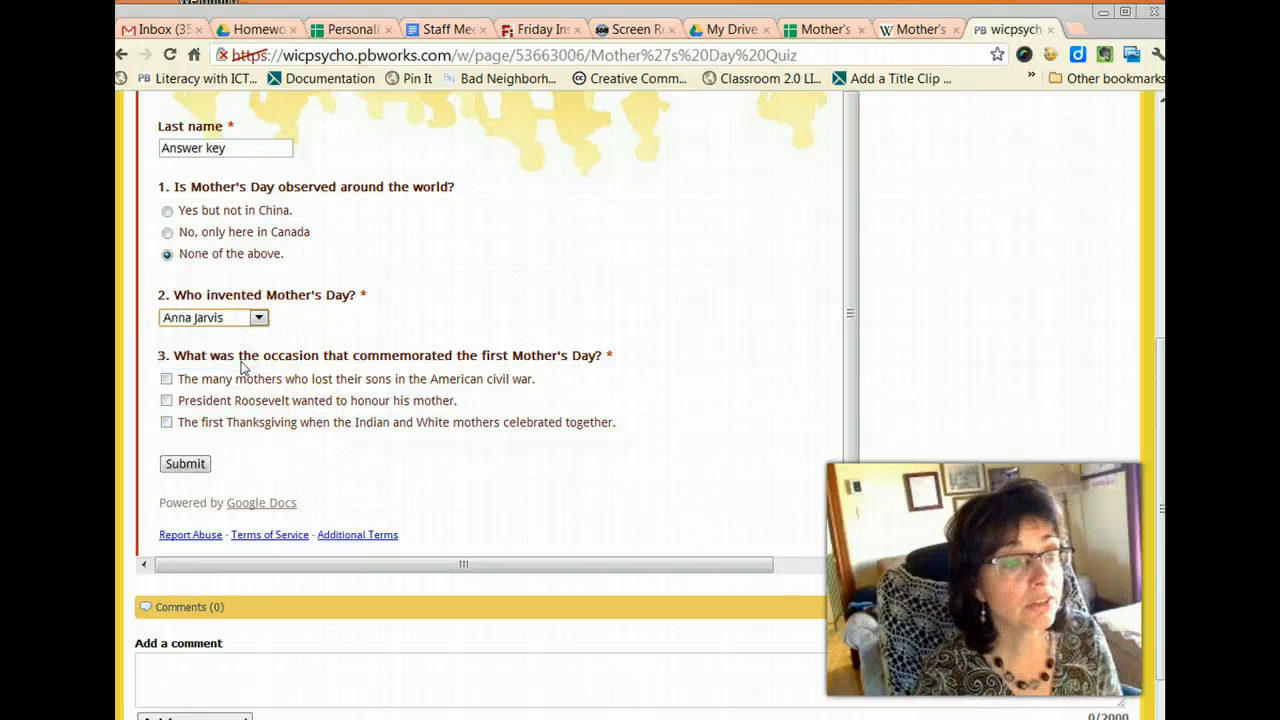
{"action": "mouse_move", "coordinate": [550, 378]}
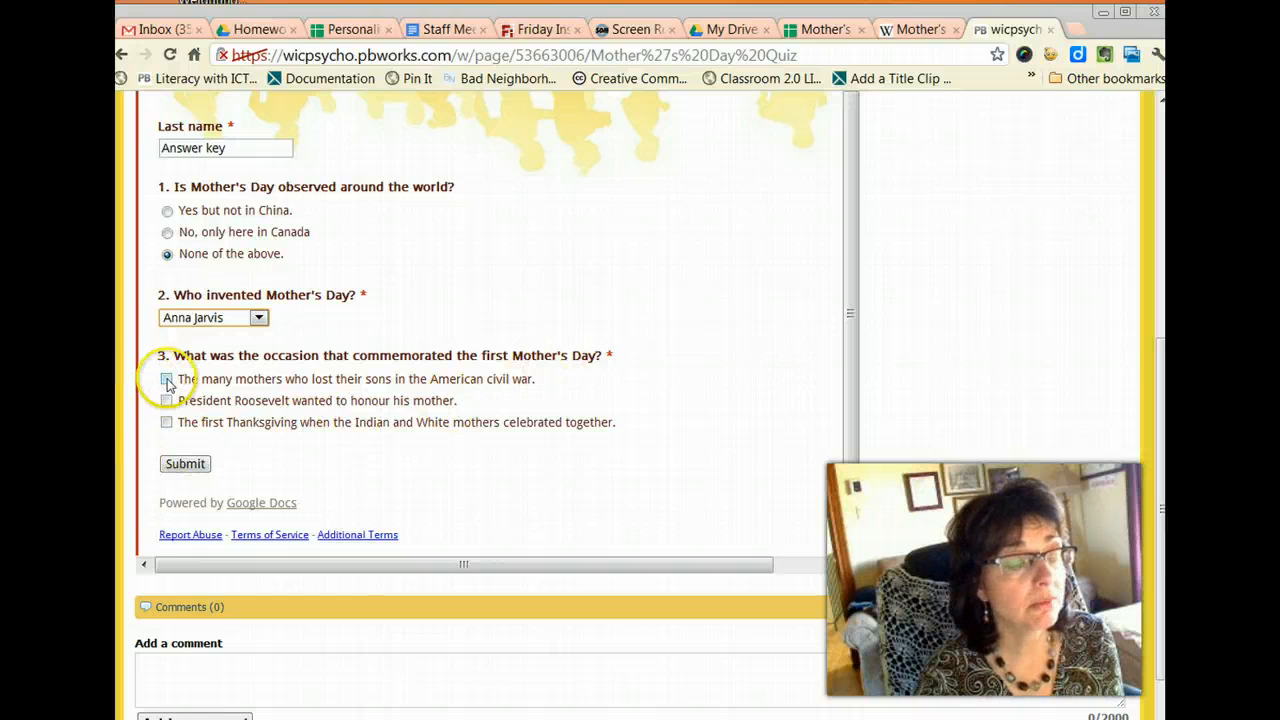
{"action": "left_click", "coordinate": [168, 380]}
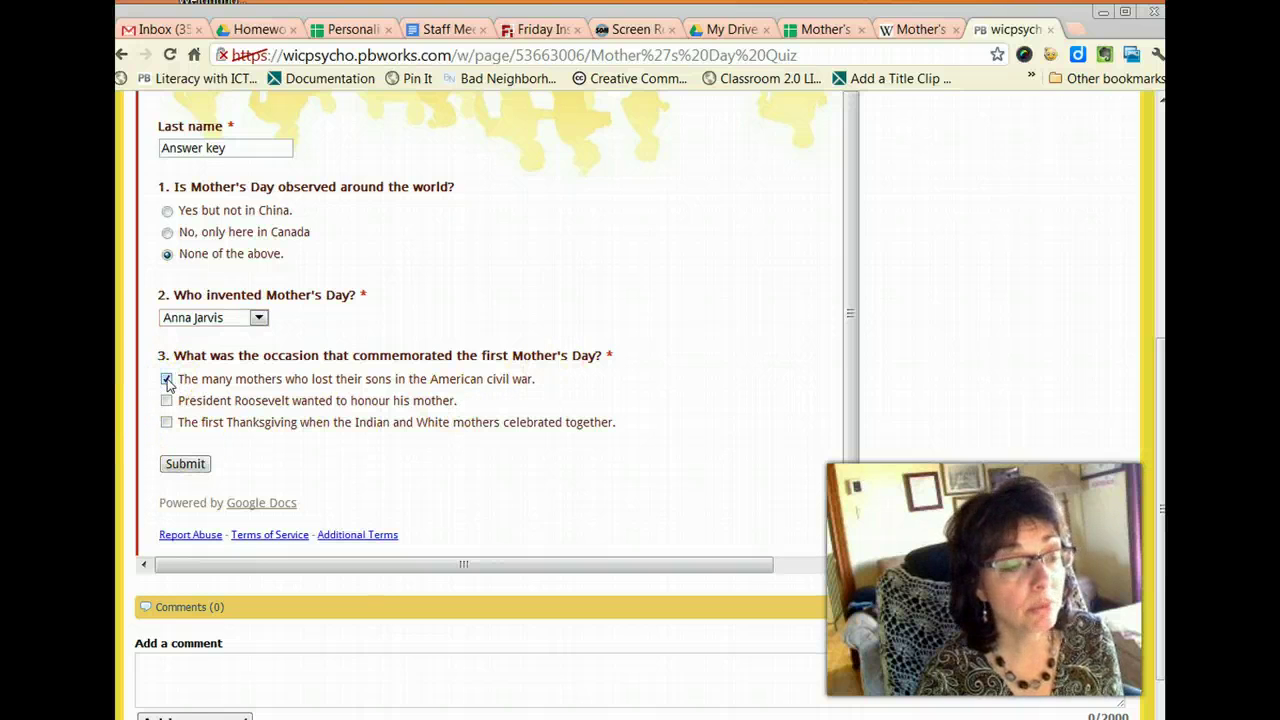
{"action": "left_click", "coordinate": [168, 378]}
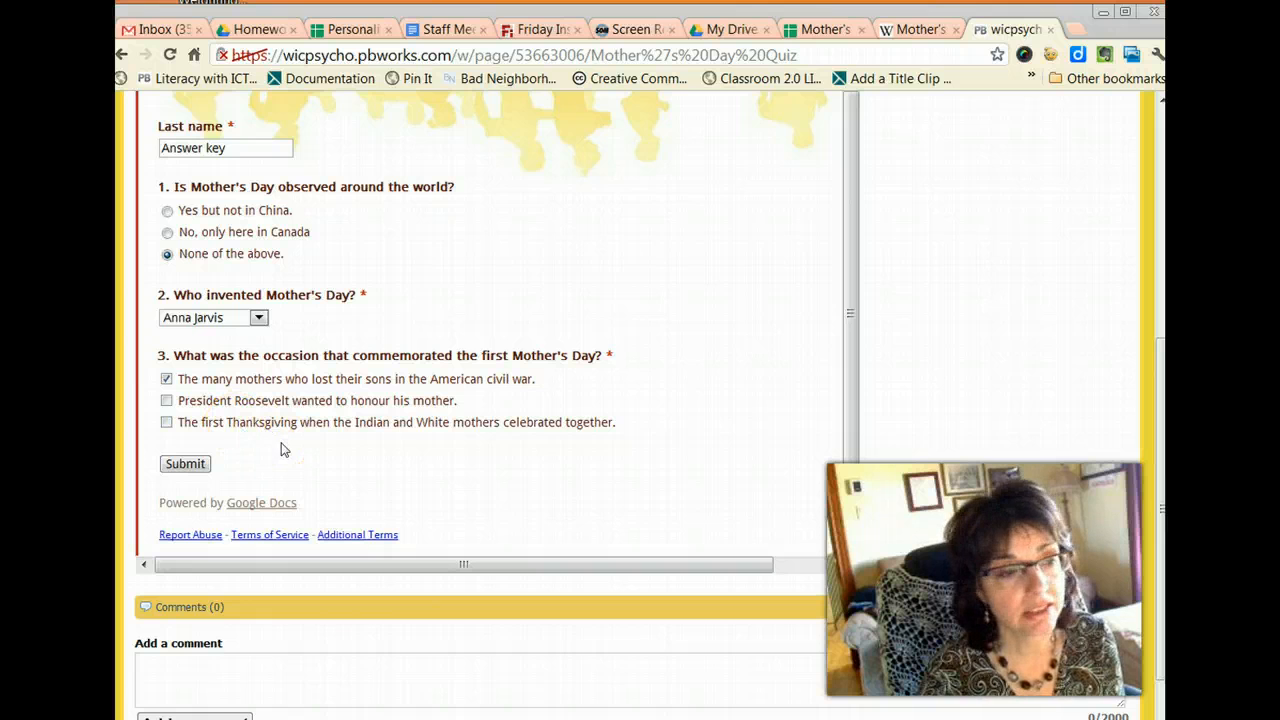
{"action": "left_click", "coordinate": [184, 464]}
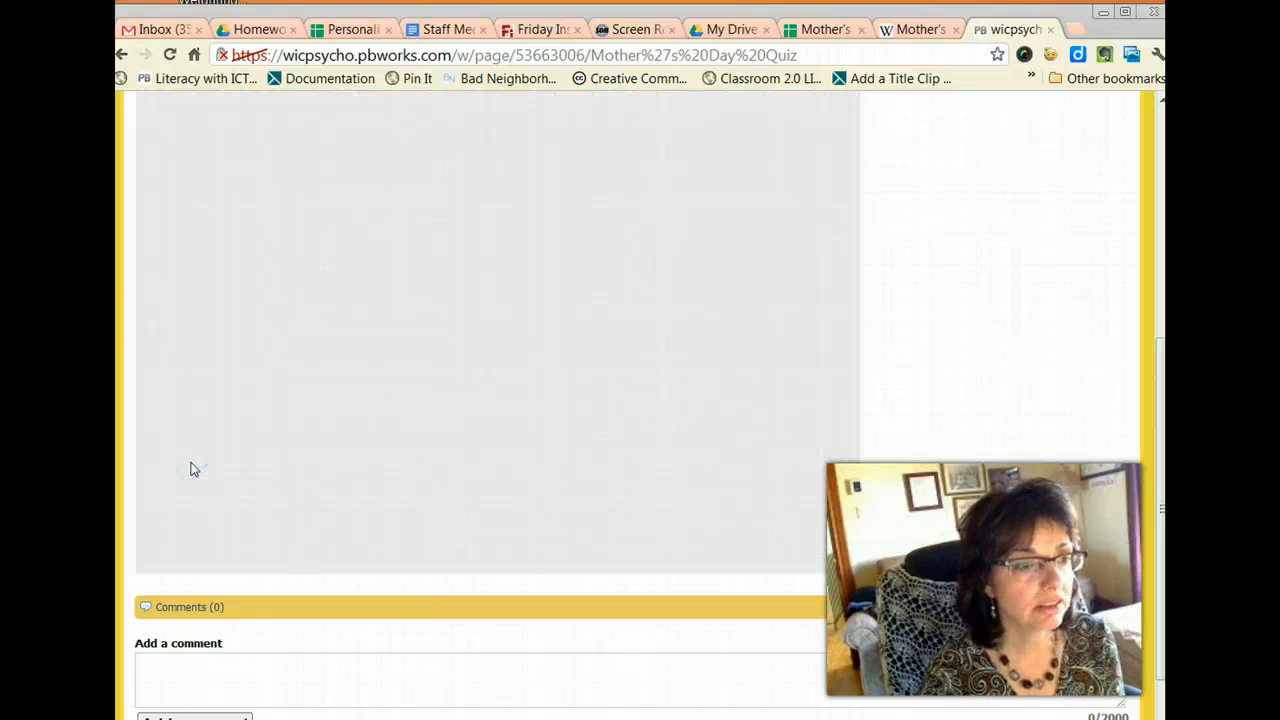
{"action": "mouse_move", "coordinate": [850, 104]}
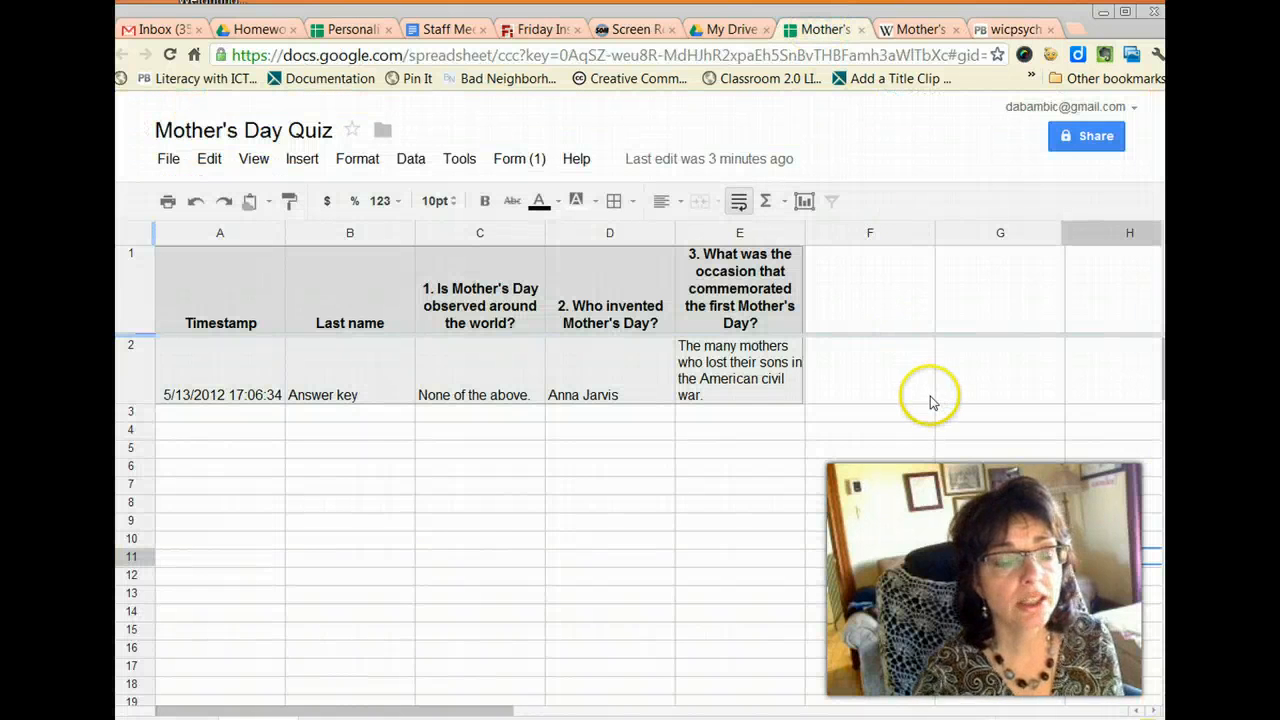
{"action": "mouse_move", "coordinate": [282, 458]}
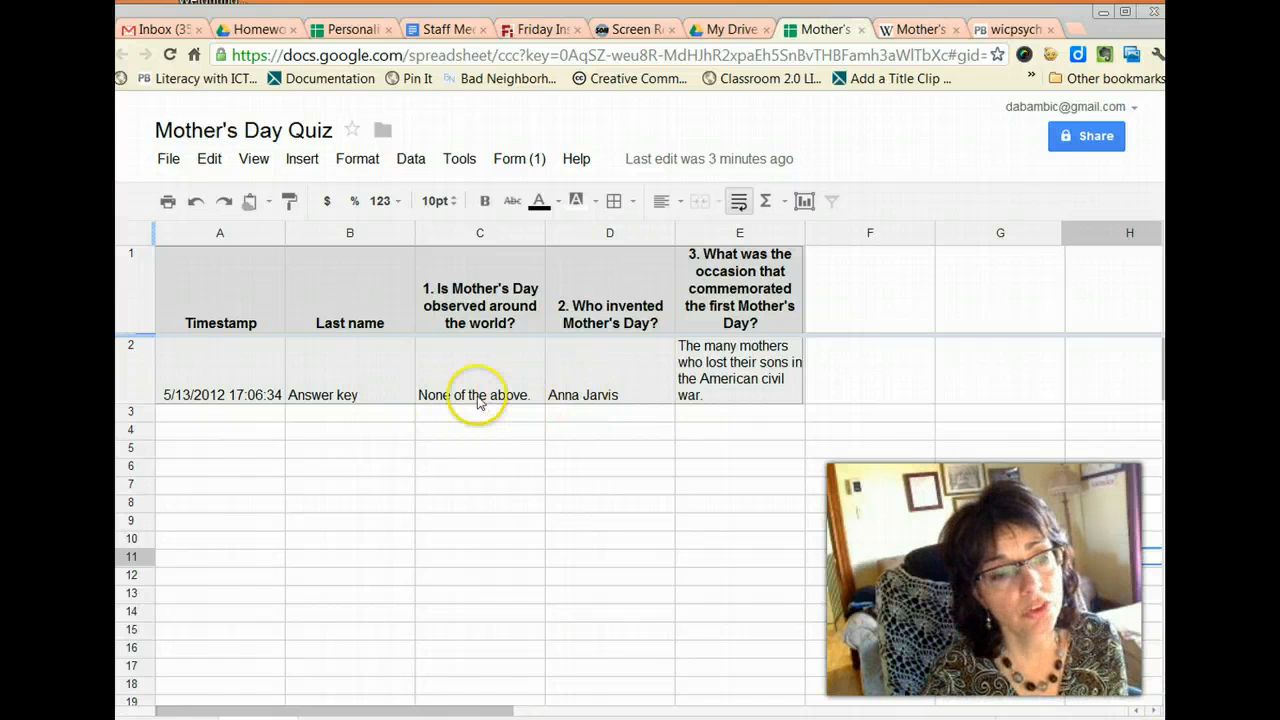
{"action": "mouse_move", "coordinate": [500, 396]}
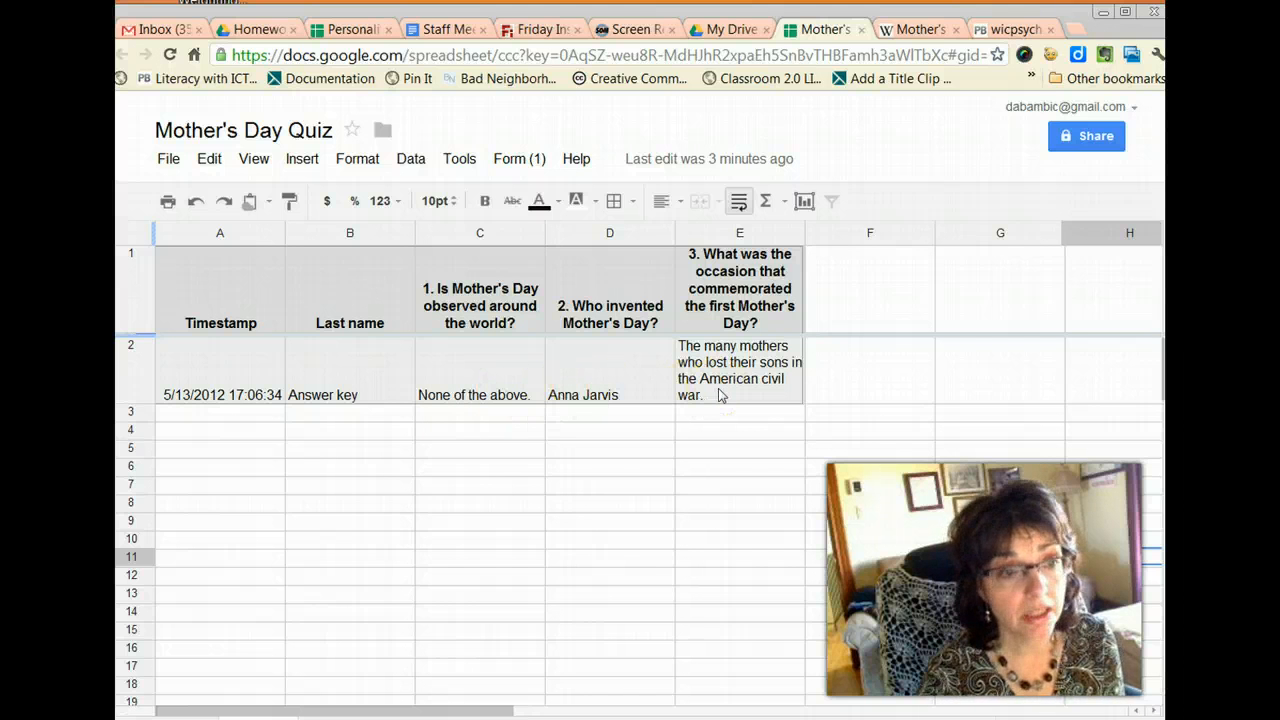
Check the Answer key response row, then open the Script gallery from Tools
{"action": "scroll", "scroll_direction": "down", "scroll_amount": 3}
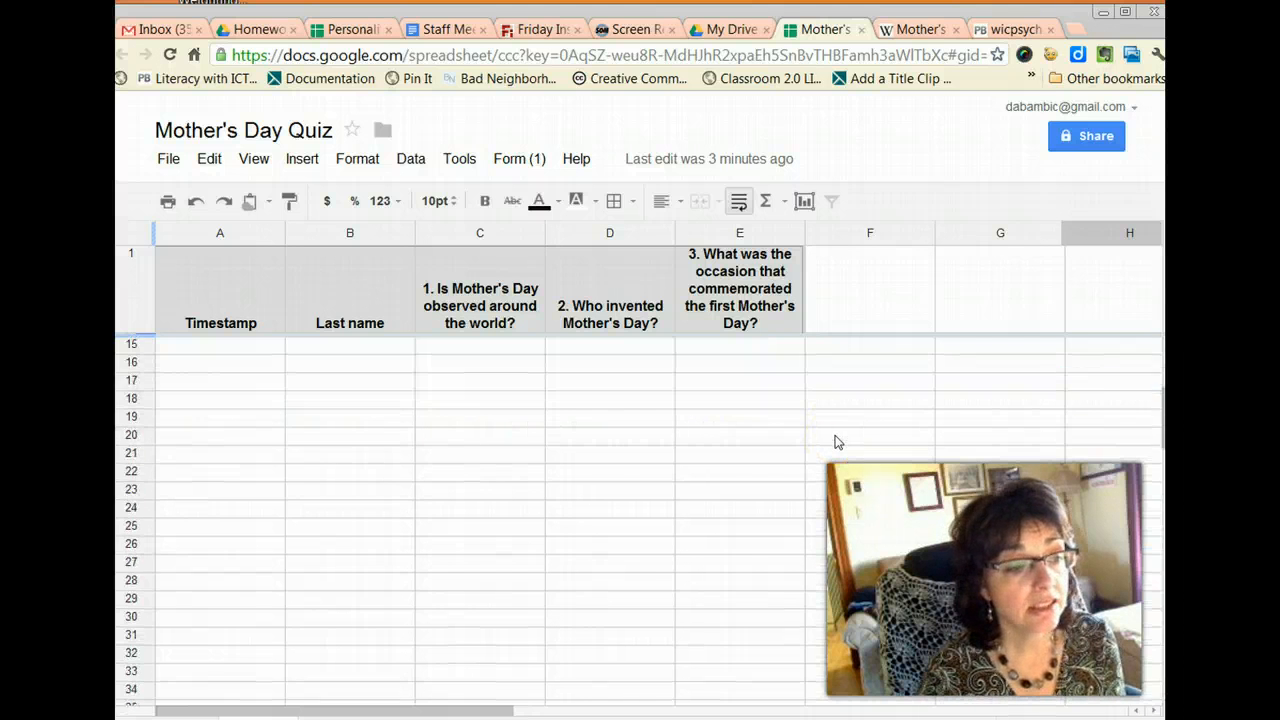
{"action": "scroll", "scroll_direction": "up", "scroll_amount": 3}
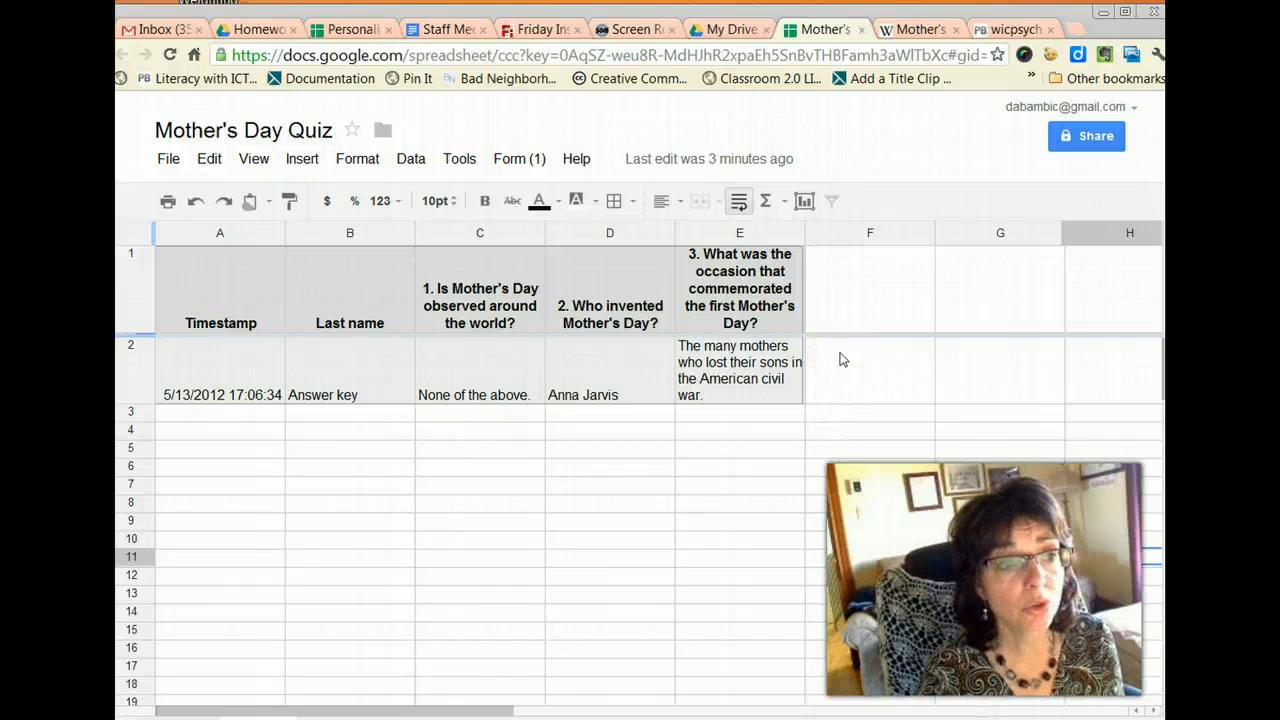
{"action": "mouse_move", "coordinate": [458, 158]}
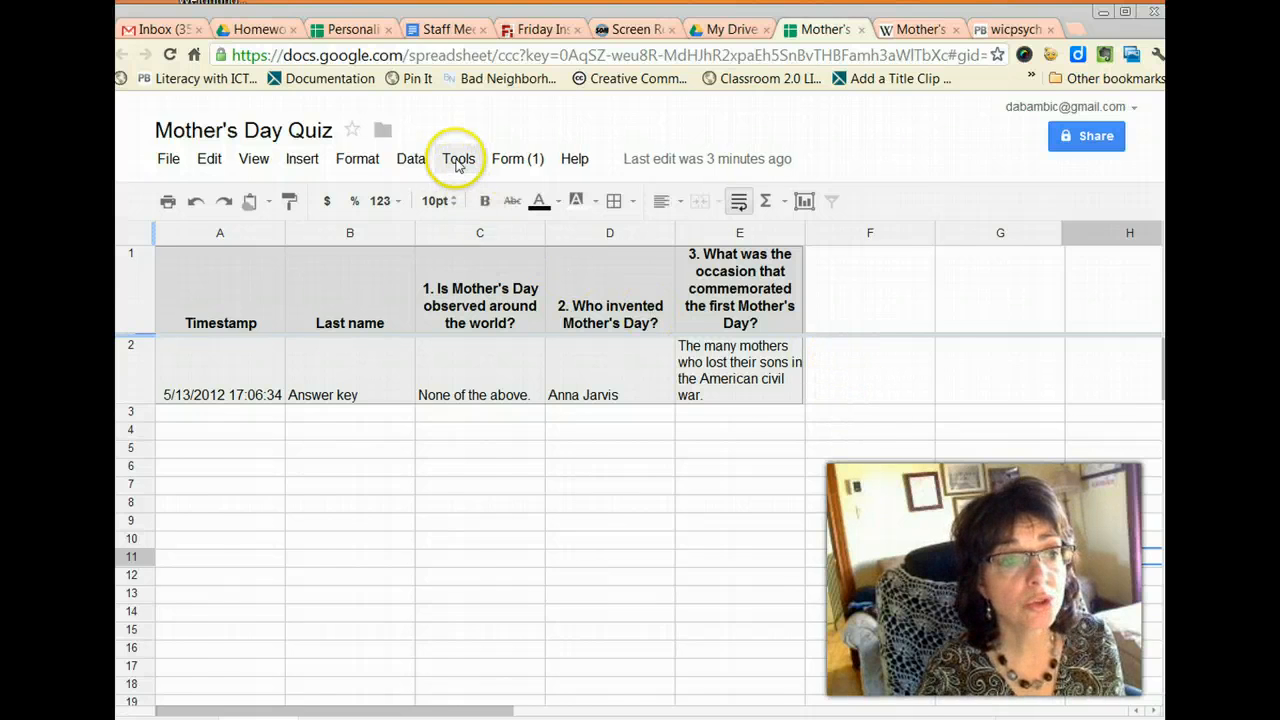
{"action": "left_click", "coordinate": [458, 158]}
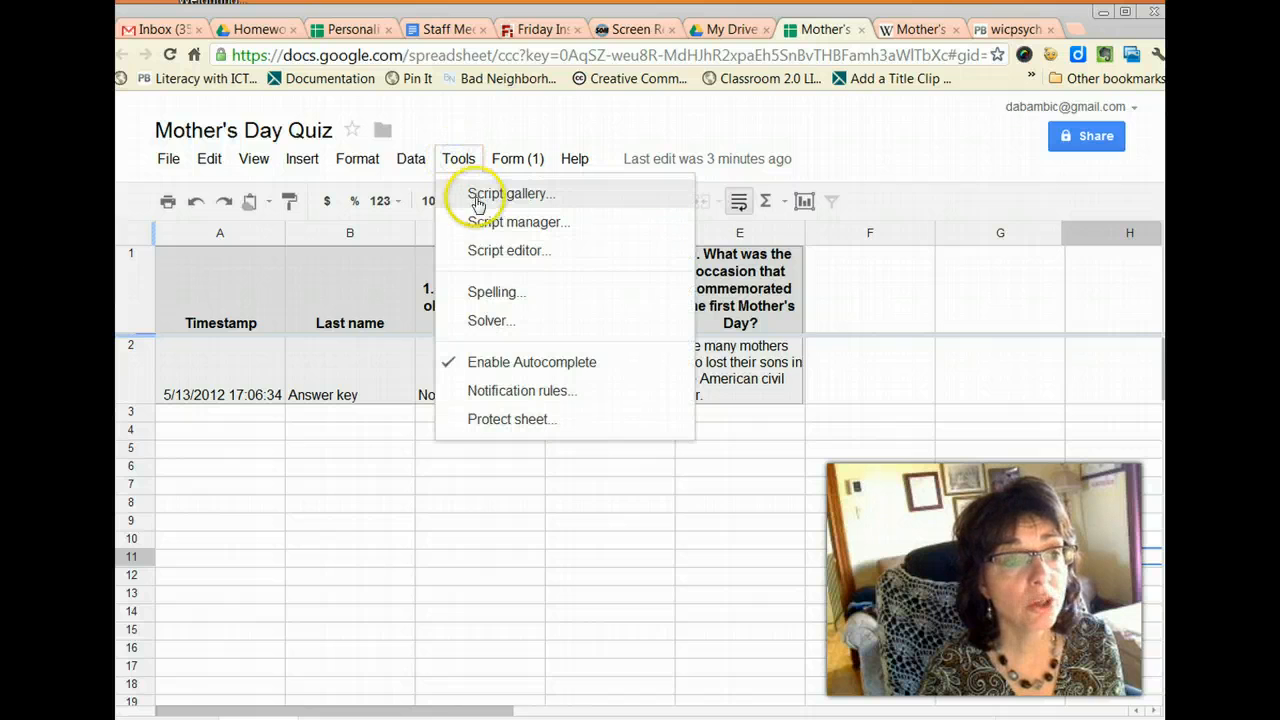
{"action": "left_click", "coordinate": [510, 192]}
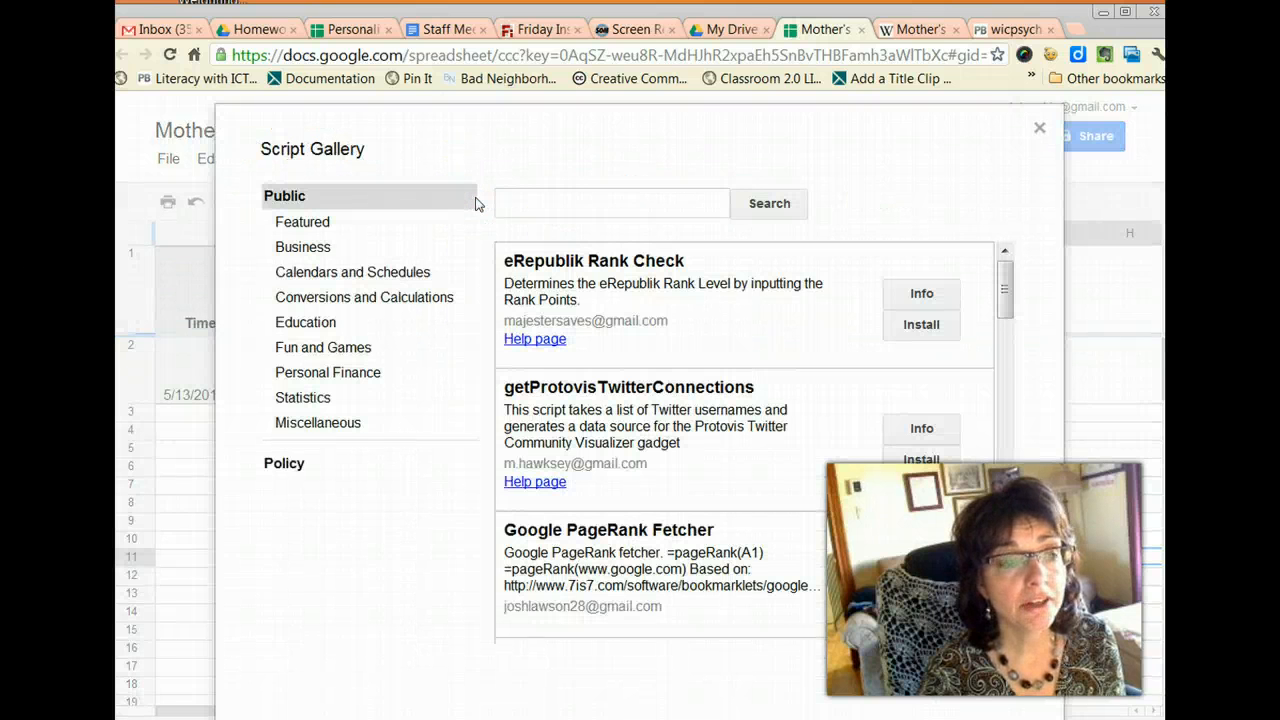